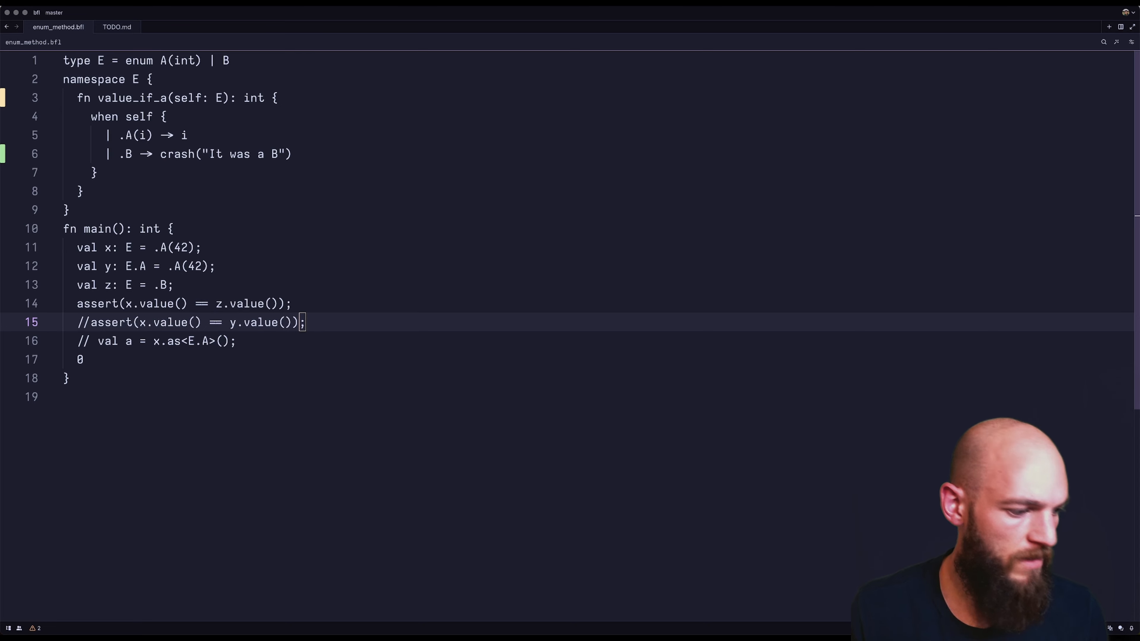
pyautogui.moveTo(794, 197)
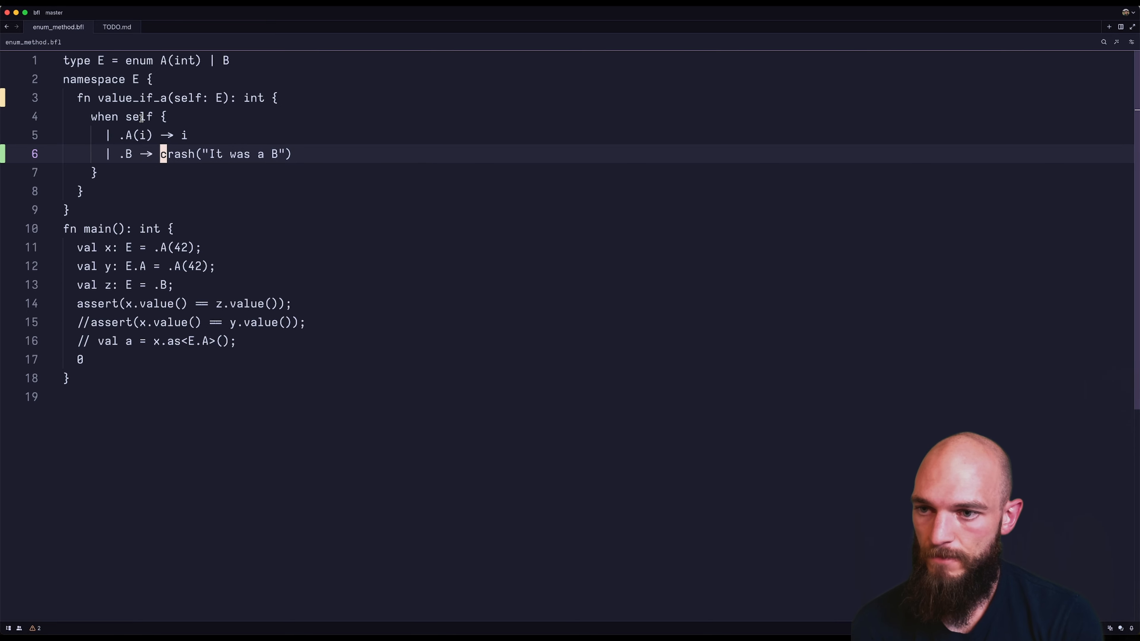
# Step: Jump from the crash call in enum_method.bfl to its definition in builtins/prelude.bfl
pyautogui.press('Cmd+P')
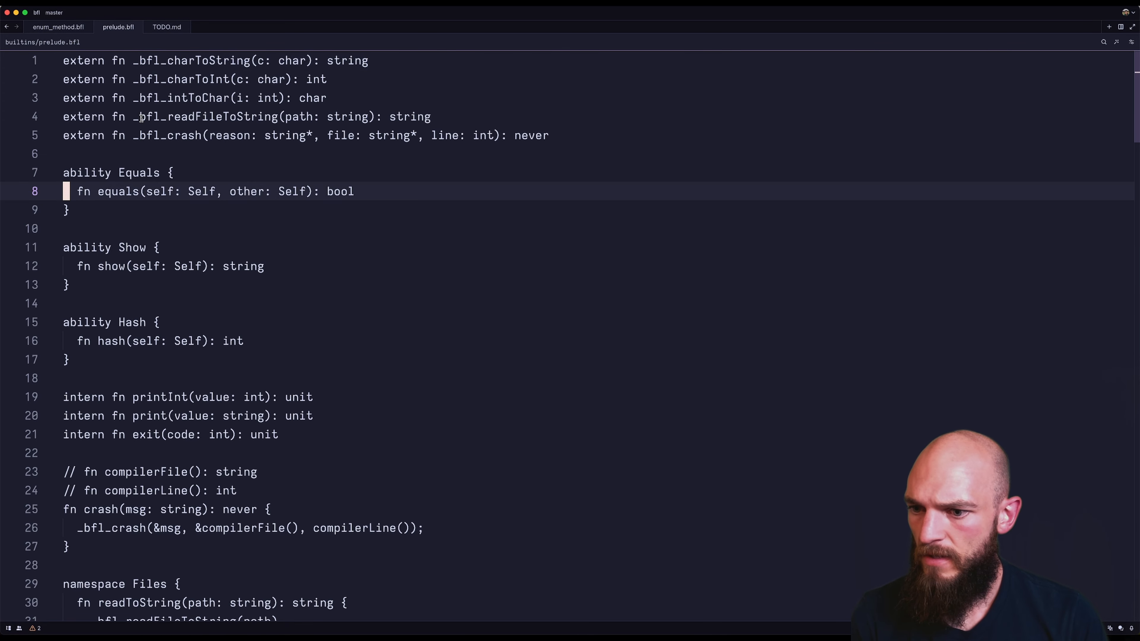
# Step: Scroll prelude.bfl down to fn crash and place the caret on it
pyautogui.scroll(-3)
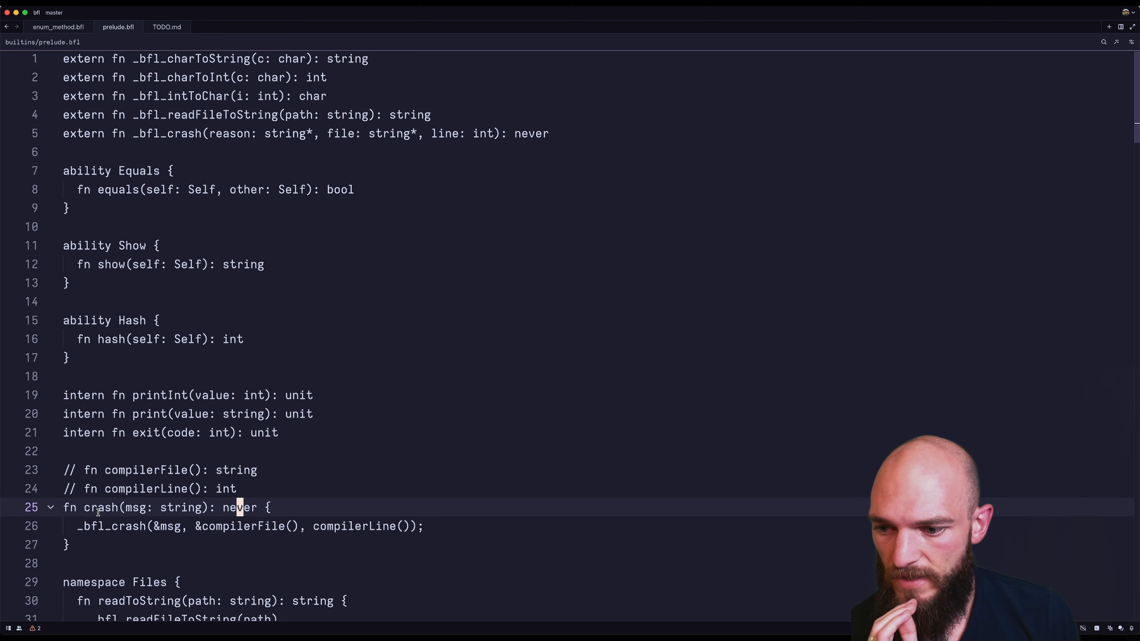
pyautogui.scroll(-3)
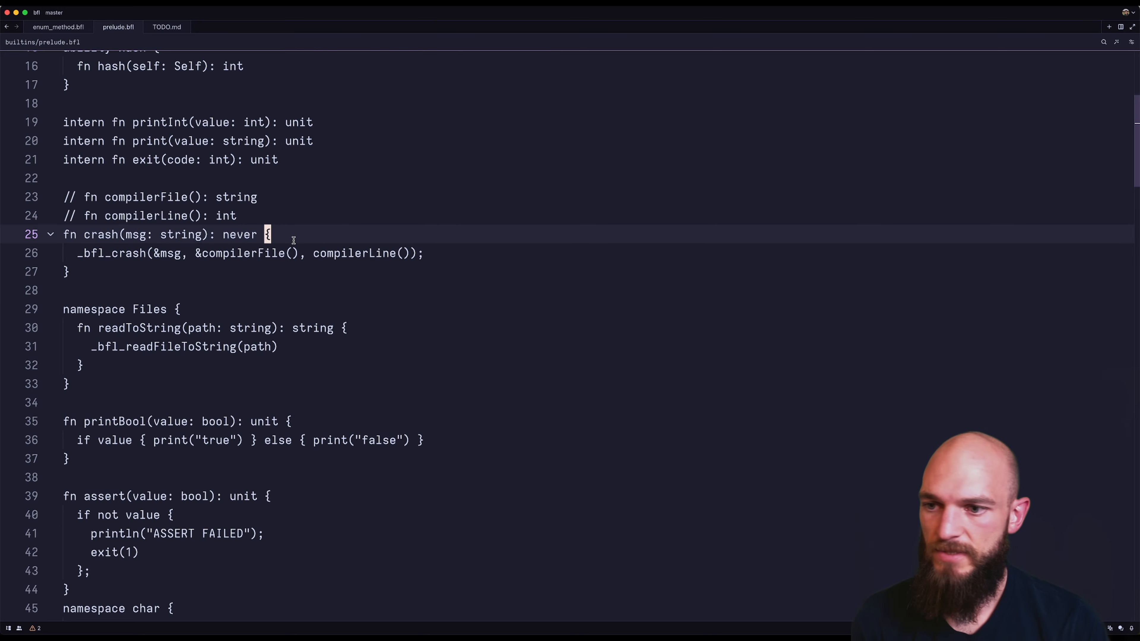
pyautogui.click(58, 27)
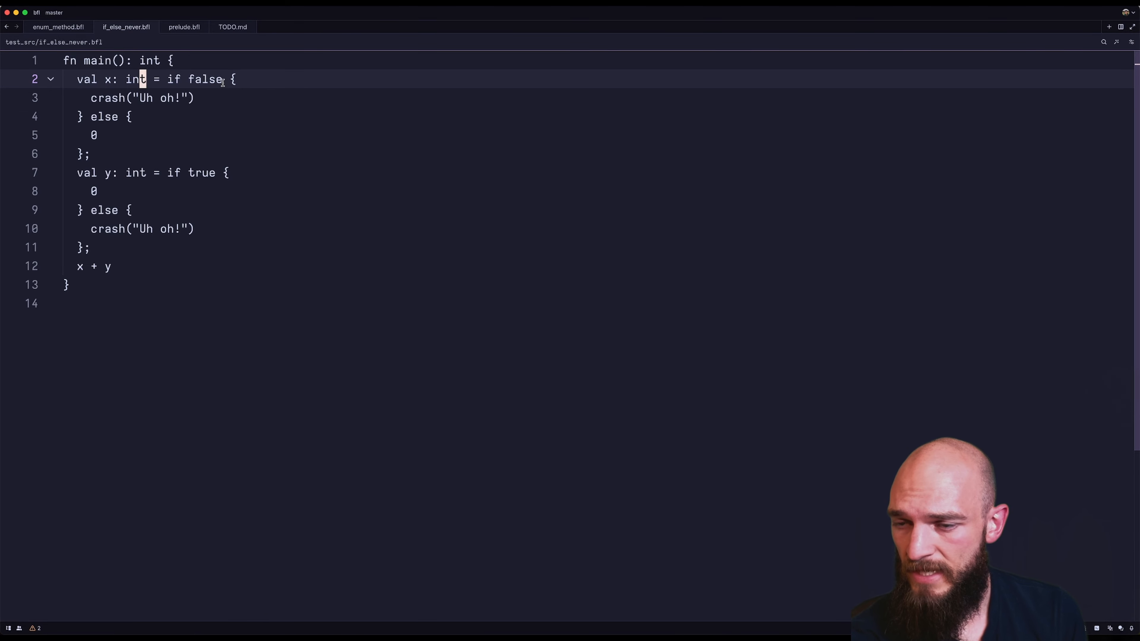
# Step: Wrap the if/else body in a new doIt(b: bool) function branching on b
pyautogui.doubleClick(206, 80)
pyautogui.write('fn')
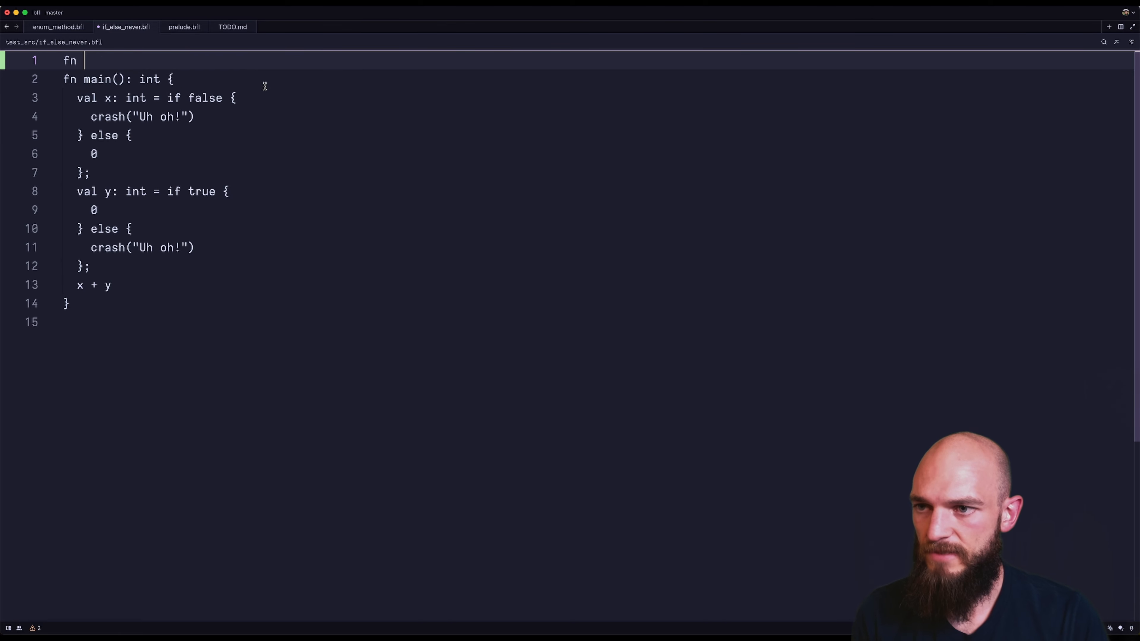
pyautogui.write('doIt(b: bool): int {')
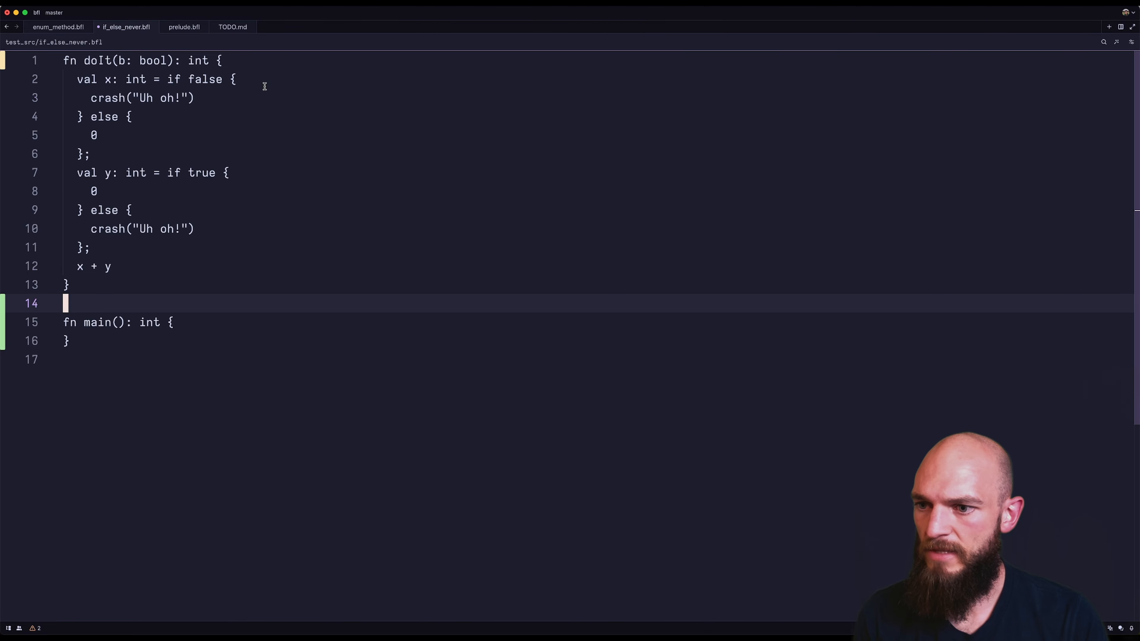
# Step: Write a new main containing assert(doIt(true) == 0) and returning 0
pyautogui.press('Enter')
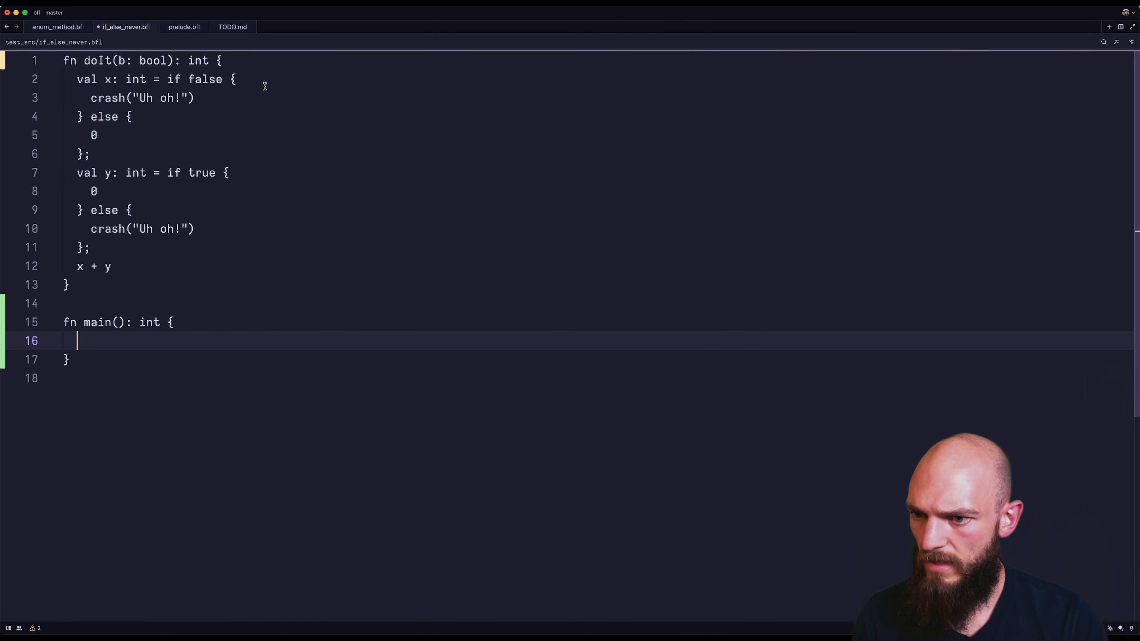
pyautogui.write('assert(')
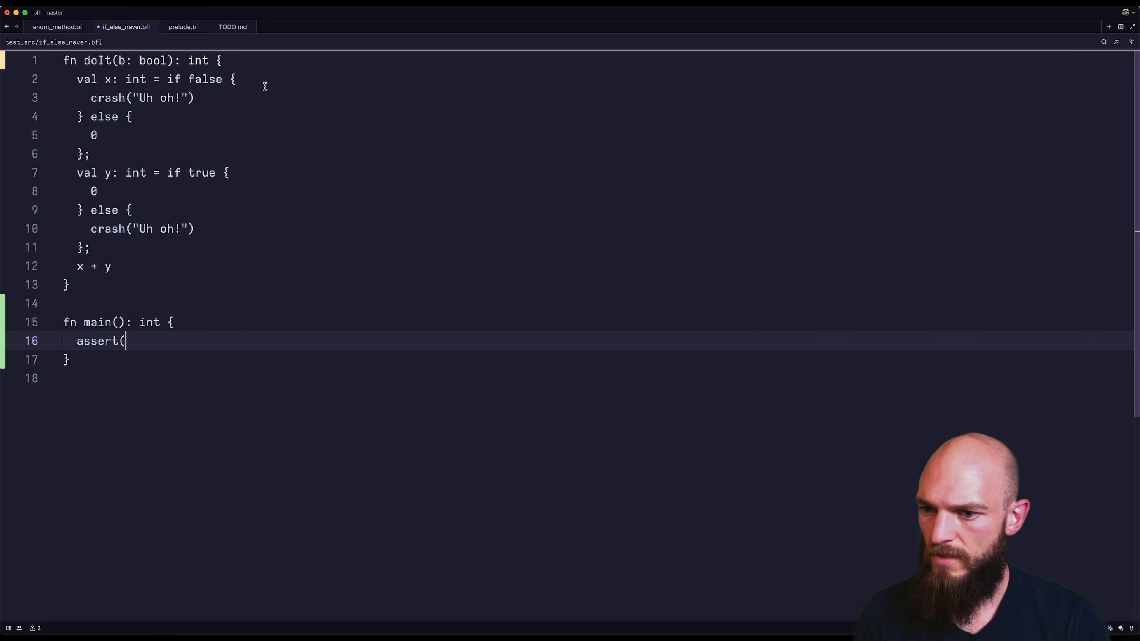
pyautogui.write('doIt(true')
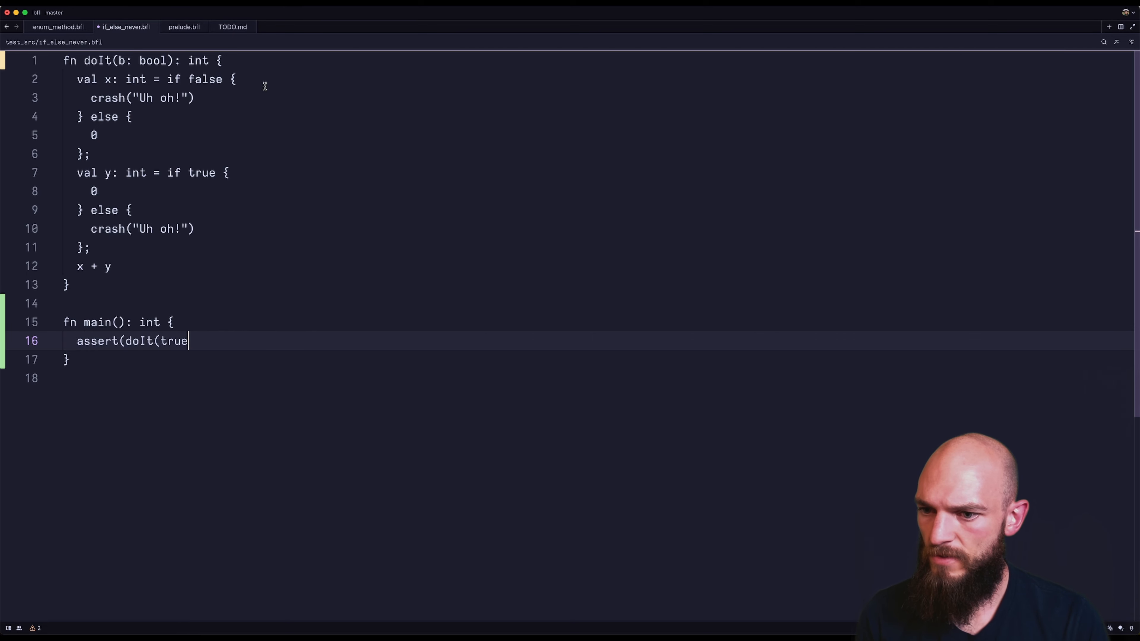
pyautogui.write('))')
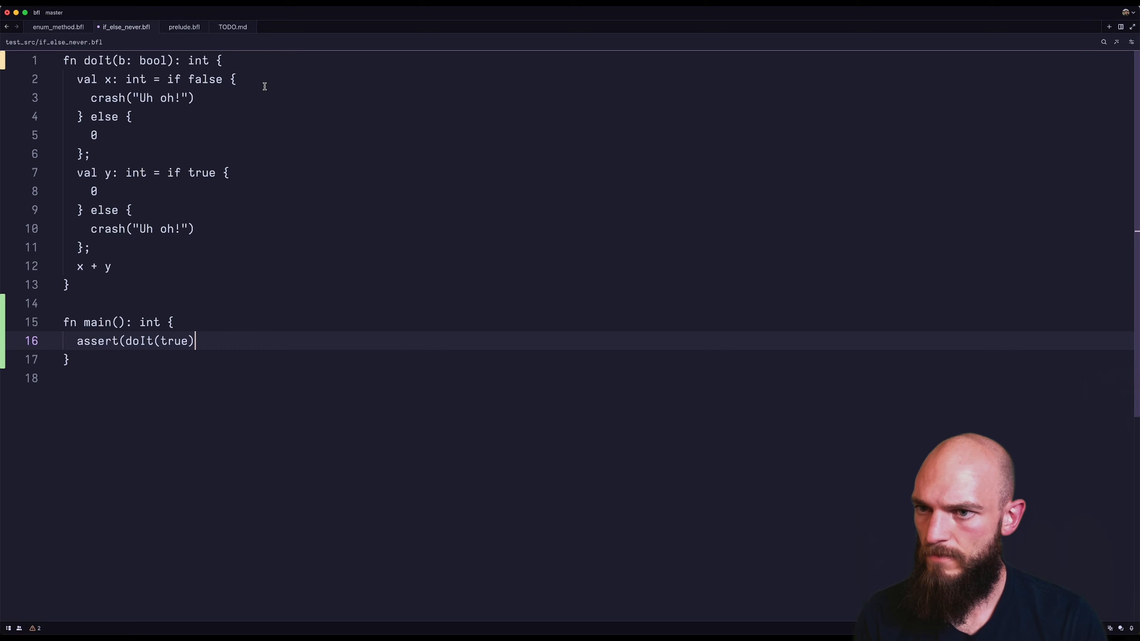
pyautogui.write('== 0);')
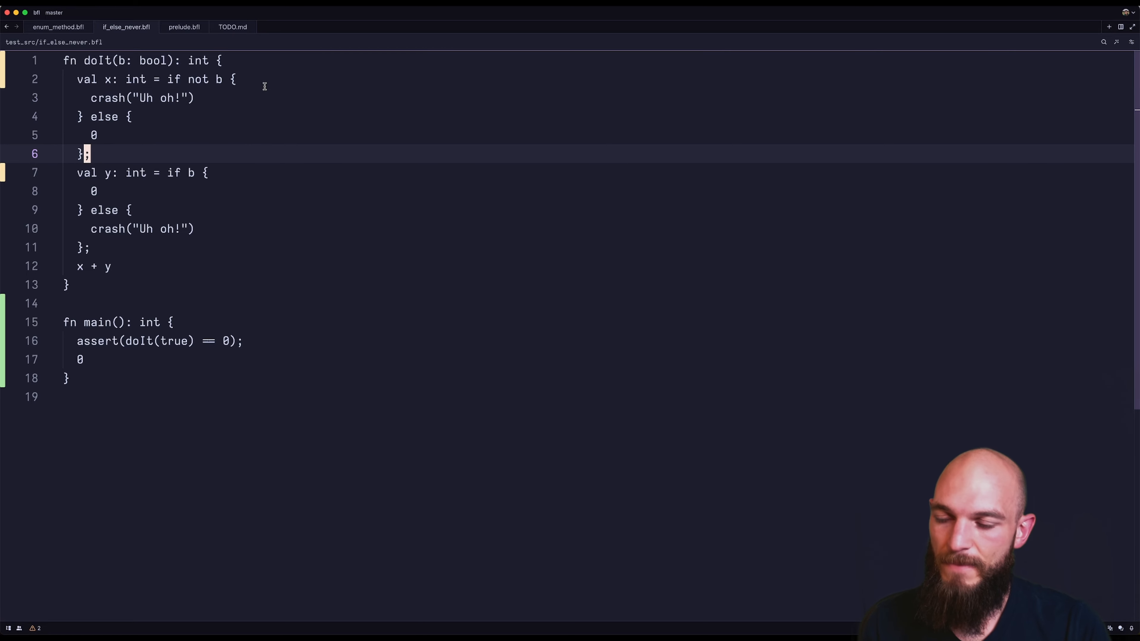
pyautogui.press('Enter')
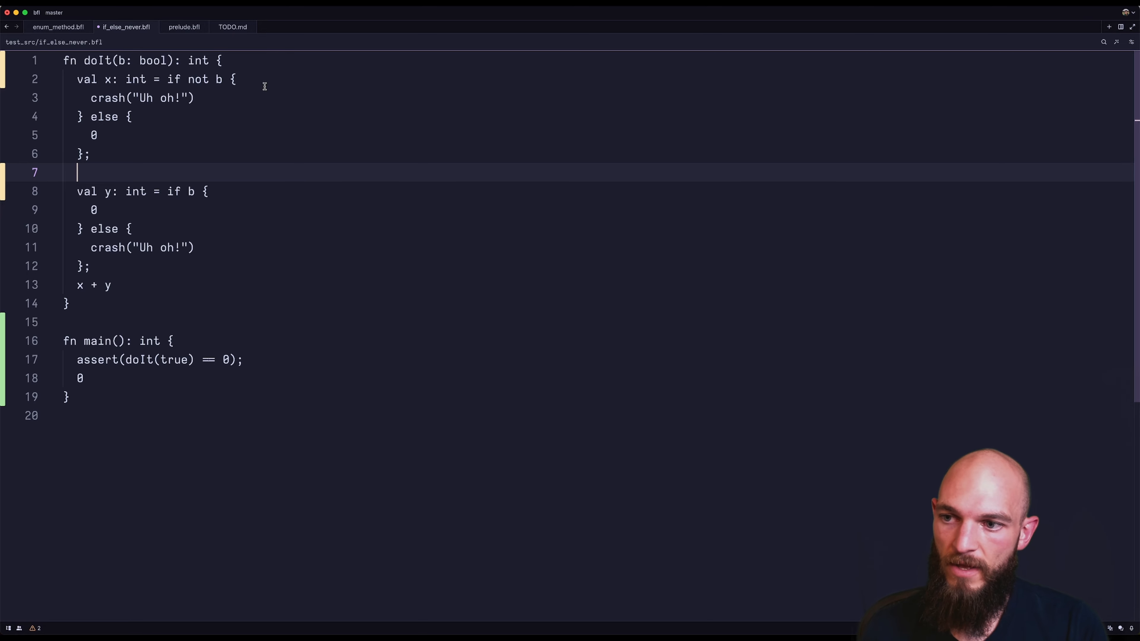
pyautogui.press('Backspace')
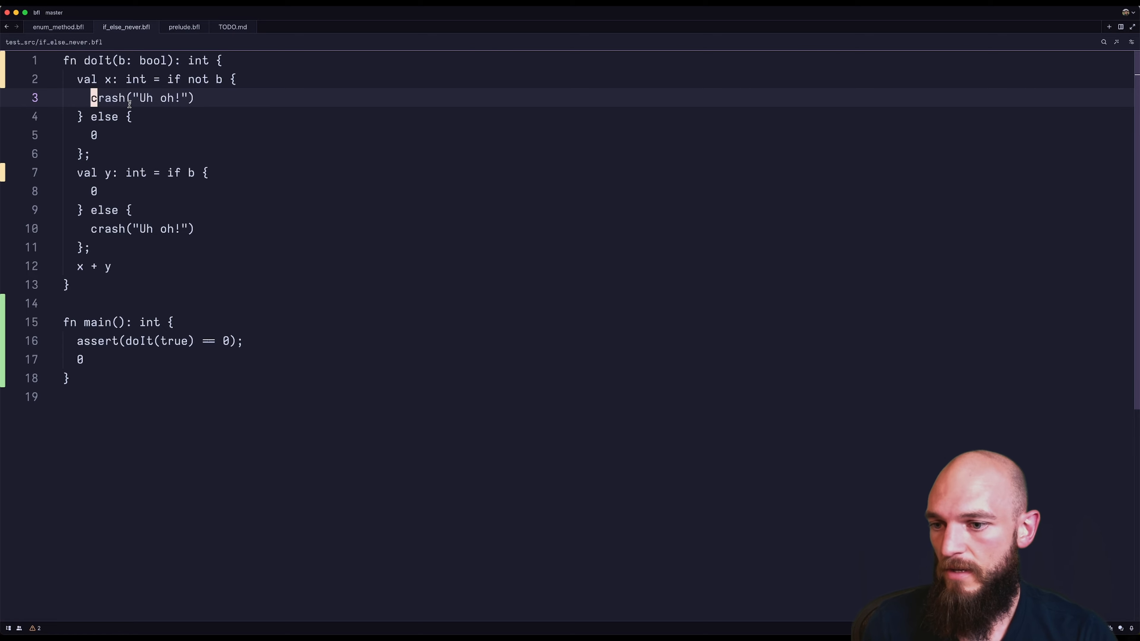
pyautogui.click(59, 27)
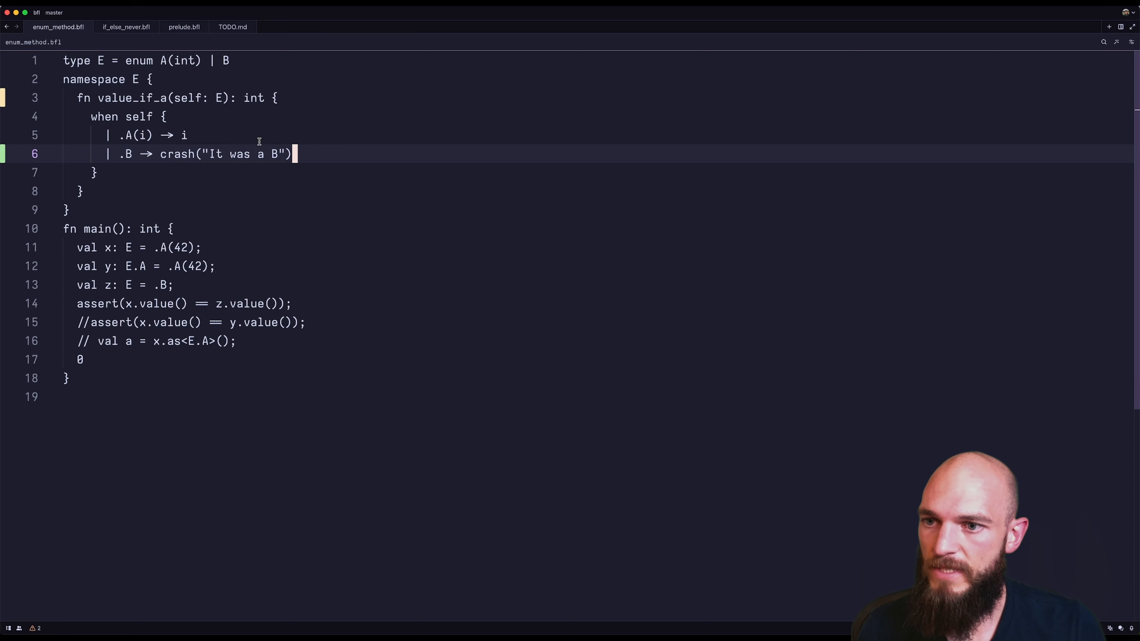
pyautogui.click(182, 154)
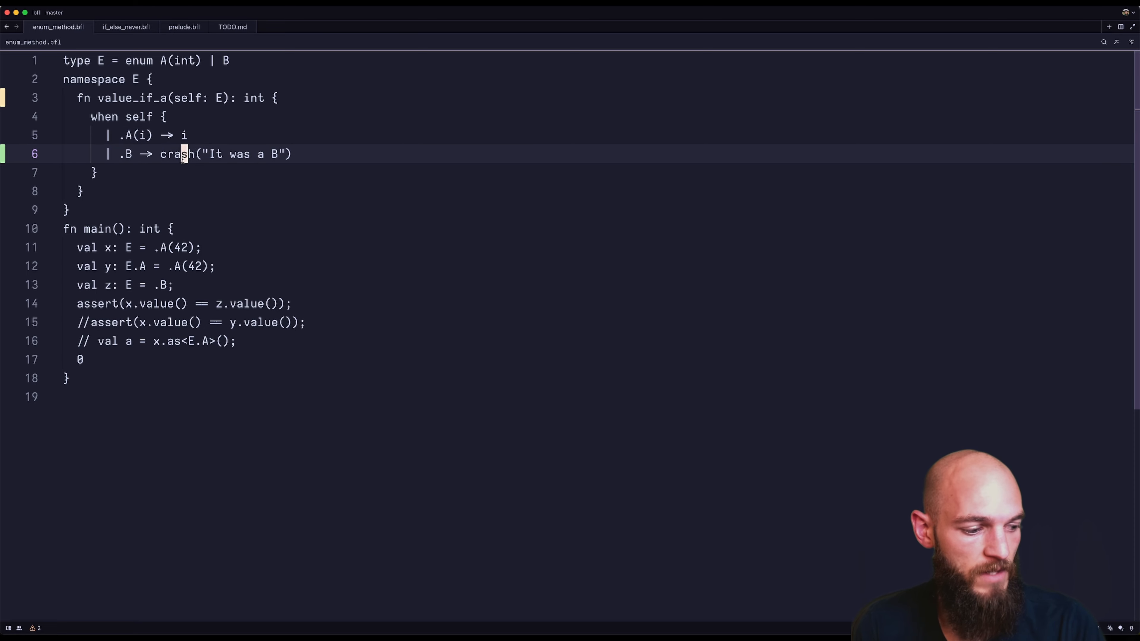
pyautogui.click(125, 28)
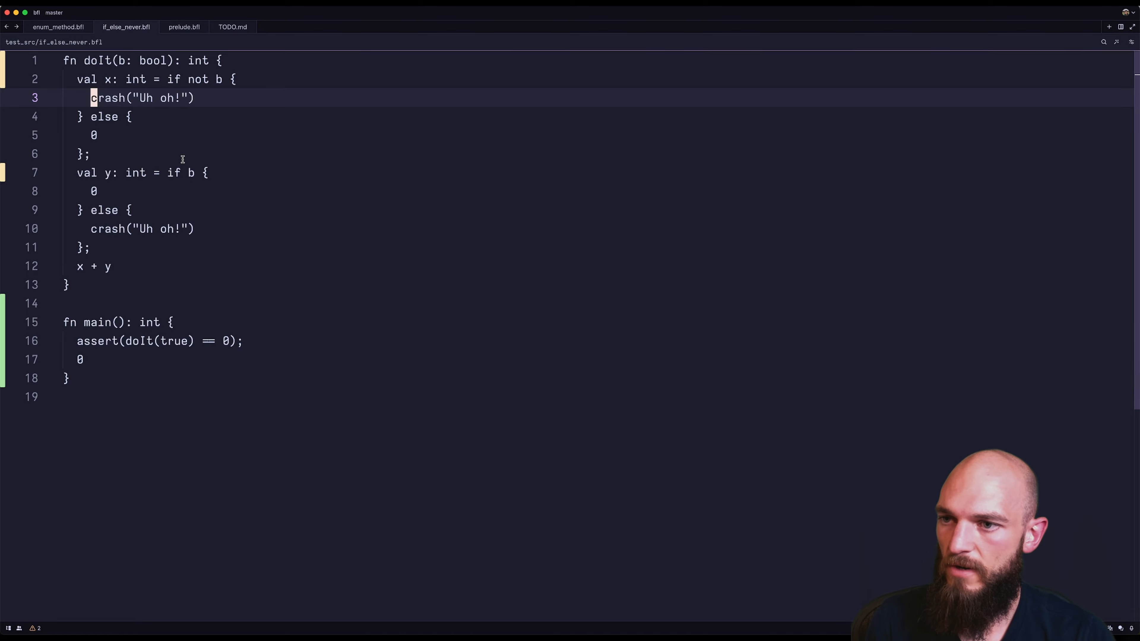
pyautogui.click(92, 191)
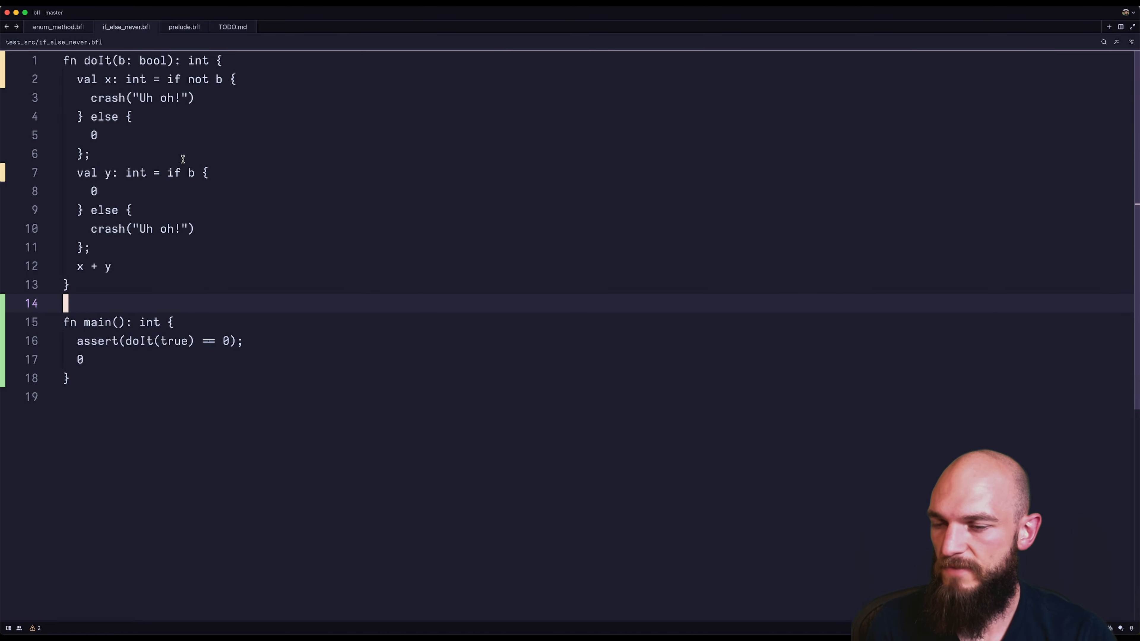
pyautogui.press('cmd+shift+p')
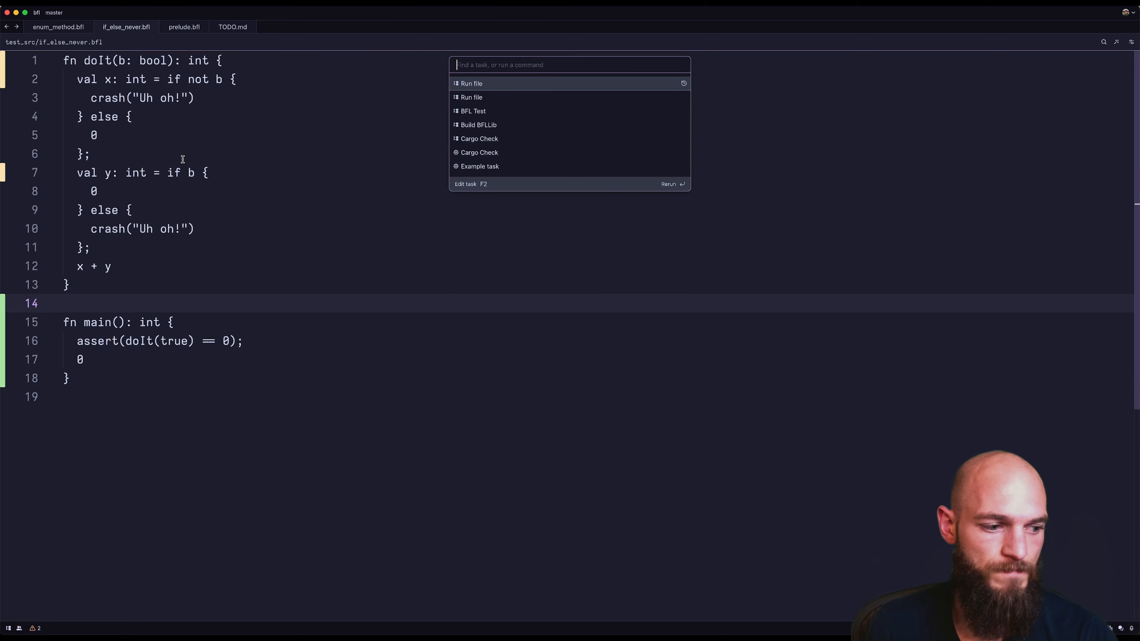
pyautogui.press('Escape')
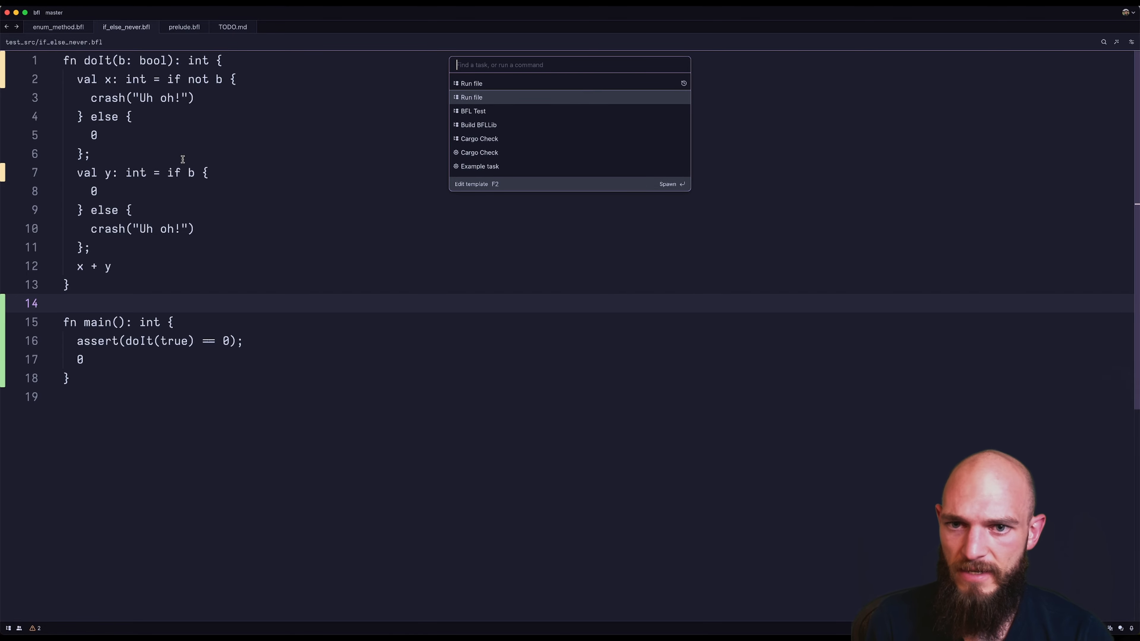
pyautogui.moveTo(117, 29)
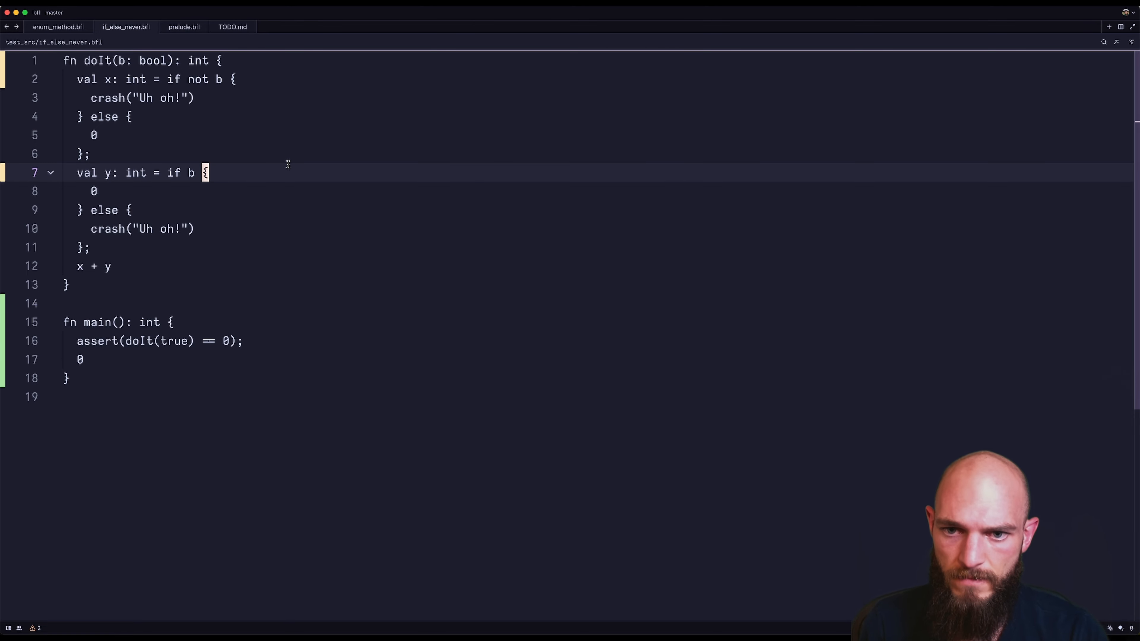
pyautogui.write('tasks')
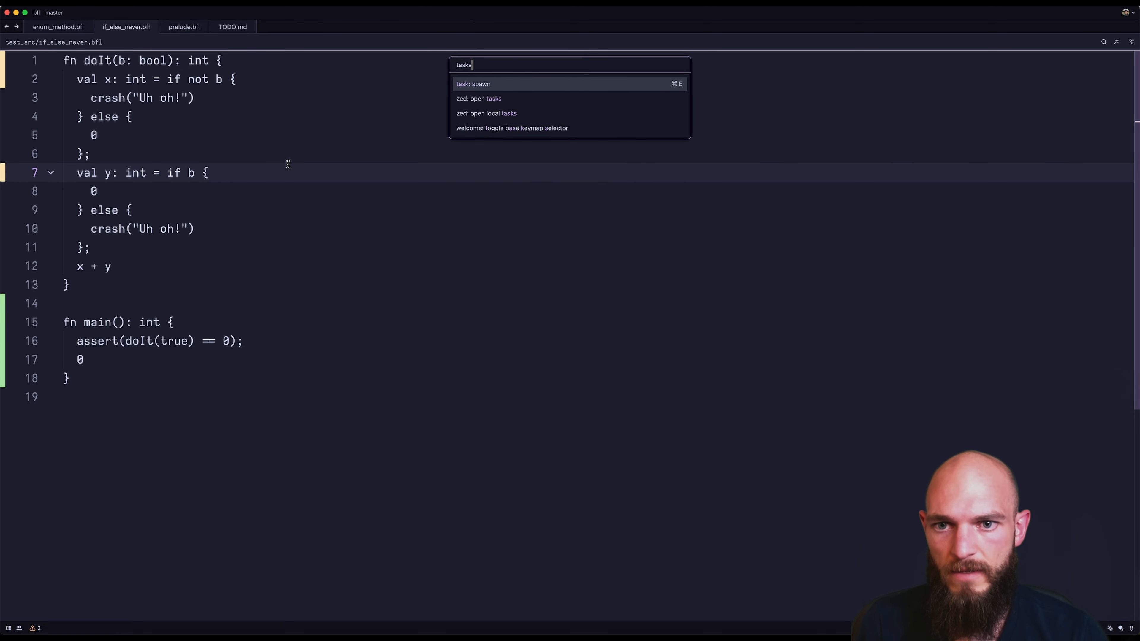
pyautogui.click(483, 114)
pyautogui.write('ru')
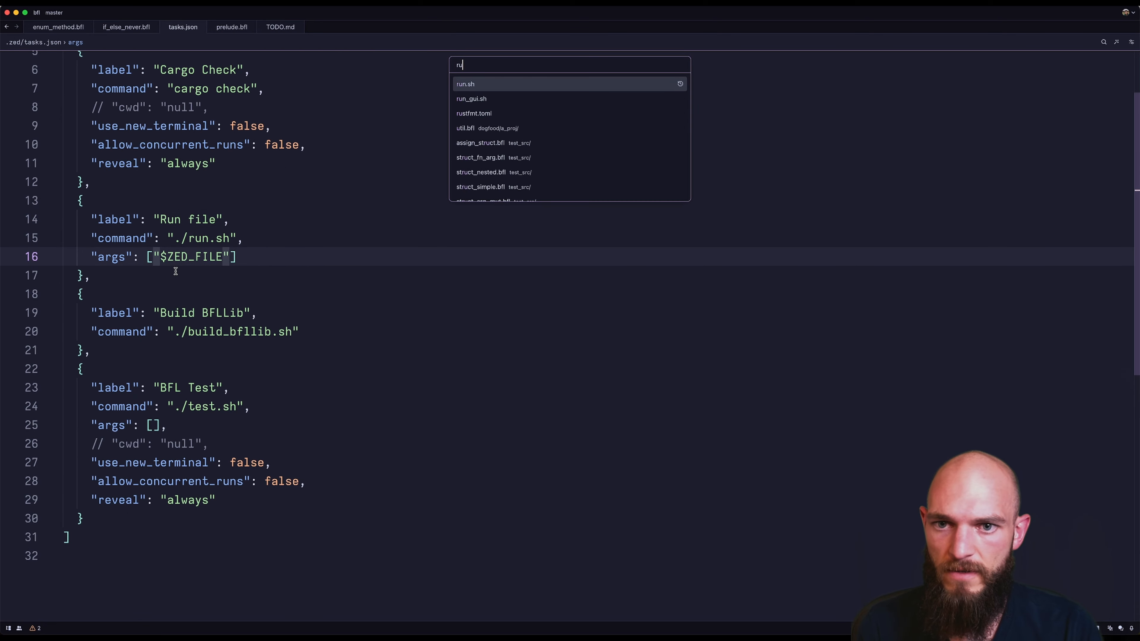
pyautogui.click(466, 84)
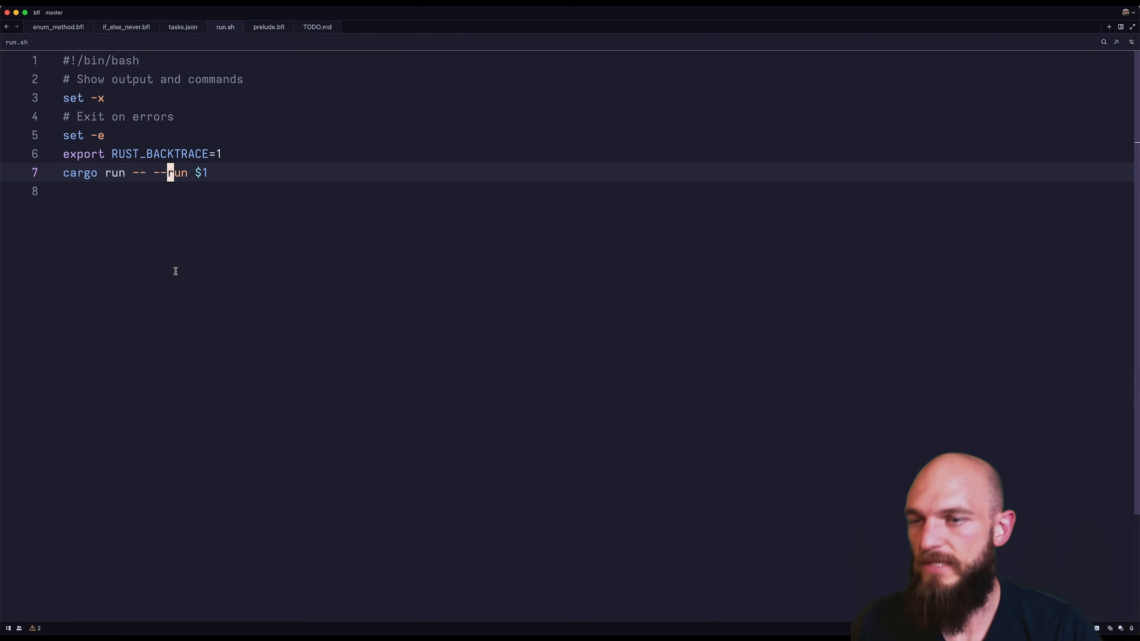
pyautogui.click(126, 27)
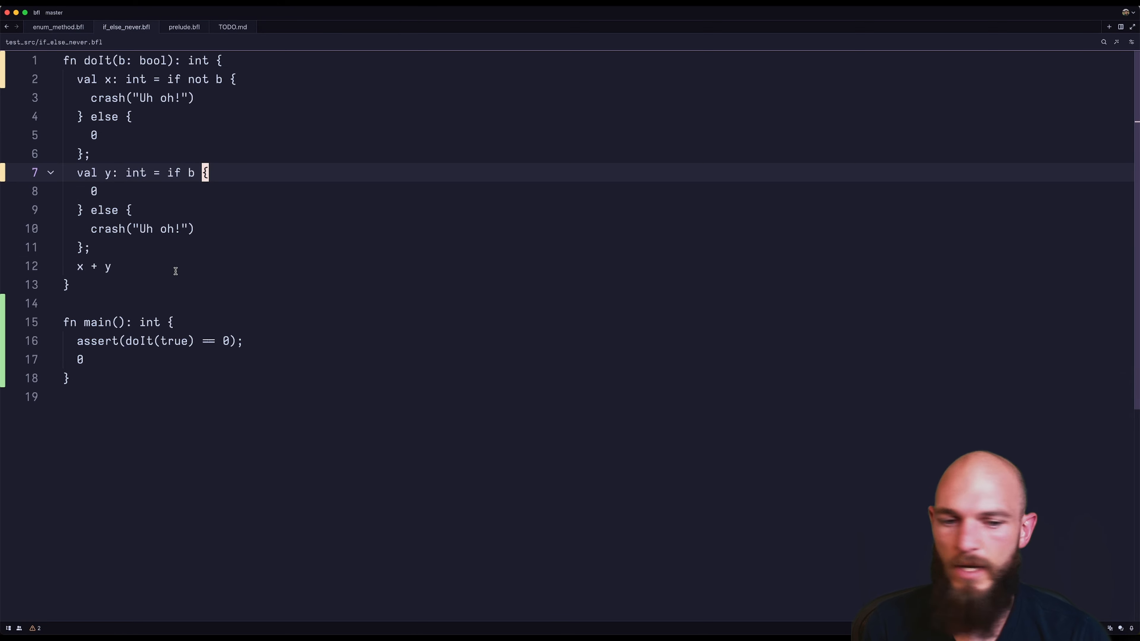
pyautogui.press('cmd+shift+p')
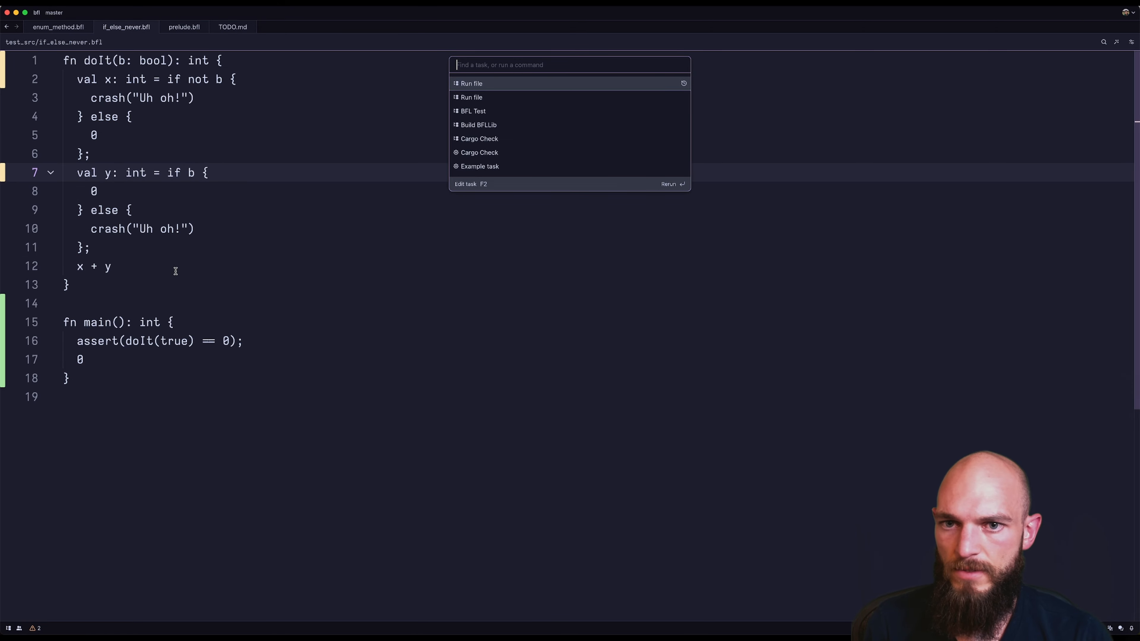
# Step: Run the 'Run file' task on if_else_never.bfl and check it finishes successfully
pyautogui.click(472, 83)
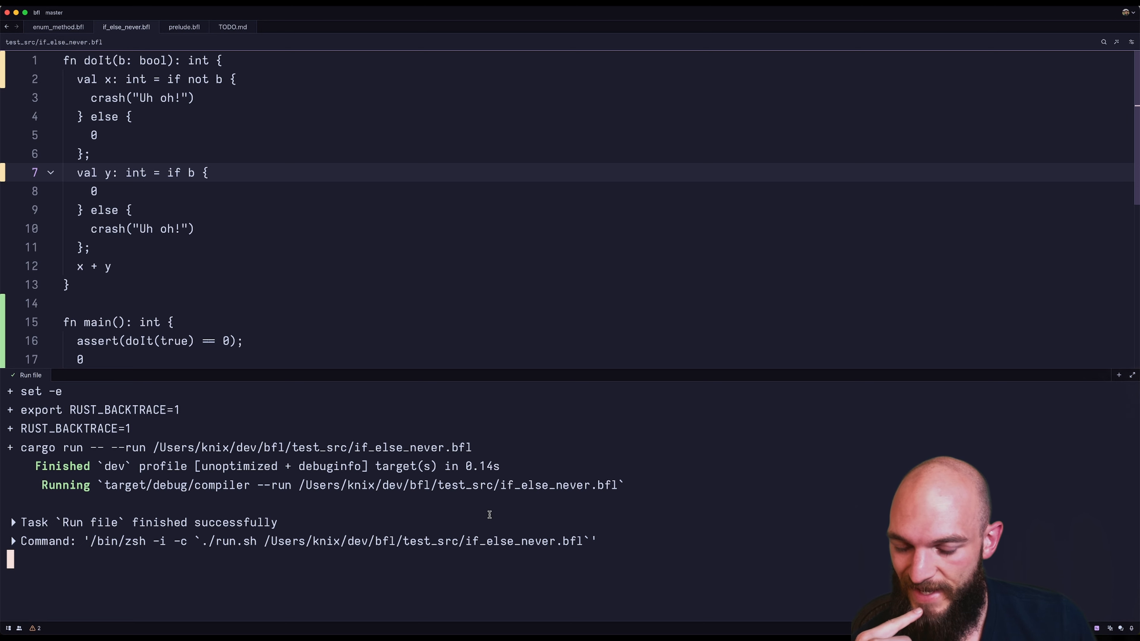
pyautogui.scroll(-3)
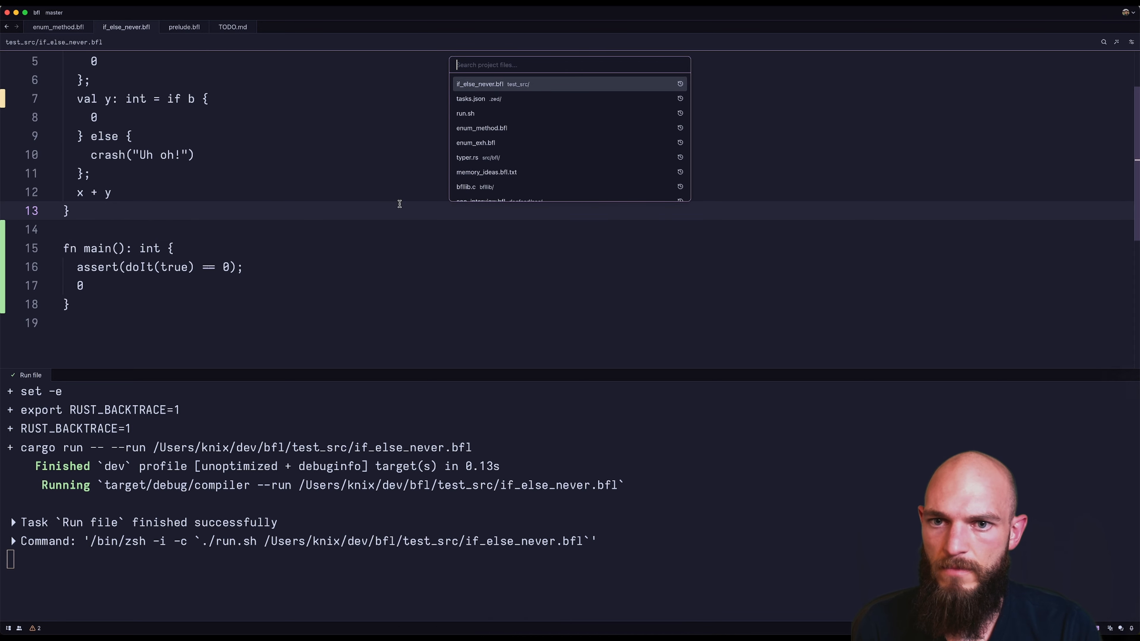
# Step: Open run.sh from the file finder and place the caret in it
pyautogui.click(466, 113)
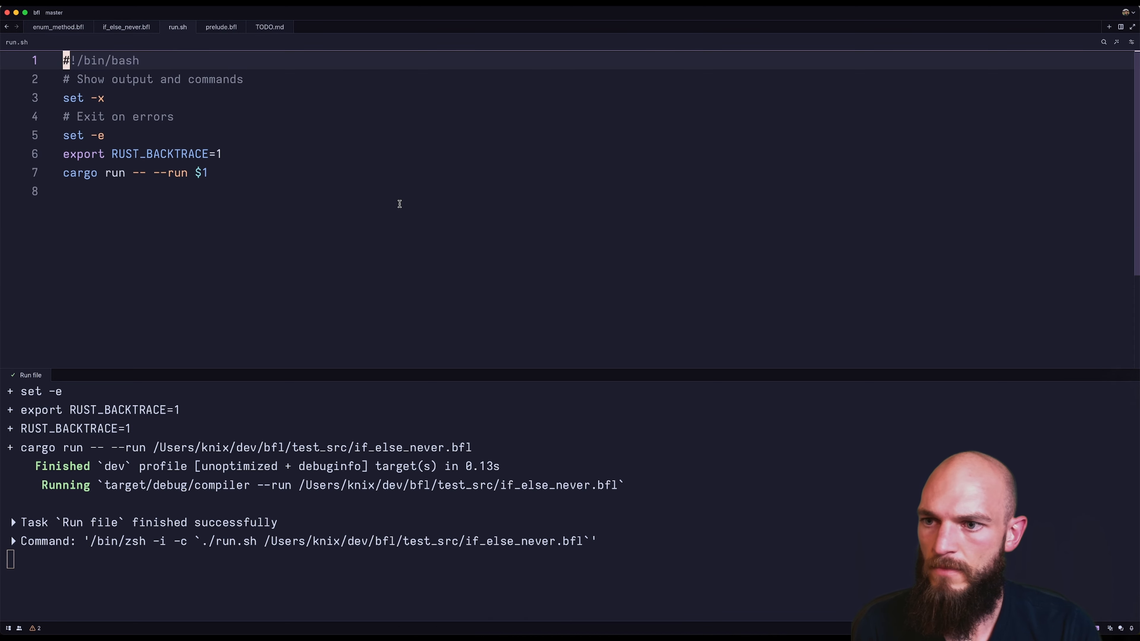
pyautogui.click(126, 27)
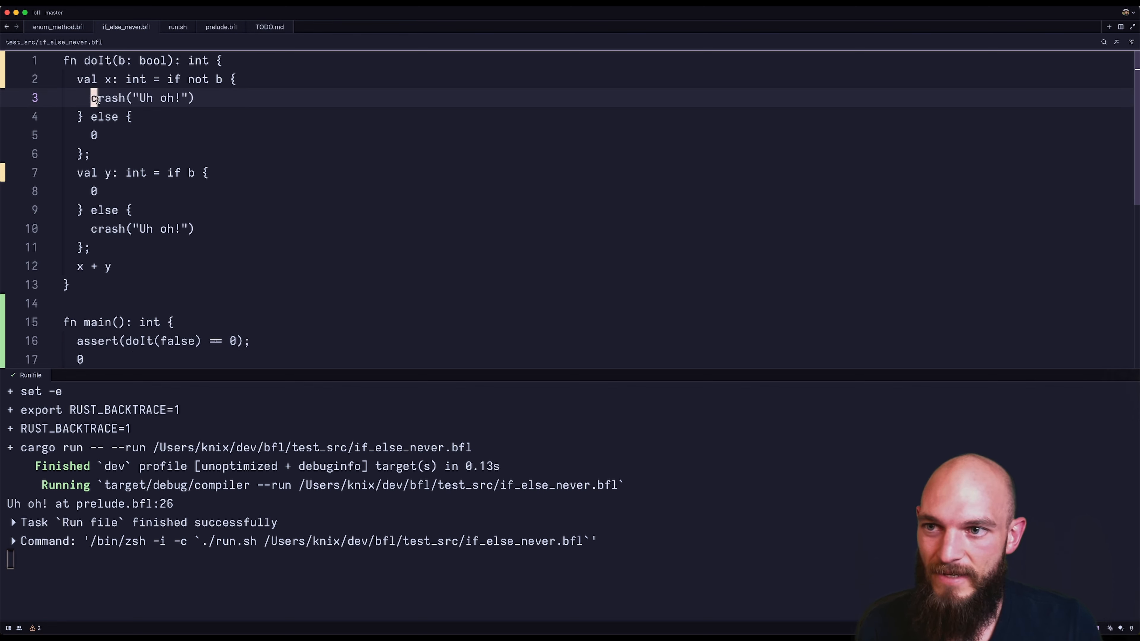
# Step: Copy the _bfl_crash line from prelude's crash into if_else_never.bfl with message "Uh oh!"
pyautogui.click(220, 27)
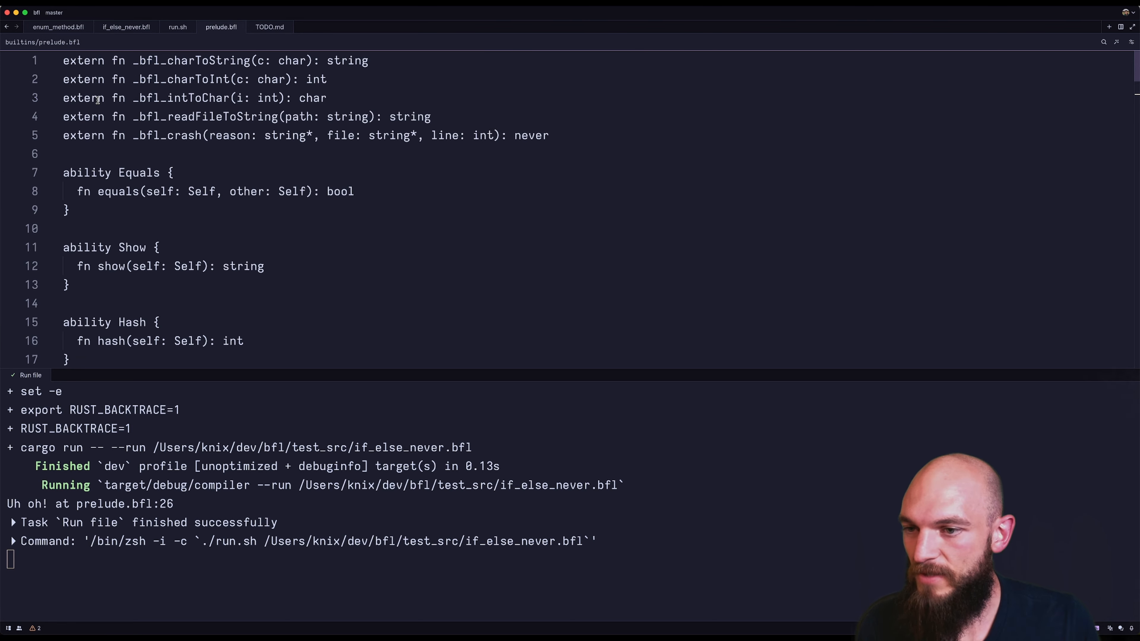
pyautogui.scroll(-3)
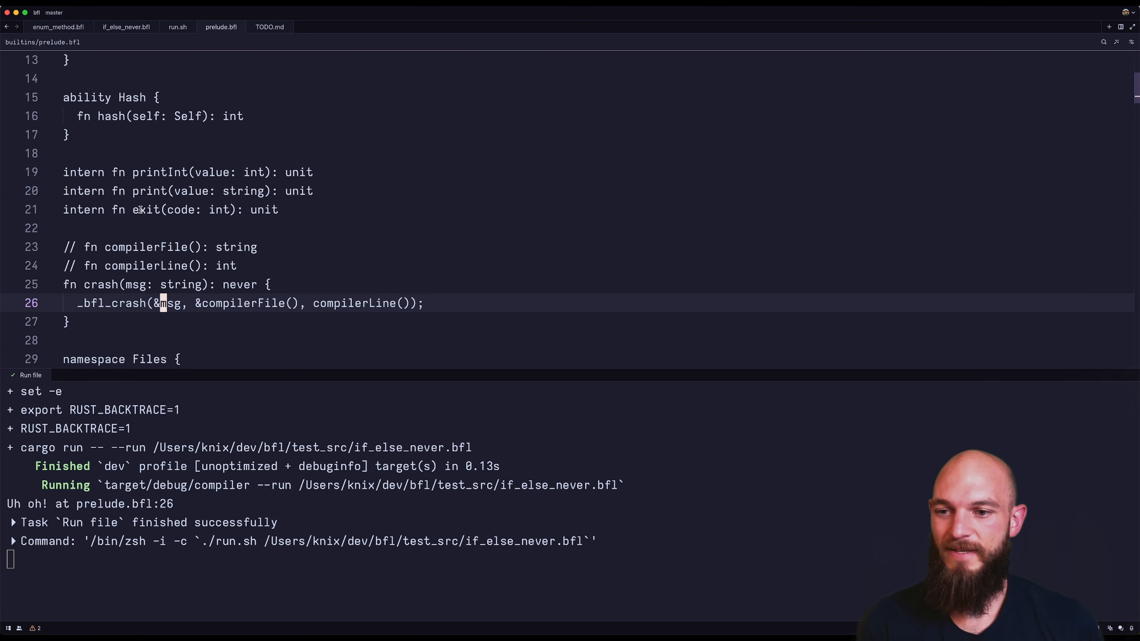
pyautogui.click(205, 304)
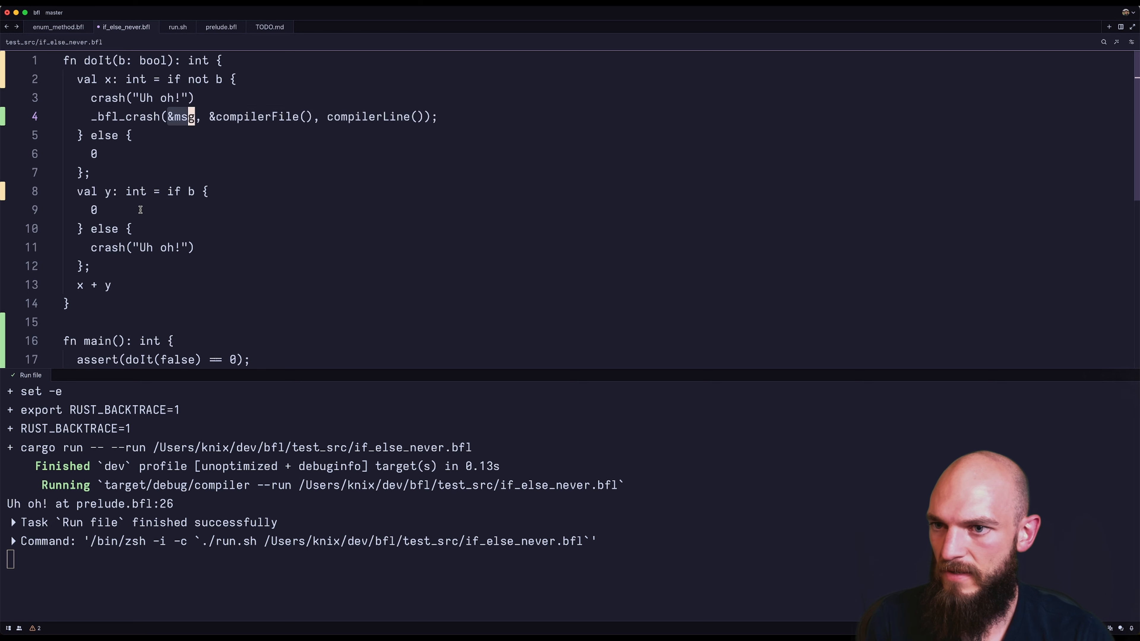
pyautogui.write('"Uh oh!"')
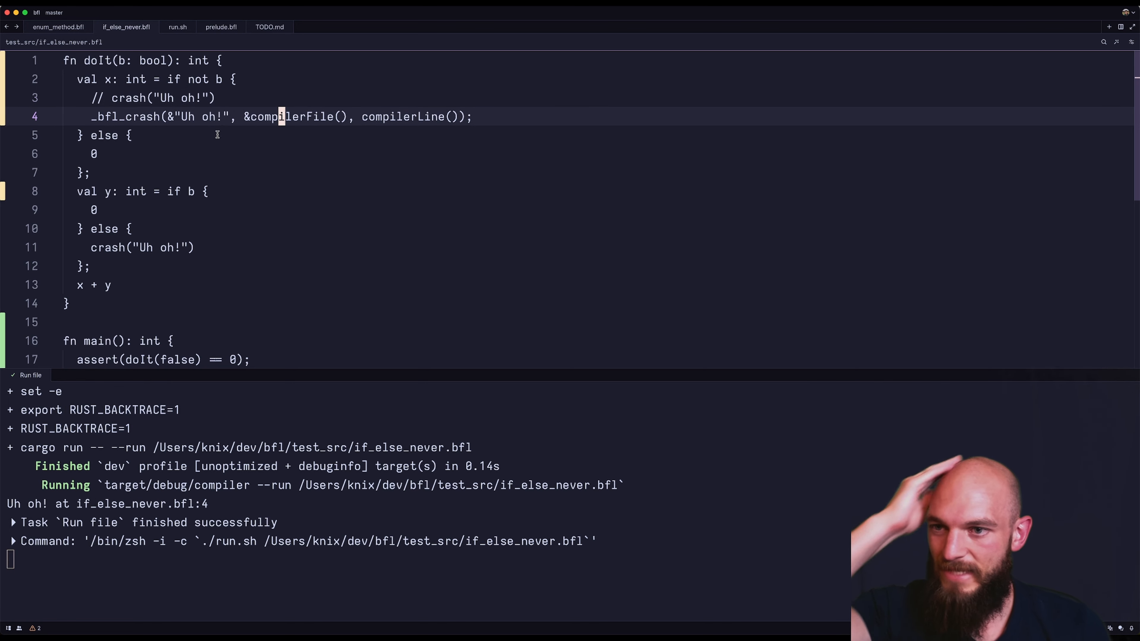
# Step: Open bfllib/bfllib.c to the runtime _bfl_crash function that prints and aborts
pyautogui.press('cmd+p')
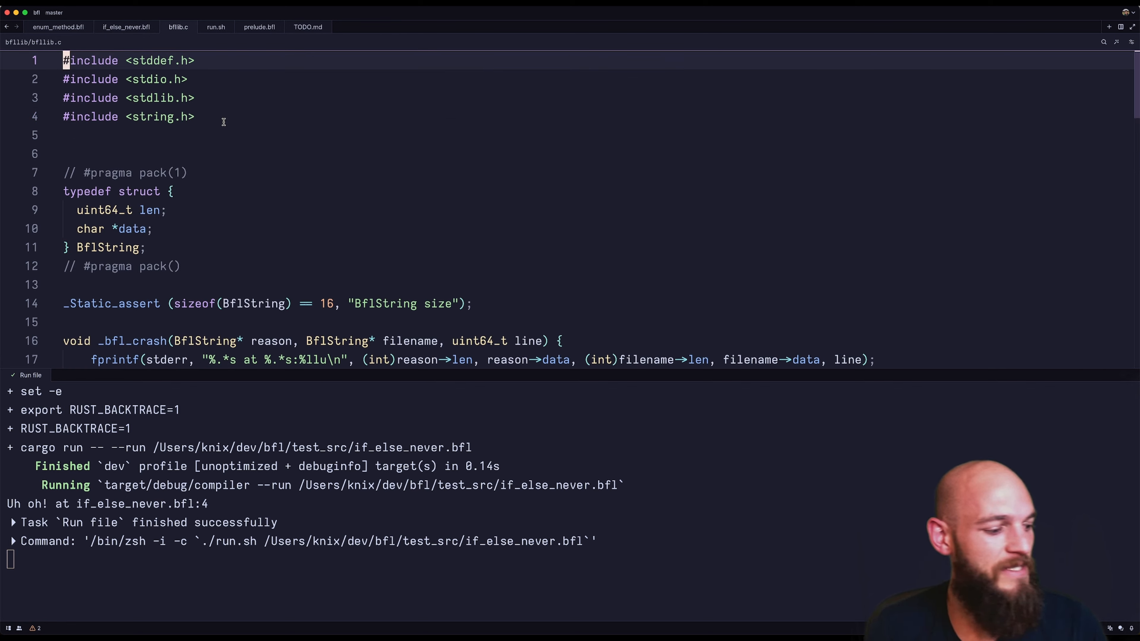
pyautogui.click(121, 304)
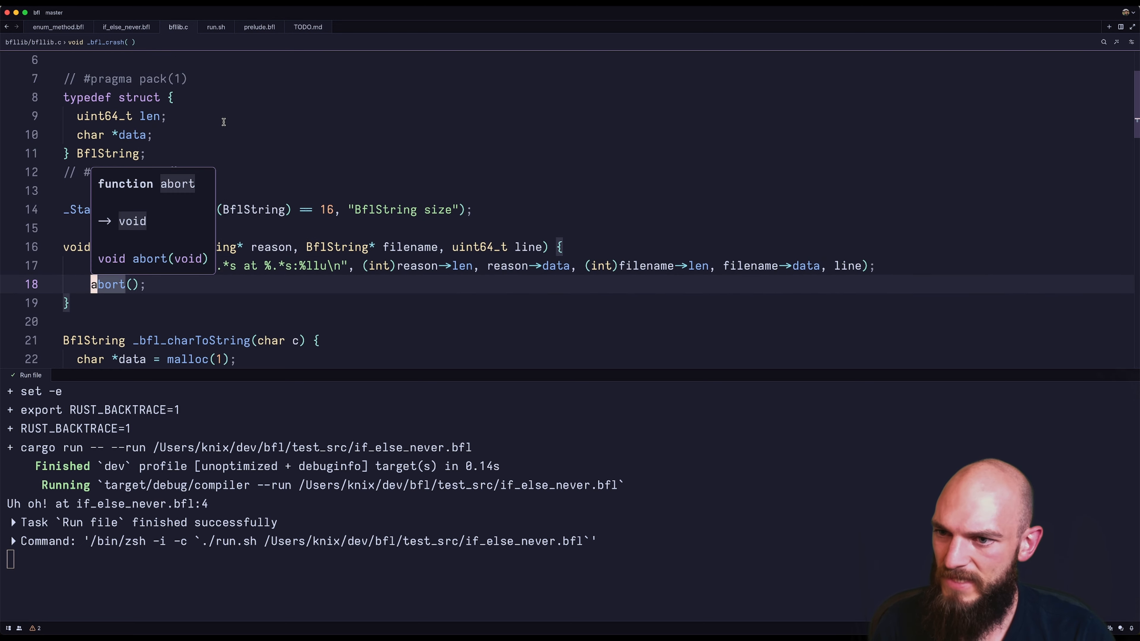
pyautogui.click(126, 28)
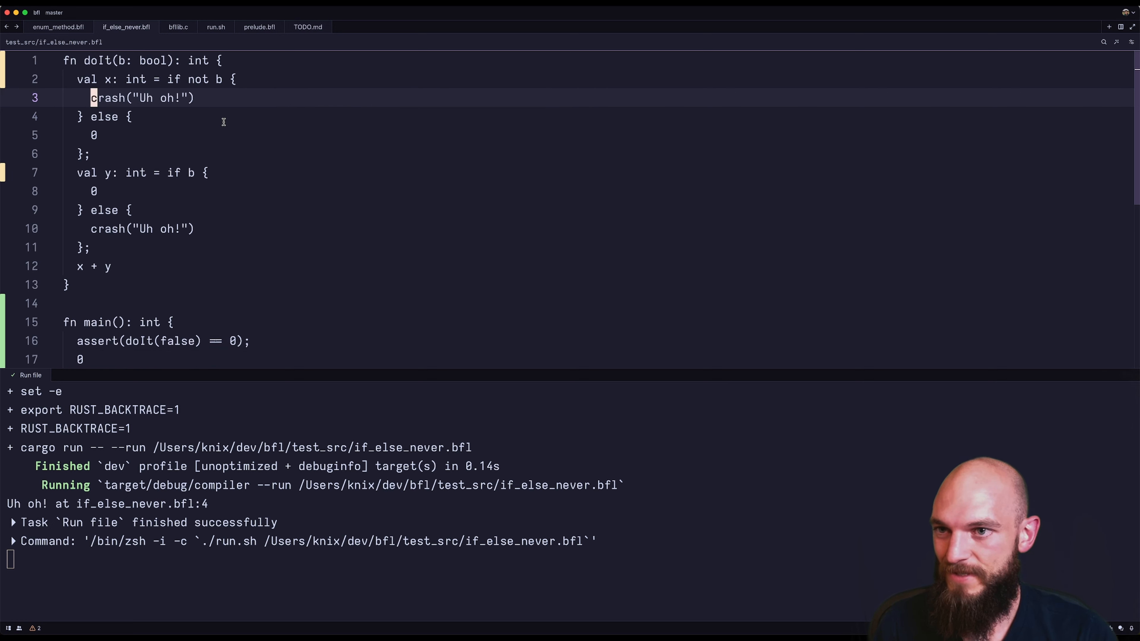
# Step: Switch to enum_method.bfl and select all of its code
pyautogui.click(58, 27)
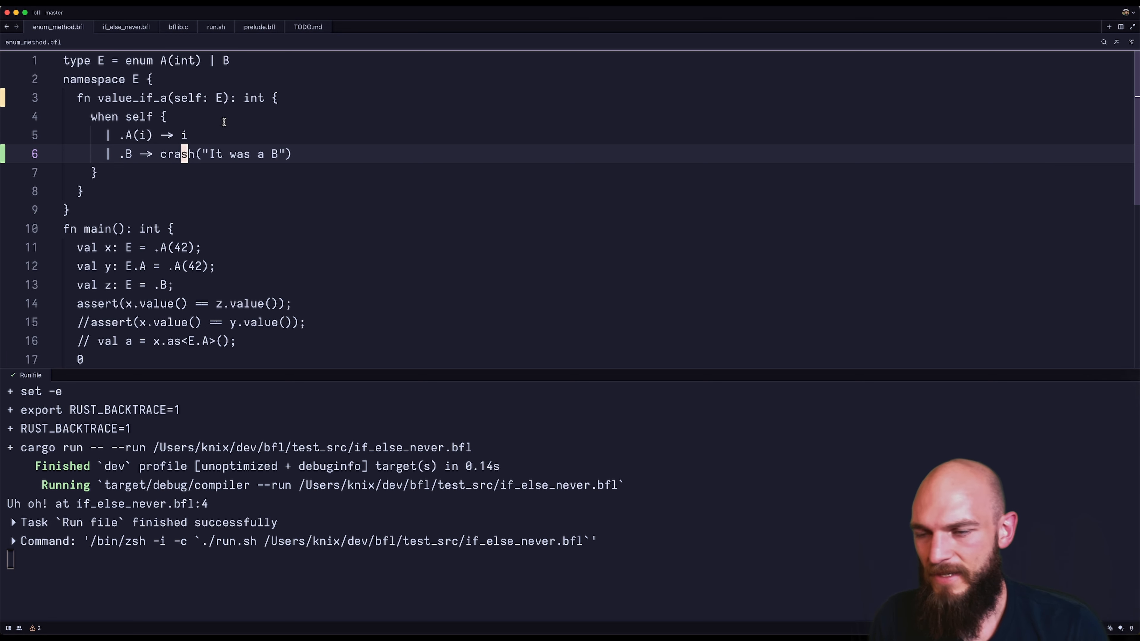
pyautogui.scroll(-3)
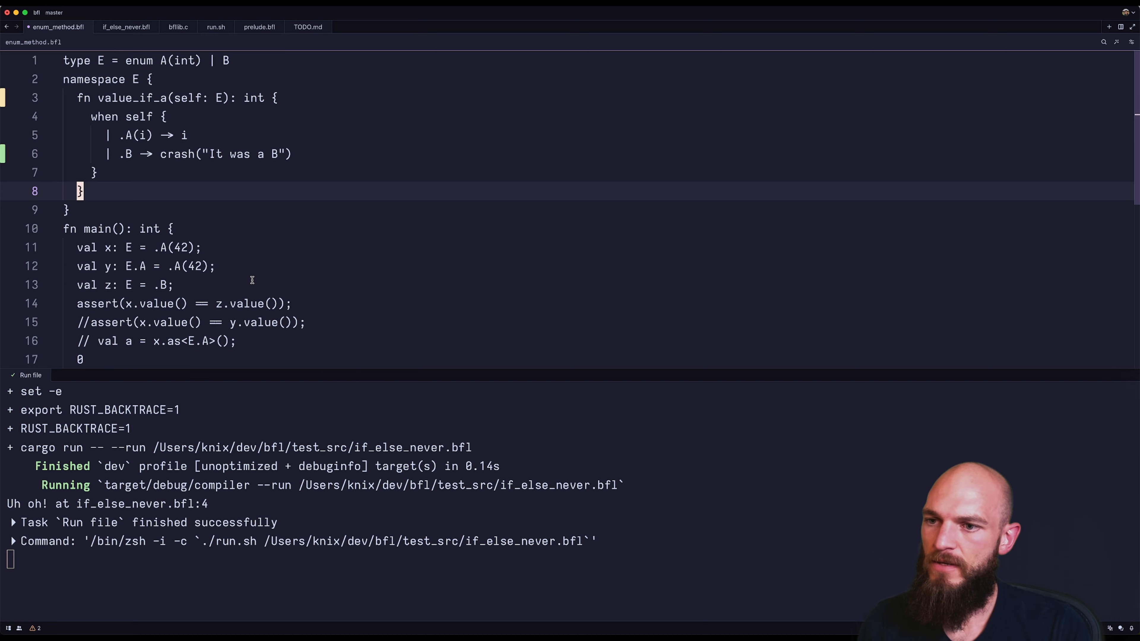
pyautogui.press('cmd+a')
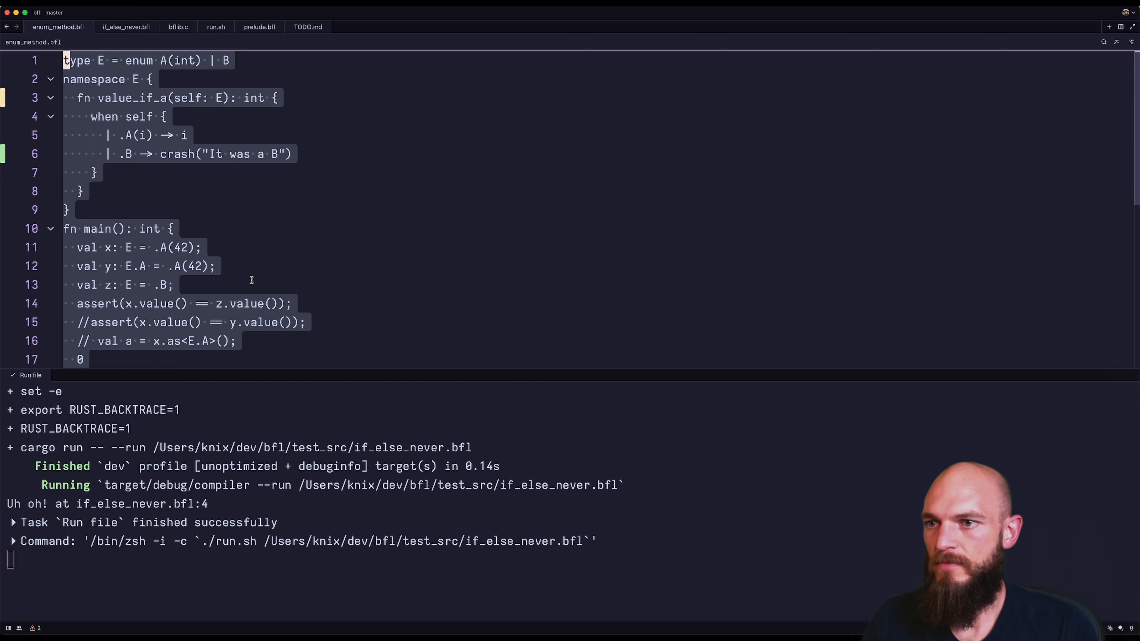
# Step: Duplicate enum_method.bfl in the project panel as match_never.bfl
pyautogui.rightClick(45, 523)
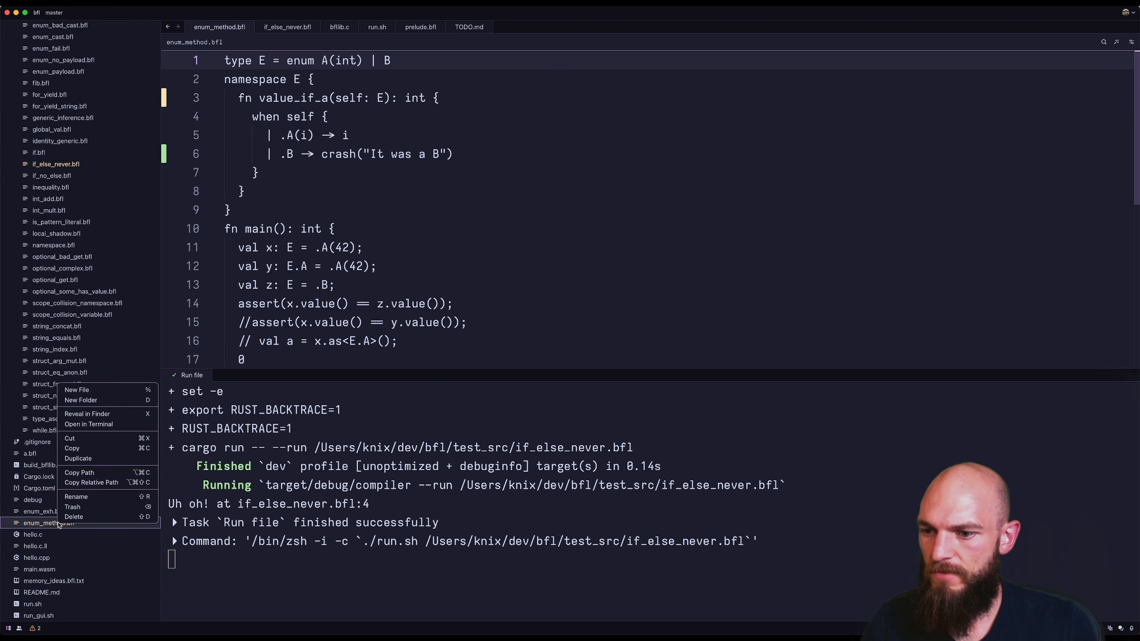
pyautogui.click(79, 458)
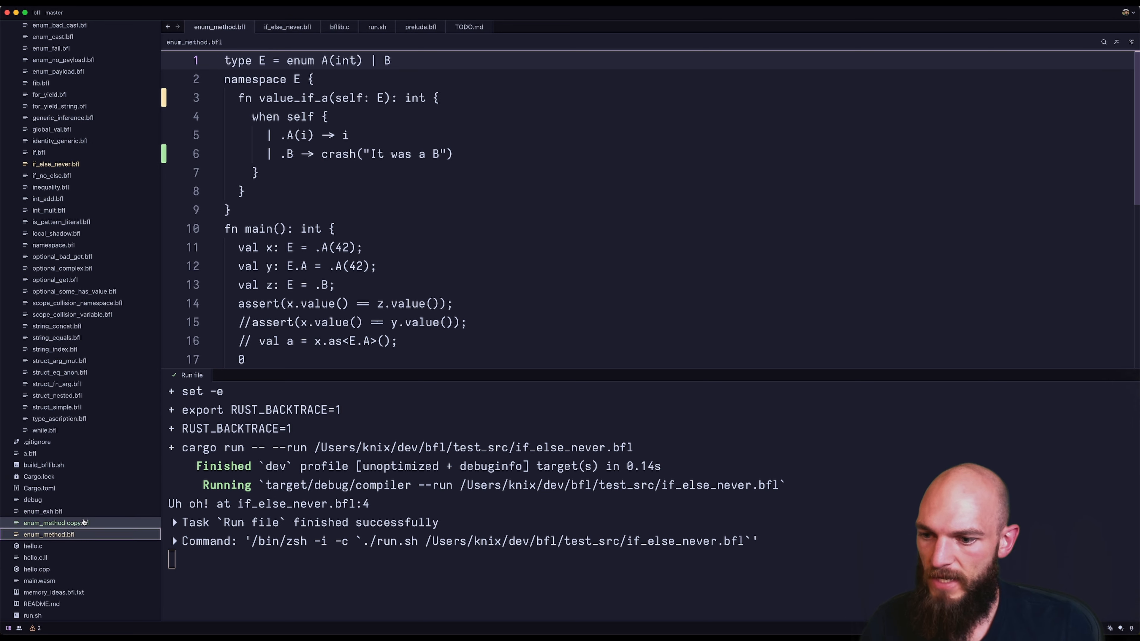
pyautogui.click(83, 523)
pyautogui.write('match_never')
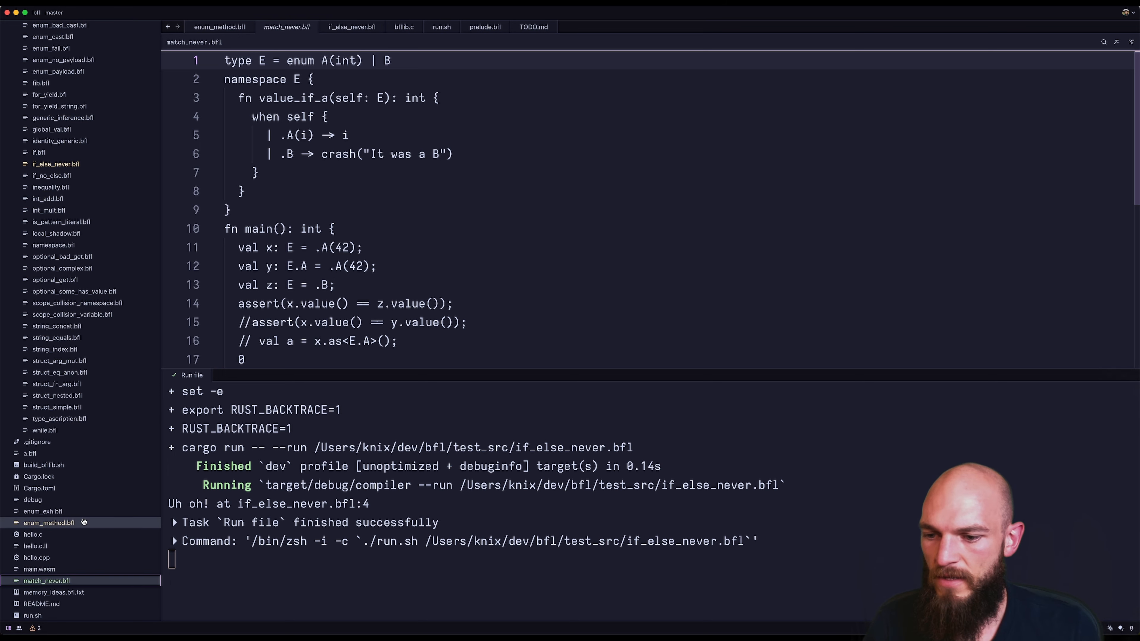
# Step: Rewrite match_never.bfl's main to bind val a: E = .A(1) and assert a.value() == 1
pyautogui.click(359, 247)
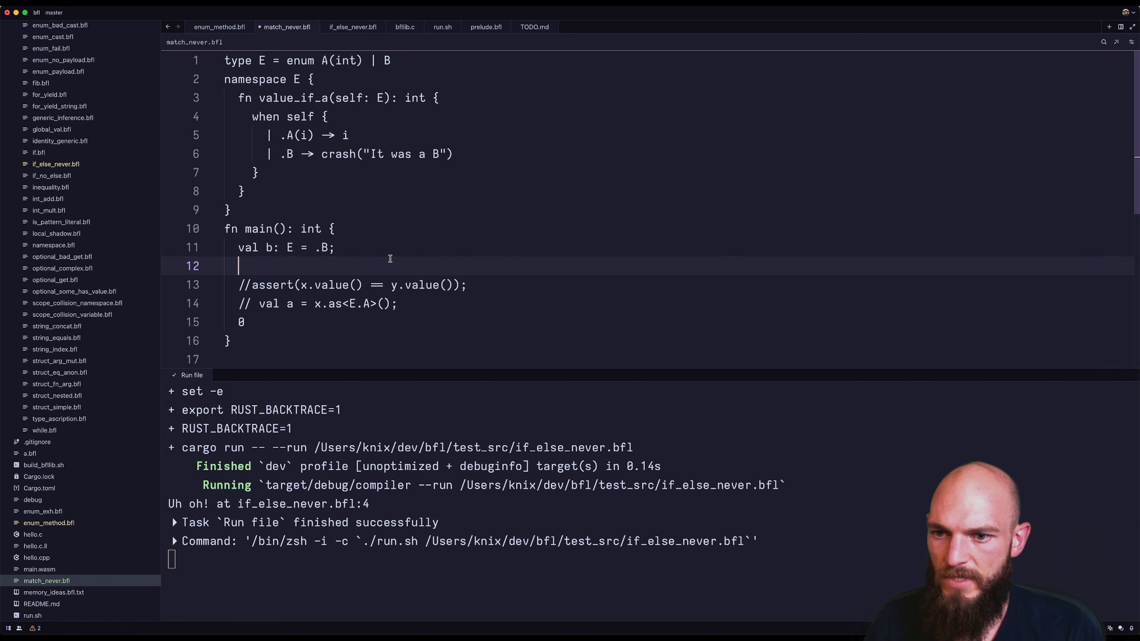
pyautogui.write('b.value();')
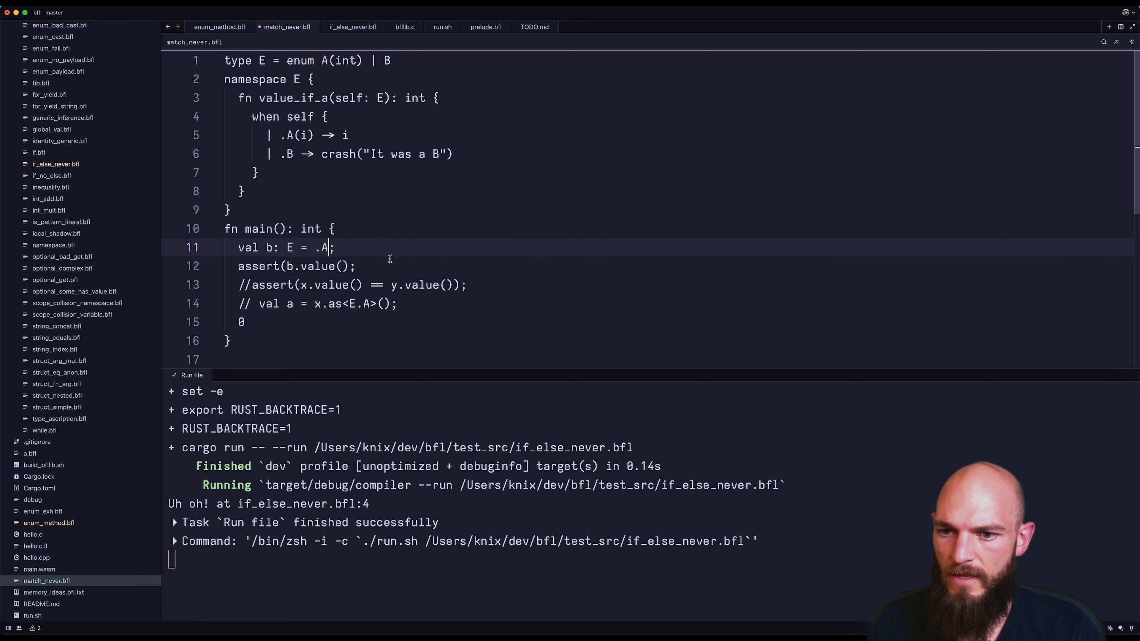
pyautogui.write('(1)')
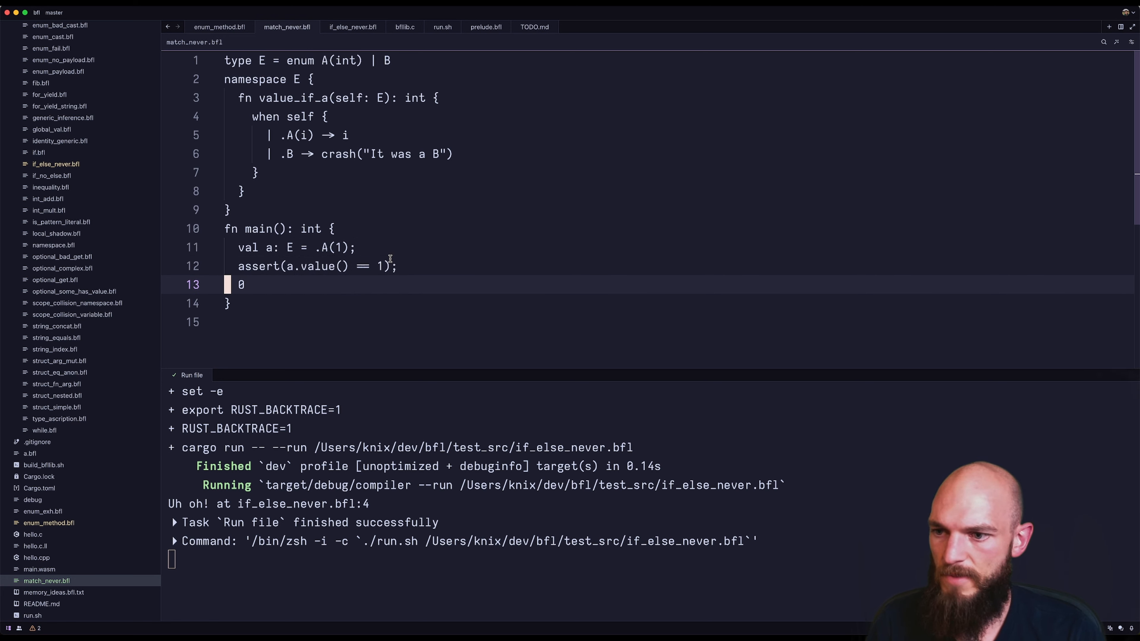
# Step: In enum_method.bfl, replace the .B arm's crash call with 0
pyautogui.click(220, 27)
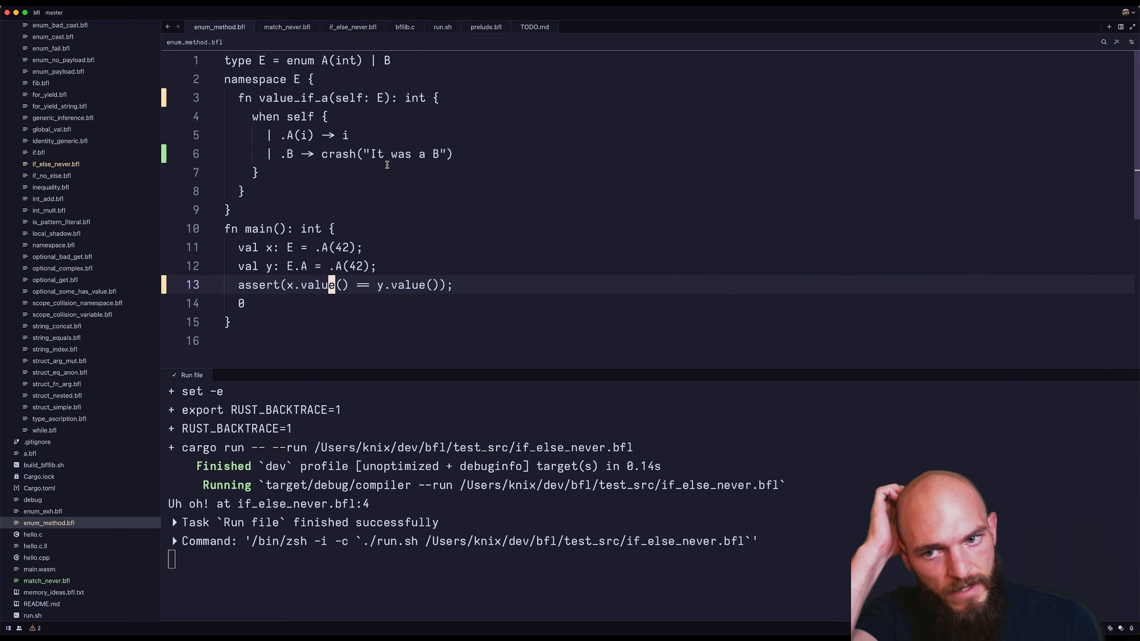
pyautogui.press('Delete')
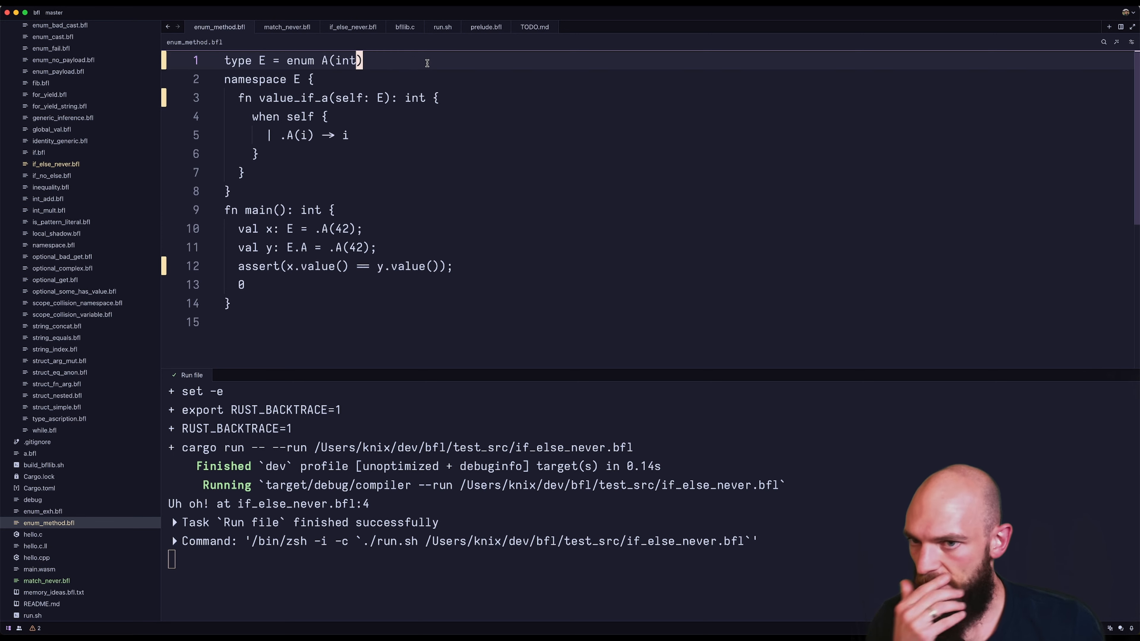
pyautogui.write('| B')
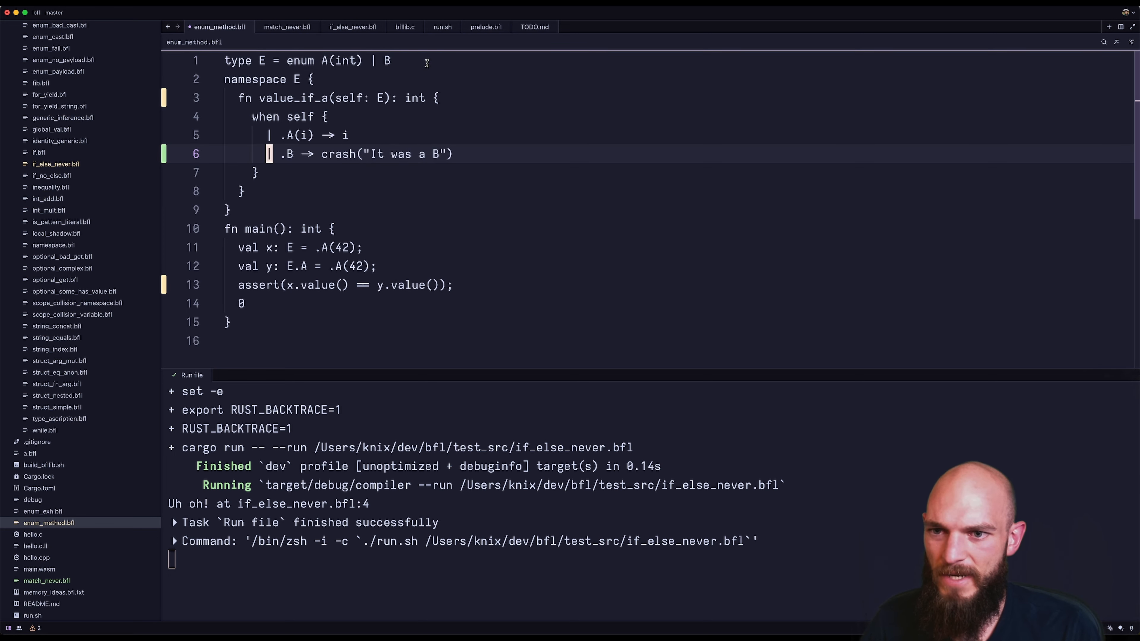
pyautogui.press('Delete')
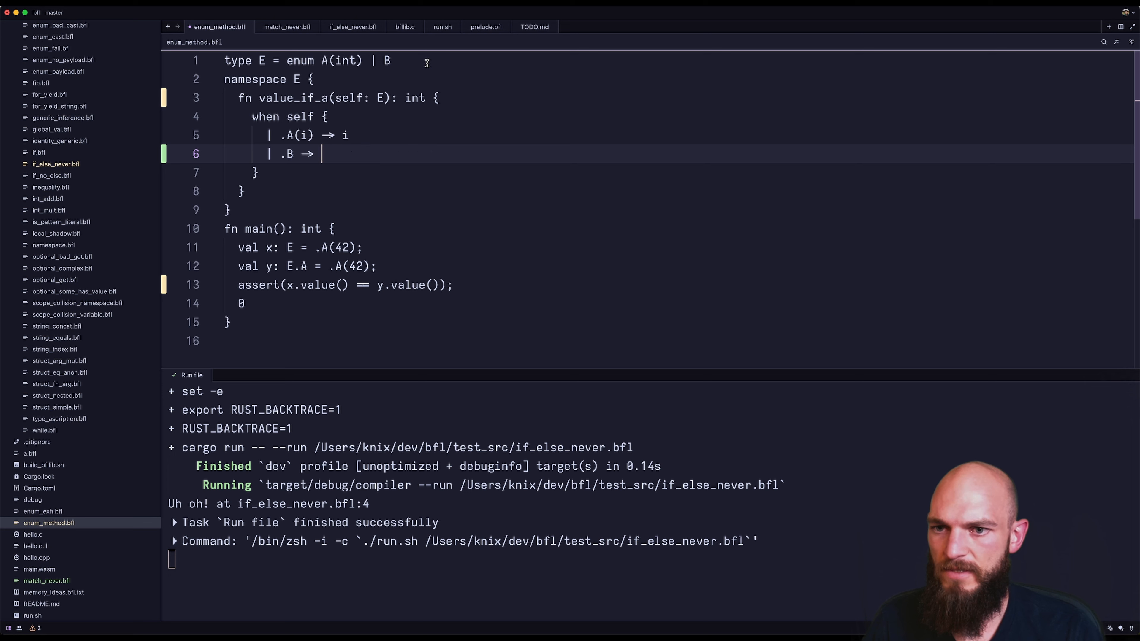
pyautogui.write('0')
pyautogui.write('assert(());')
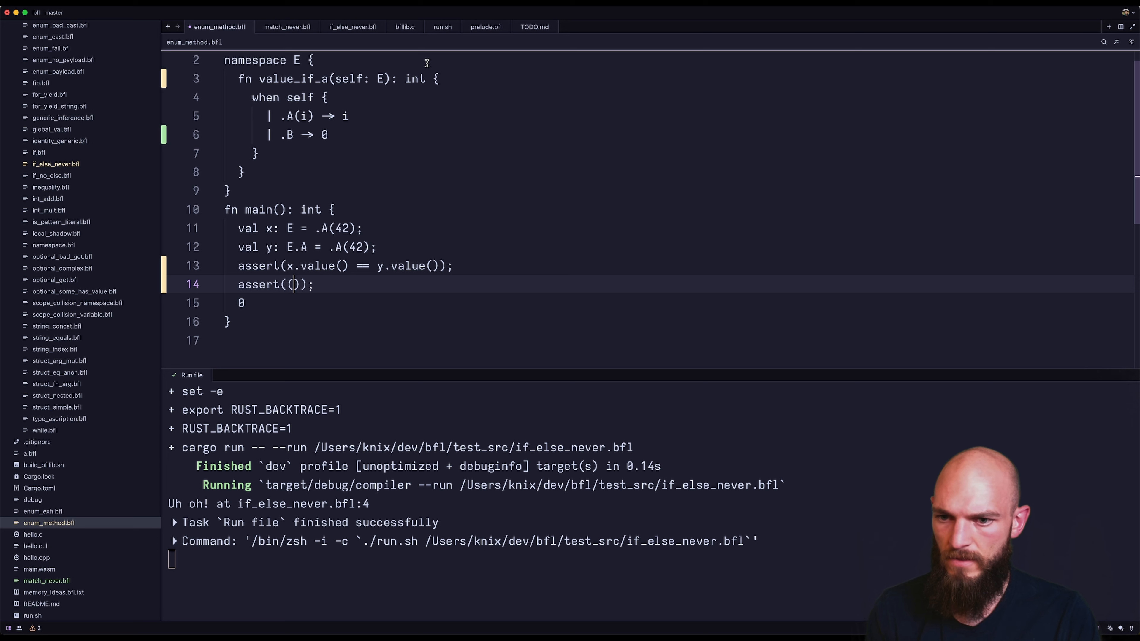
# Step: Add assert((.B: E).value() == 0) to main
pyautogui.write('.B')
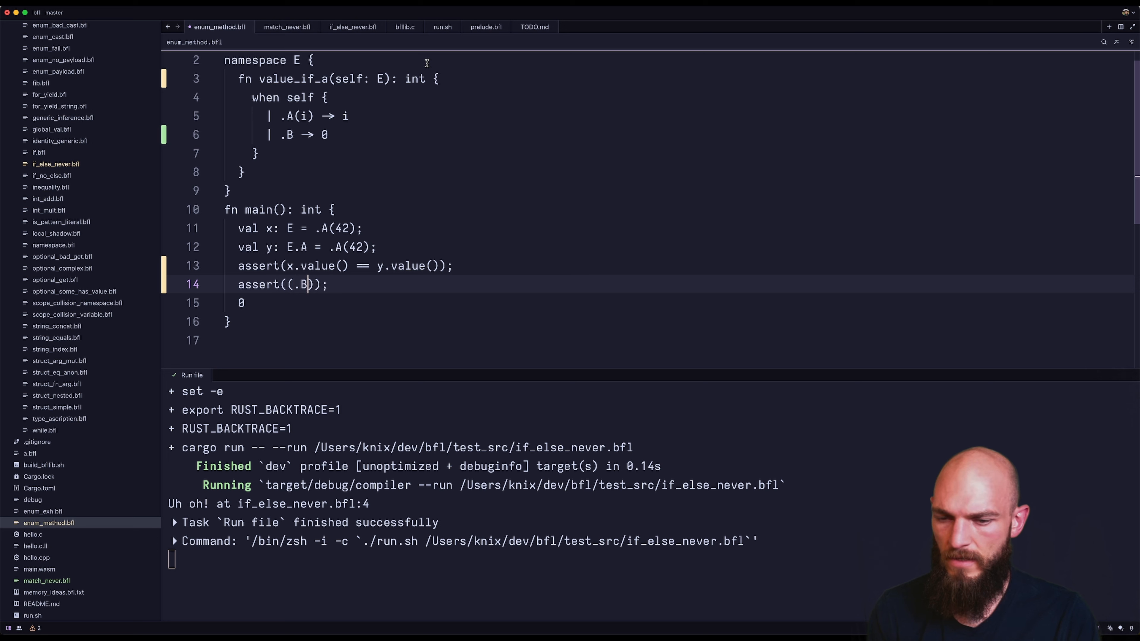
pyautogui.write(': E).value(')
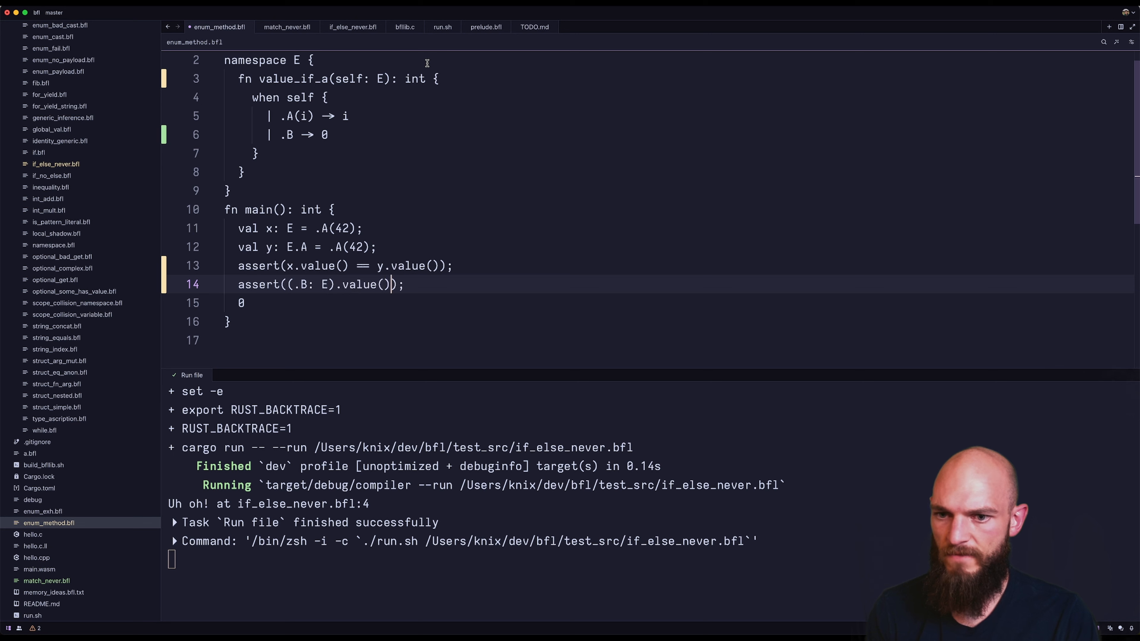
pyautogui.write('== 0')
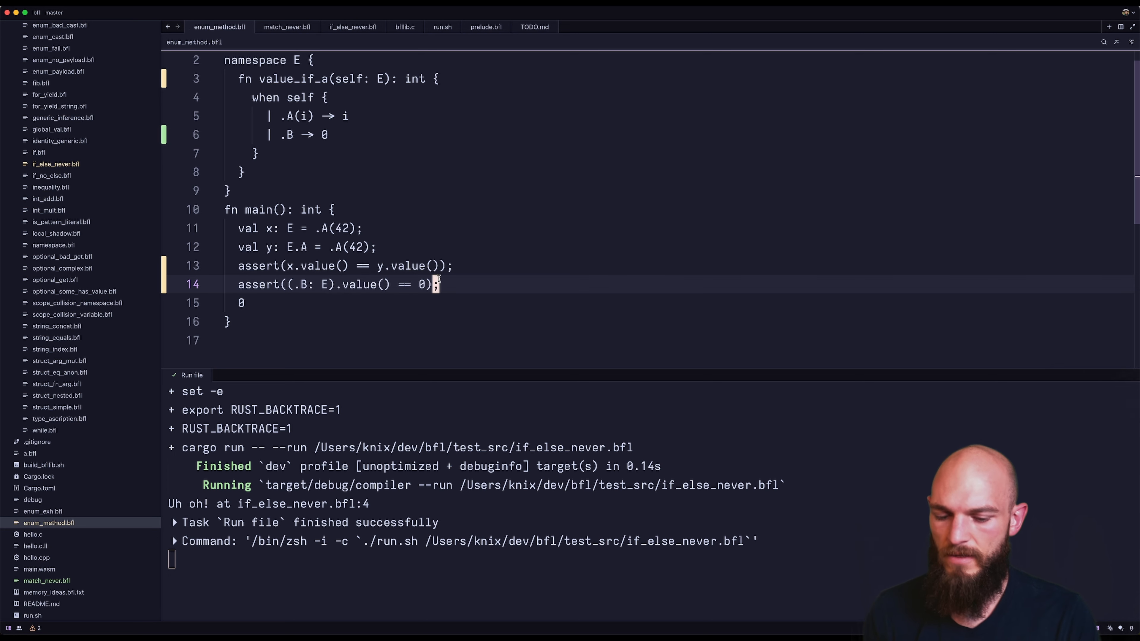
# Step: Look at compiler_main.rs via file search, then return to enum_method.bfl beside its failing run output
pyautogui.click(192, 375)
pyautogui.write('run.')
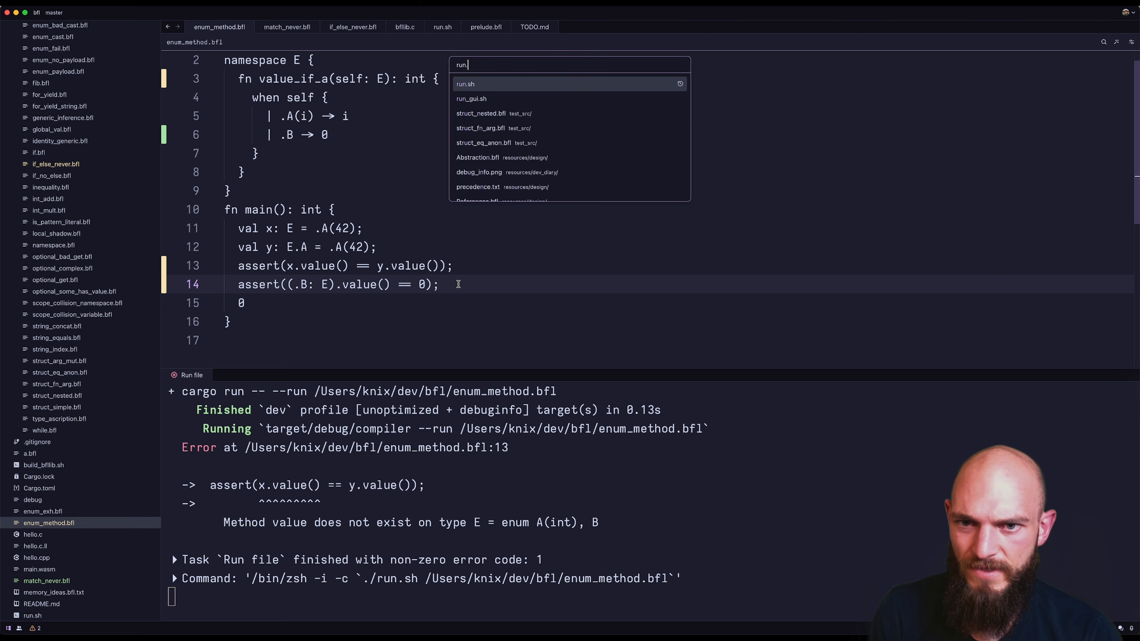
pyautogui.click(465, 84)
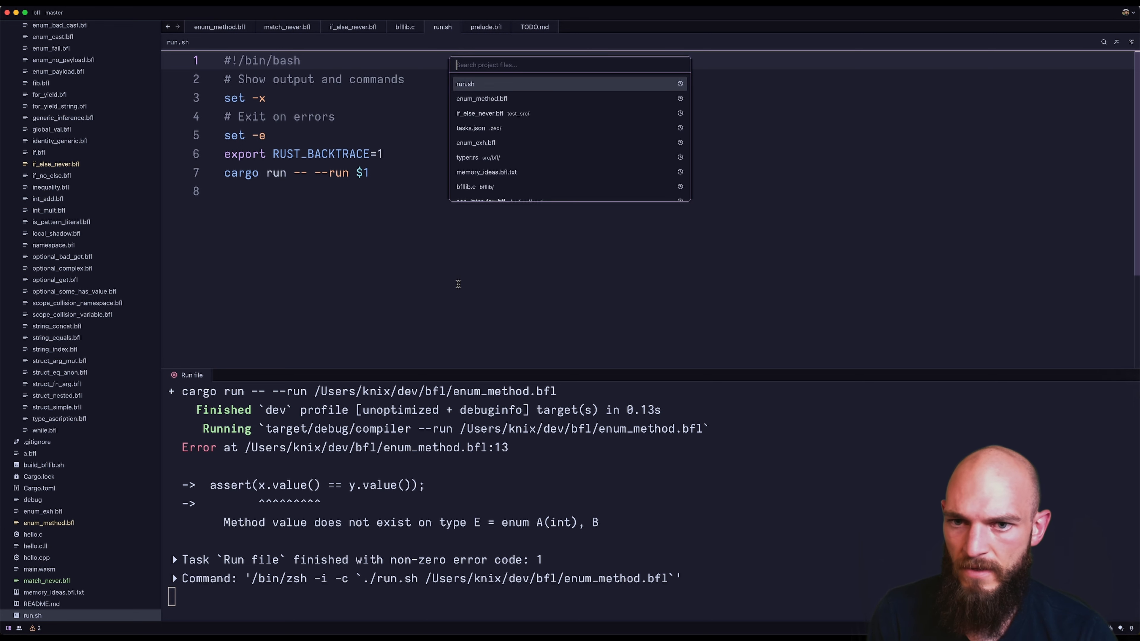
pyautogui.write('main')
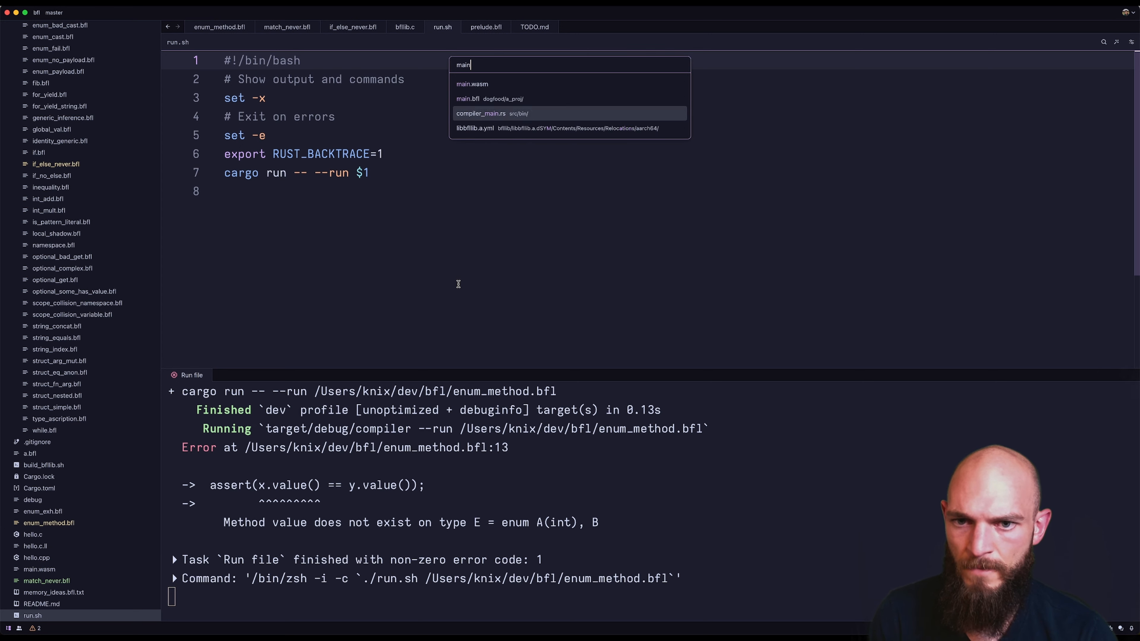
pyautogui.click(481, 113)
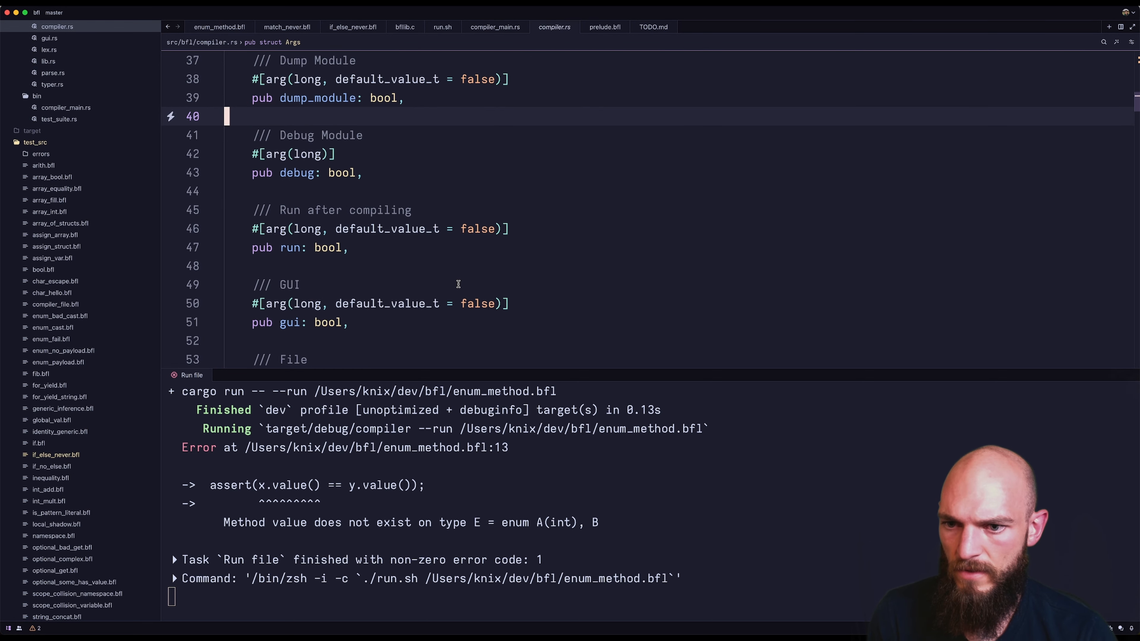
pyautogui.scroll(-3)
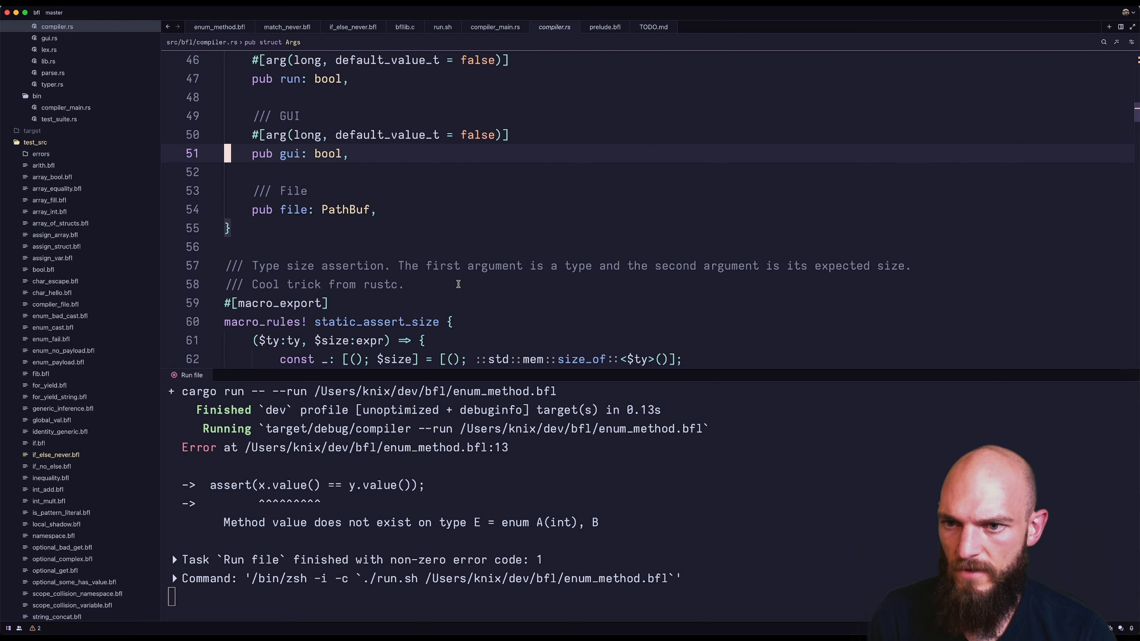
pyautogui.click(495, 27)
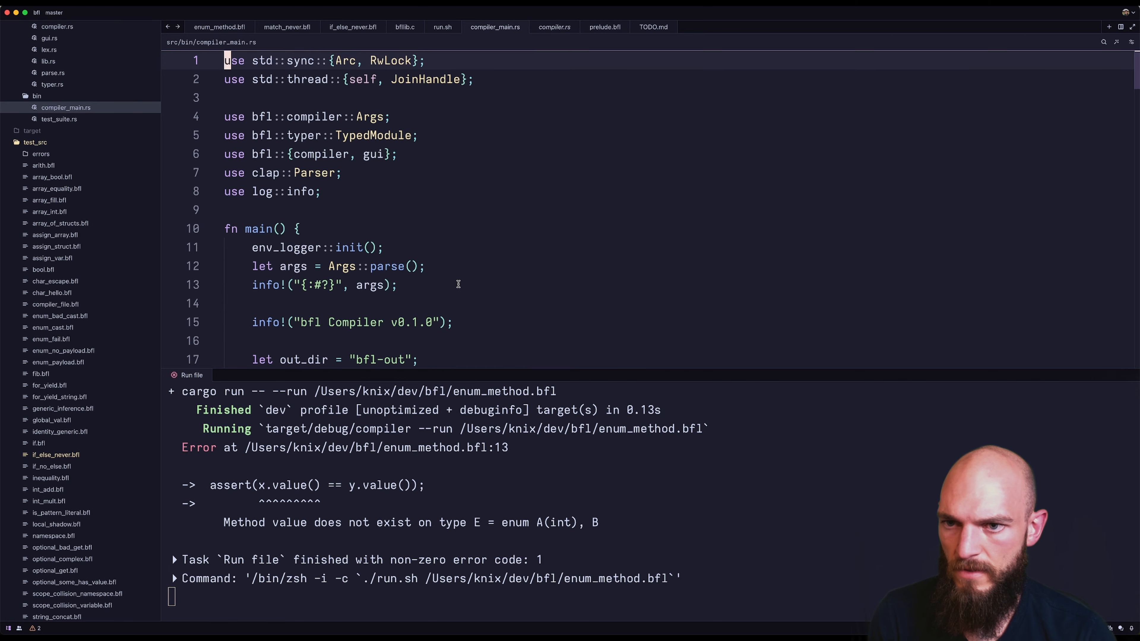
pyautogui.click(219, 27)
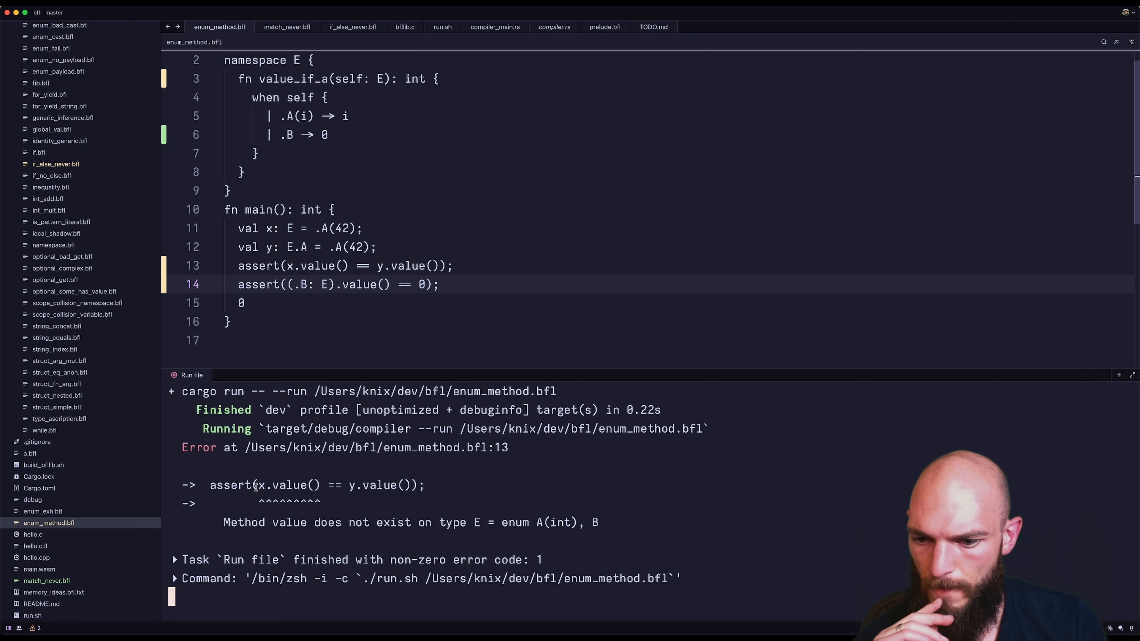
# Step: Check the never-type match item in TODO.md and view match_never.bfl, ending back on the failing test
pyautogui.doubleClick(283, 485)
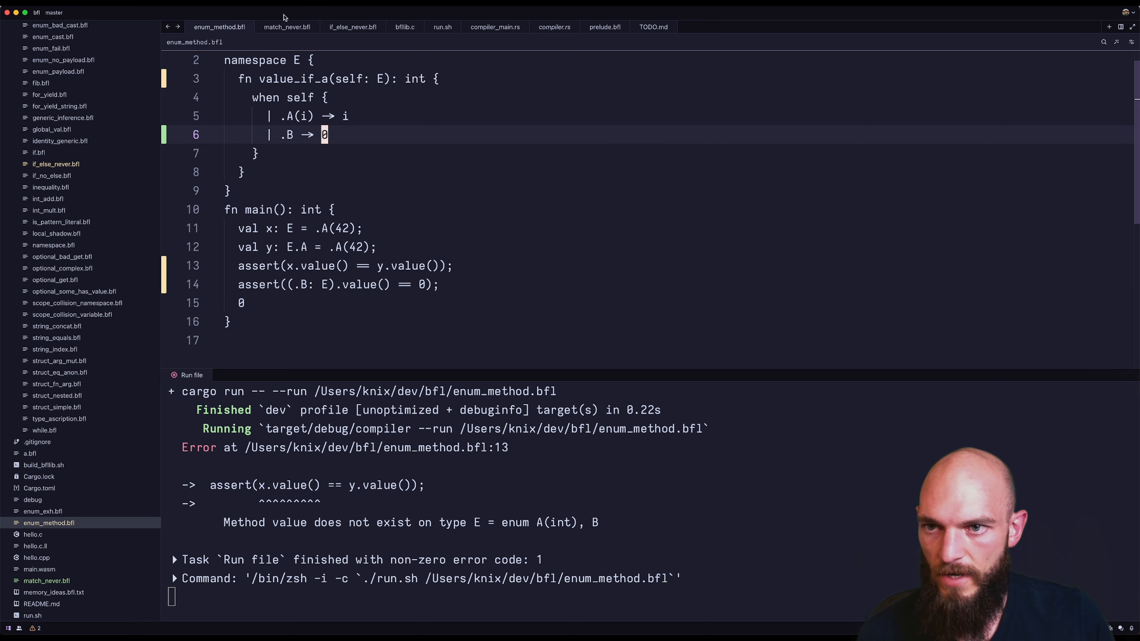
pyautogui.click(289, 26)
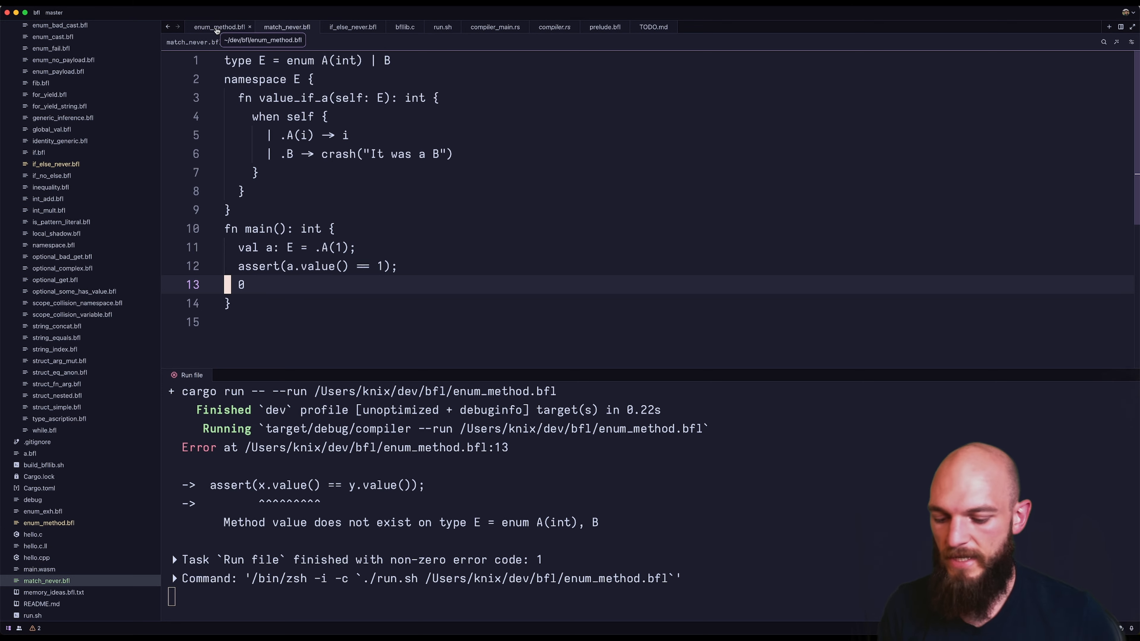
pyautogui.click(653, 27)
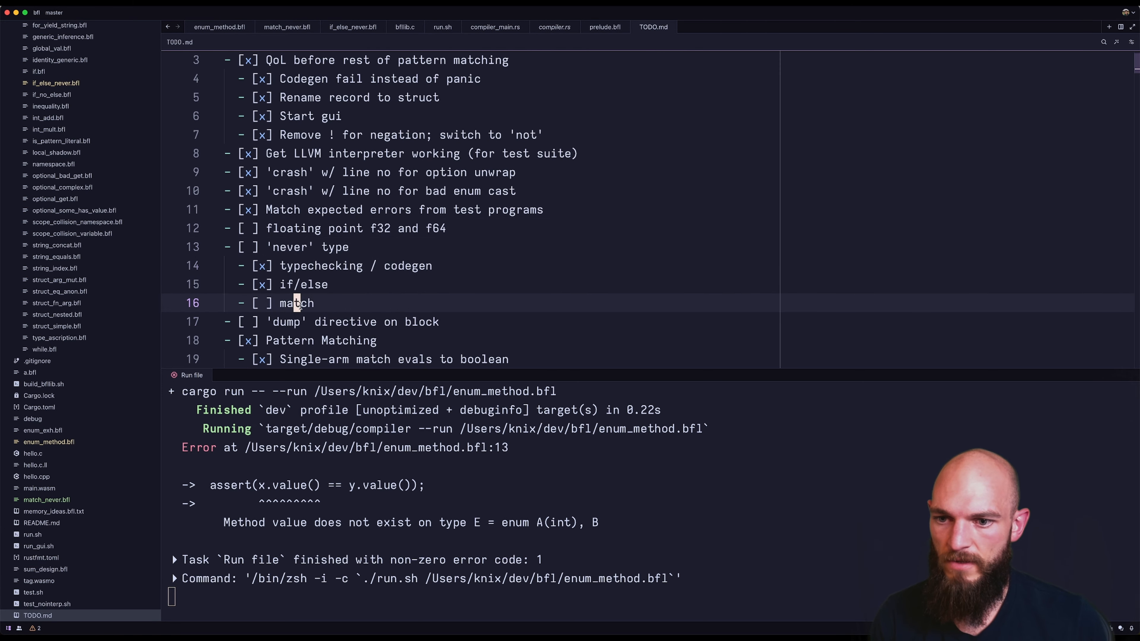
pyautogui.click(287, 27)
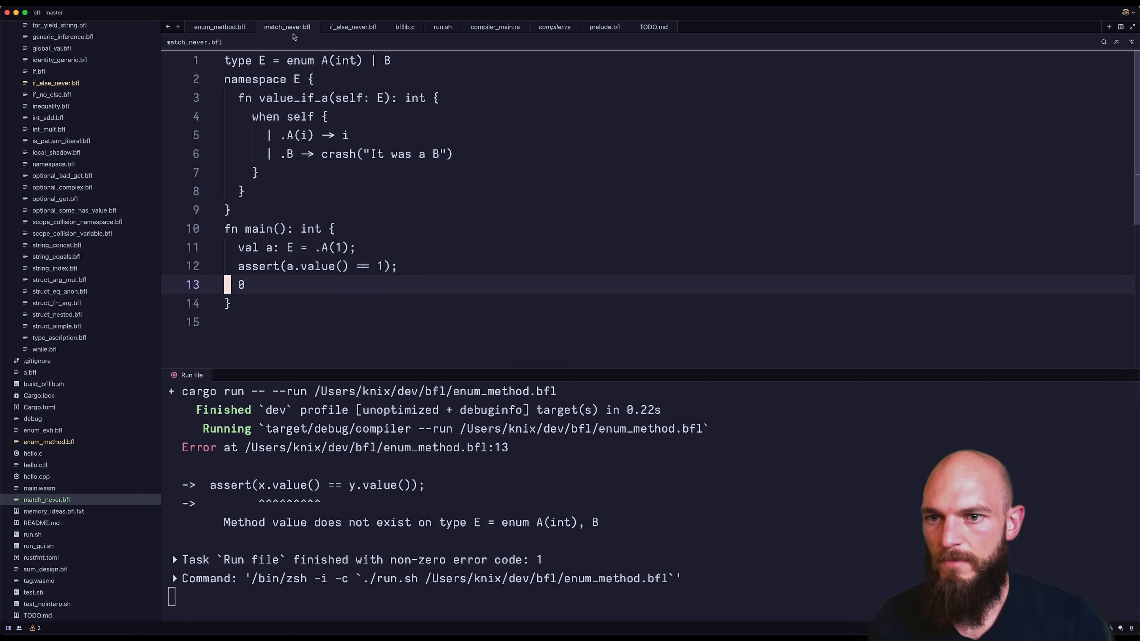
pyautogui.click(220, 27)
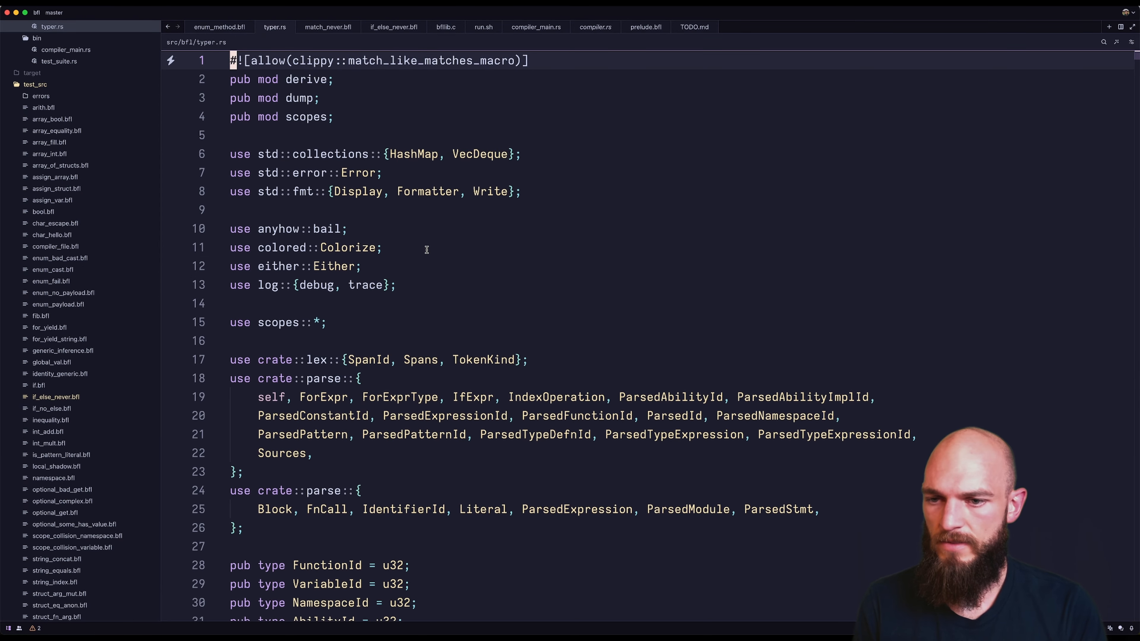
# Step: In typer.rs, append .blue() to the method name in the 'does not exist on type' error, then return to enum_method.bfl
pyautogui.write('method {}')
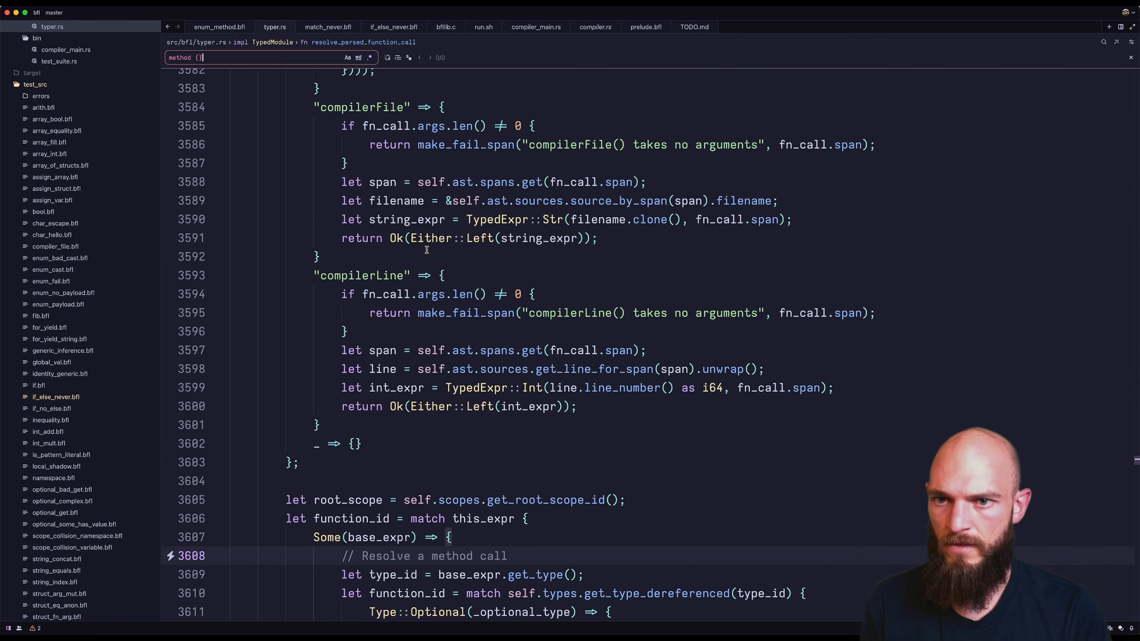
pyautogui.write('does not exist on type {}",')
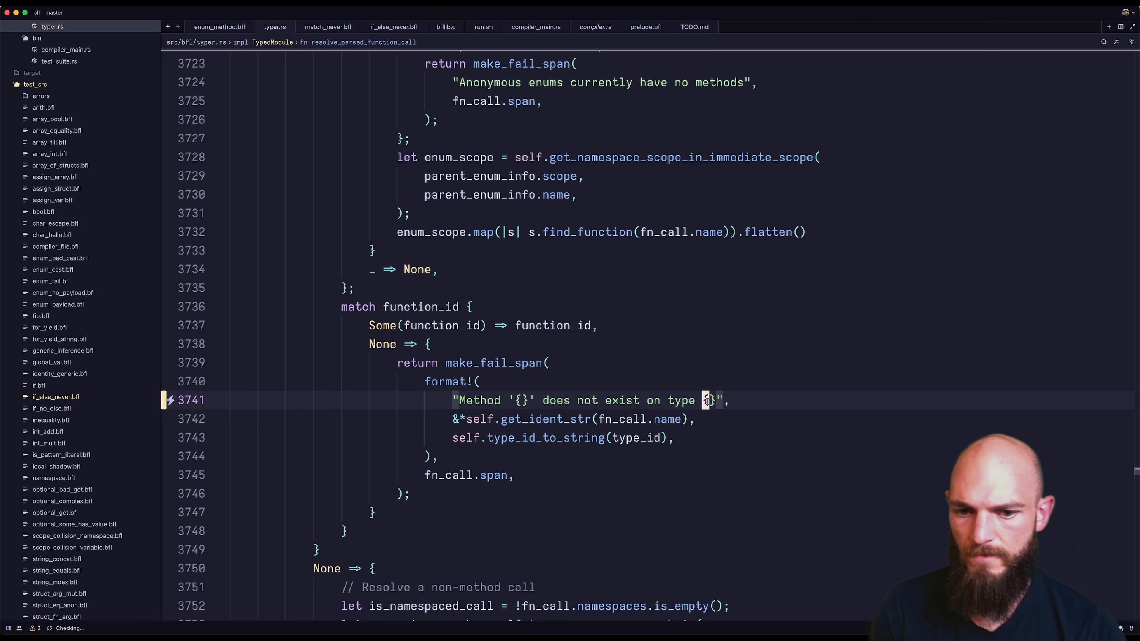
pyautogui.write('.blue()')
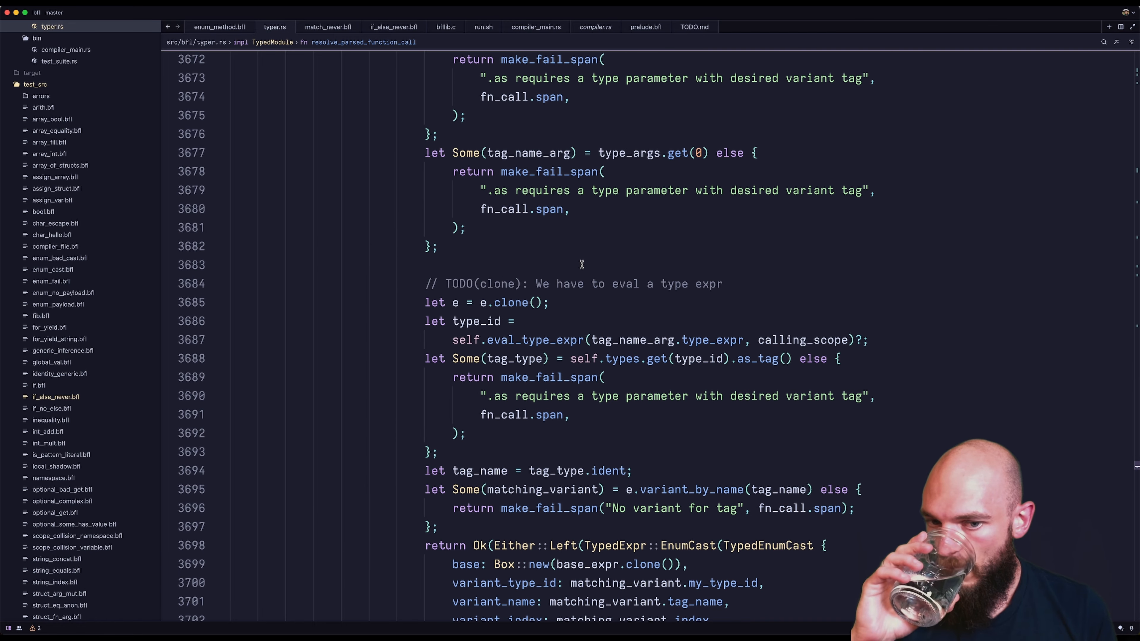
pyautogui.scroll(-3)
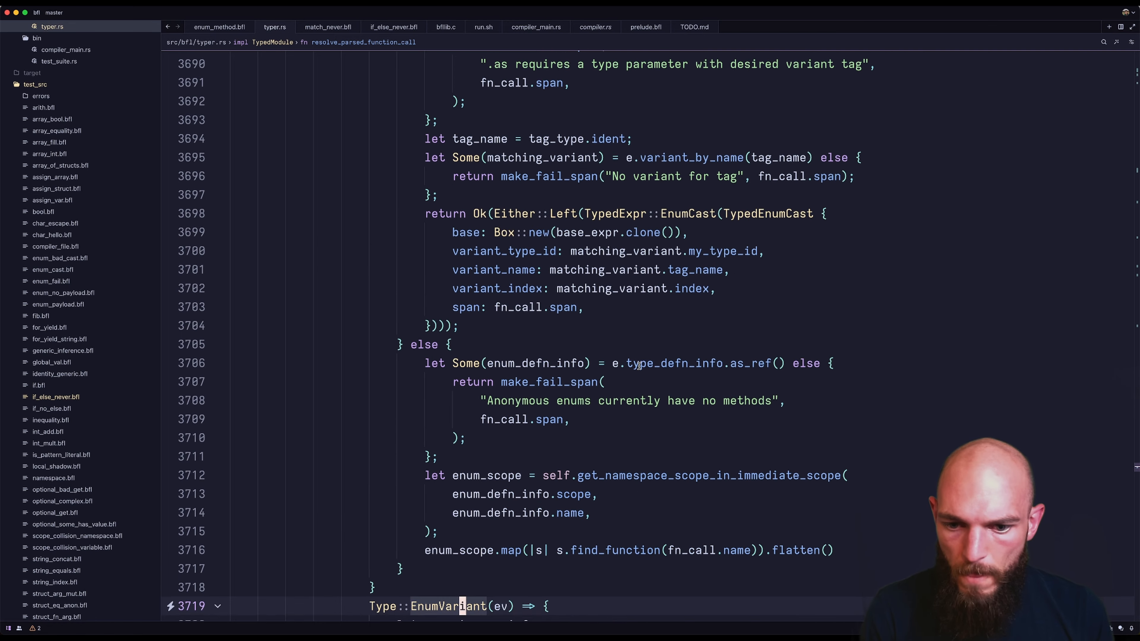
pyautogui.scroll(-3)
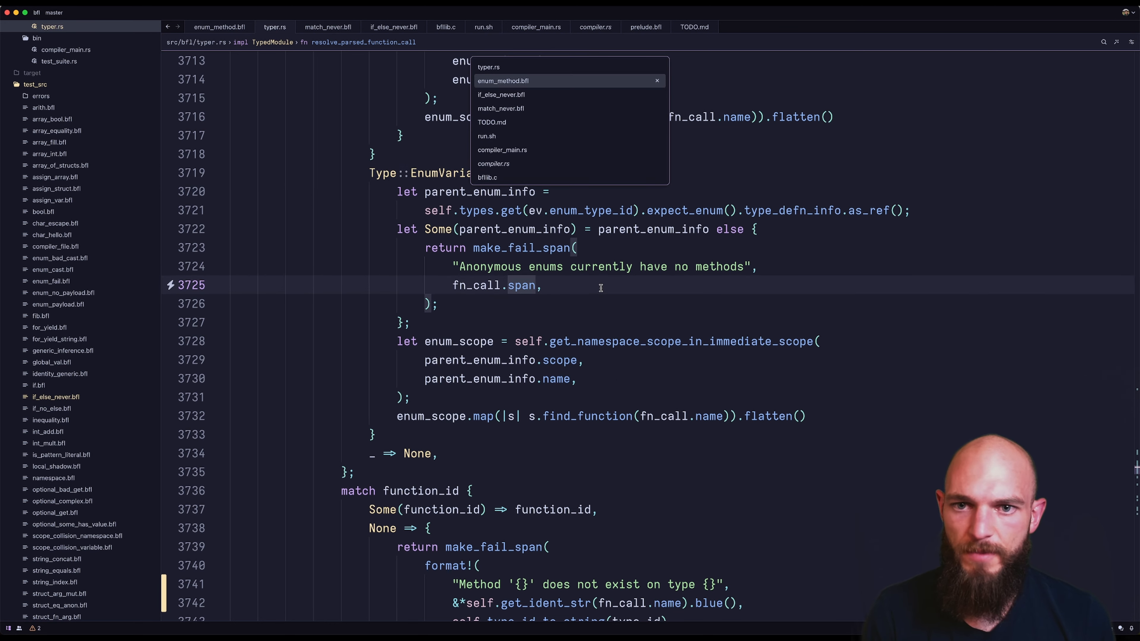
pyautogui.click(503, 81)
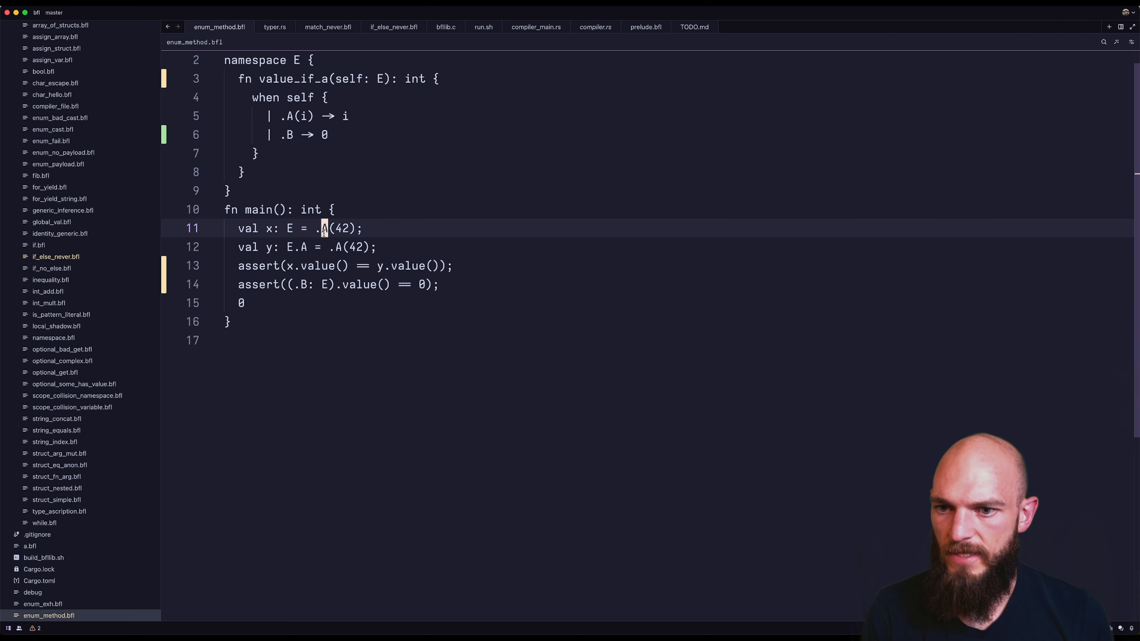
# Step: Add a bare x.value(); call in enum_method.bfl's main with both asserts commented out
pyautogui.click(240, 265)
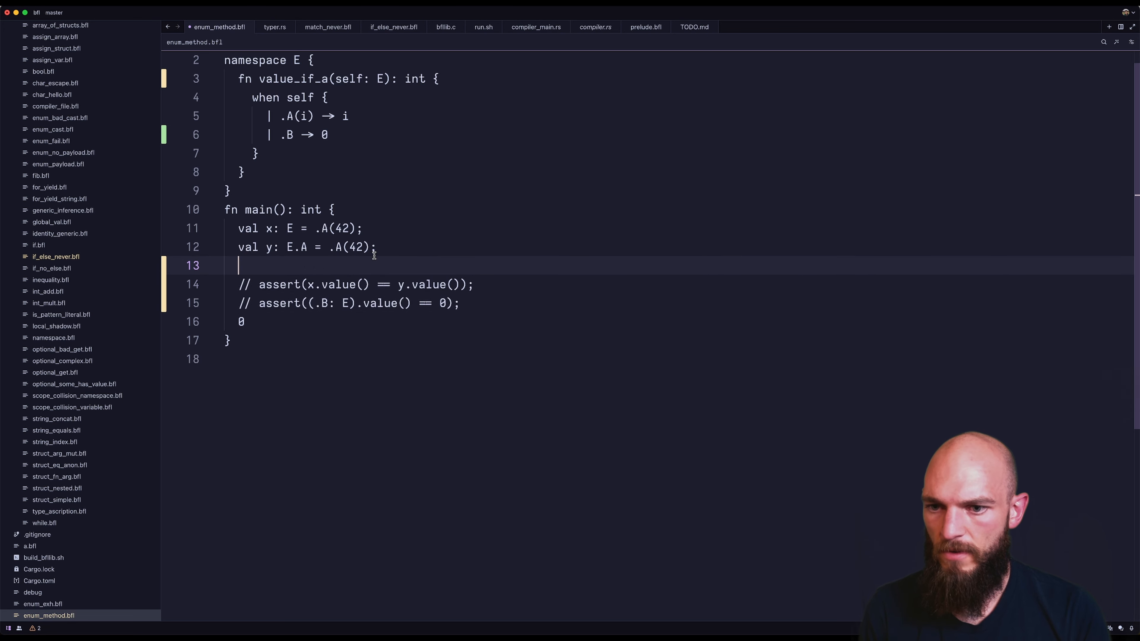
pyautogui.write('x.value();')
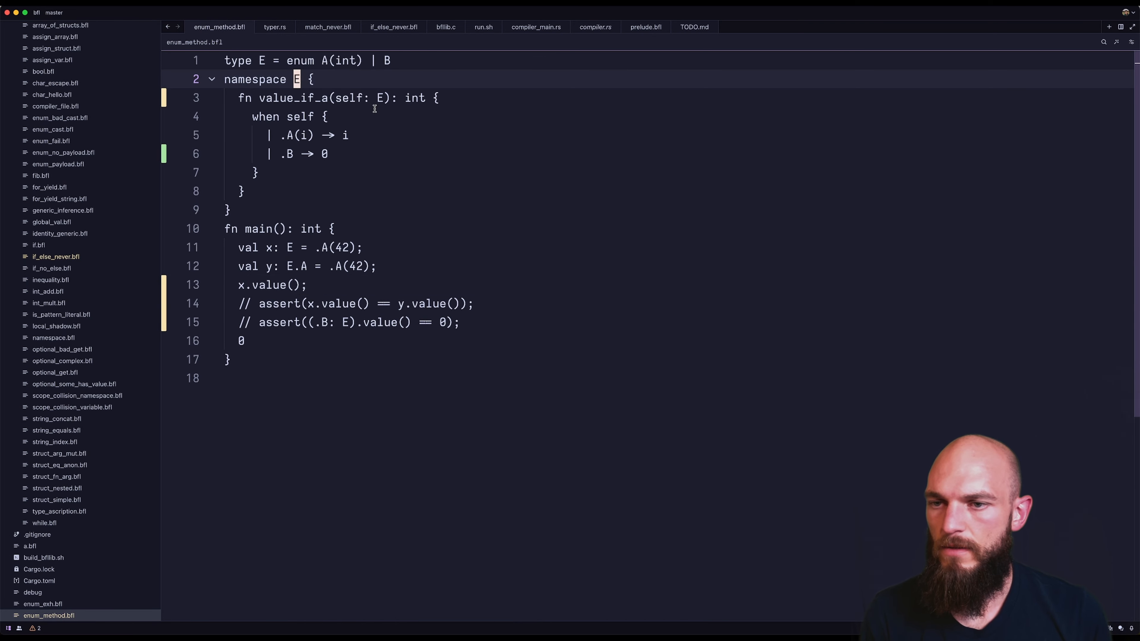
# Step: Navigate typer.rs's method lookup code to get_namespace_scope_in_immediate_scope
pyautogui.click(275, 28)
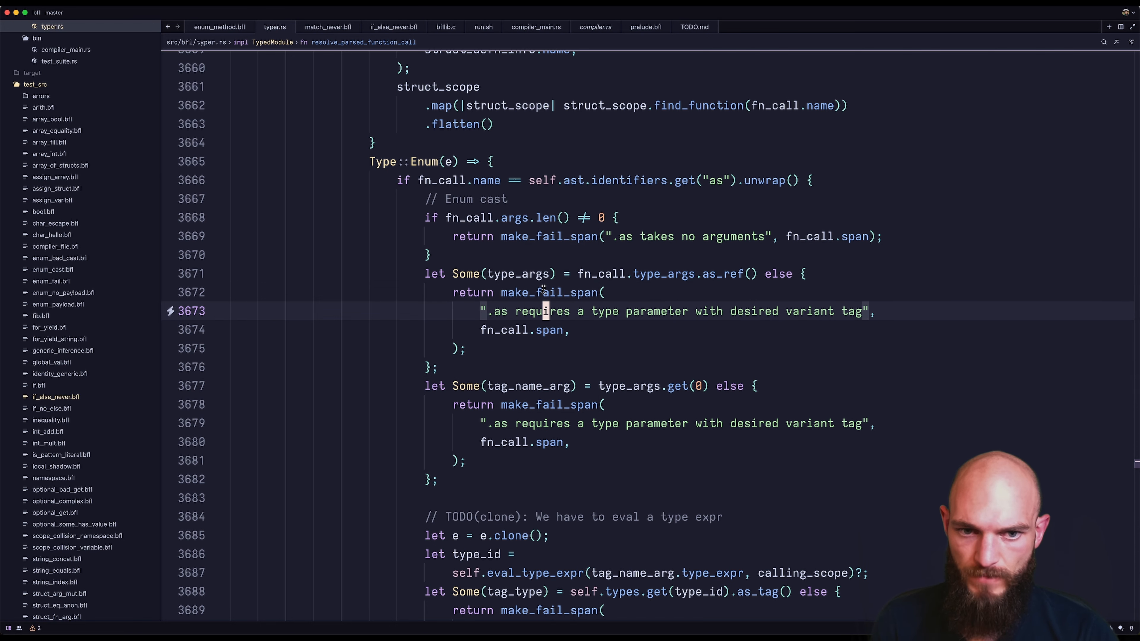
pyautogui.scroll(-3)
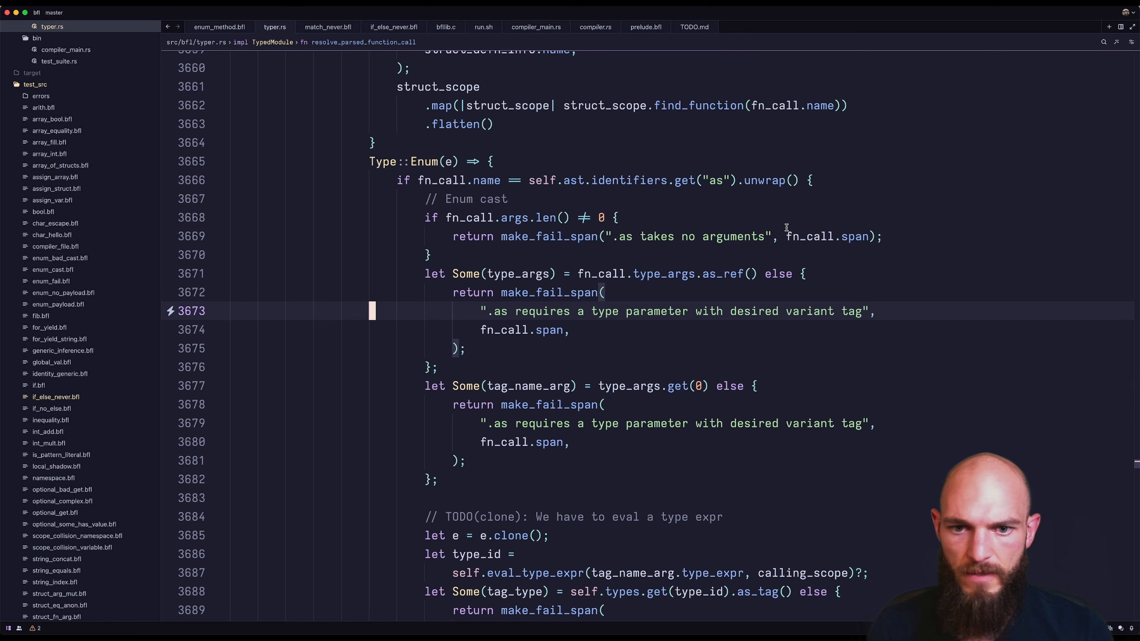
pyautogui.scroll(-3)
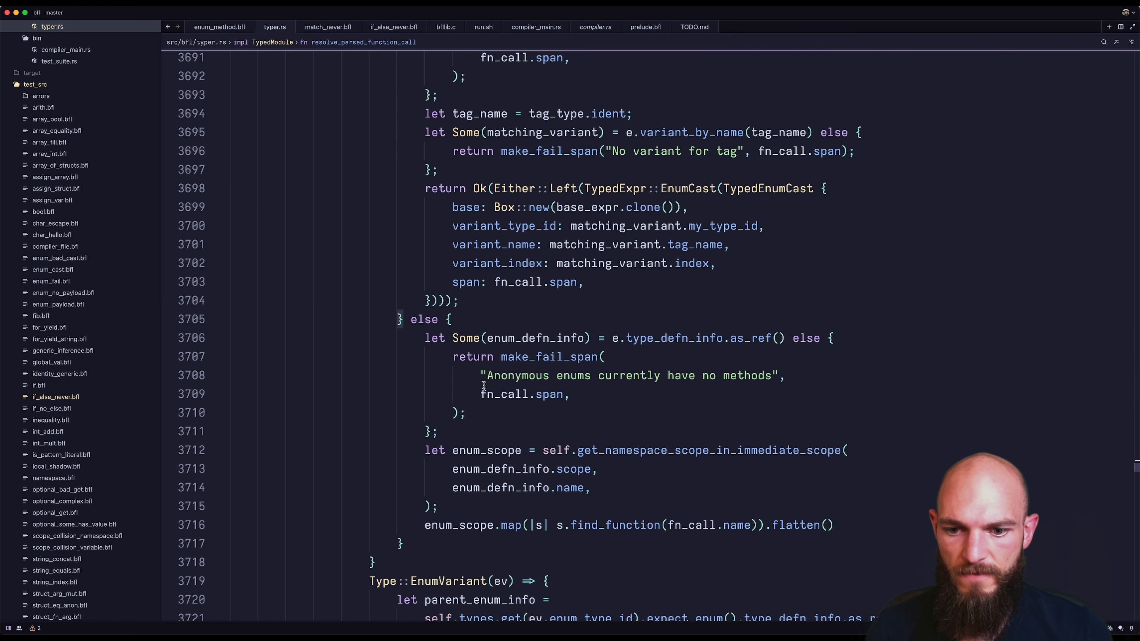
pyautogui.moveTo(347, 373)
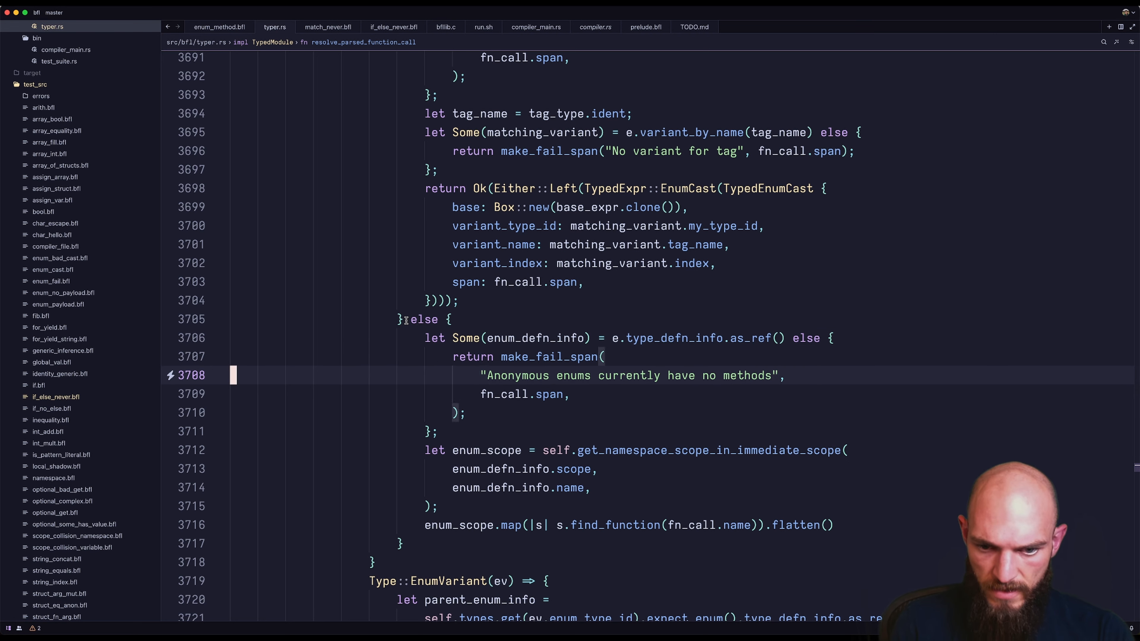
pyautogui.click(480, 357)
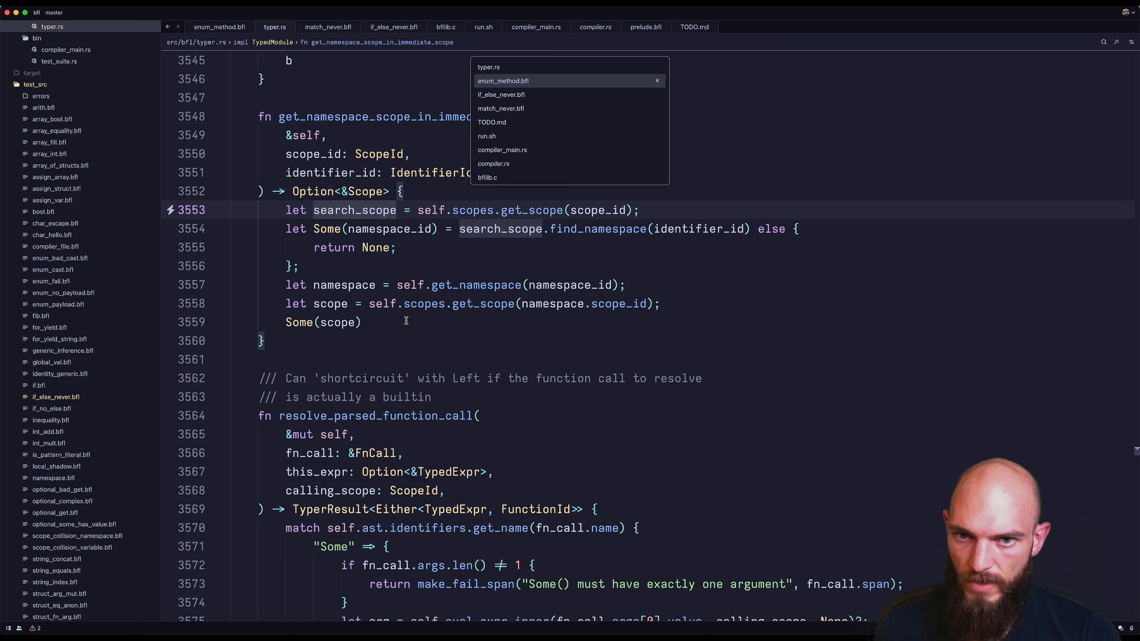
# Step: Find all references of get_namespace_scope_in_immediate_scope and return to the enum_scope find_function lookup
pyautogui.click(502, 81)
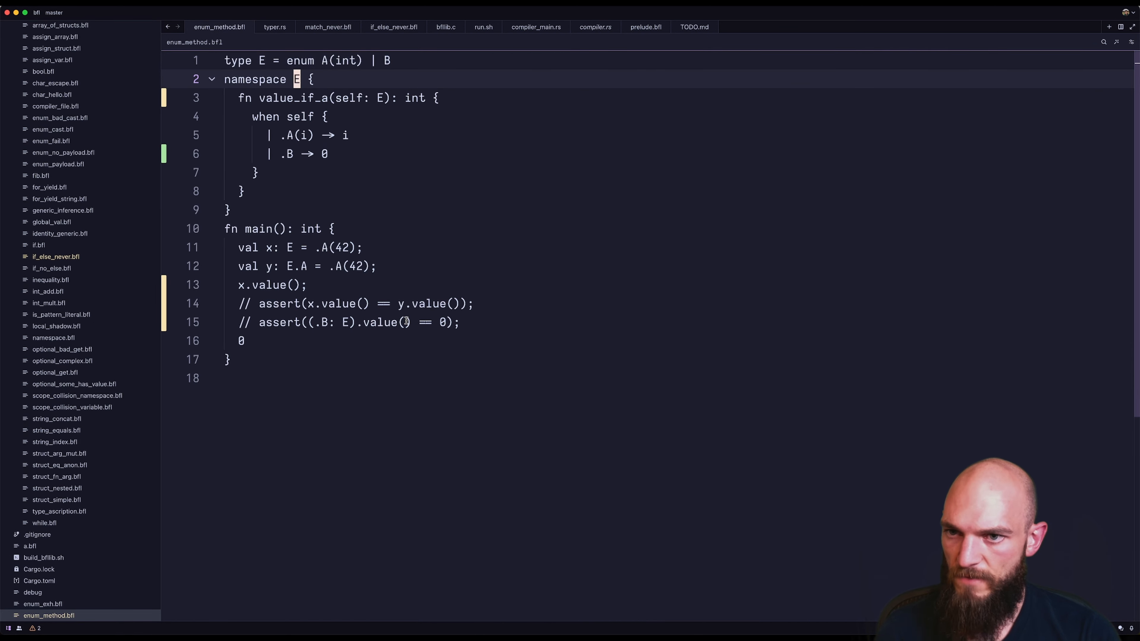
pyautogui.click(274, 27)
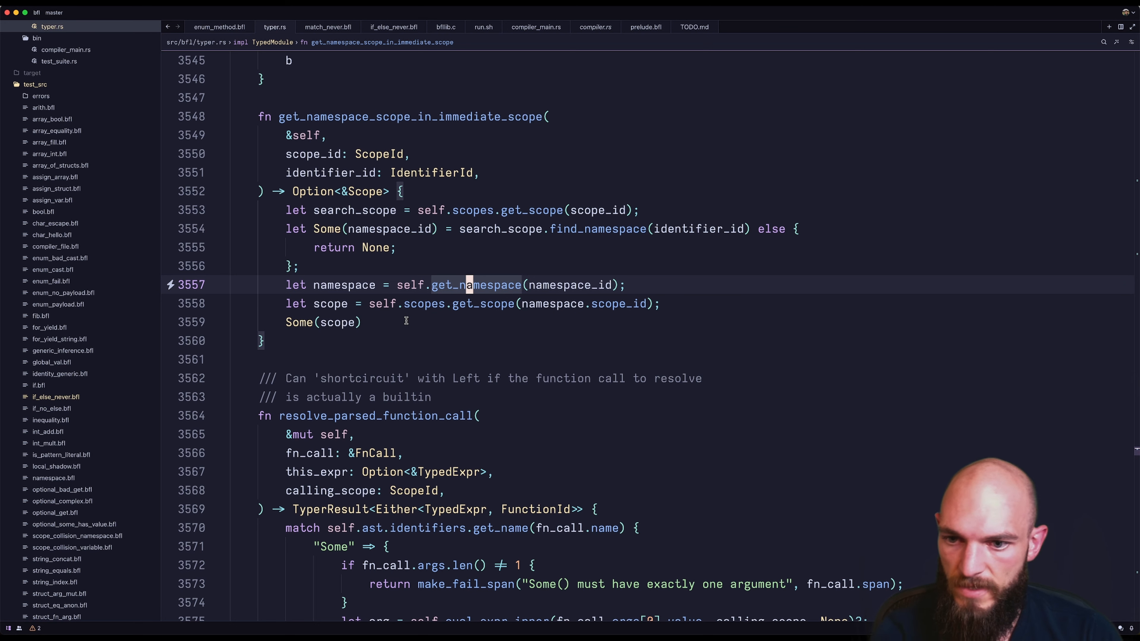
pyautogui.click(218, 27)
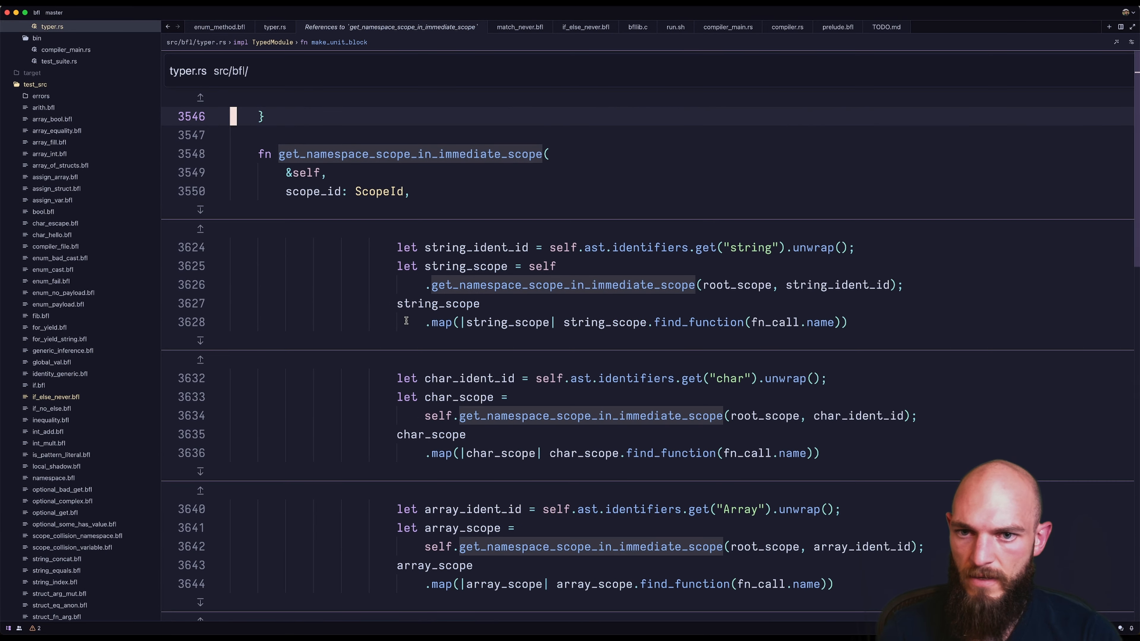
pyautogui.scroll(-3)
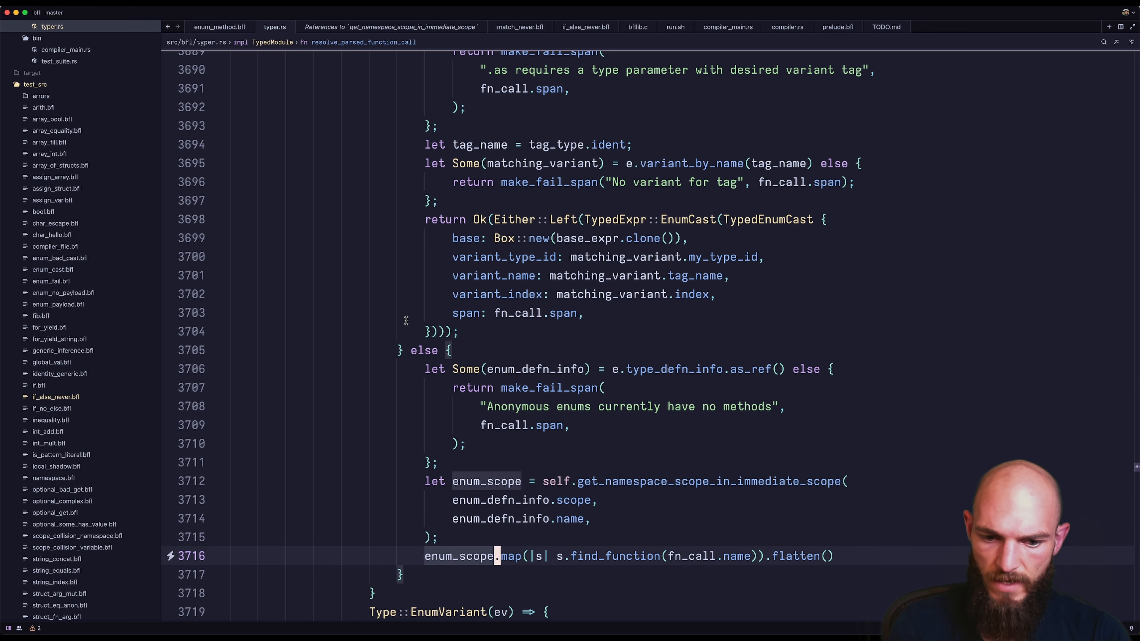
pyautogui.doubleClick(613, 557)
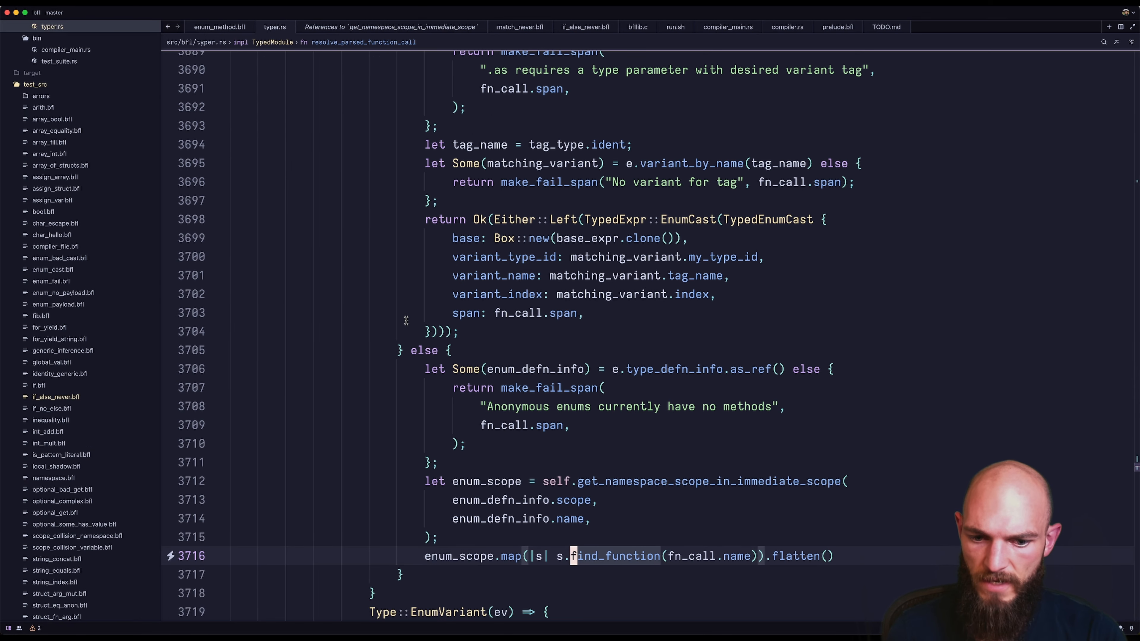
# Step: Add a second dbg! of the enum definition after the enum_scope lookup and rerun, still showing name "E" missing 'value'
pyautogui.write('db')
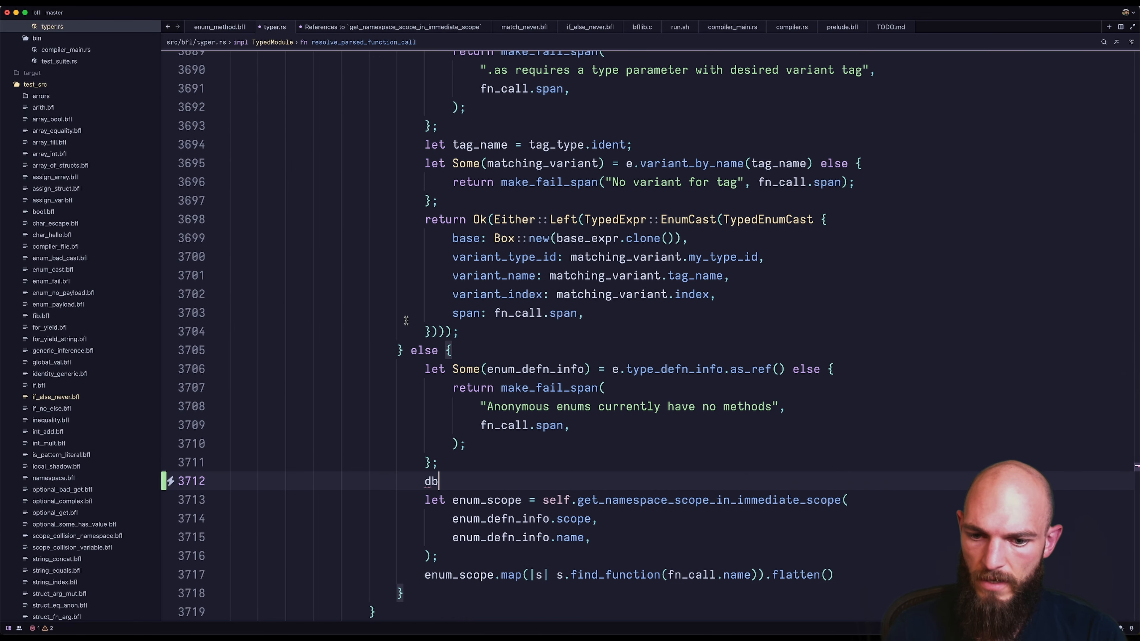
pyautogui.write('g!(')
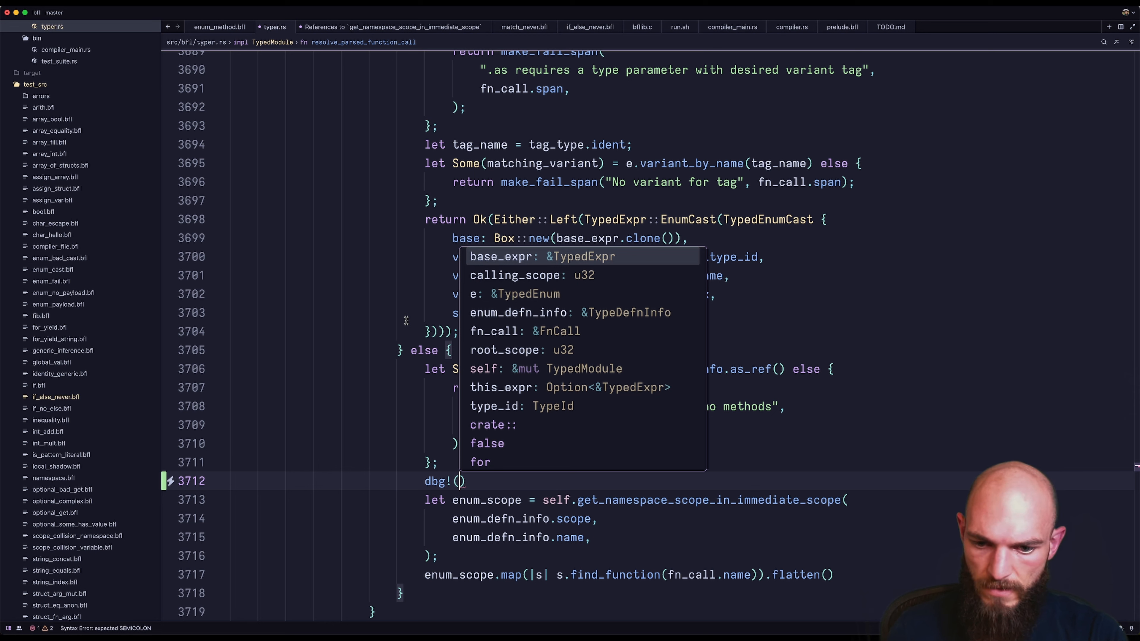
pyautogui.write('enum_scop')
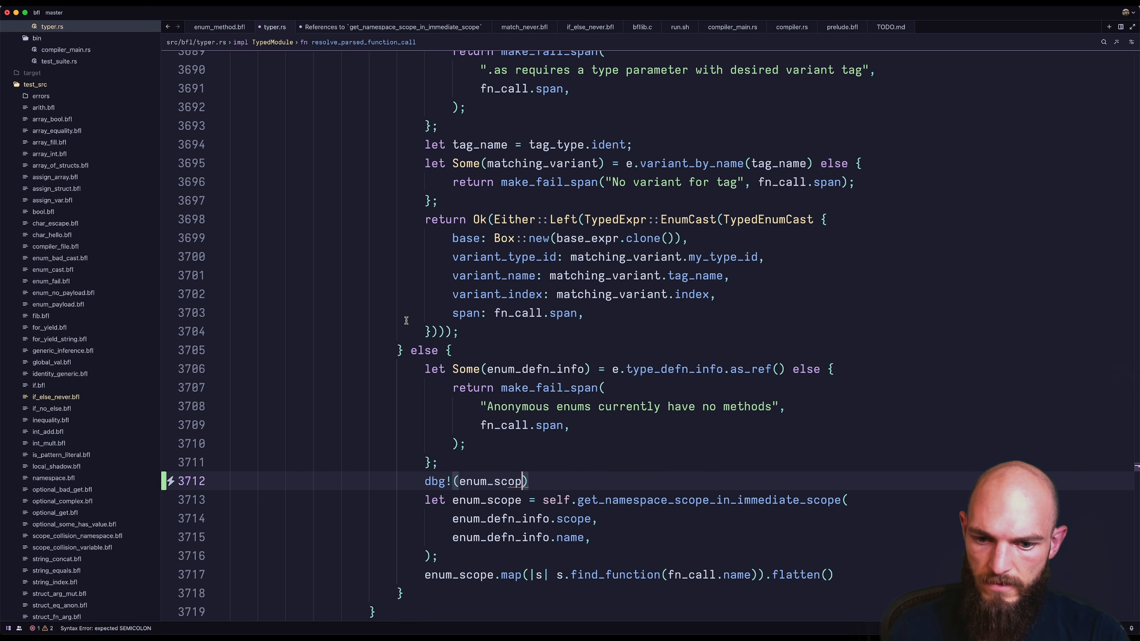
pyautogui.write(');')
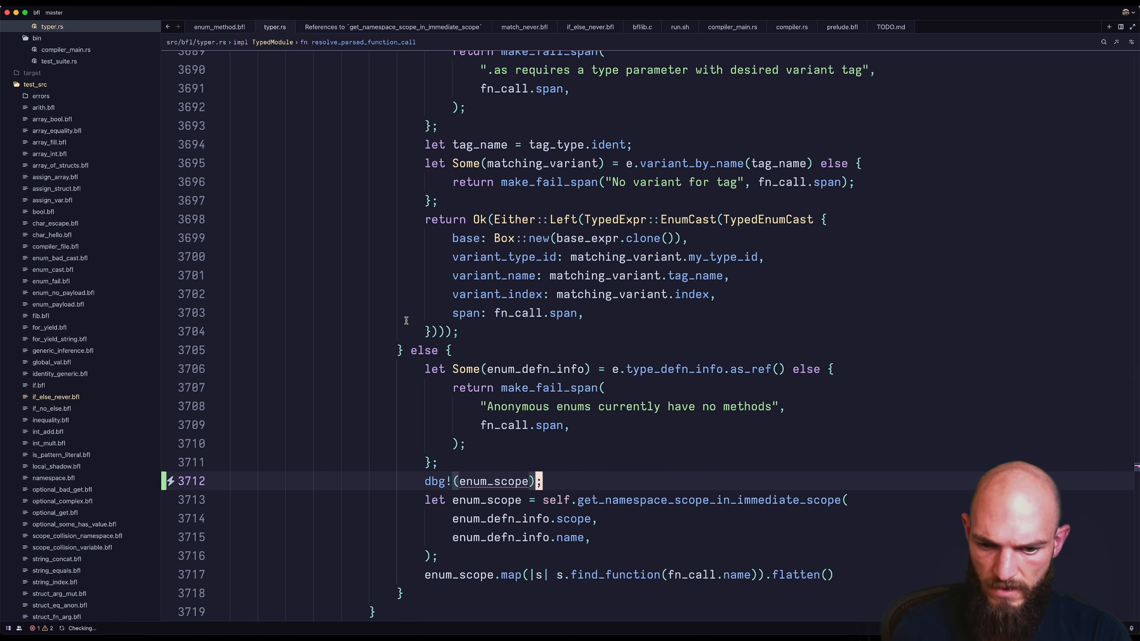
pyautogui.write('&')
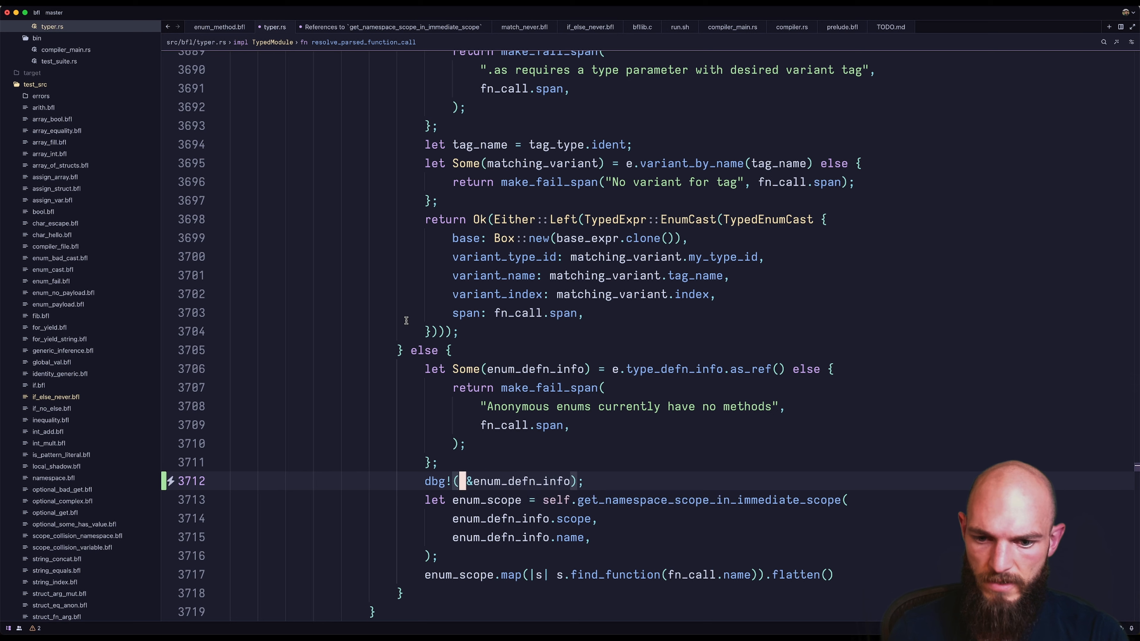
pyautogui.write('self.get_ident_str(enum_defn_info.name),')
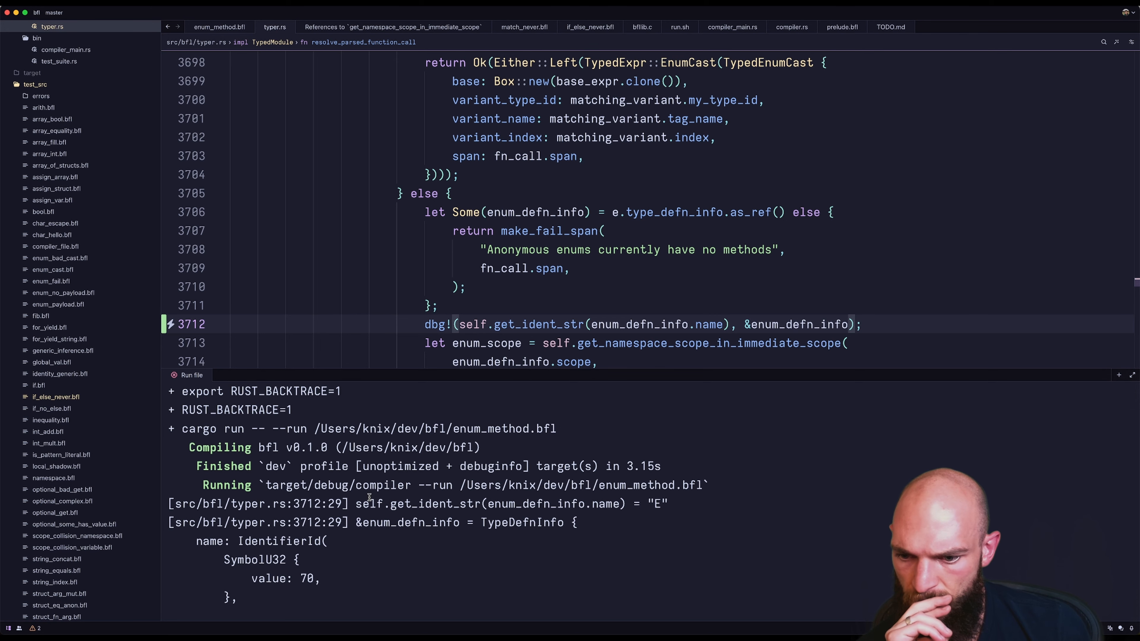
pyautogui.scroll(-3)
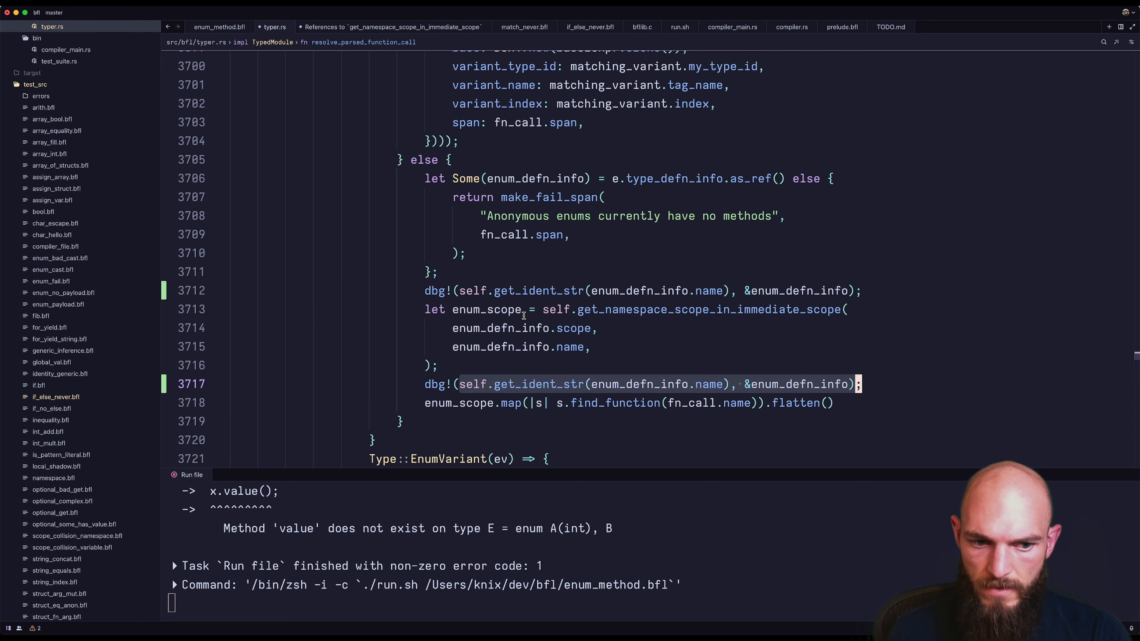
# Step: Clear the second dbg! arguments and start a self.d scope expression, looking for dump.rs in the file finder
pyautogui.press('Delete')
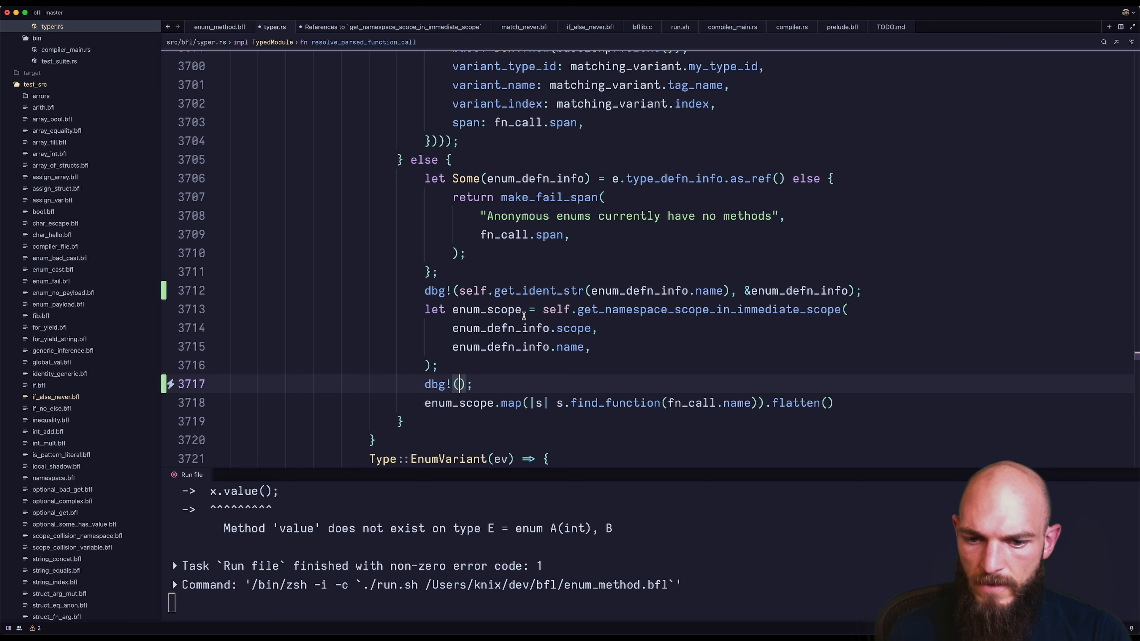
pyautogui.write('self.')
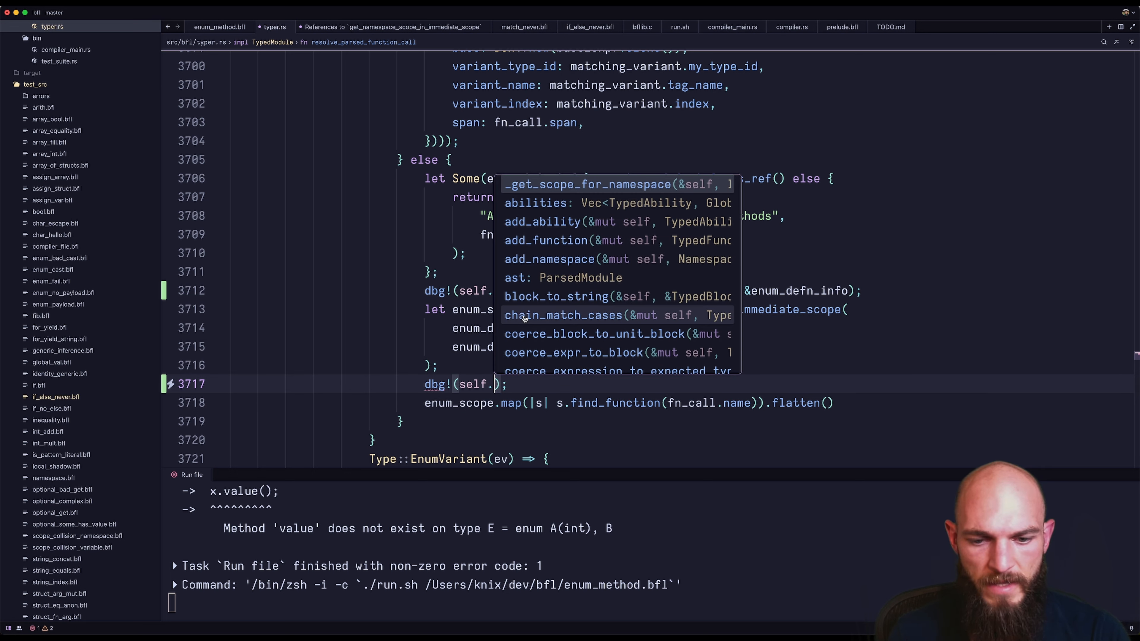
pyautogui.write('scope')
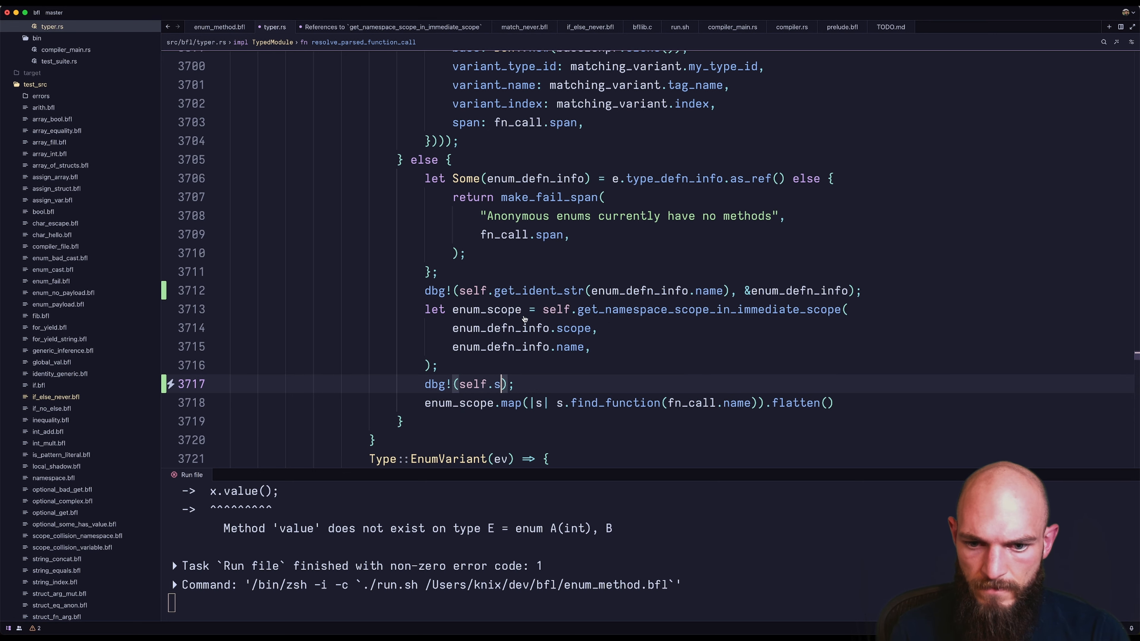
pyautogui.write('cope')
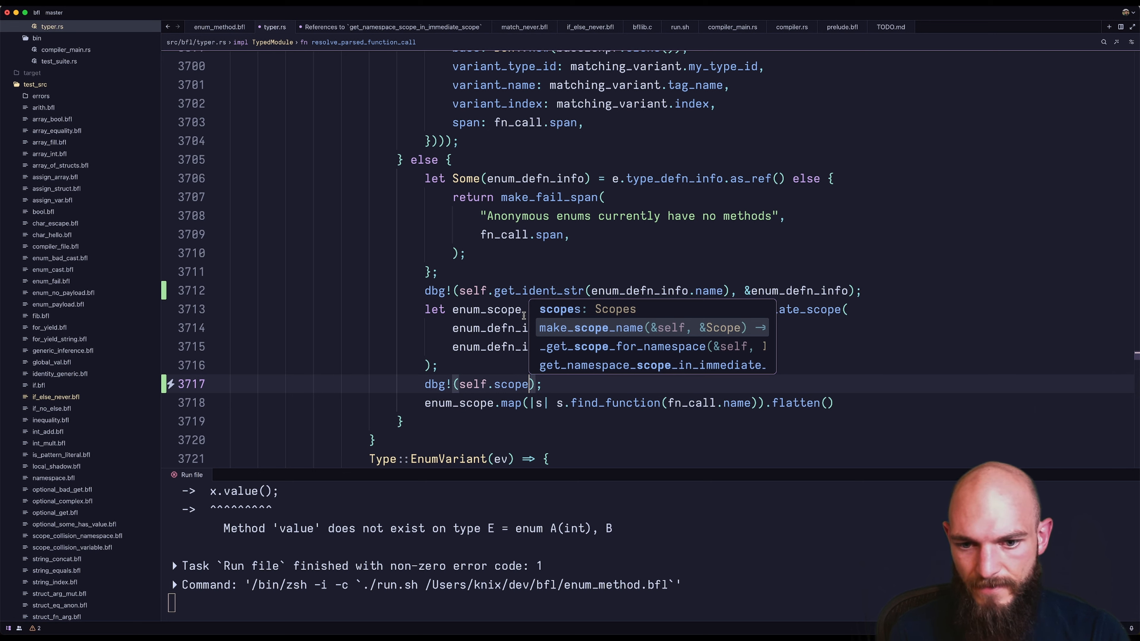
pyautogui.write('disp')
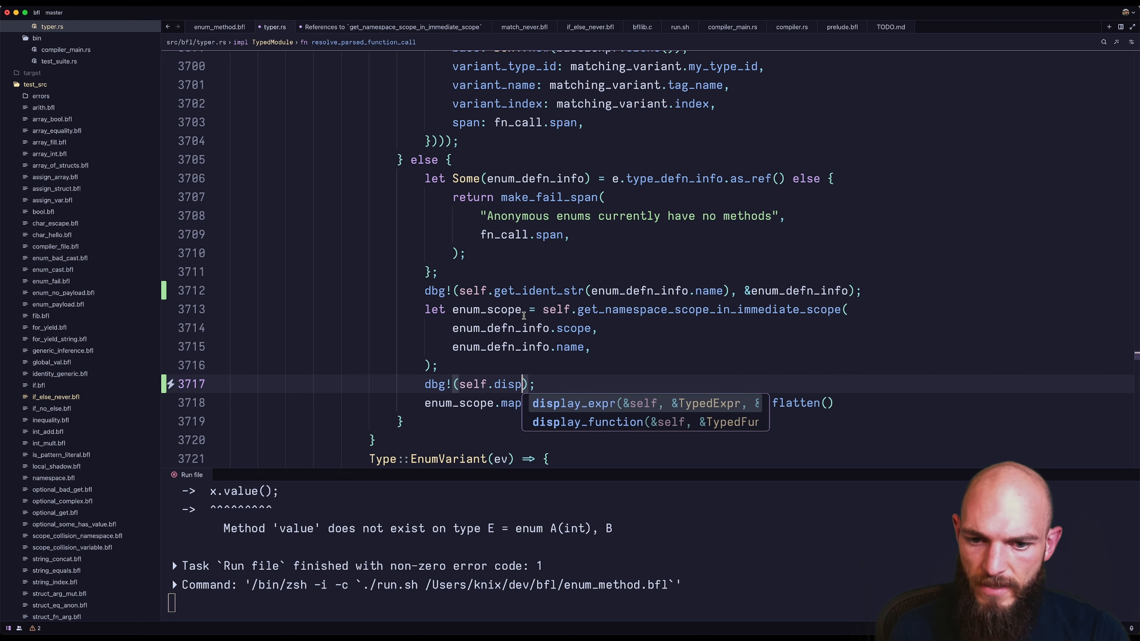
pyautogui.press('Backspace')
pyautogui.write('d')
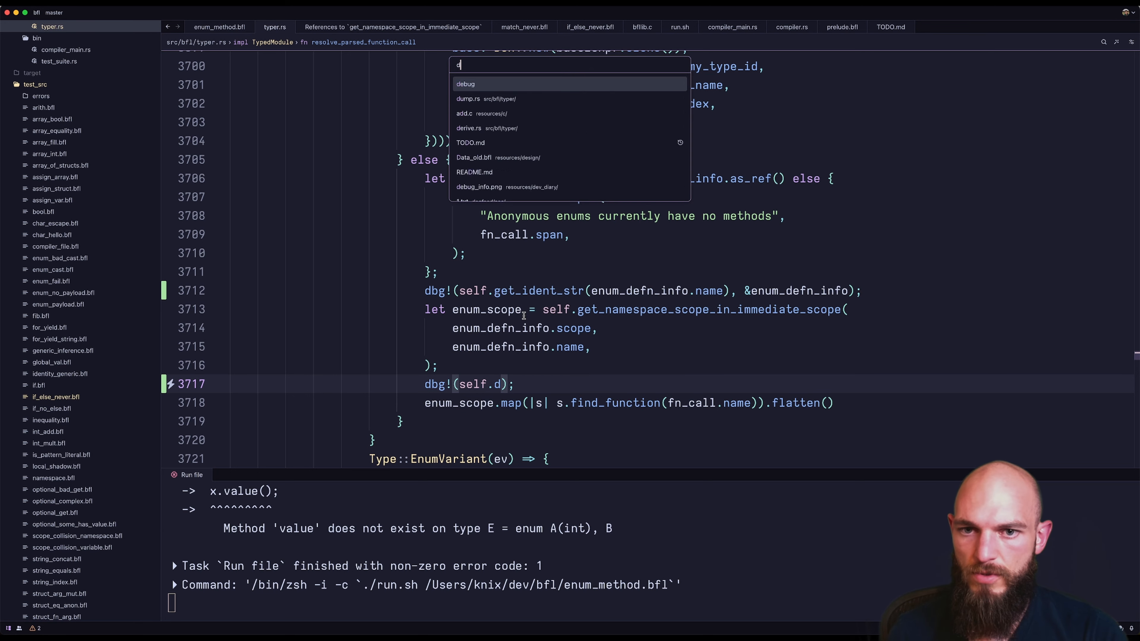
# Step: Write pub fn scope_to_string(&self, scope: &Scope) -> String in dump.rs, calling display_scope into a new String
pyautogui.click(468, 98)
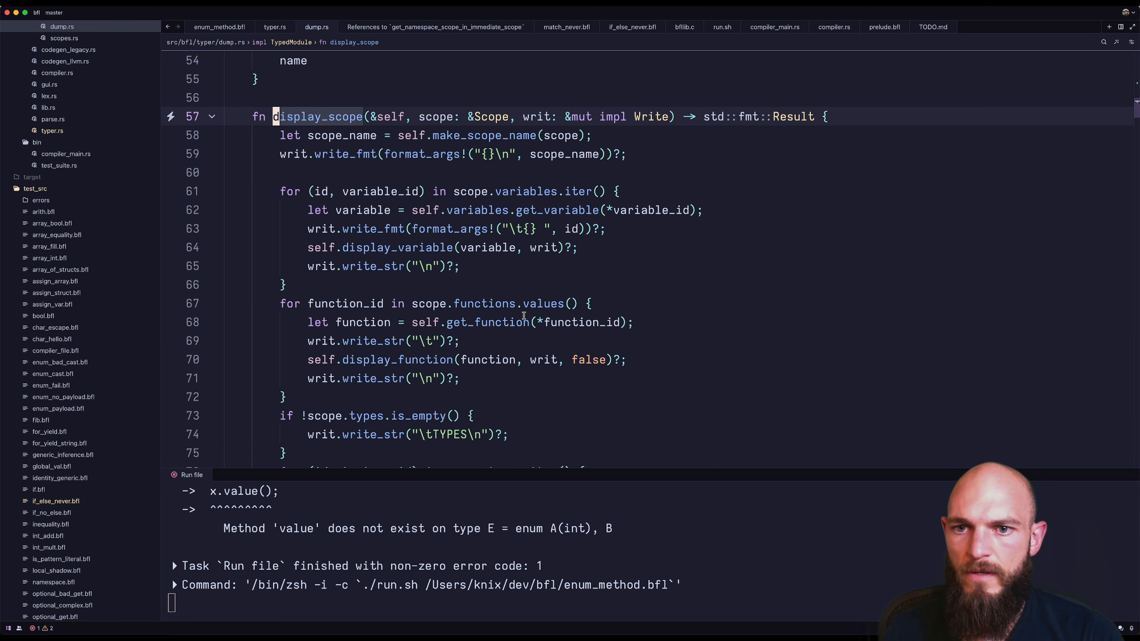
pyautogui.write('pub fn')
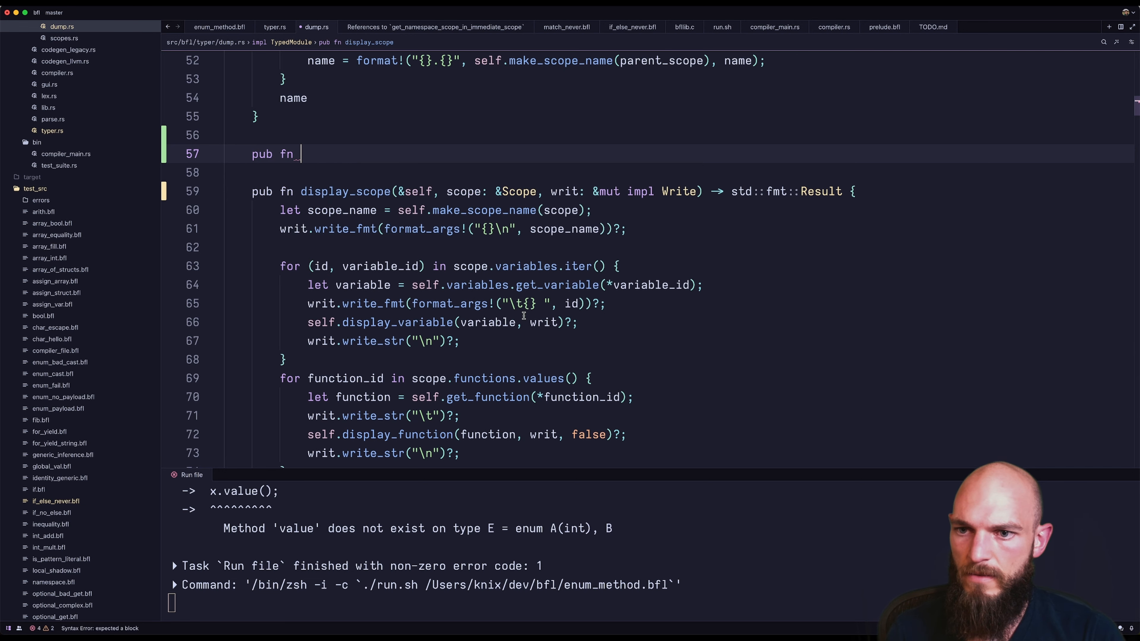
pyautogui.write('scope_to_string(&sel')
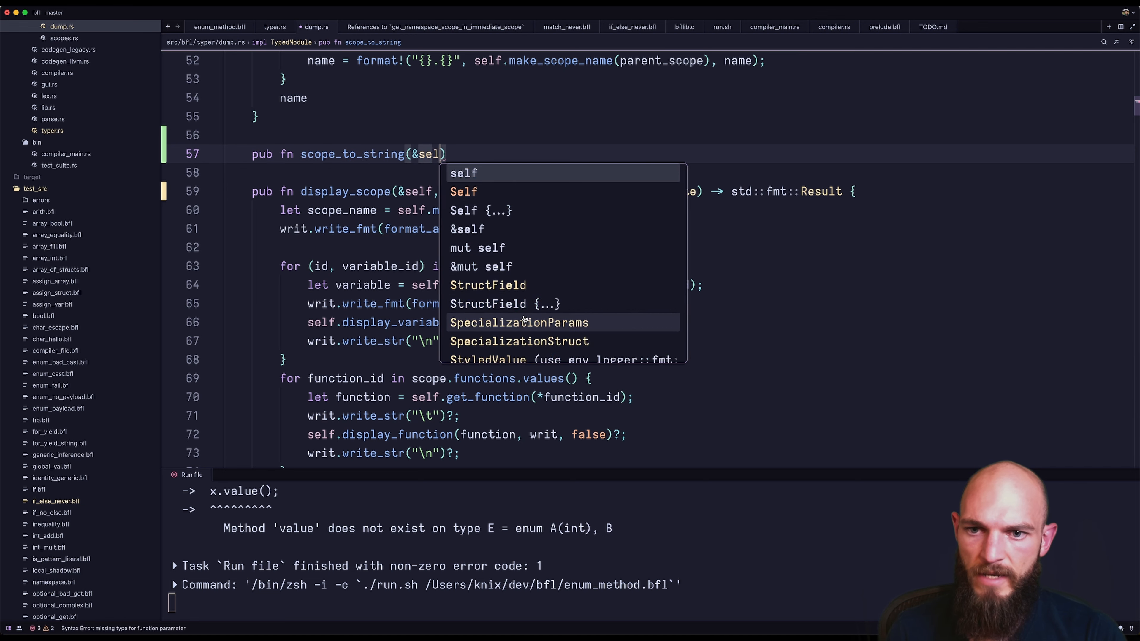
pyautogui.write(', scope:')
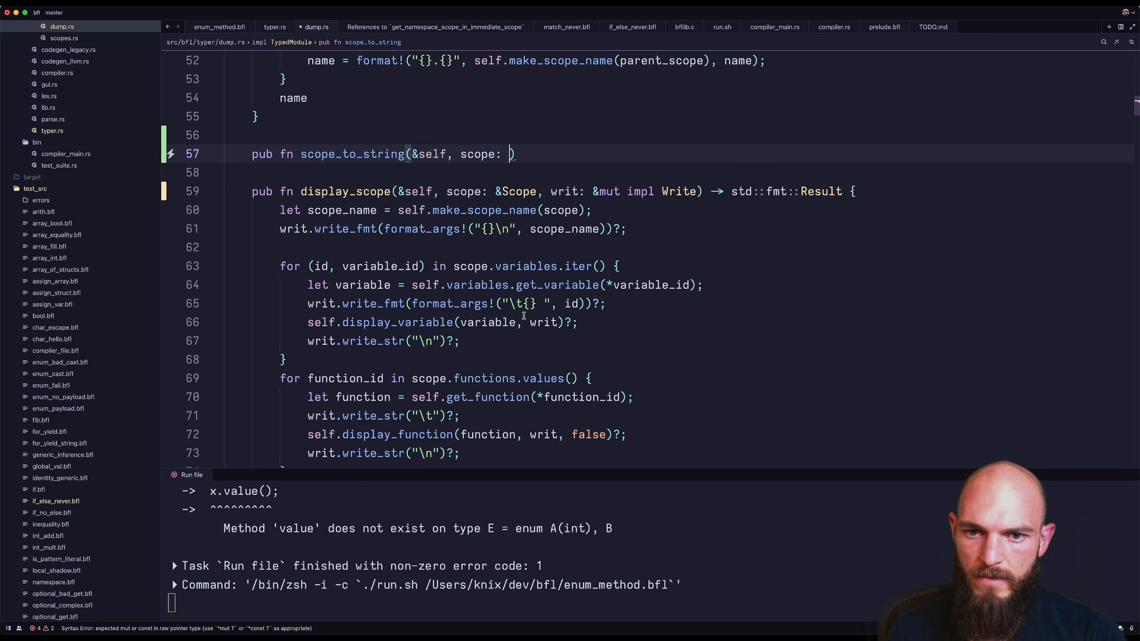
pyautogui.write('&Scope')
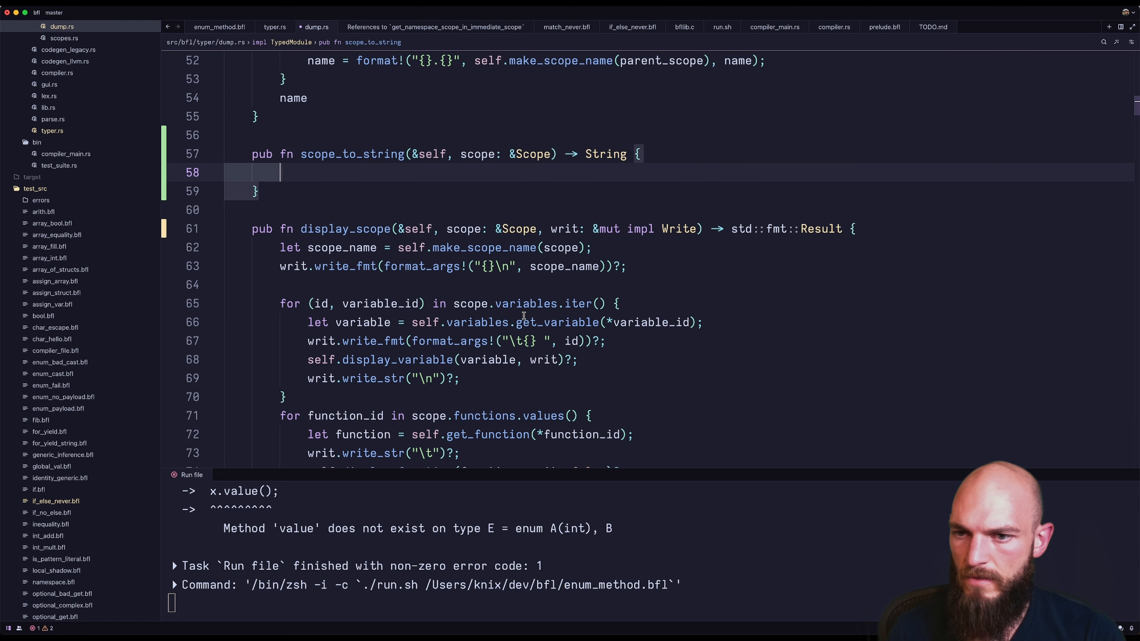
pyautogui.write('let mut s = String::new();')
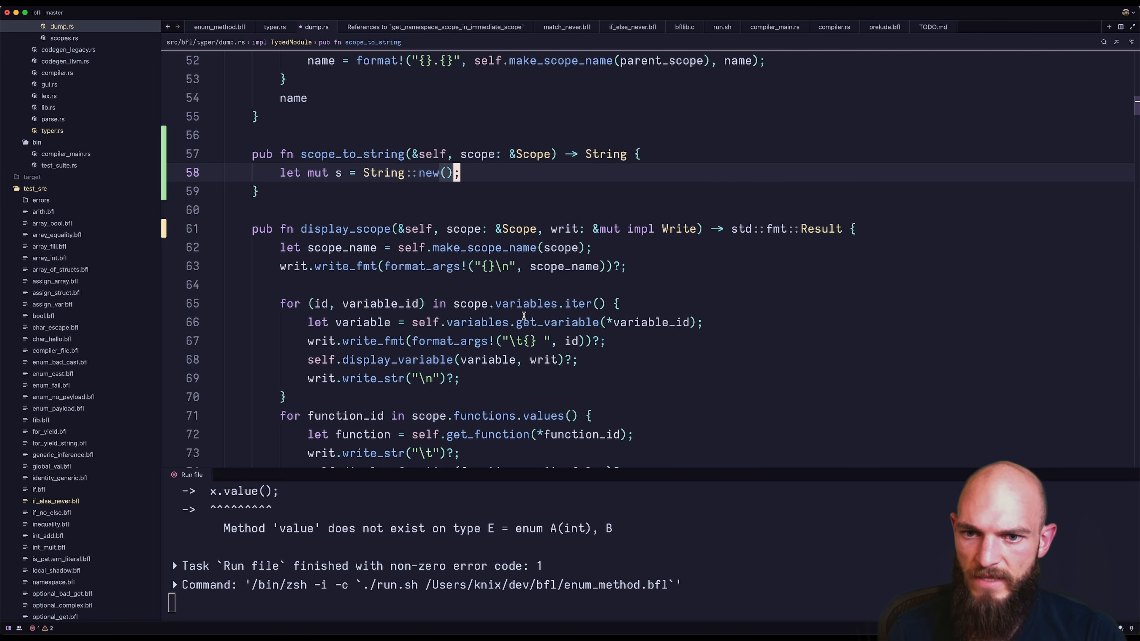
pyautogui.write('display_scope(scope, &mut s);')
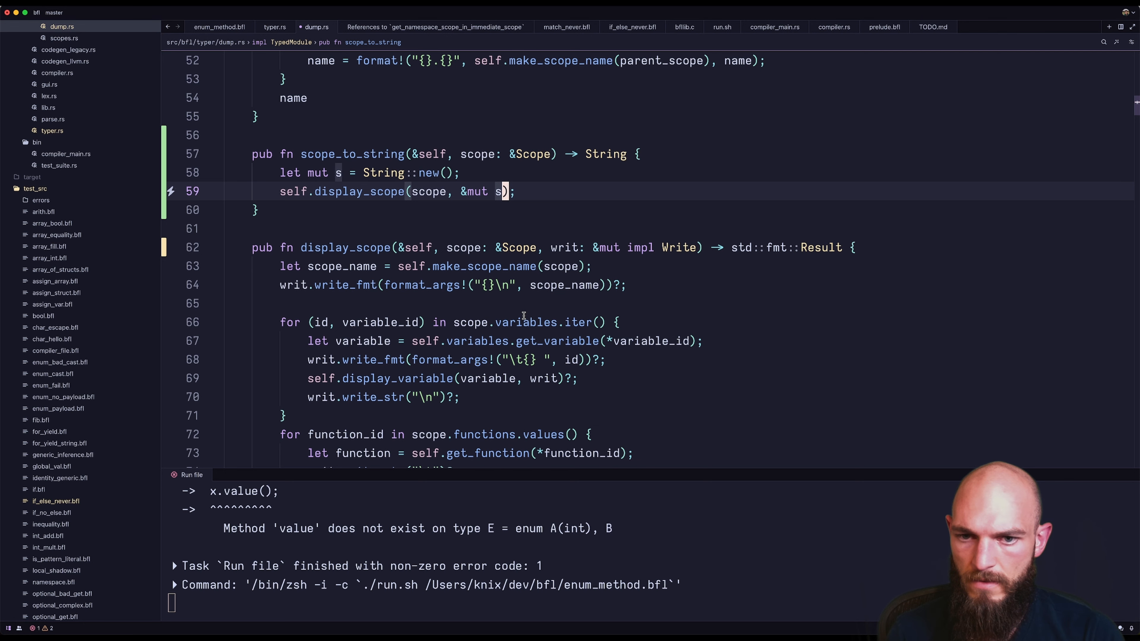
pyautogui.write('.unwrap()')
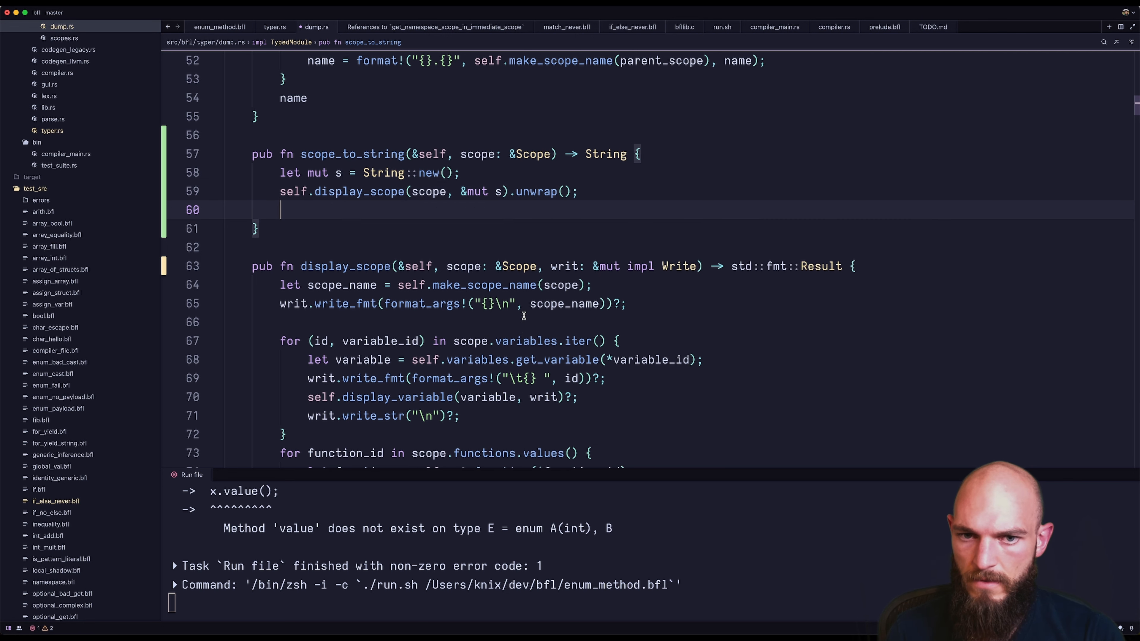
pyautogui.write('self.d);')
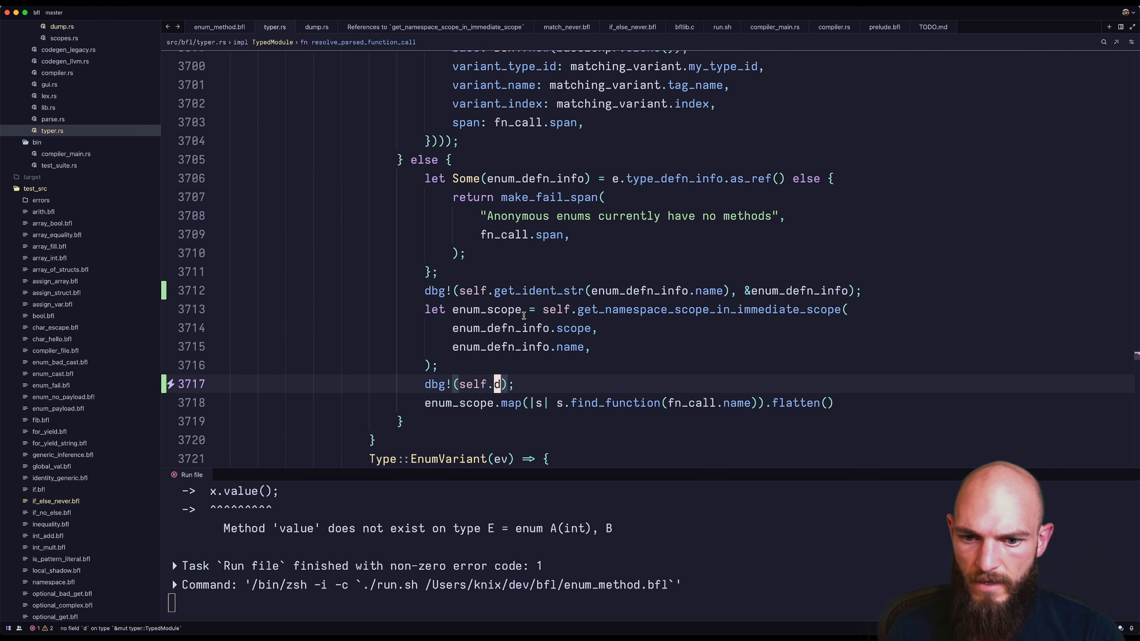
# Step: Change the second dbg! to self.scope_to_string(enum_scope.unwrap()) and rerun, revealing fn value_if_a in E's scope
pyautogui.write('scope')
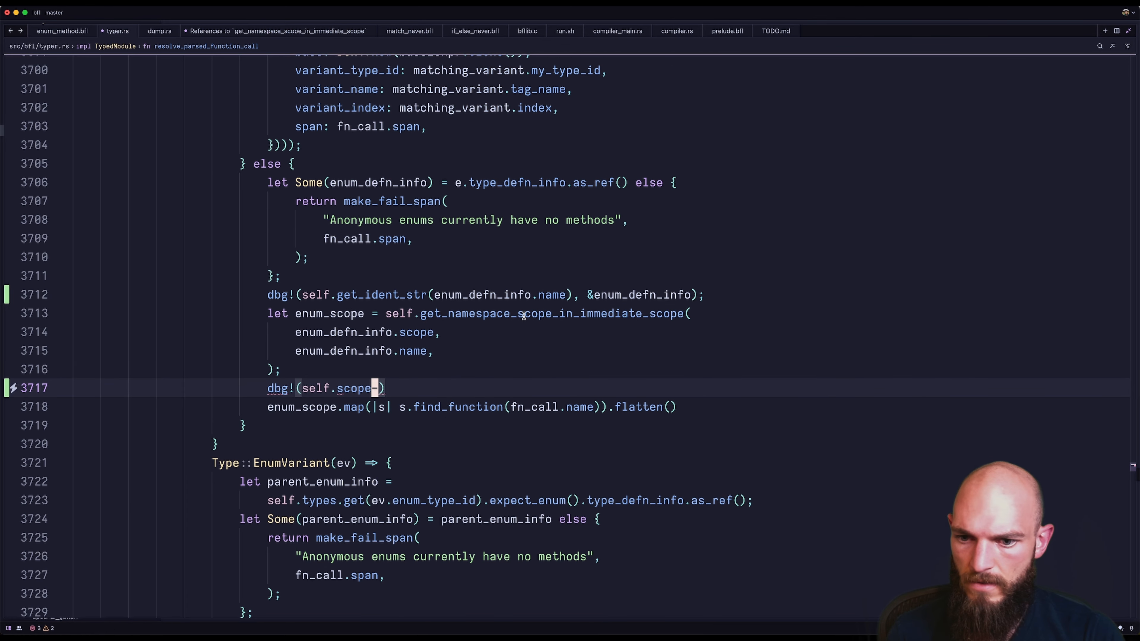
pyautogui.write('_to_string(scope')
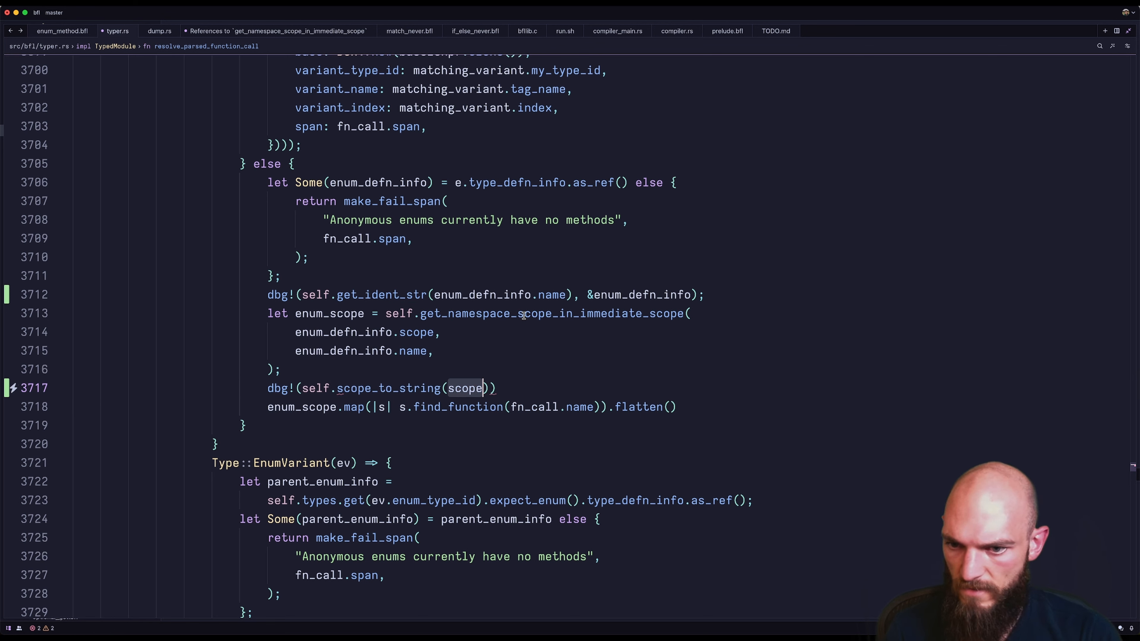
pyautogui.write('enum_')
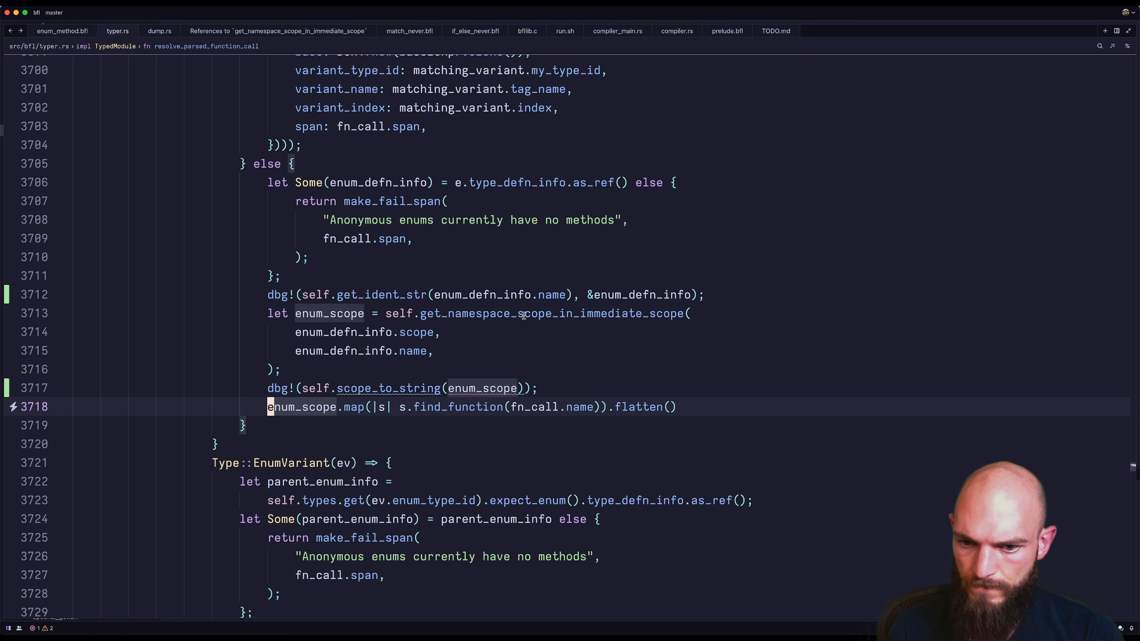
pyautogui.write('.unwra')
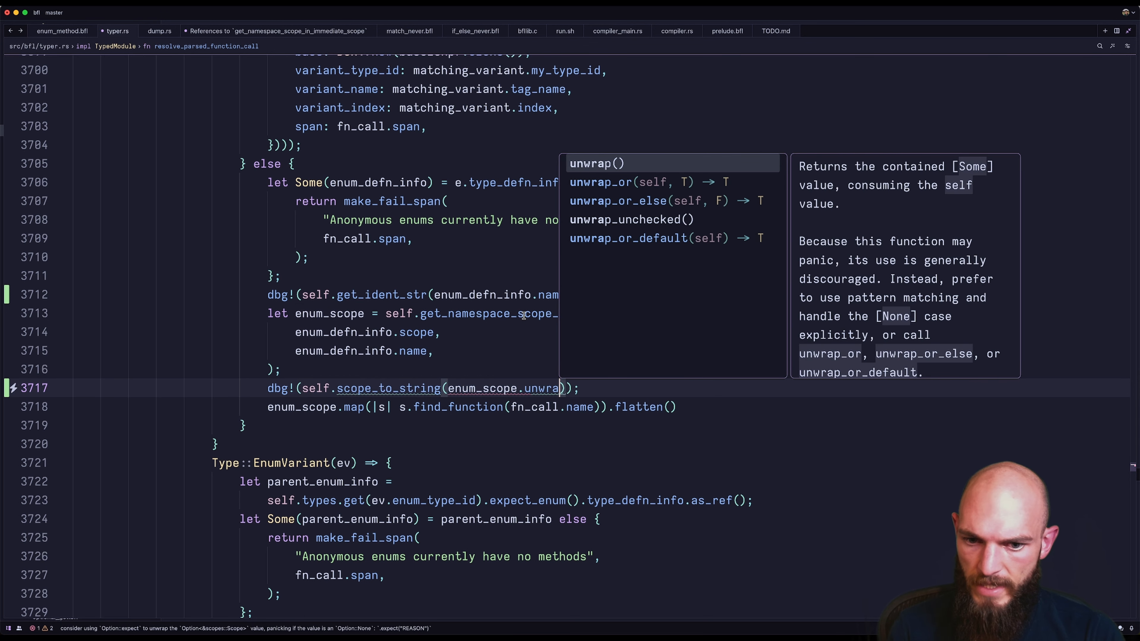
pyautogui.press('Tab')
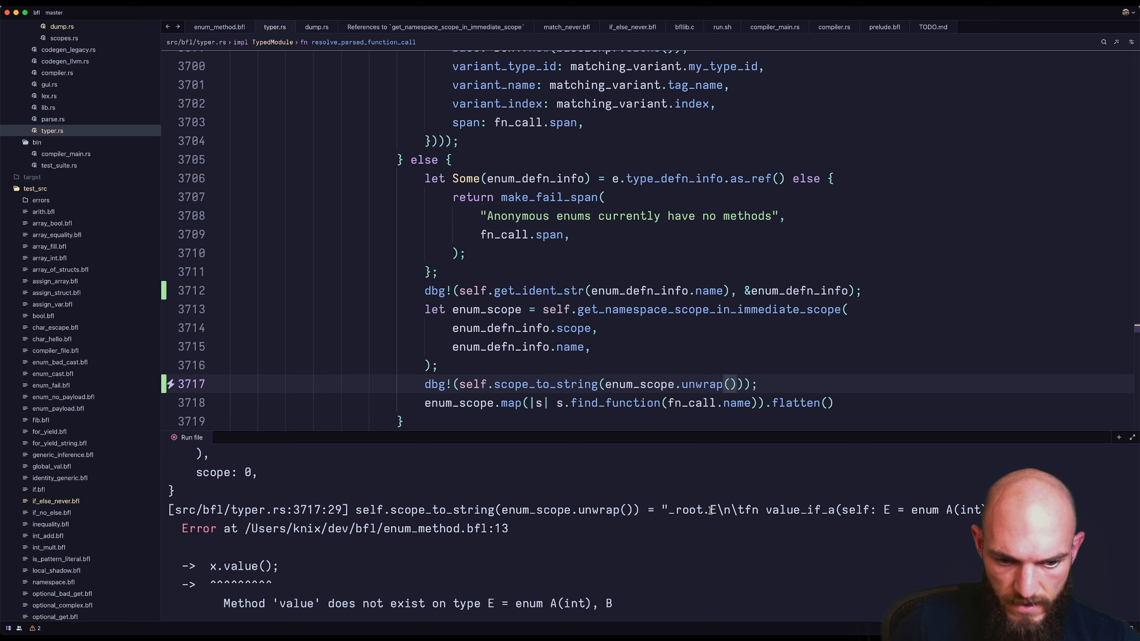
pyautogui.moveTo(733, 518)
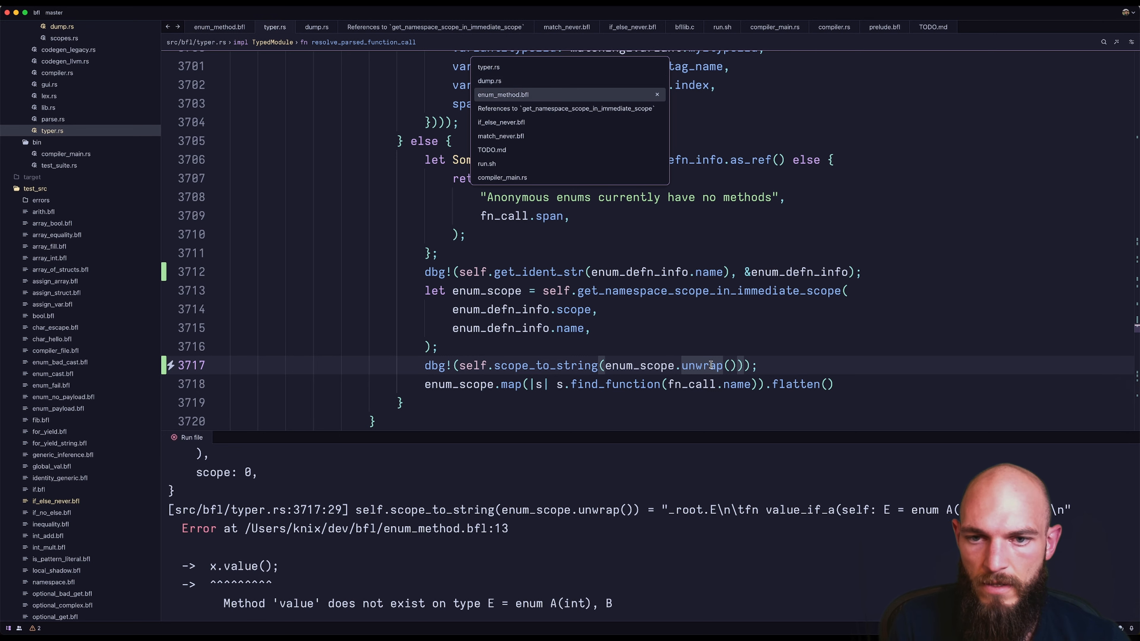
# Step: Rename the calls to value_if_a(), restore both asserts in enum_method.bfl and rerun, hitting a codegen parameter type error
pyautogui.click(503, 95)
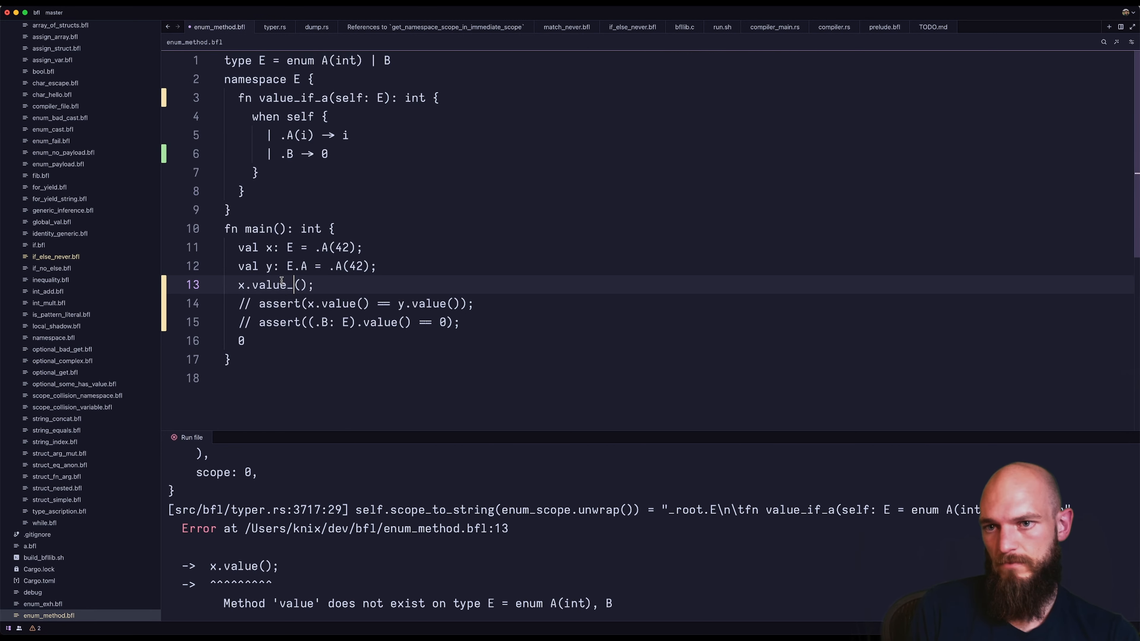
pyautogui.write('if_a')
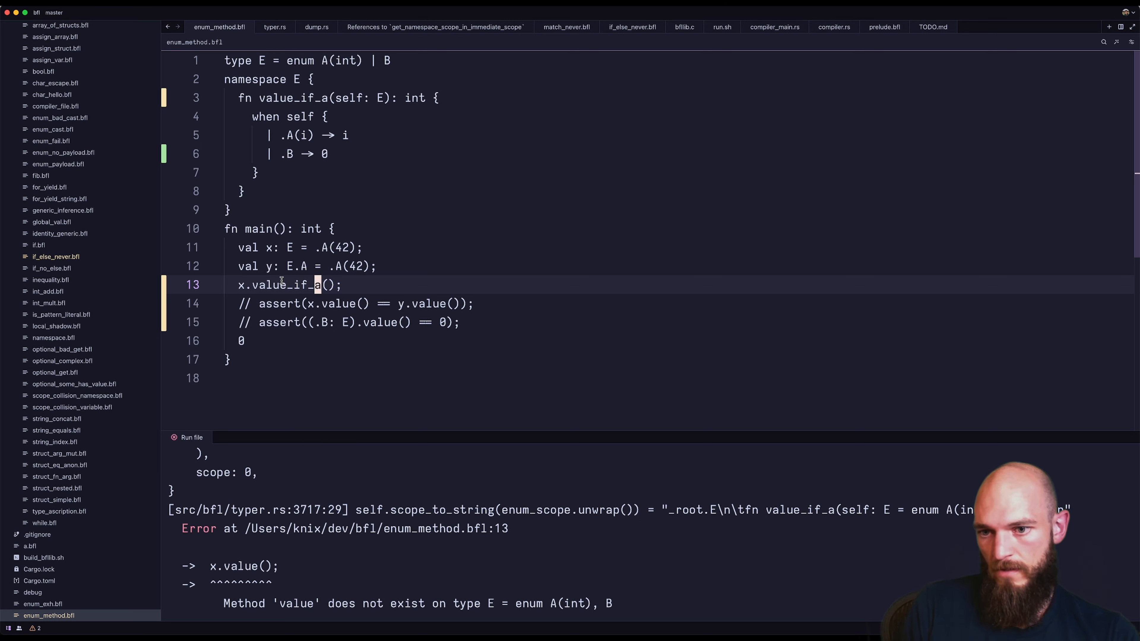
pyautogui.click(190, 438)
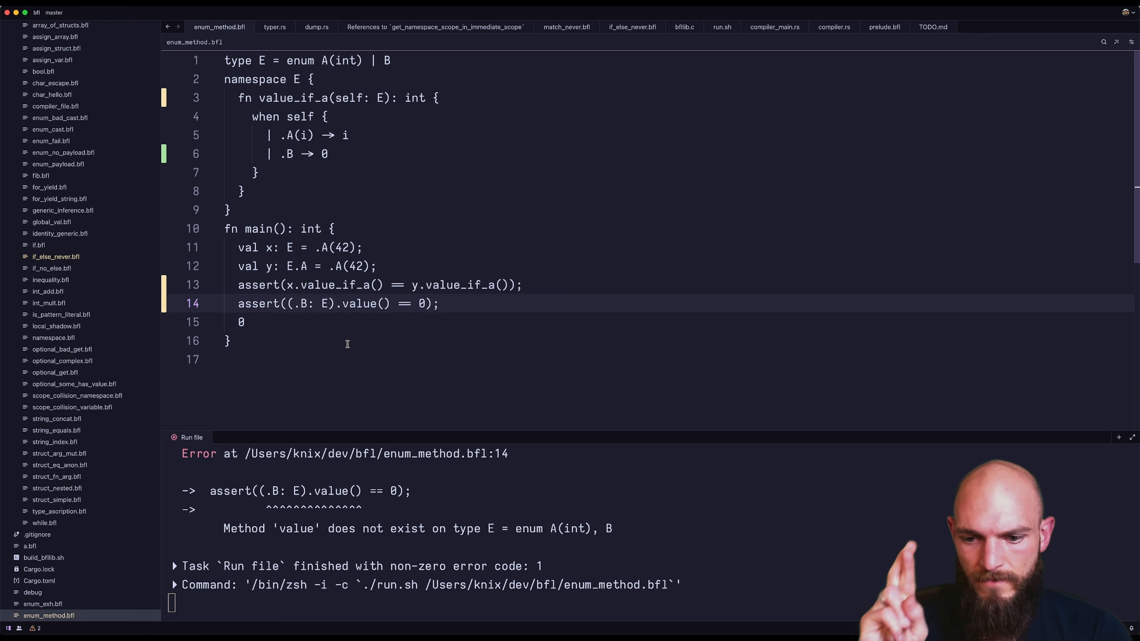
pyautogui.write('//')
pyautogui.write('_if_a')
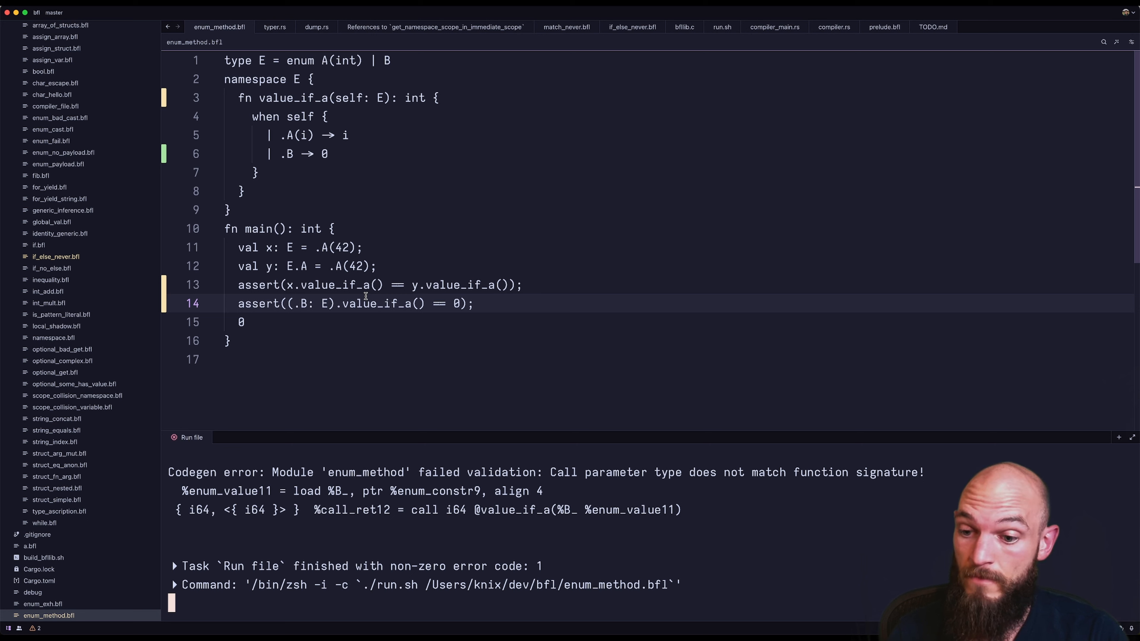
pyautogui.moveTo(482, 421)
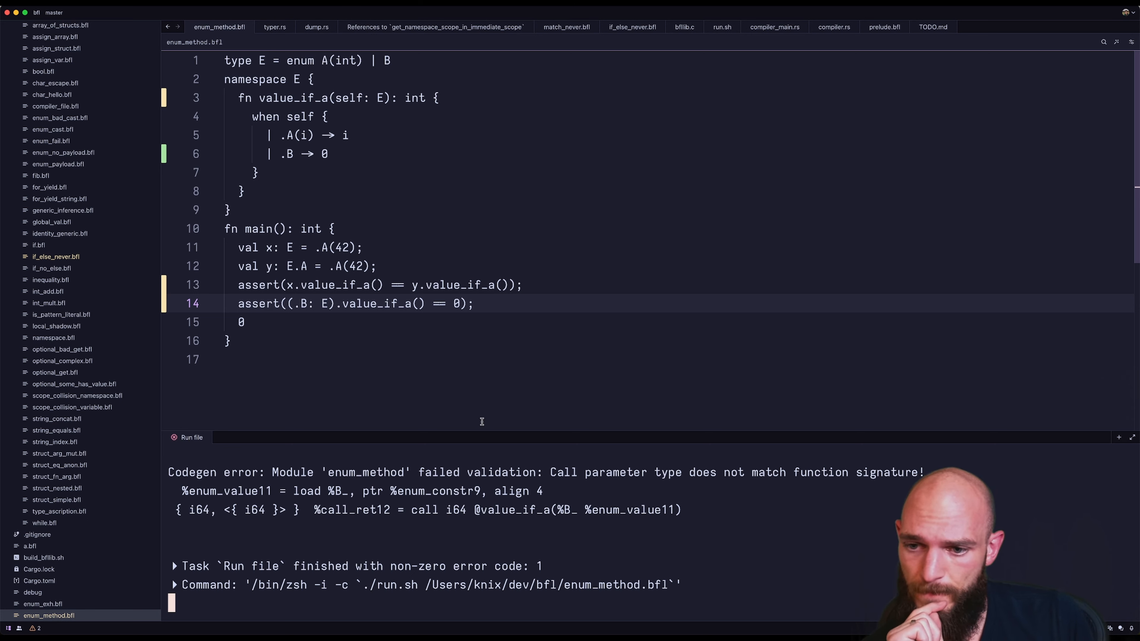
# Step: Bind 'val b: E = .B;' and assert on it, removing the doubled parenthesis so the file runs
pyautogui.doubleClick(326, 305)
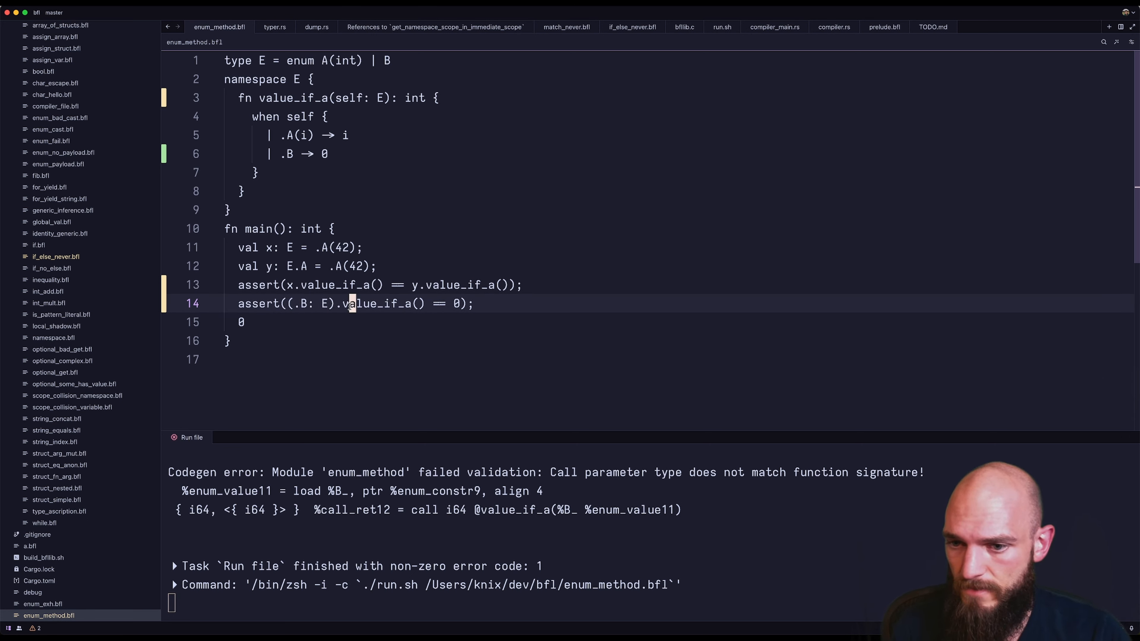
pyautogui.write('val b')
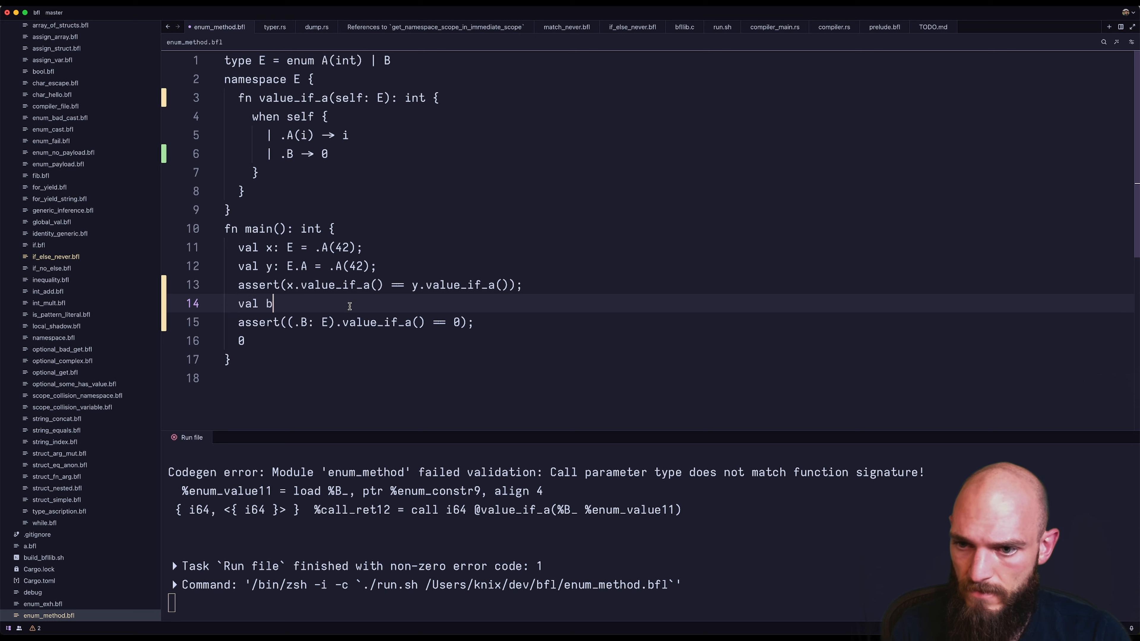
pyautogui.write(': E = .B;')
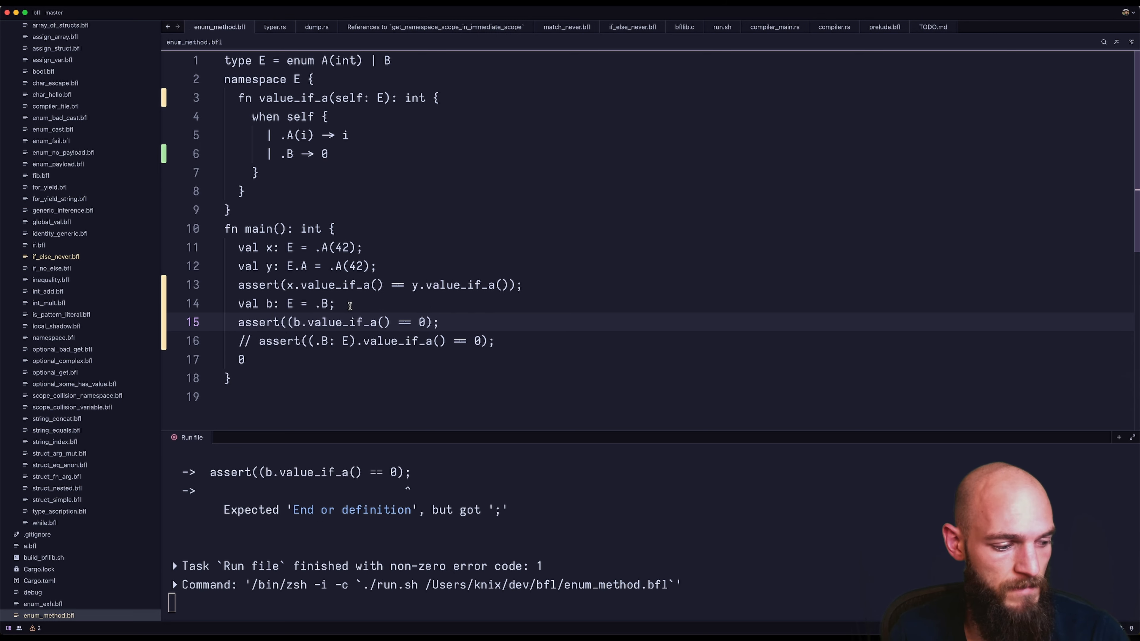
pyautogui.click(330, 304)
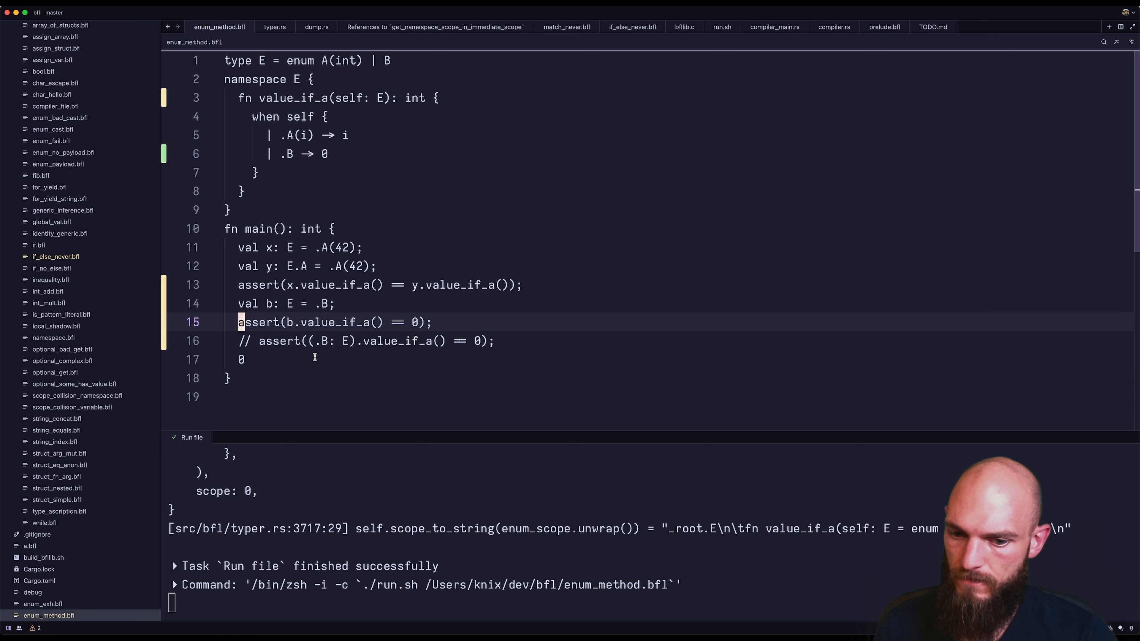
# Step: Add a '// TODO: codegen bug' comment above the commented-out inline-cast assert
pyautogui.click(274, 26)
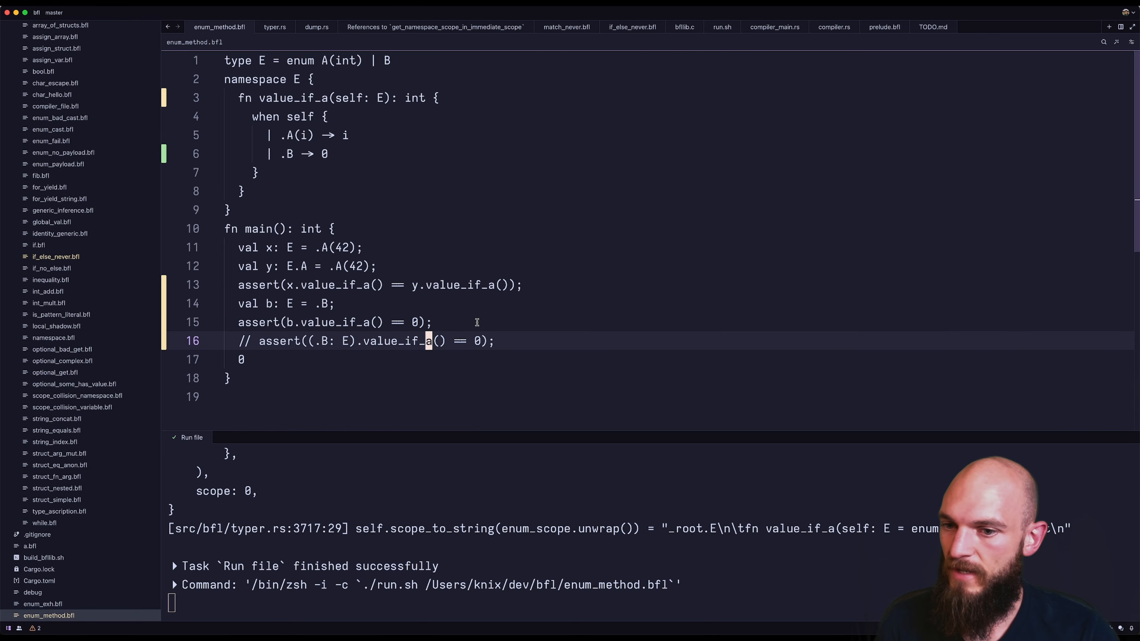
pyautogui.write('// TODO')
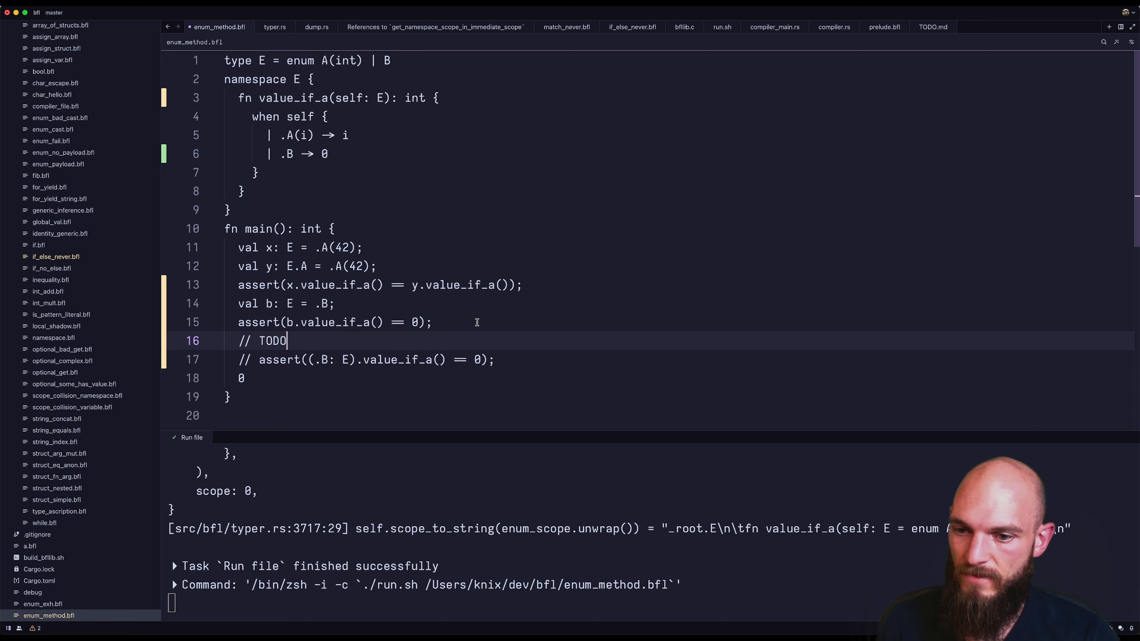
pyautogui.write(': codege')
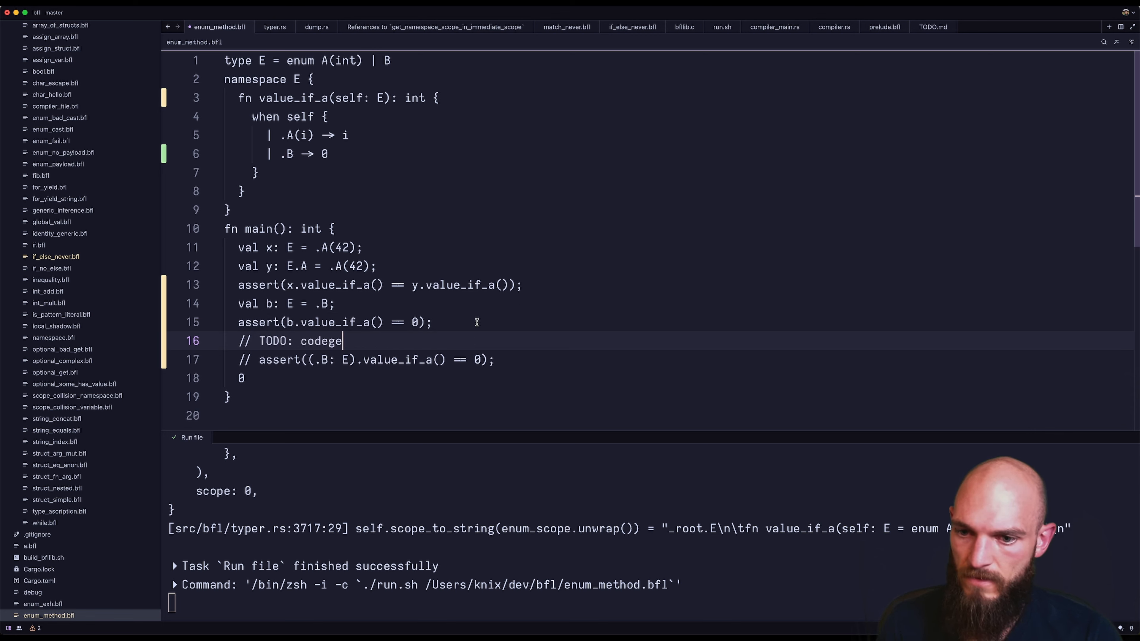
pyautogui.write('bug if done this way')
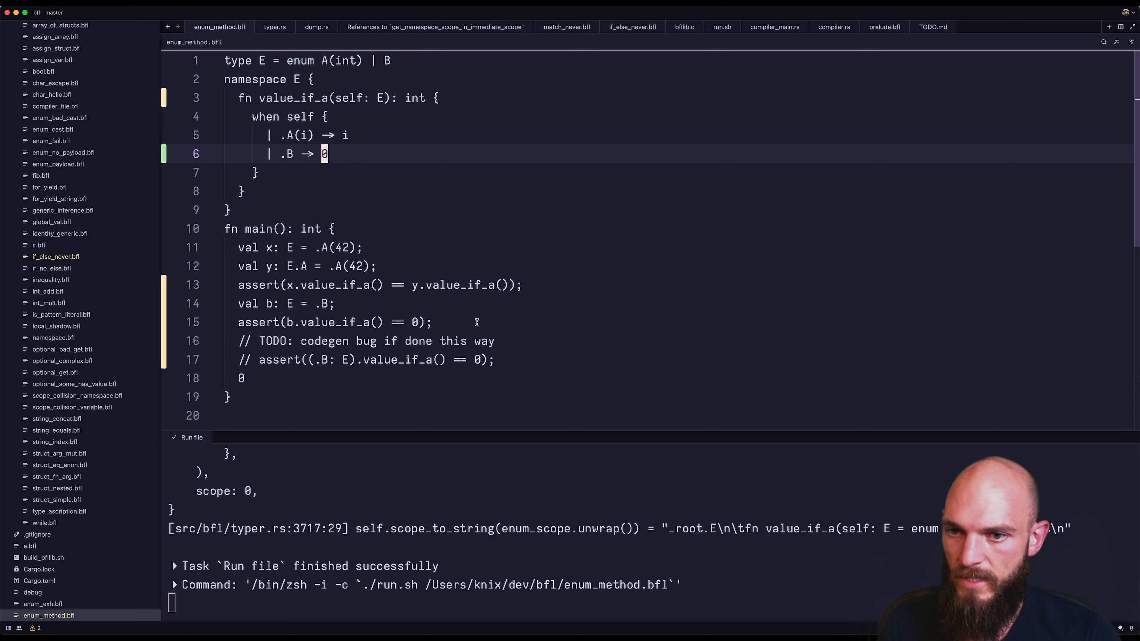
# Step: Make the .B arm crash("no bs allowed!"), then return true, reproducing the PHI type-mismatch error
pyautogui.write('crash')
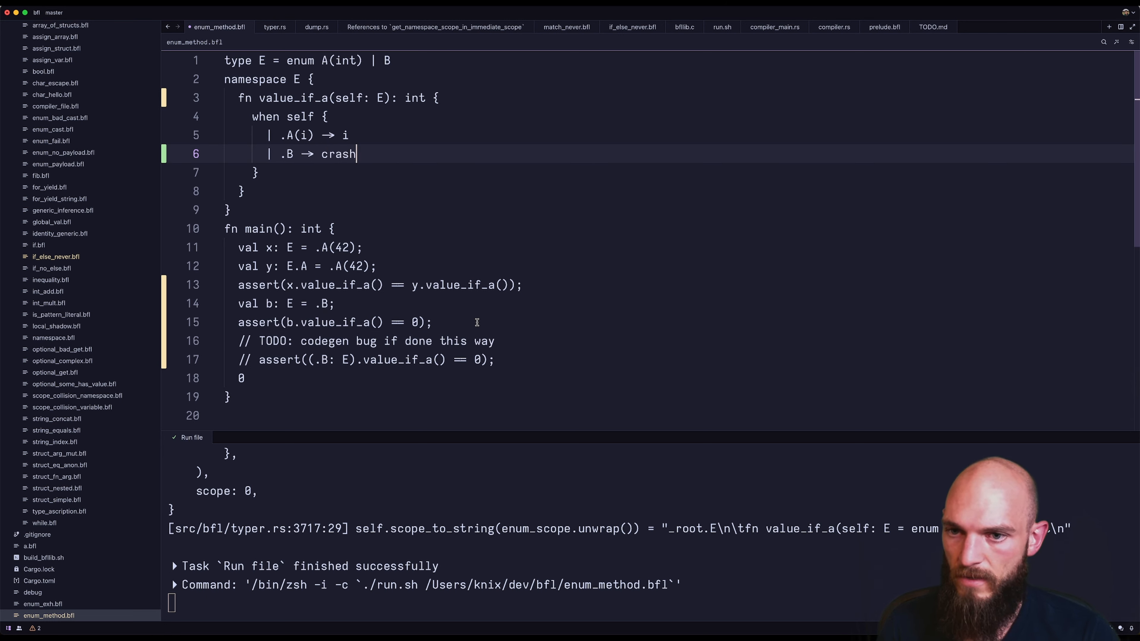
pyautogui.write('("no bs')
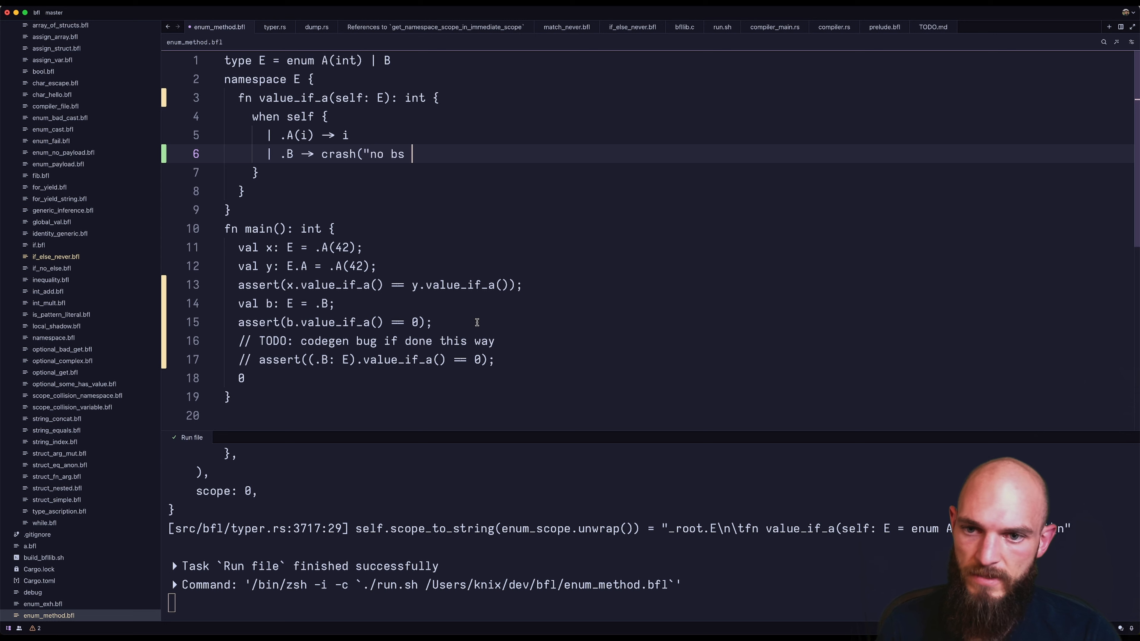
pyautogui.write('allowed!)')
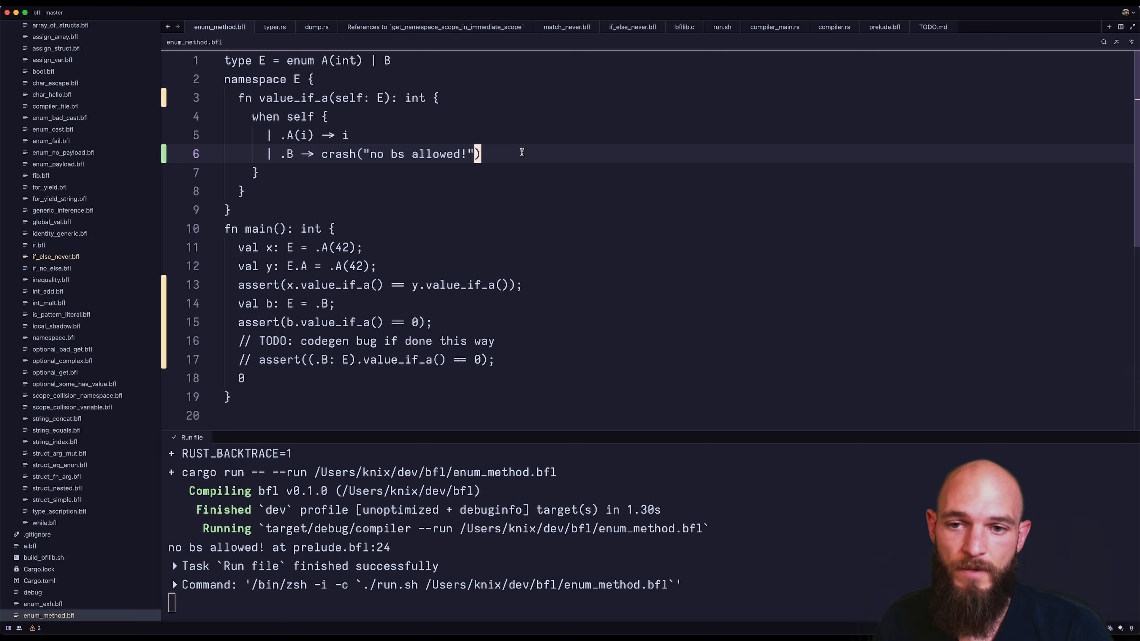
pyautogui.write('tr')
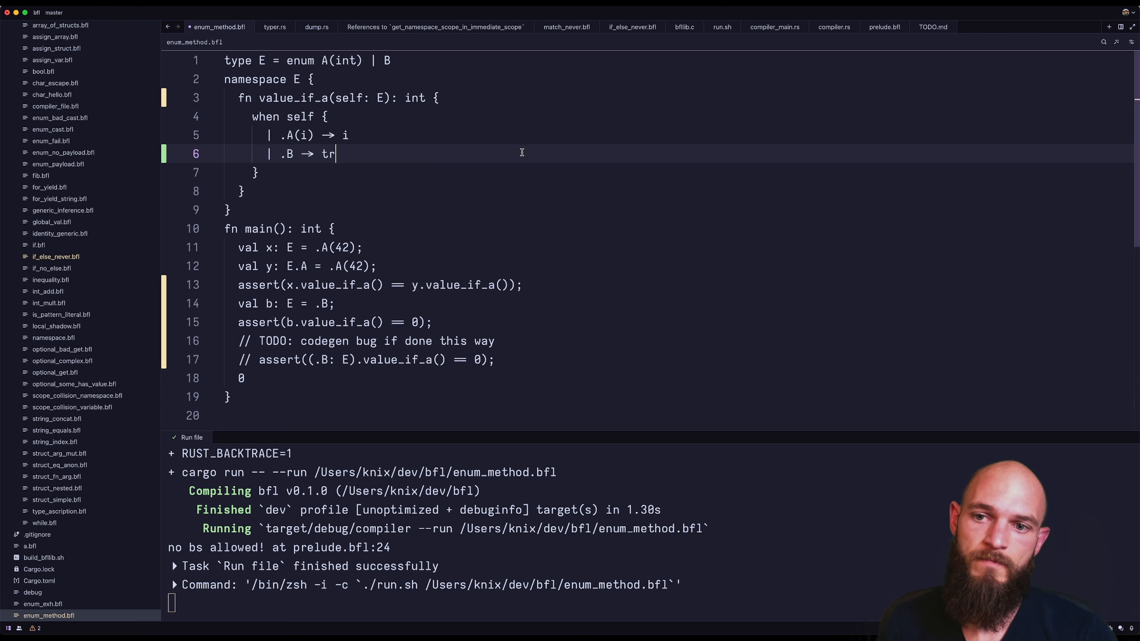
pyautogui.write('ue')
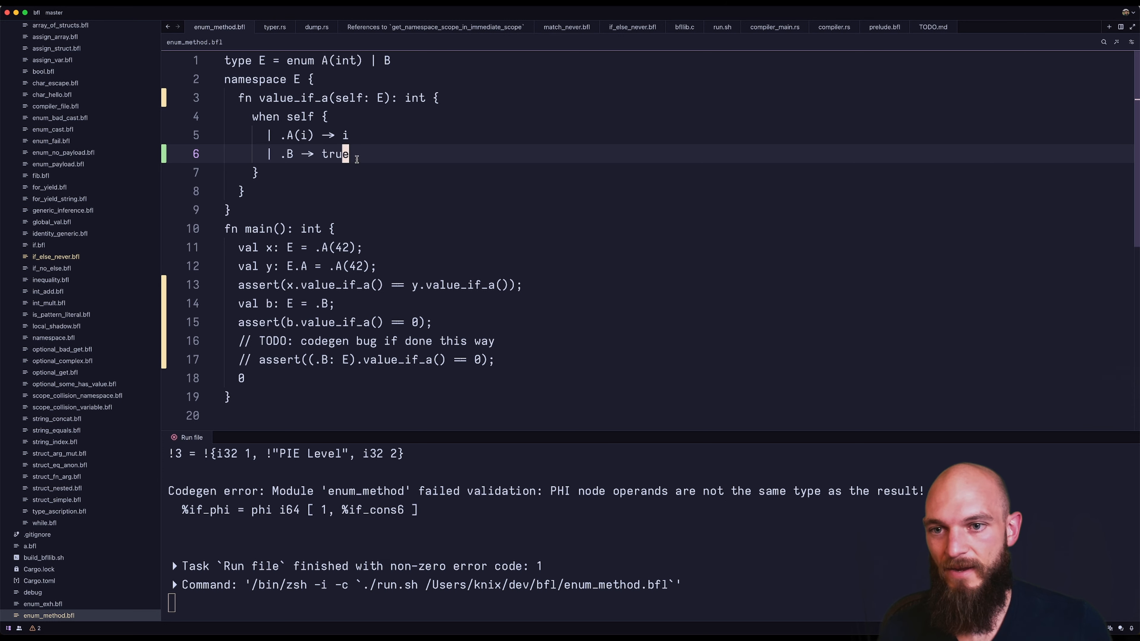
pyautogui.write('crash("no bs allowed!")')
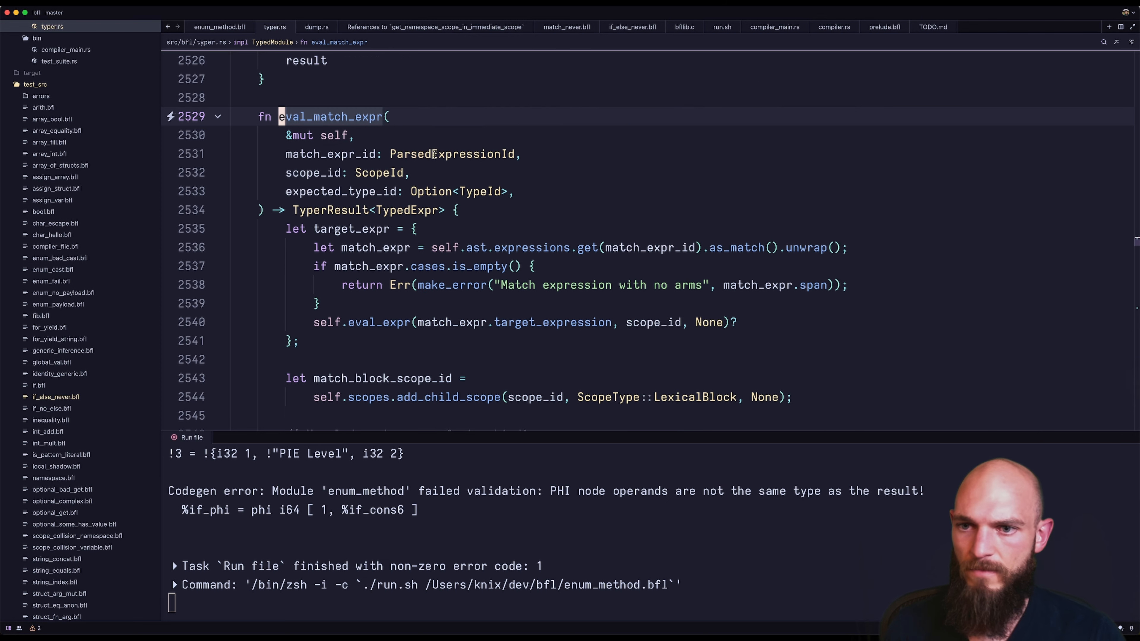
# Step: Inspect typer.rs's match-arm evaluation, highlighting uses of pre_stmts and arms
pyautogui.scroll(-3)
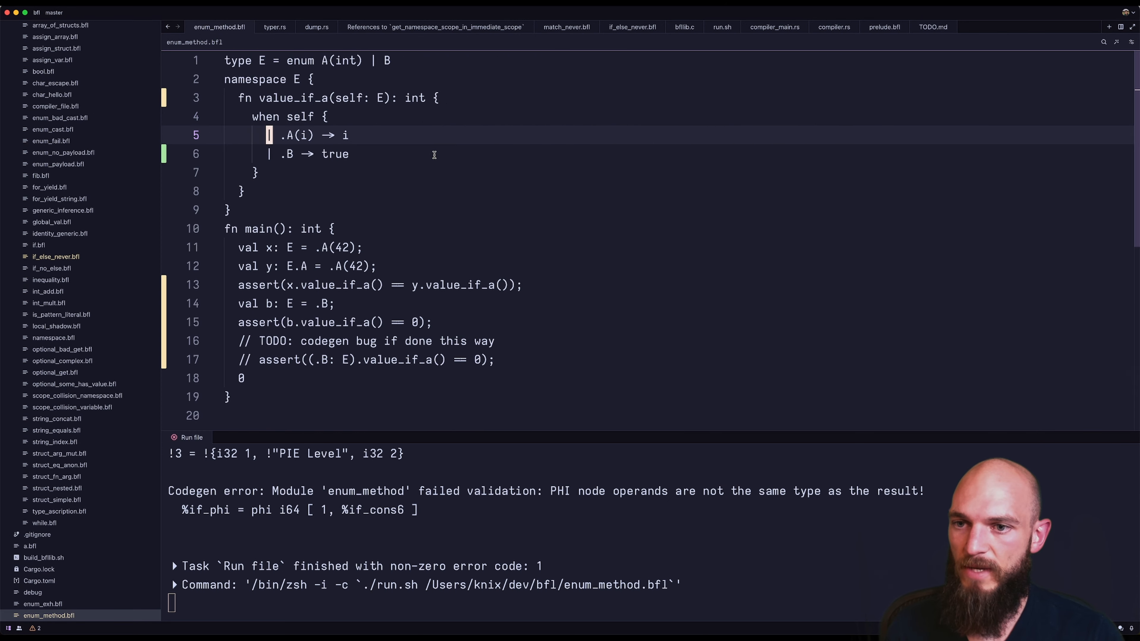
pyautogui.click(274, 27)
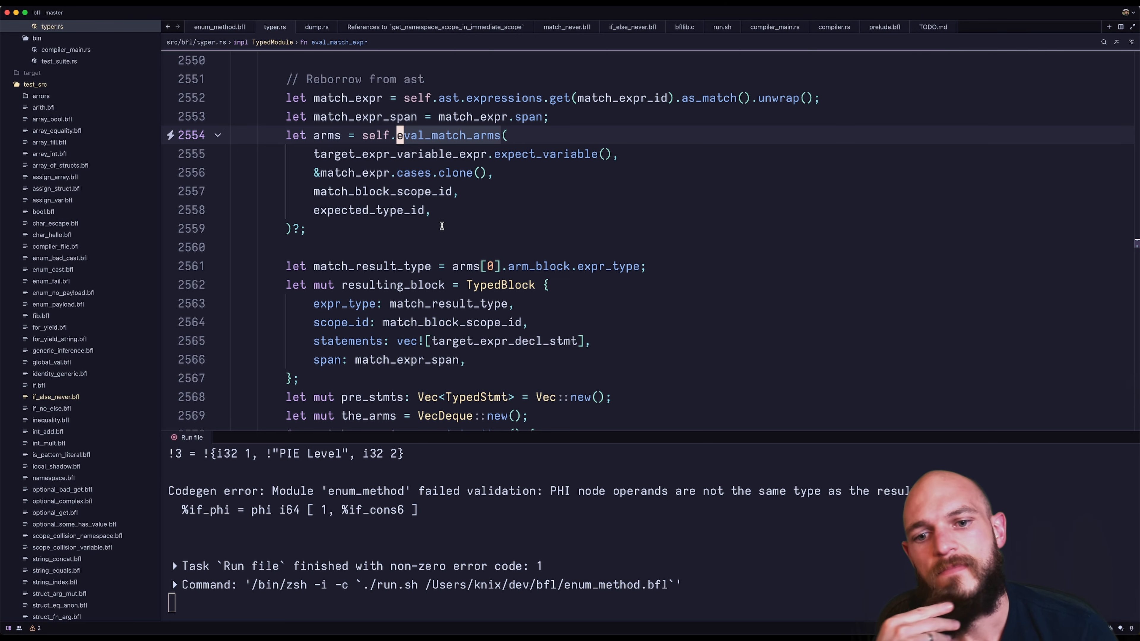
pyautogui.scroll(-3)
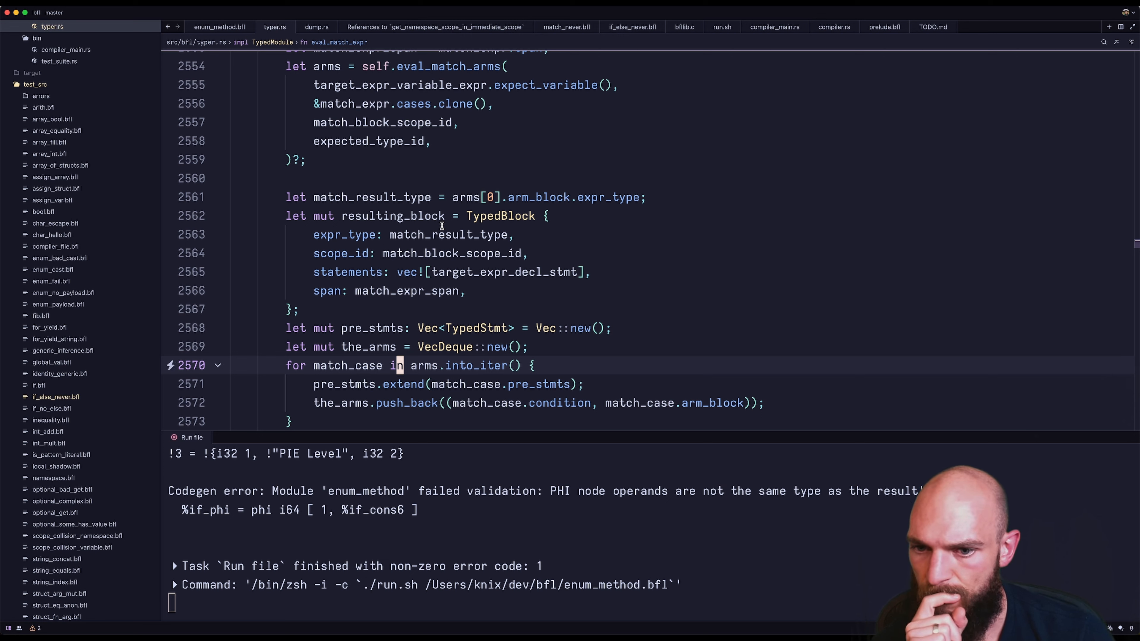
pyautogui.doubleClick(370, 329)
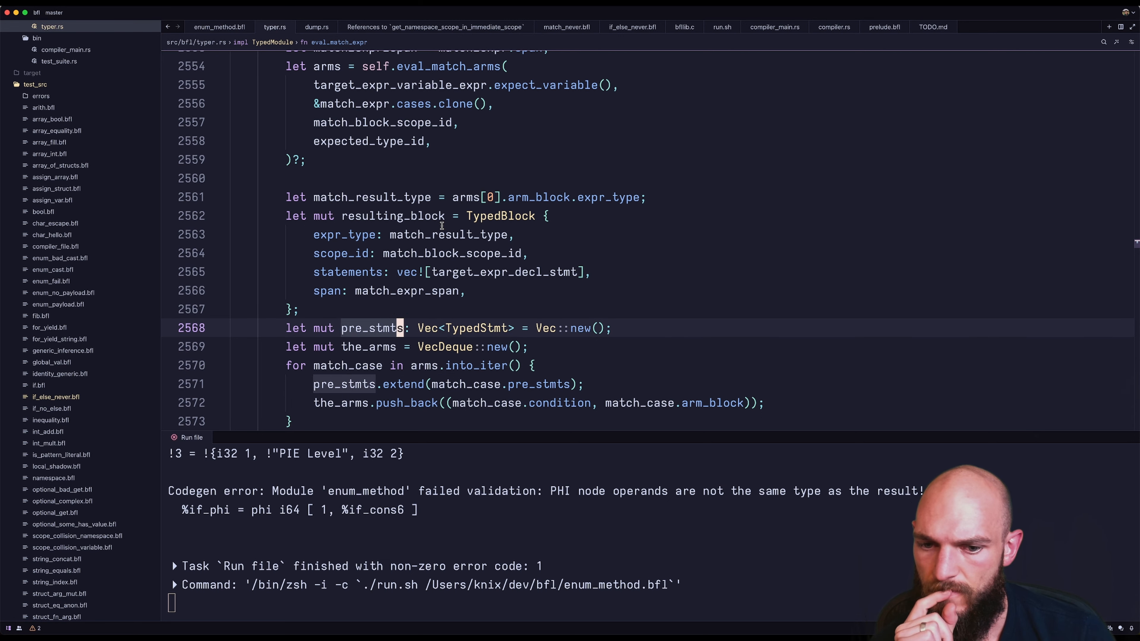
pyautogui.scroll(-3)
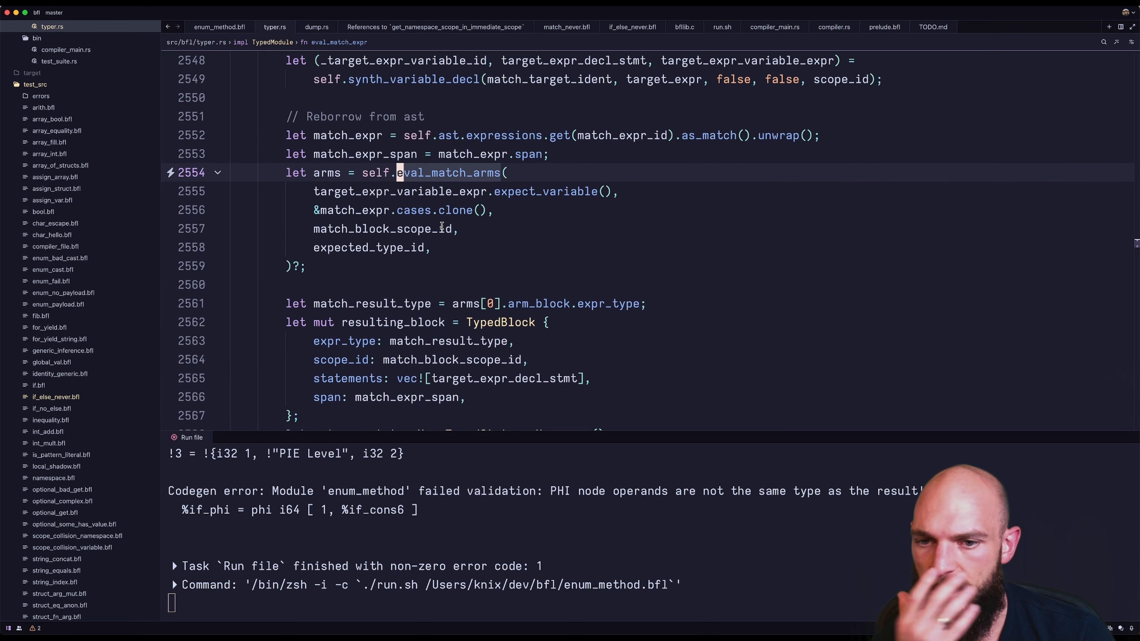
pyautogui.moveTo(326, 173)
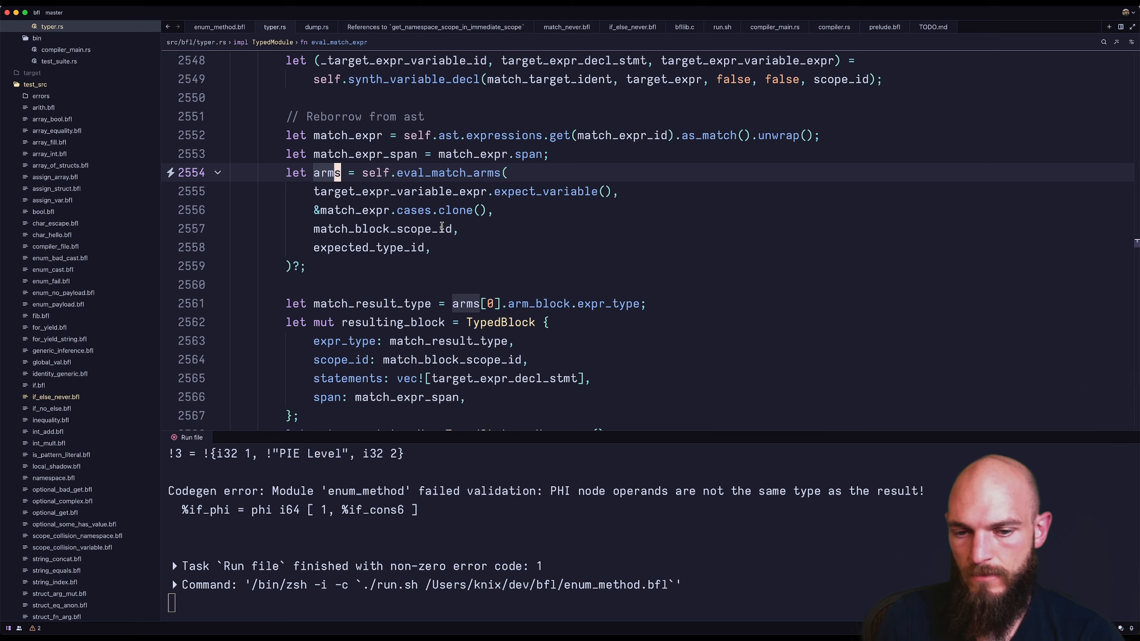
pyautogui.click(338, 304)
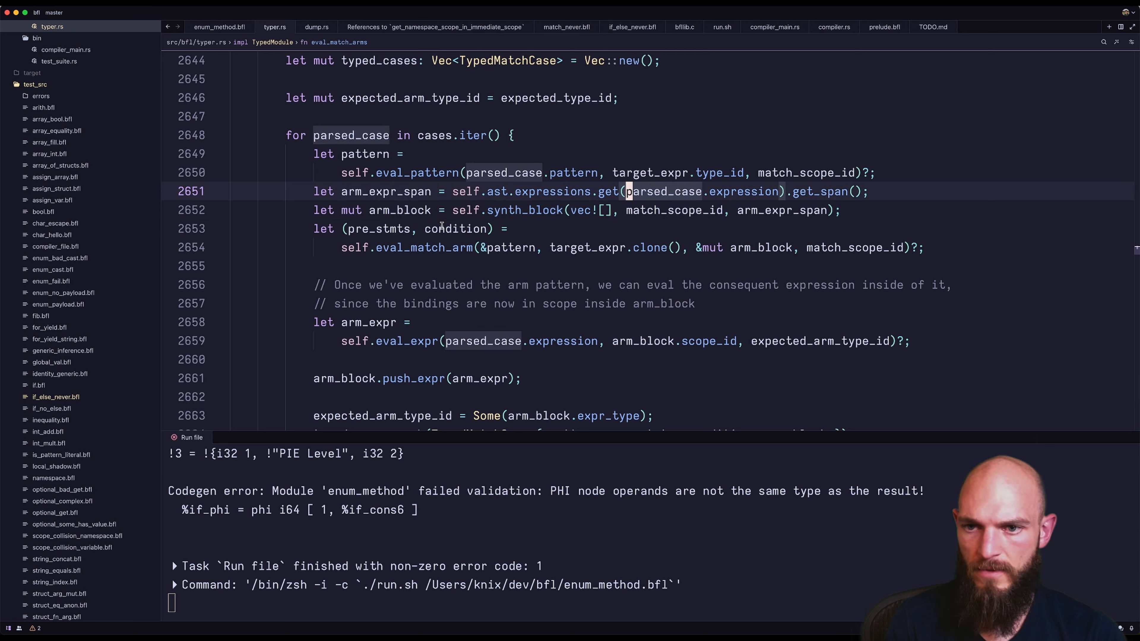
# Step: Locate eval_match_arms and open an empty line after each arm expression is typed
pyautogui.doubleClick(746, 191)
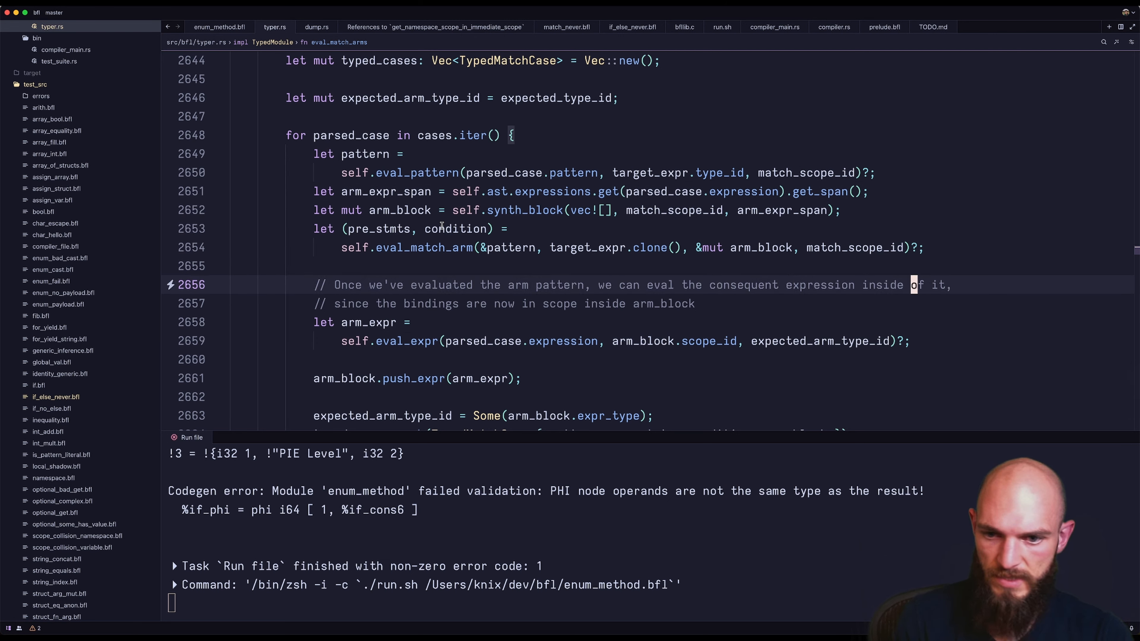
pyautogui.click(381, 341)
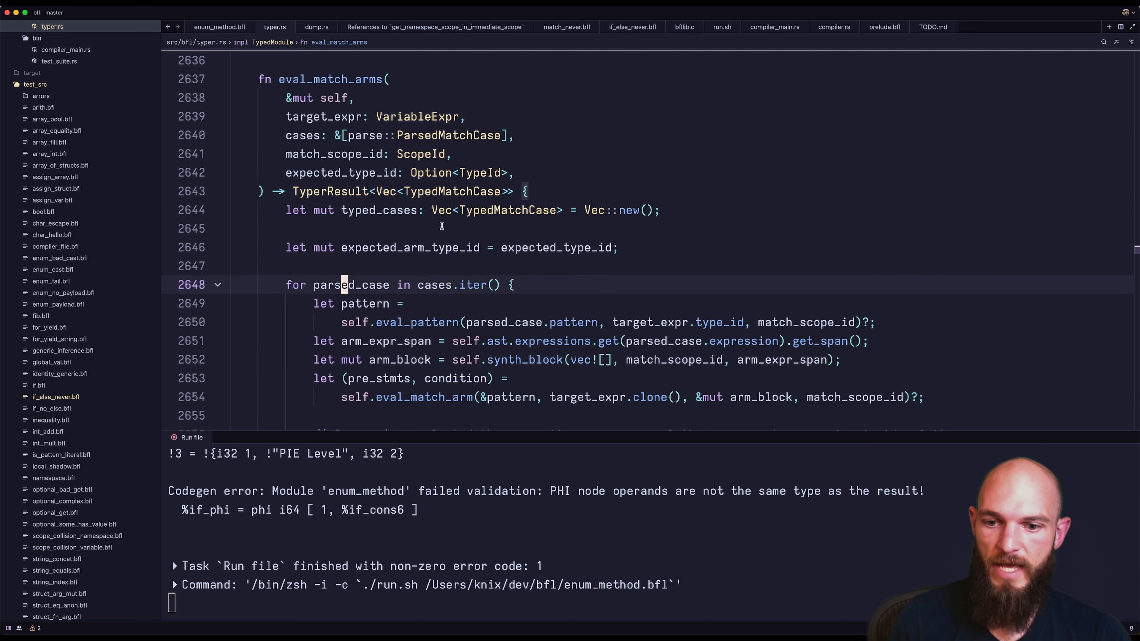
pyautogui.scroll(-3)
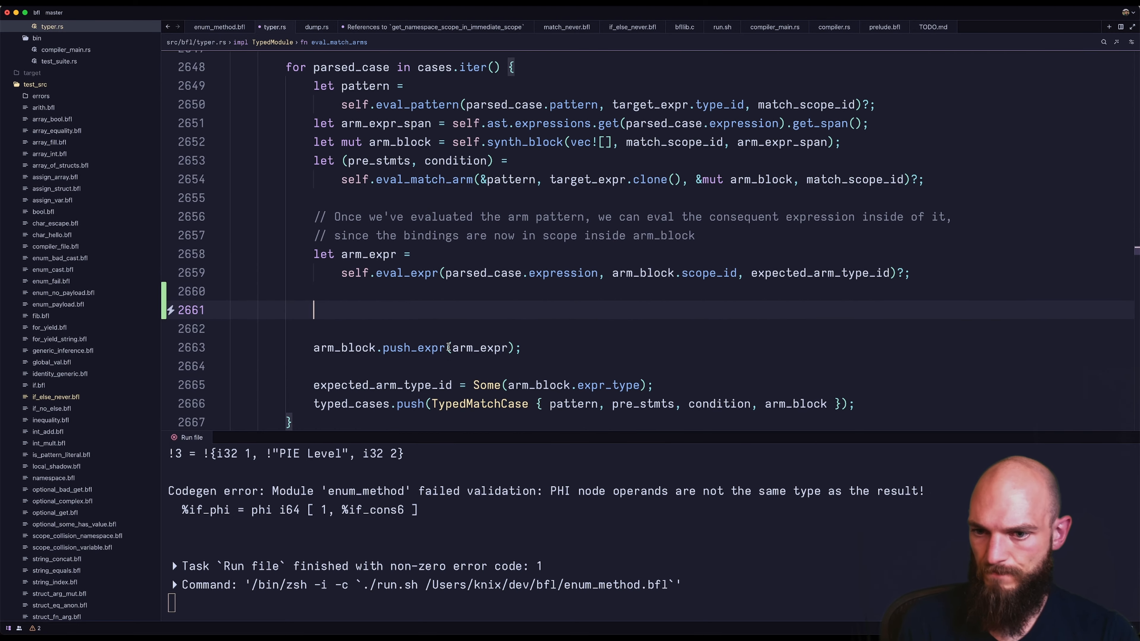
# Step: Write an if-let on expected_arm_type_id wrapping an if-let Err on typecheck_types
pyautogui.write('if let')
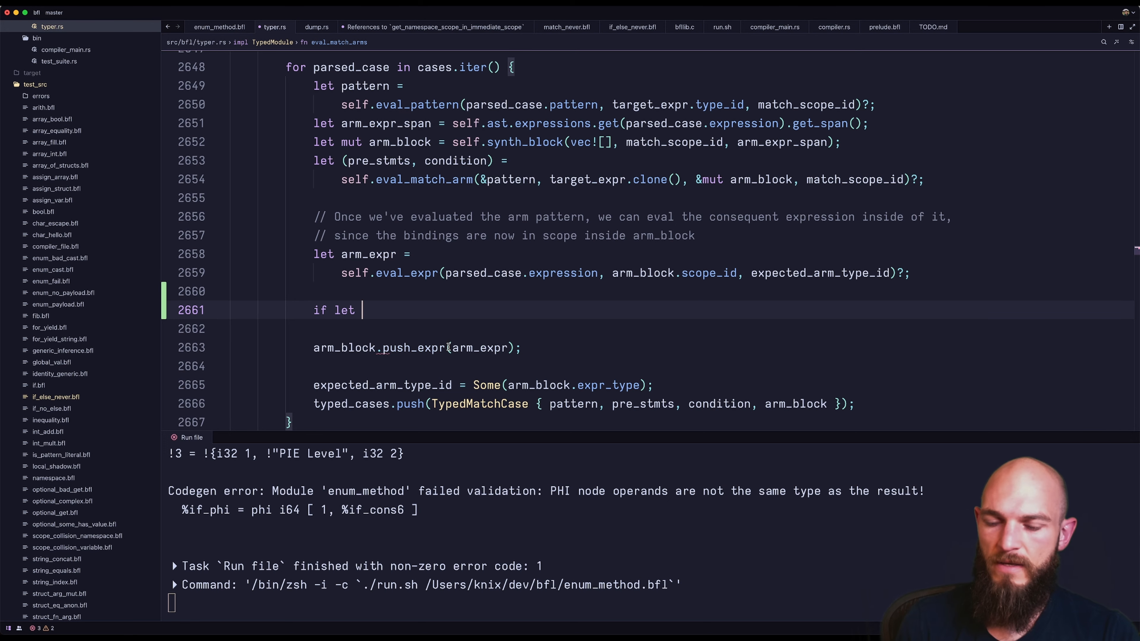
pyautogui.write('Err(msg) =')
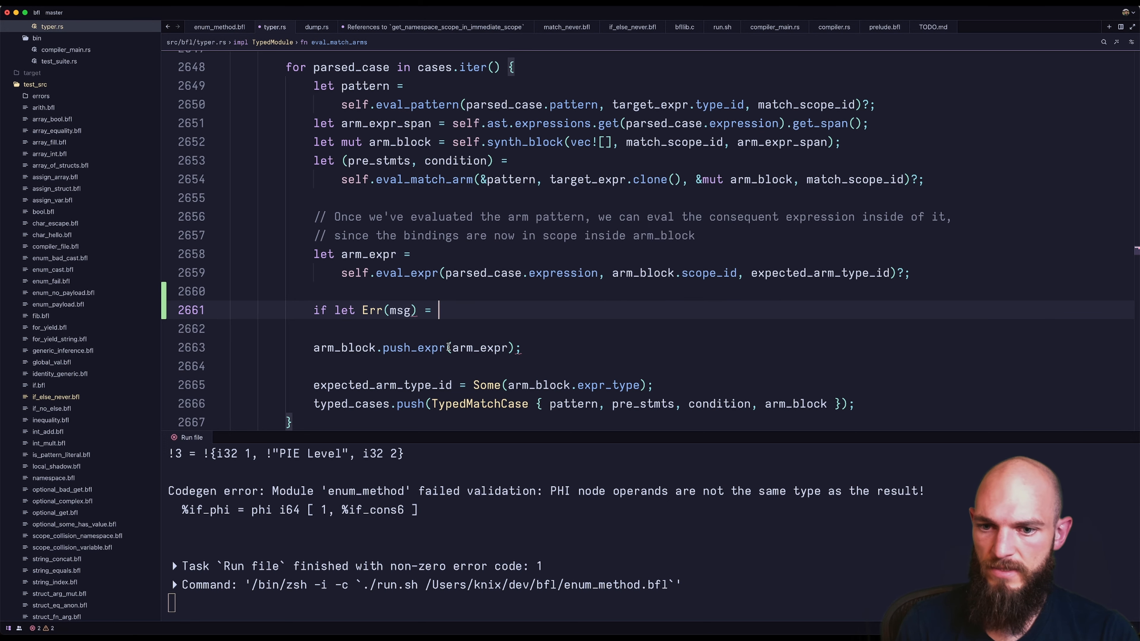
pyautogui.write('self.typecheck_types(expected, actual, scope_id)')
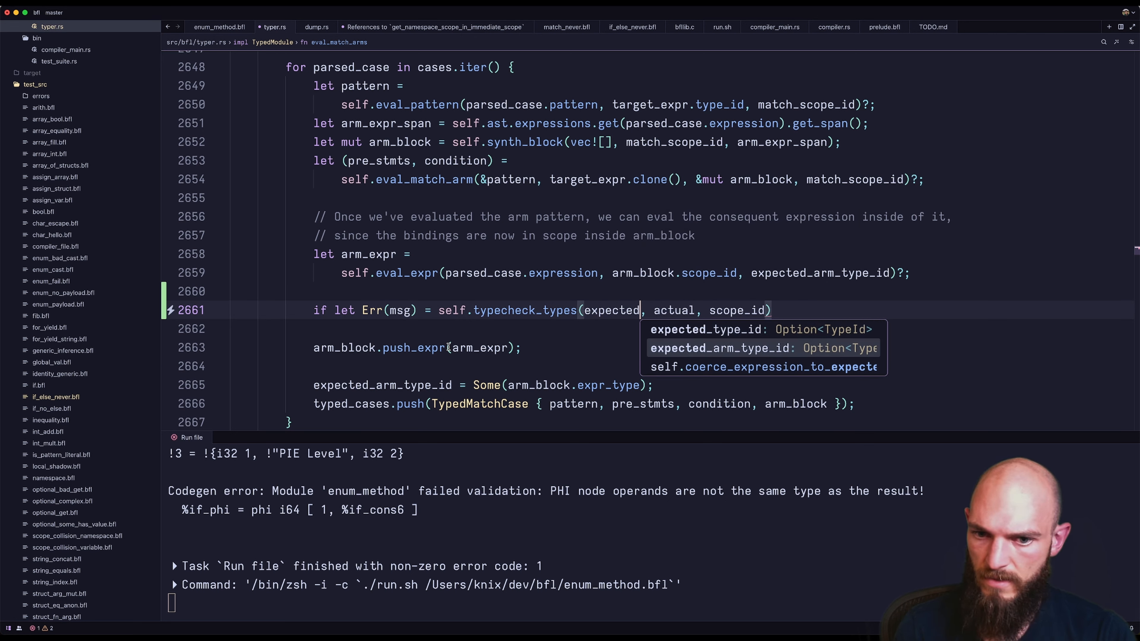
pyautogui.press('Tab')
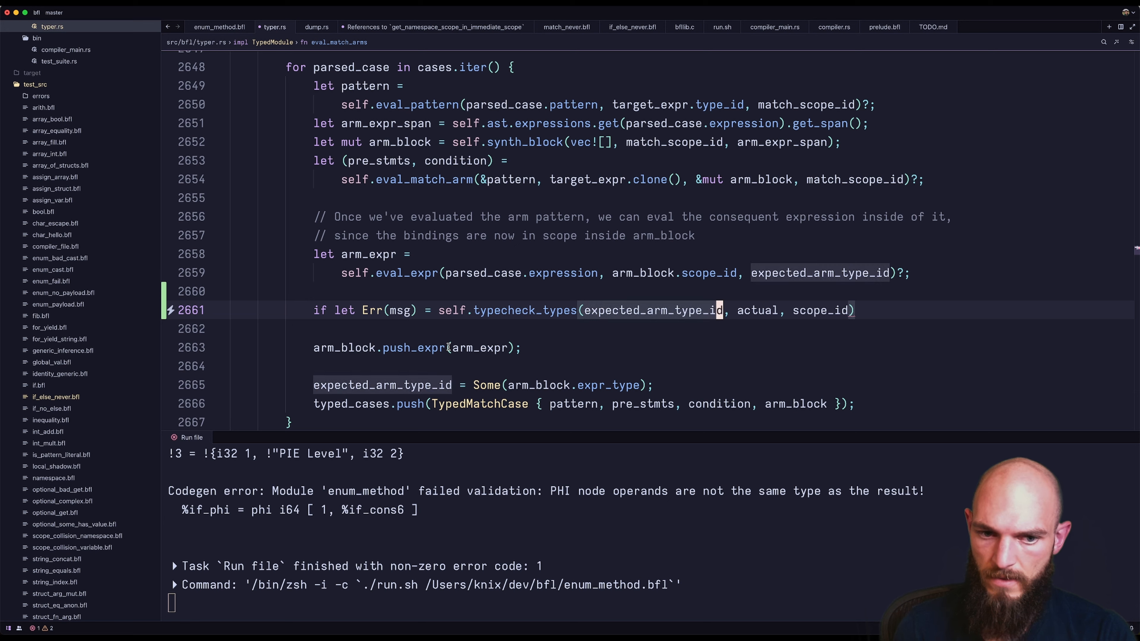
pyautogui.write('if let Some(expecte')
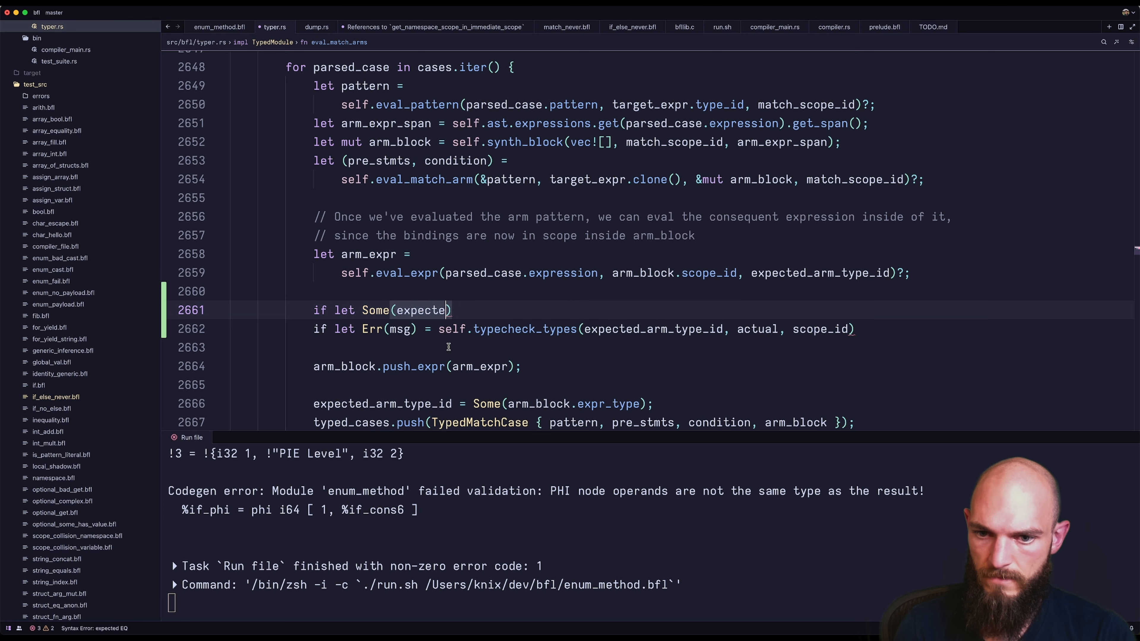
pyautogui.write('d_type_id')
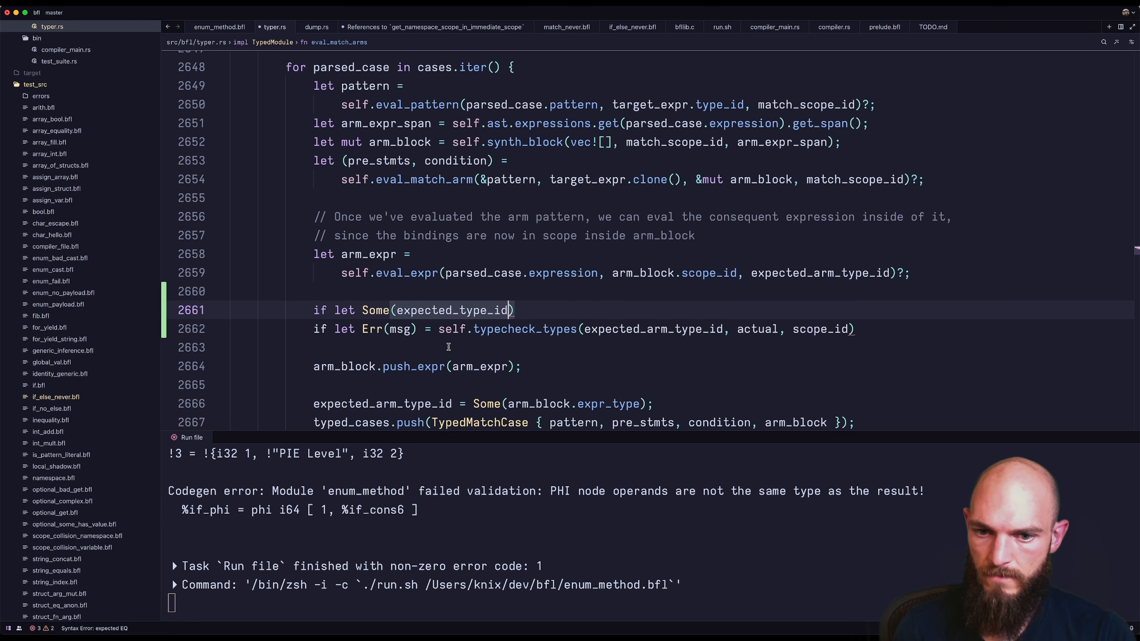
pyautogui.write('= expected_arm_type_id.as_ref() {')
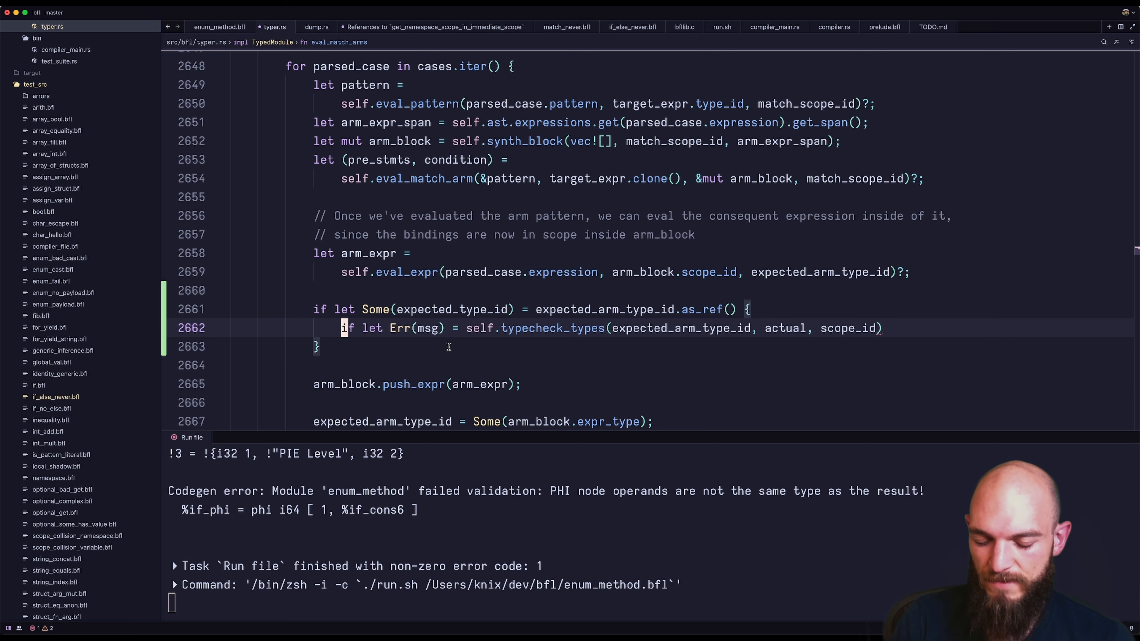
# Step: Check value_if_a's int return type, then pass arm_expr.get_type() and match_scope_id to the check
pyautogui.click(220, 27)
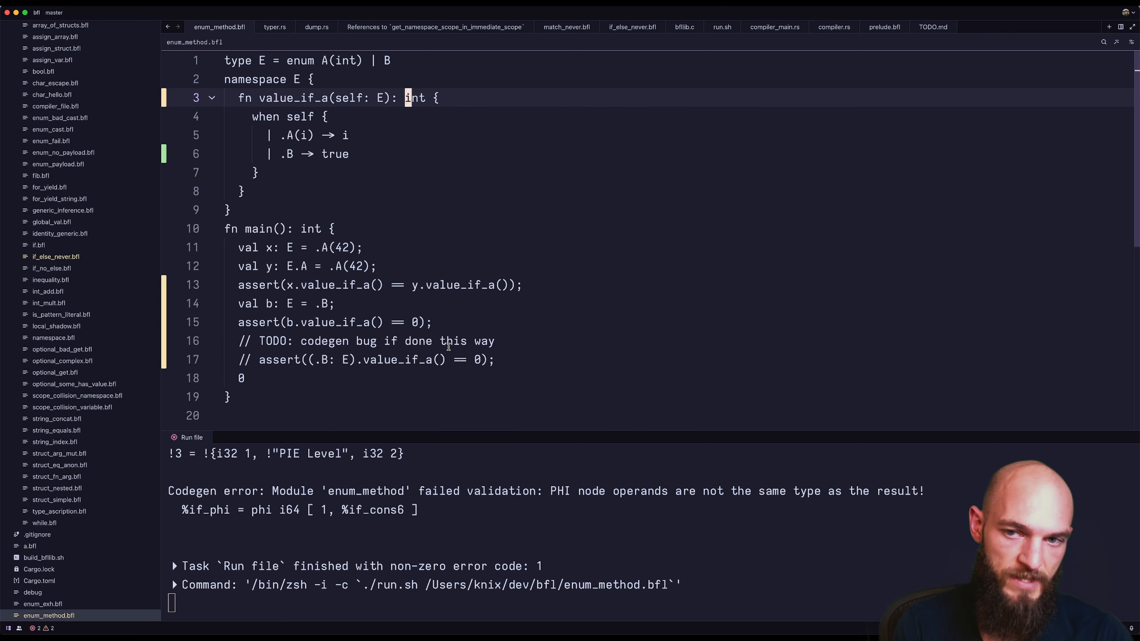
pyautogui.click(254, 116)
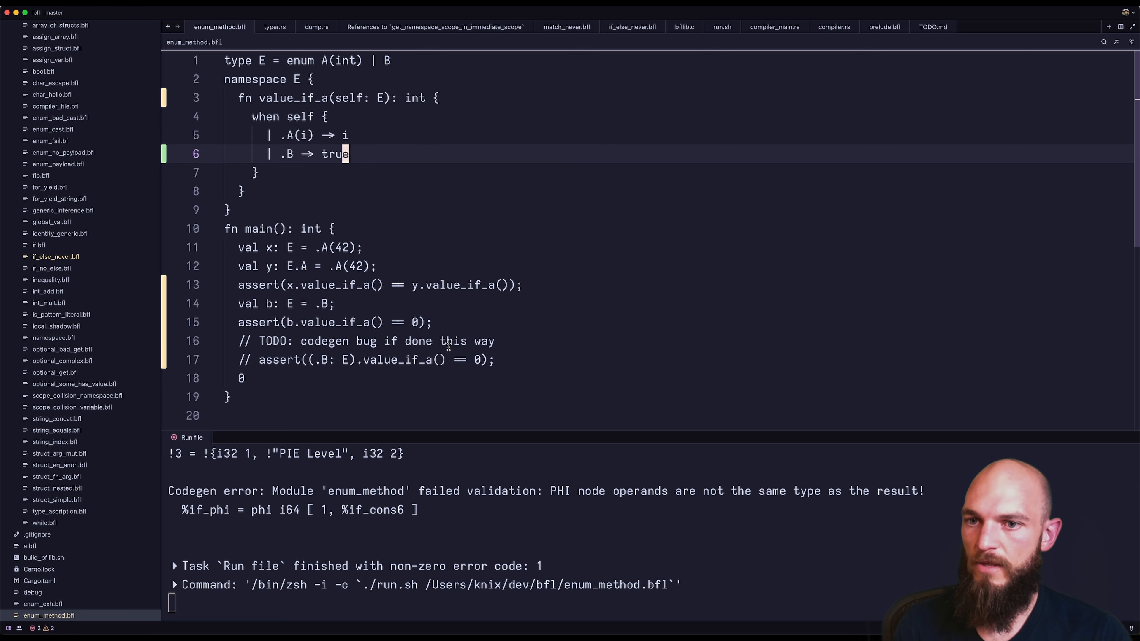
pyautogui.click(274, 27)
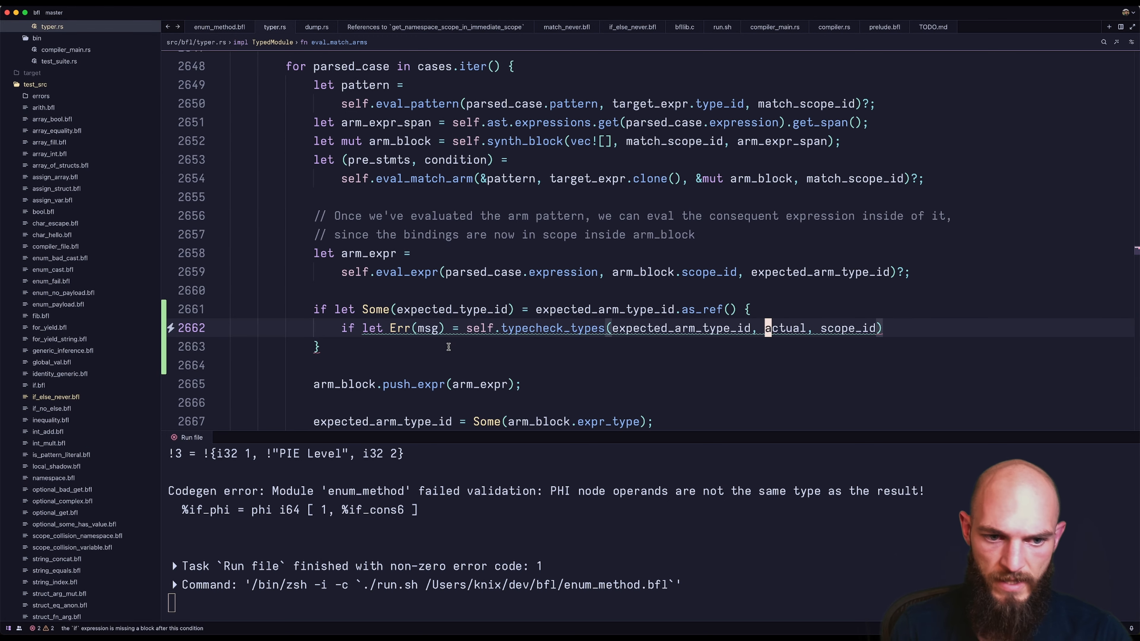
pyautogui.write('arm_expr.get_type(')
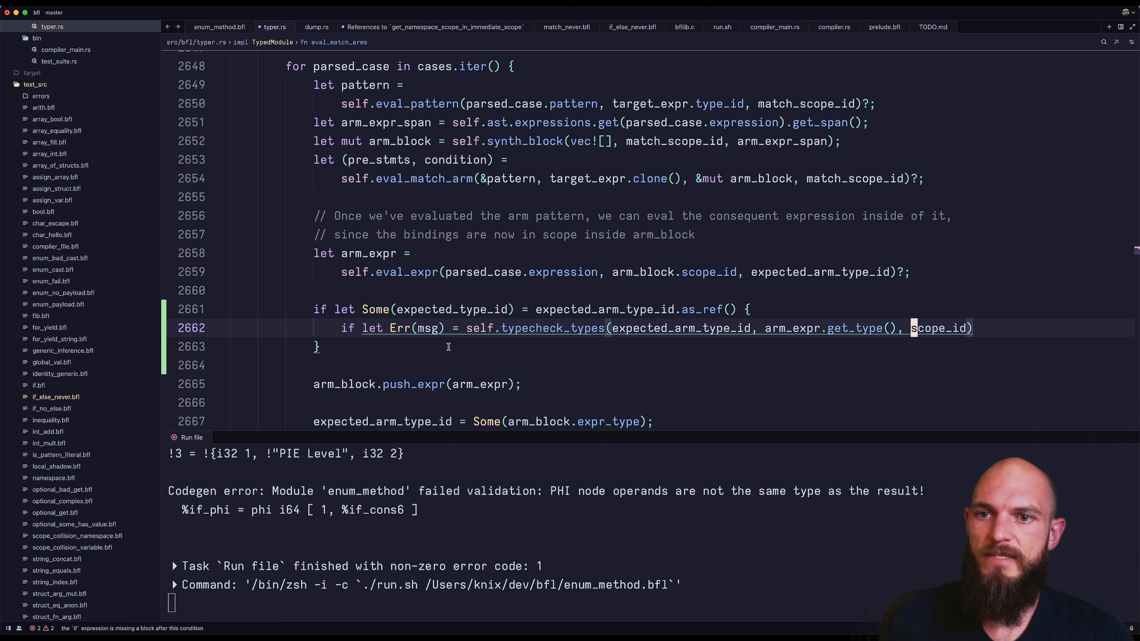
pyautogui.write('m')
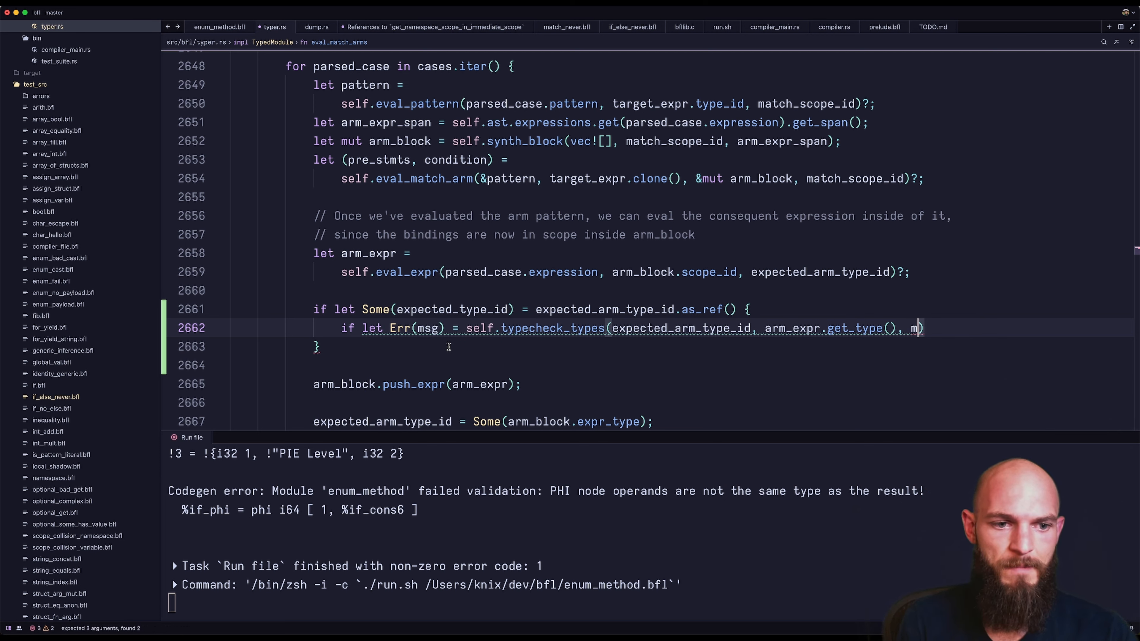
pyautogui.write('atch_scope_id')
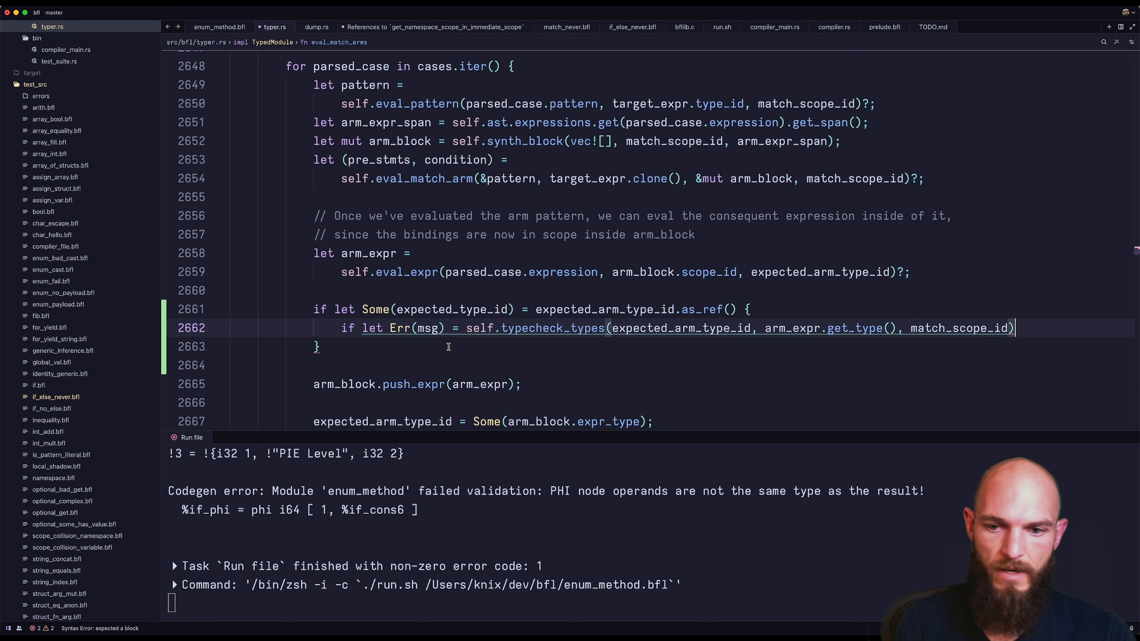
pyautogui.write('{')
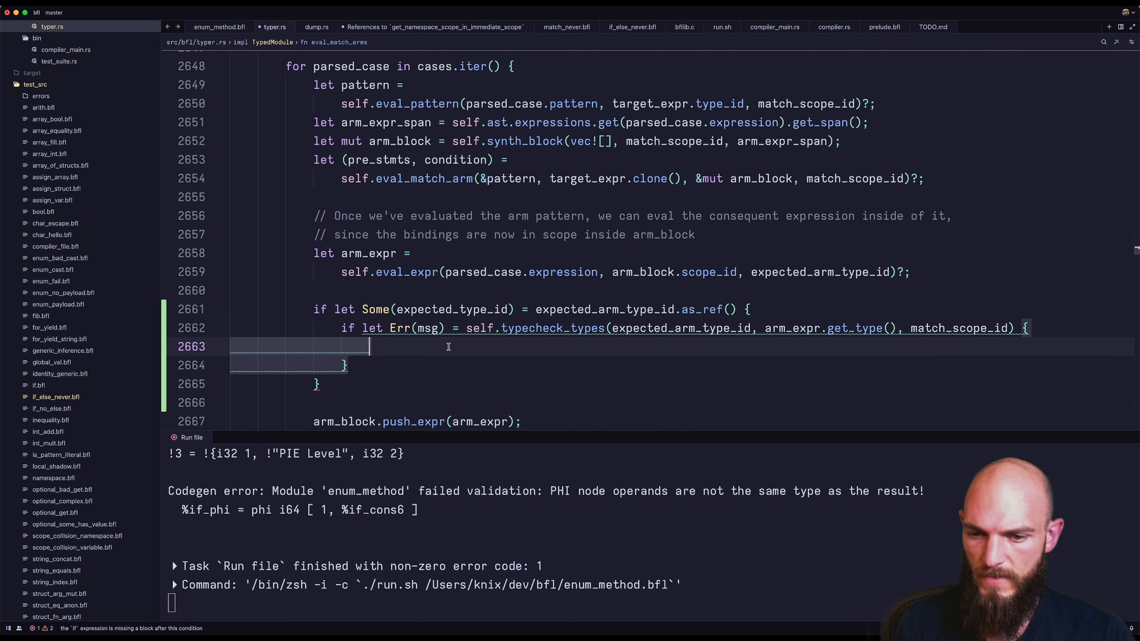
# Step: Return make_fail_span with &format!("Mismatching arm type: {}", msg) on a type mismatch
pyautogui.write('return make_fail')
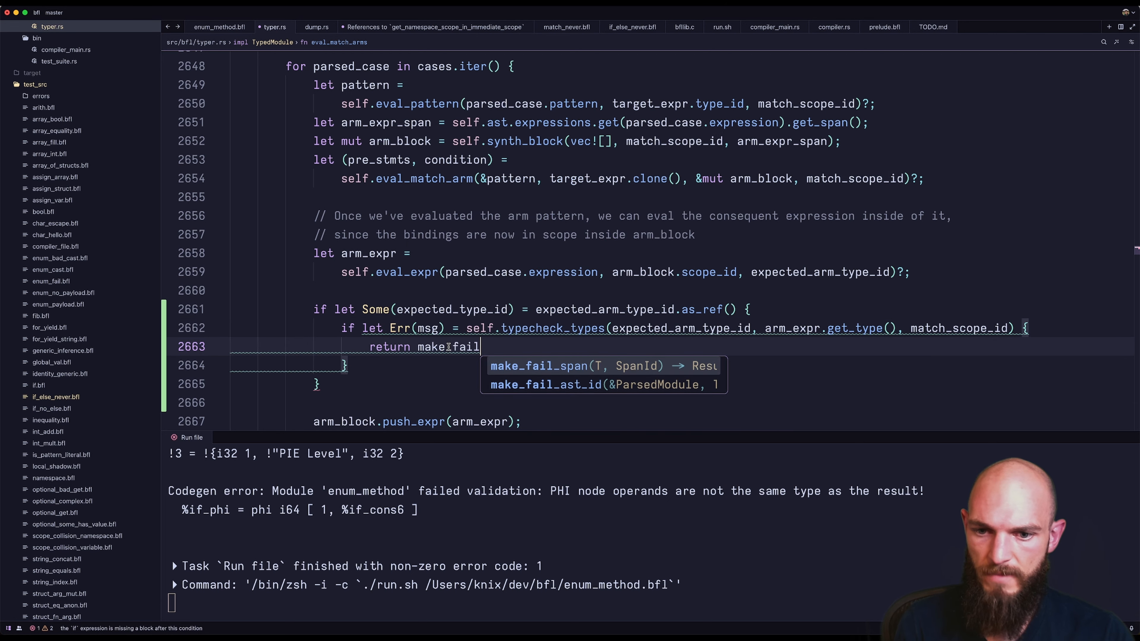
pyautogui.press('Tab')
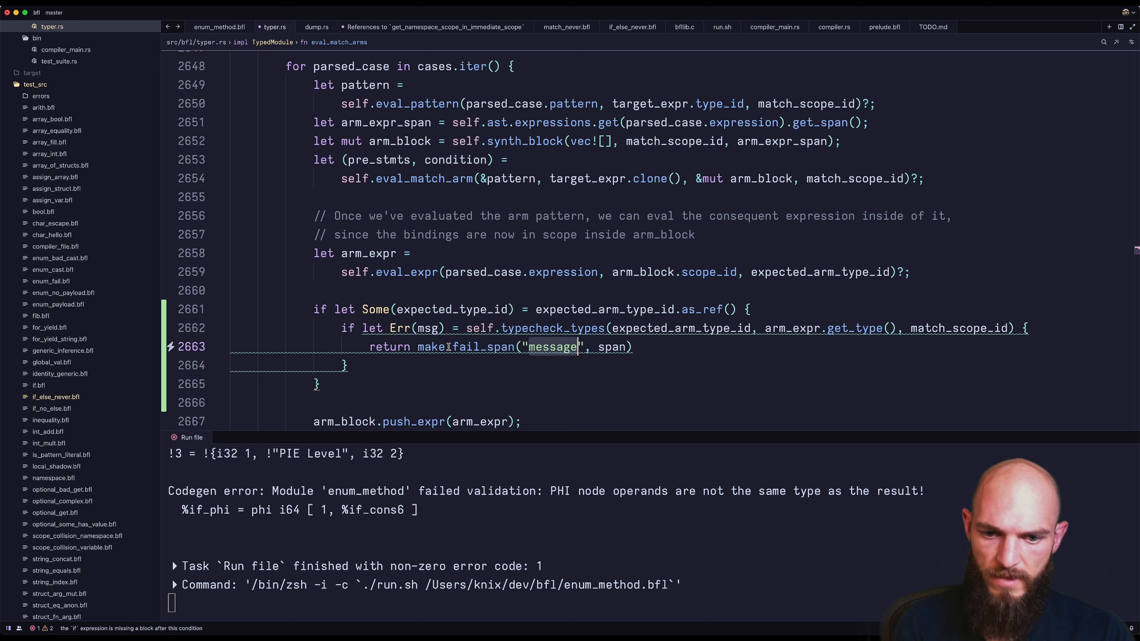
pyautogui.press('Backspace')
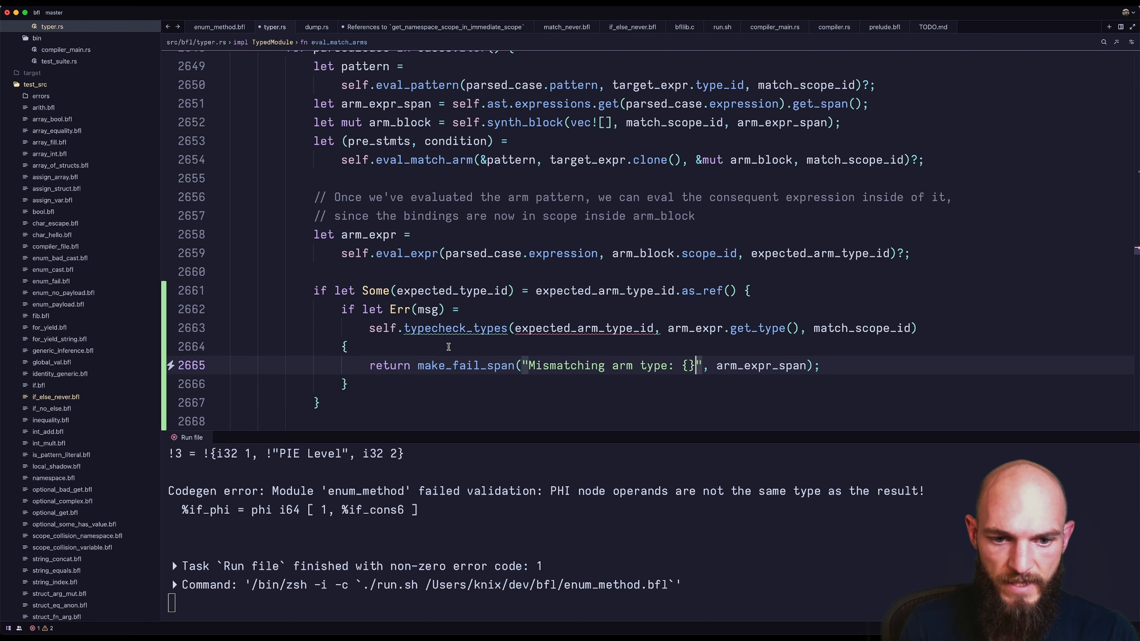
pyautogui.write('&')
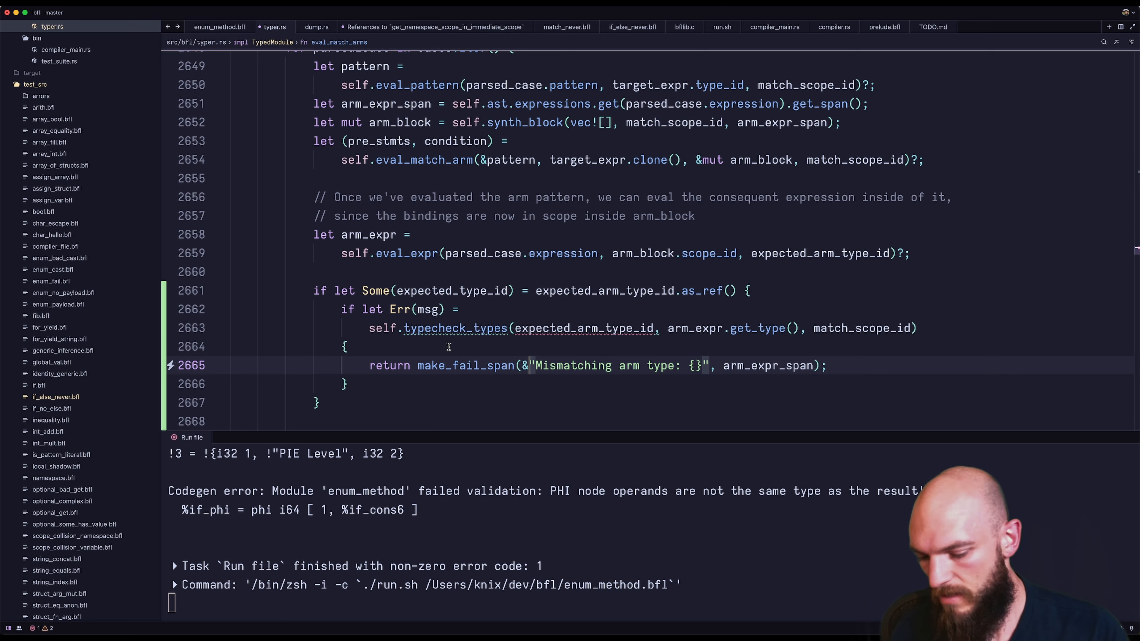
pyautogui.write('format!(e')
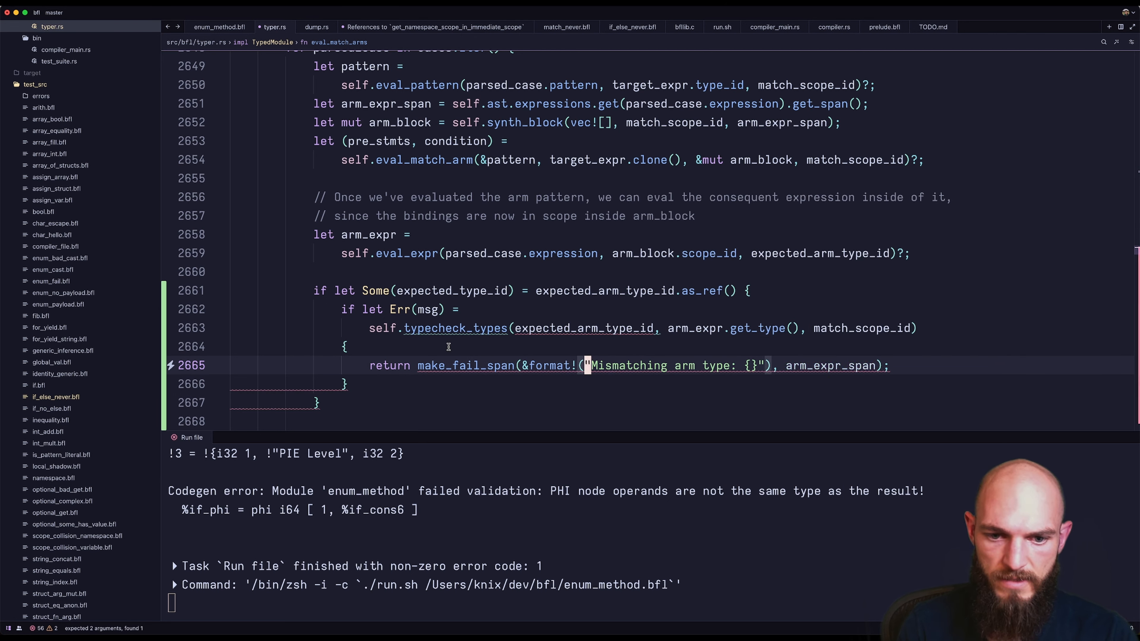
pyautogui.write(', msg),')
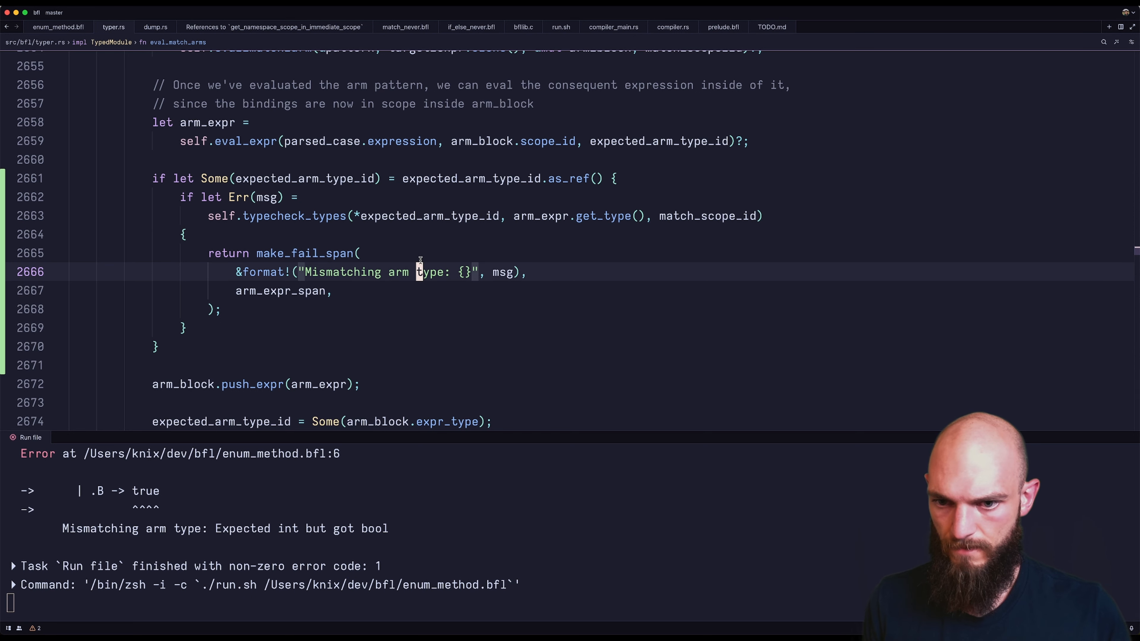
# Step: Reword the error to 'Mismatching type for match case' after checking enum_method.bfl's when block
pyautogui.write('case')
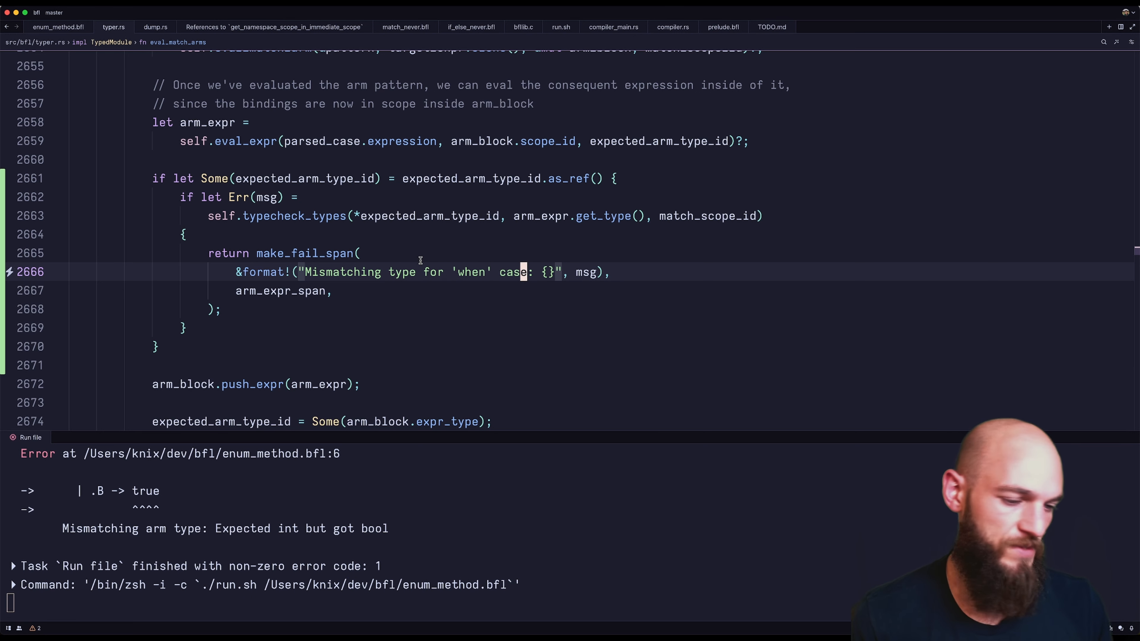
pyautogui.click(58, 27)
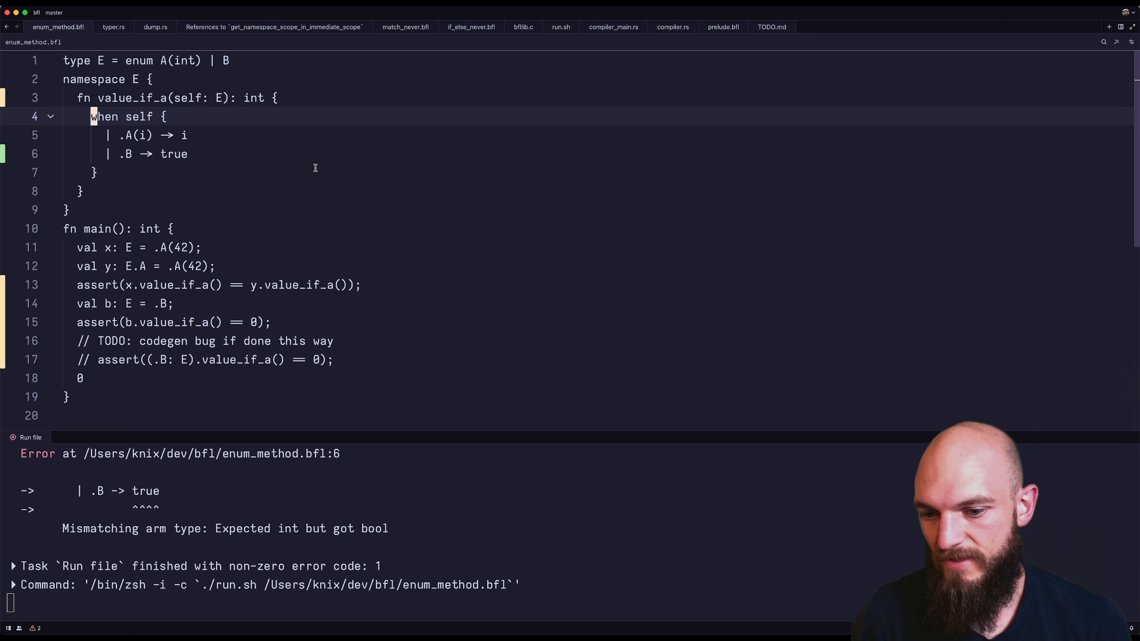
pyautogui.moveTo(472, 270)
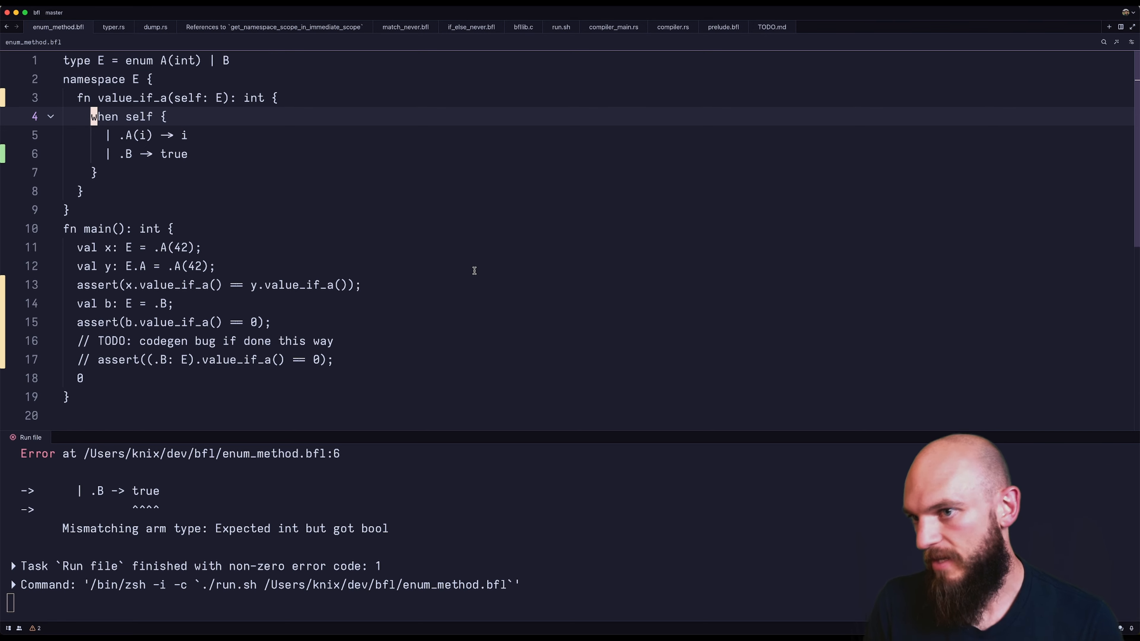
pyautogui.write('match')
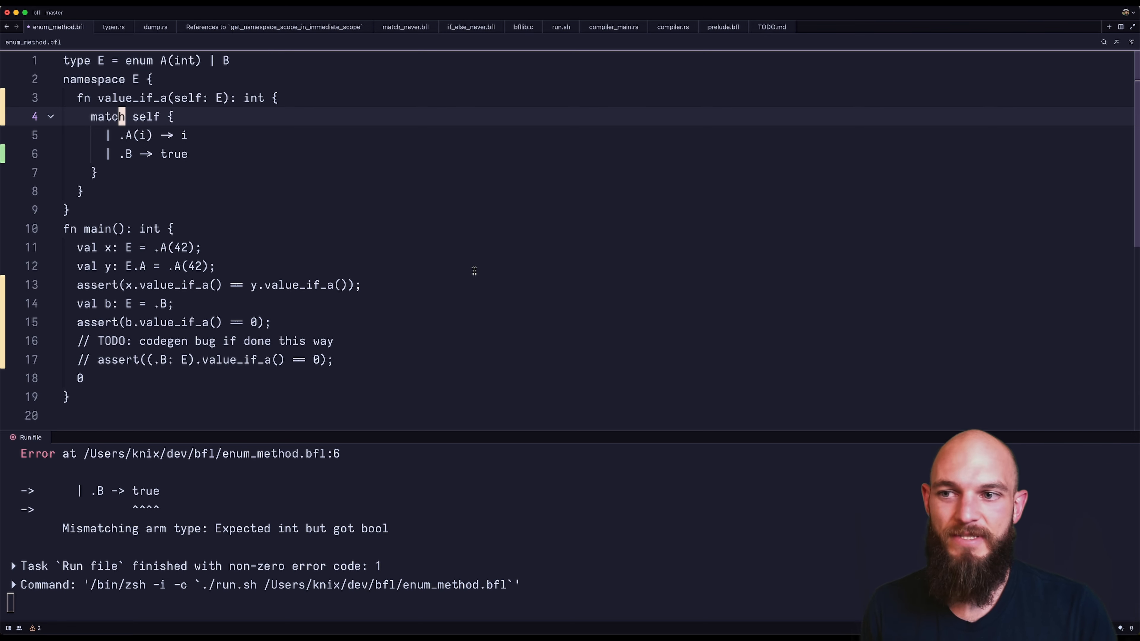
pyautogui.write('when')
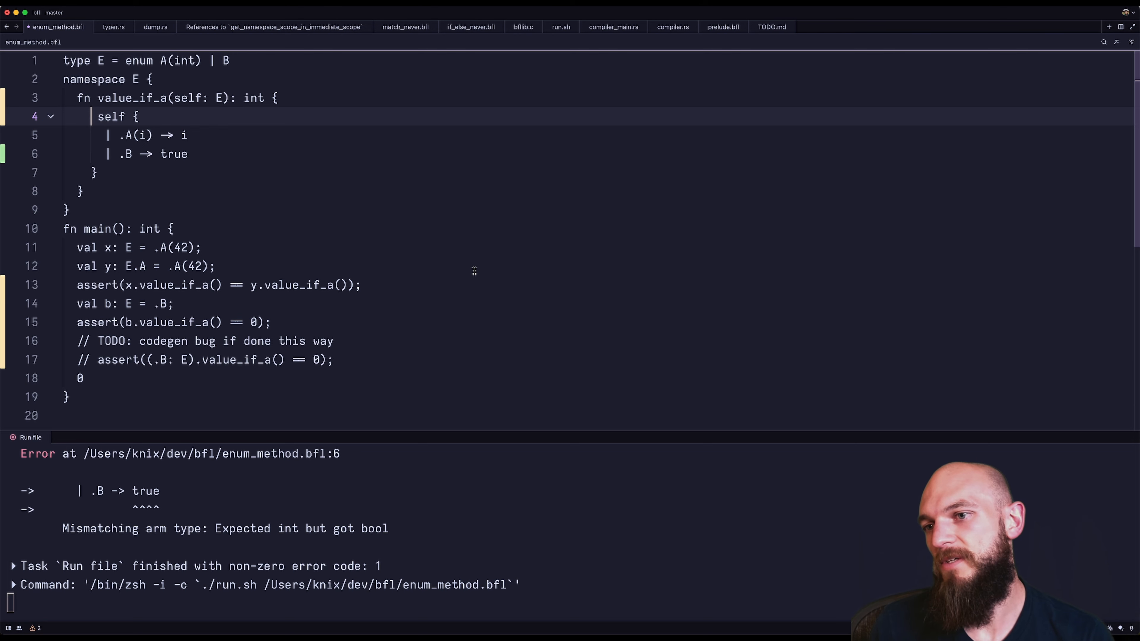
pyautogui.write('when')
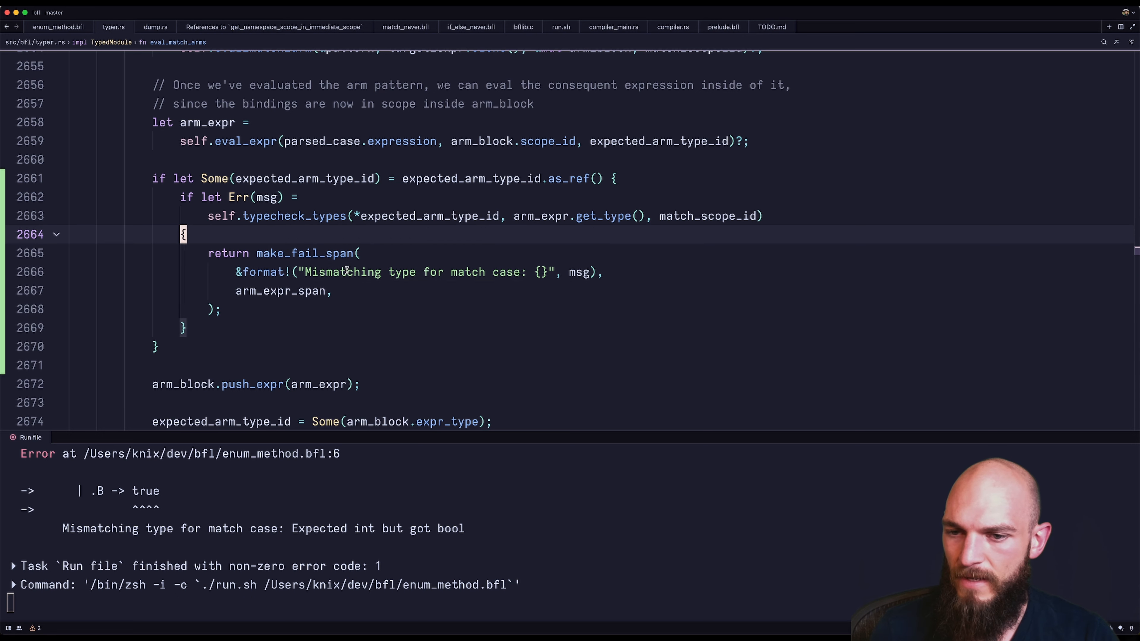
# Step: Replace the .B arm's true with crash("This is a B!") and rerun, getting 'Expected int but got never'
pyautogui.click(58, 28)
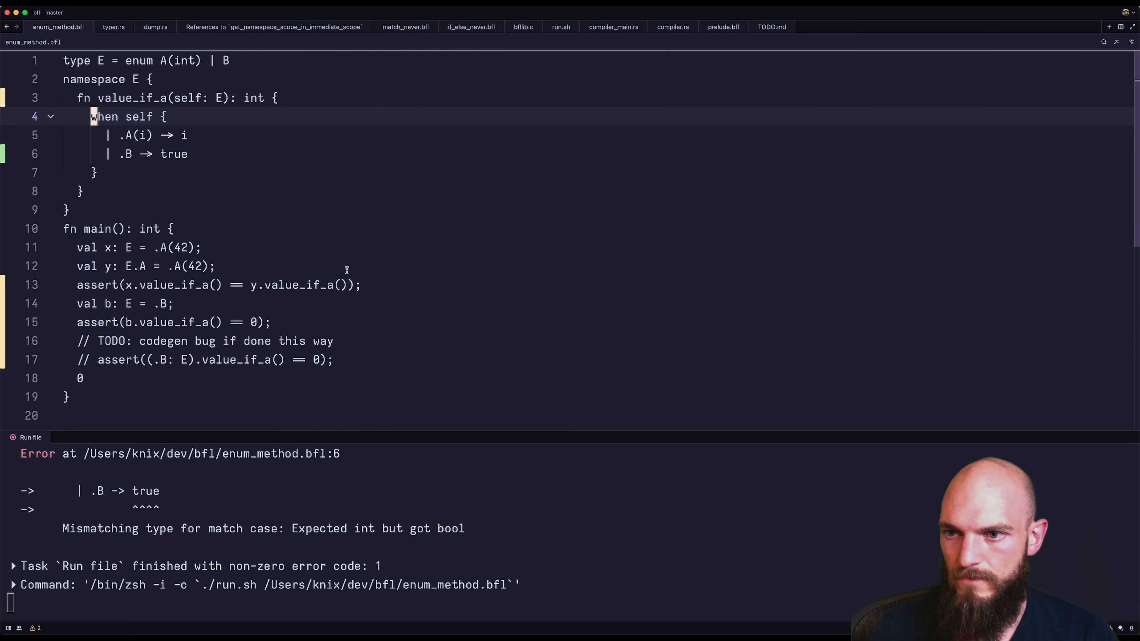
pyautogui.write('crash("Not an a!')
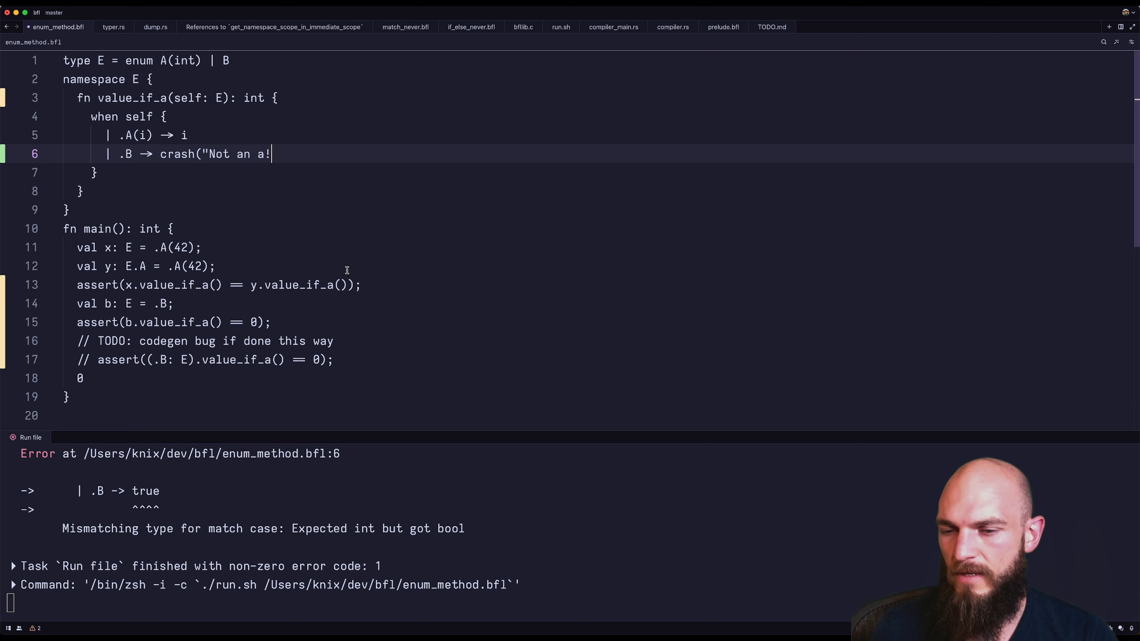
pyautogui.press('Backspace')
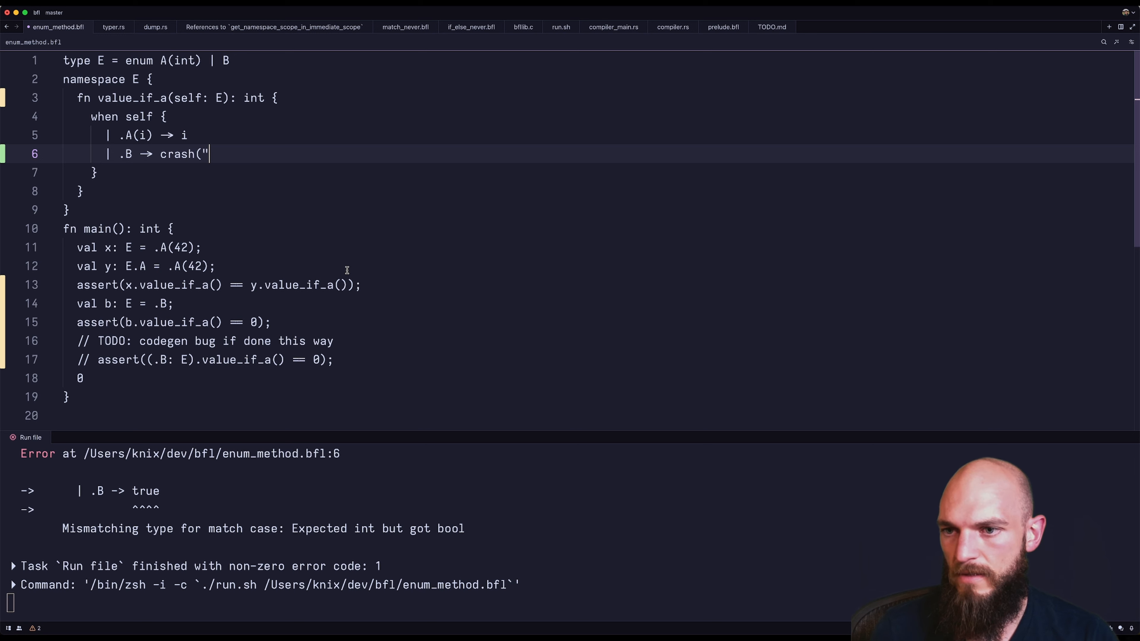
pyautogui.write('This is a B!")')
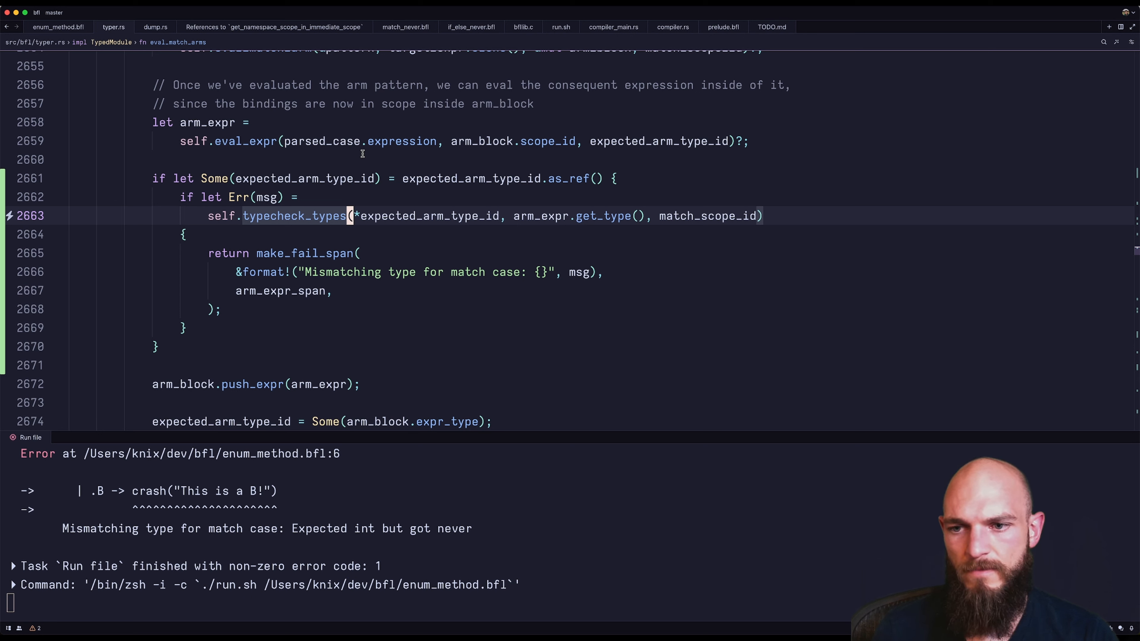
pyautogui.press('Enter')
pyautogui.write('if')
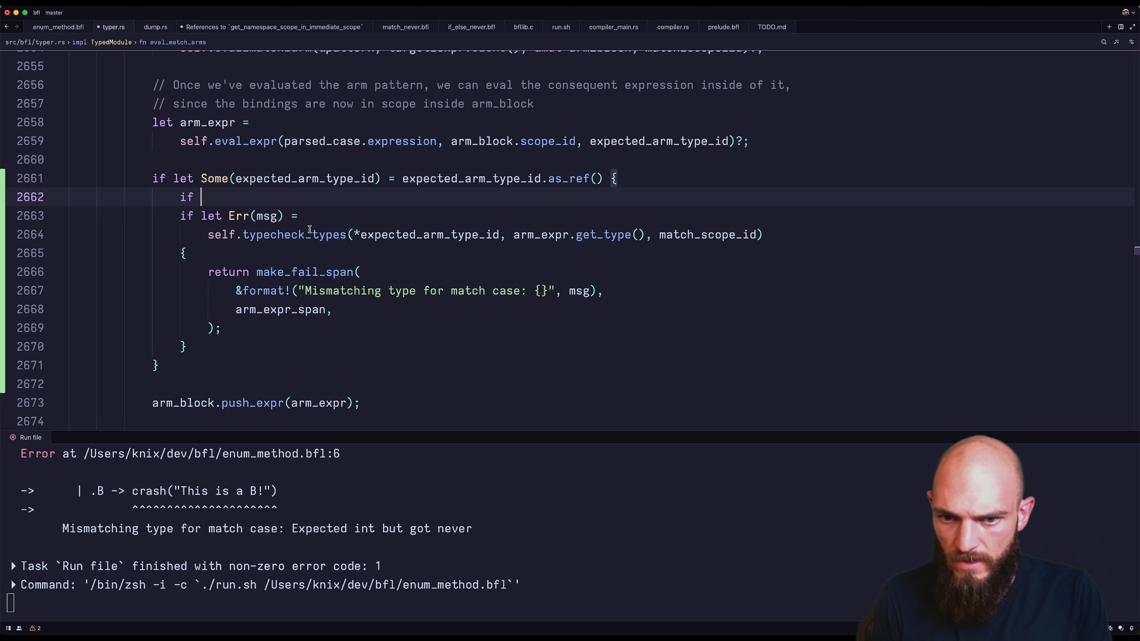
# Step: Guard the check with arm_expr.get_type() != NEVER_TYPE_ID, commenting that never-typed arms need not contribute
pyautogui.write('arm_expr.get_type() == NEVER')
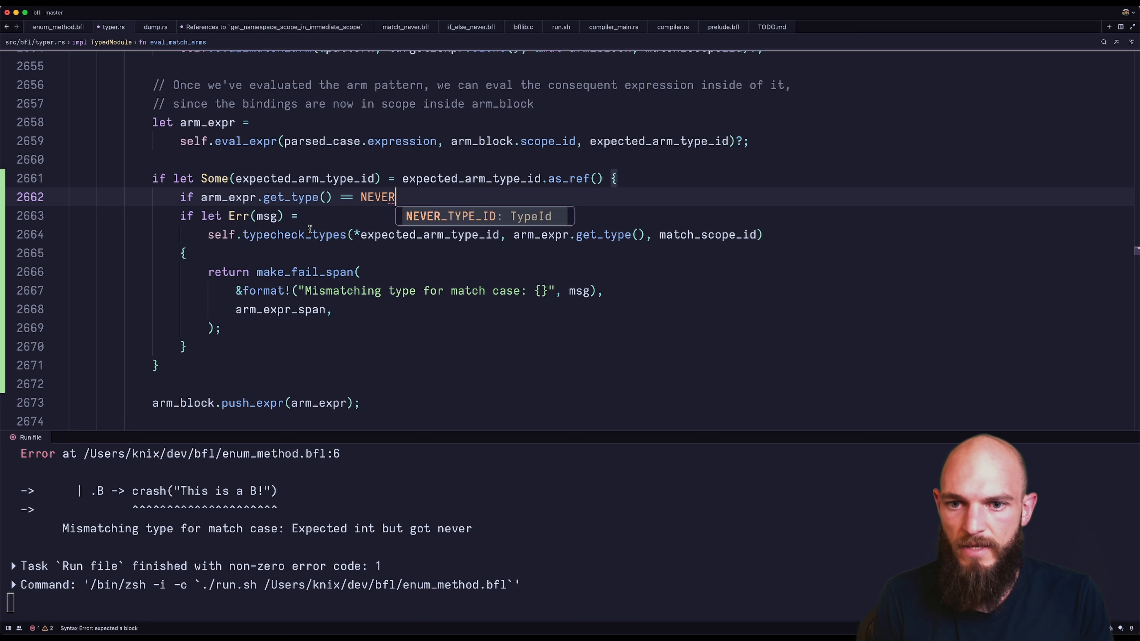
pyautogui.press('Tab')
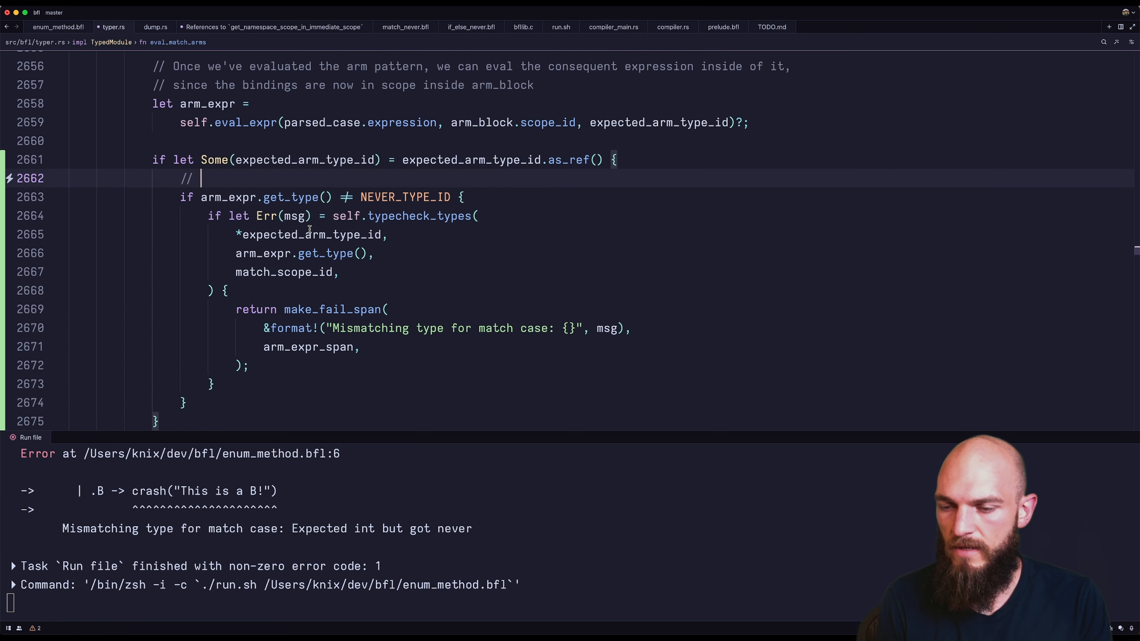
pyautogui.write('NEVER is dive')
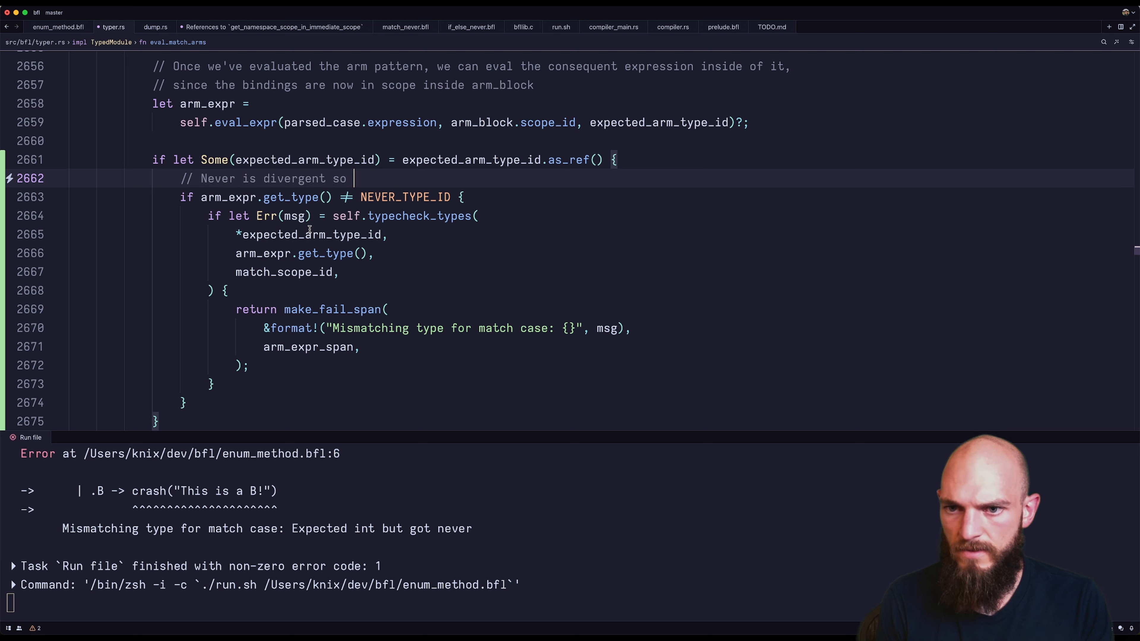
pyautogui.write('need not cont')
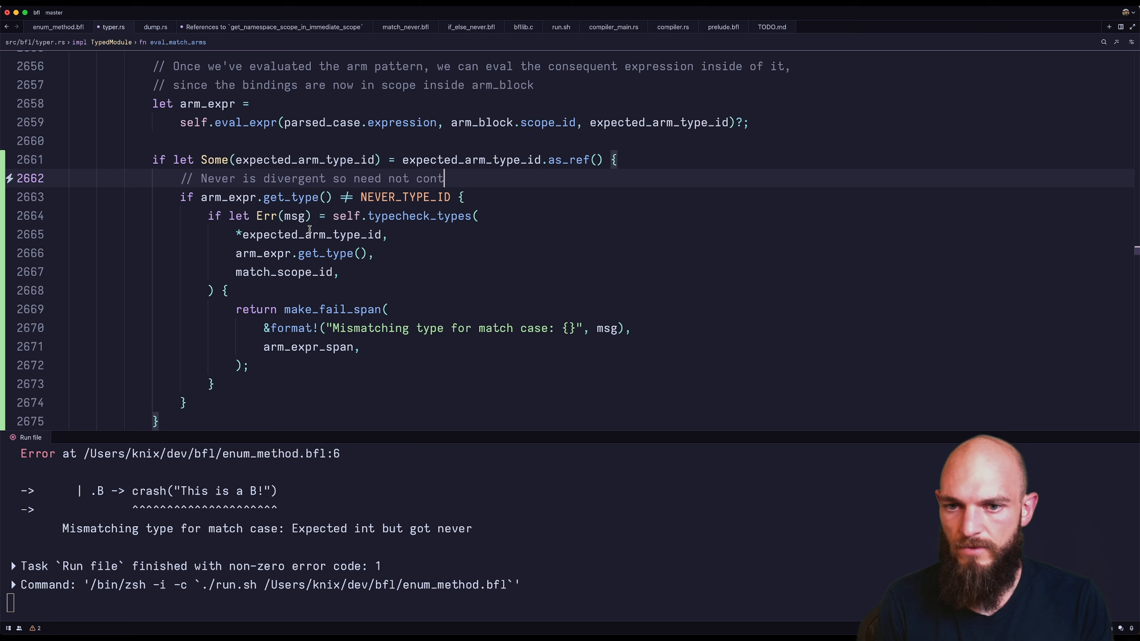
pyautogui.write('ribute to the overall type of th')
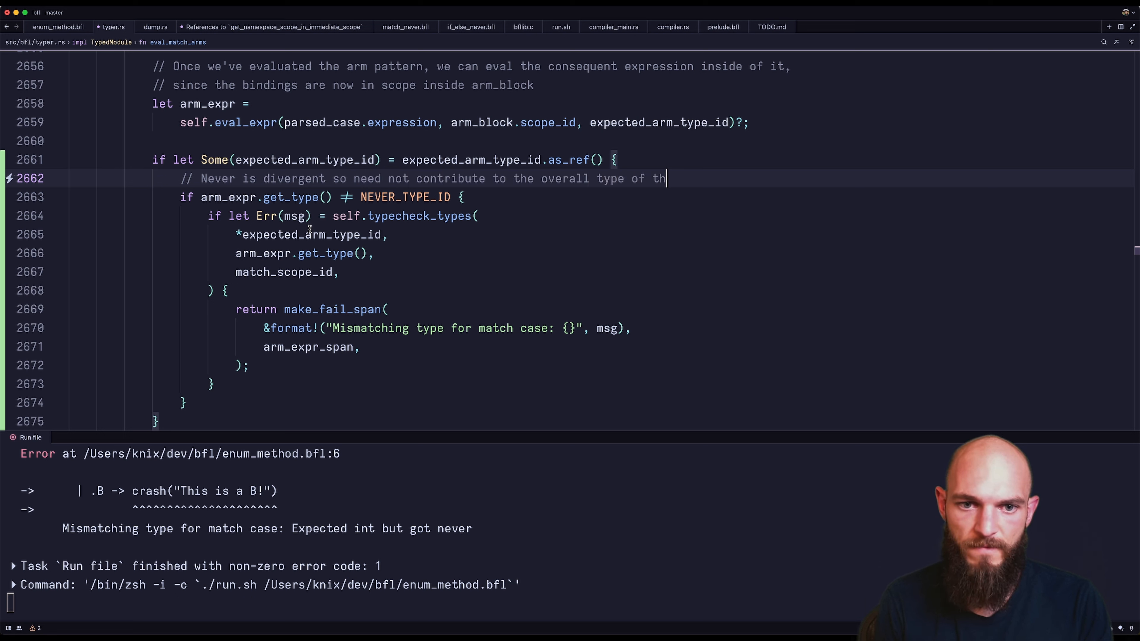
pyautogui.write('e pattern')
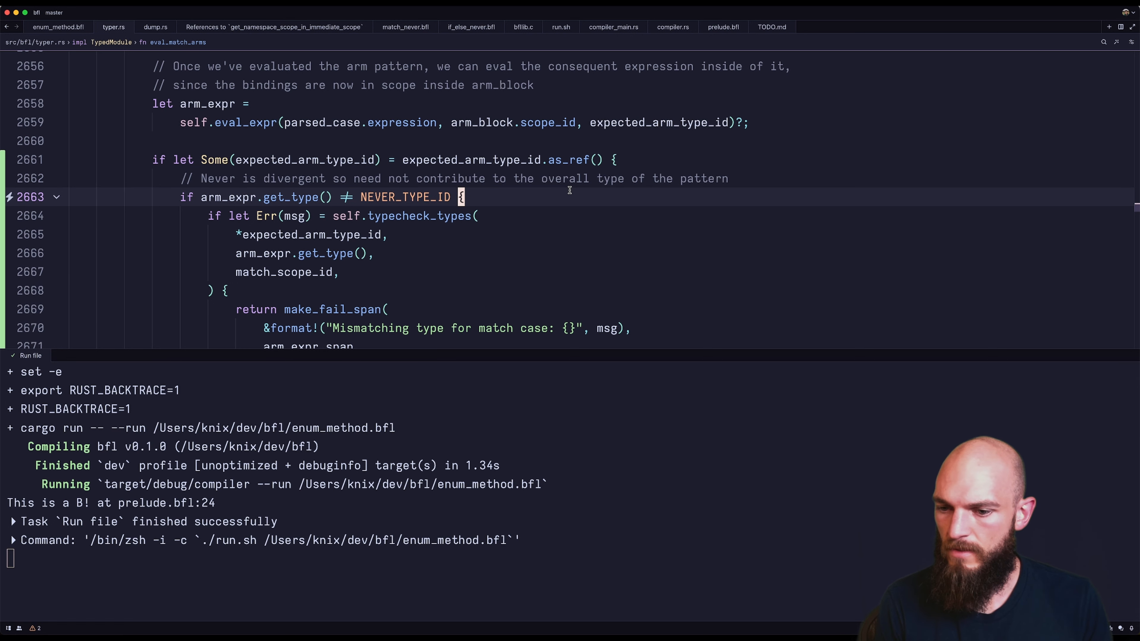
# Step: Add a '| { x: 42 } -> crash("This is a C!")' arm, then jump to the typer's match-arm checking
pyautogui.click(59, 26)
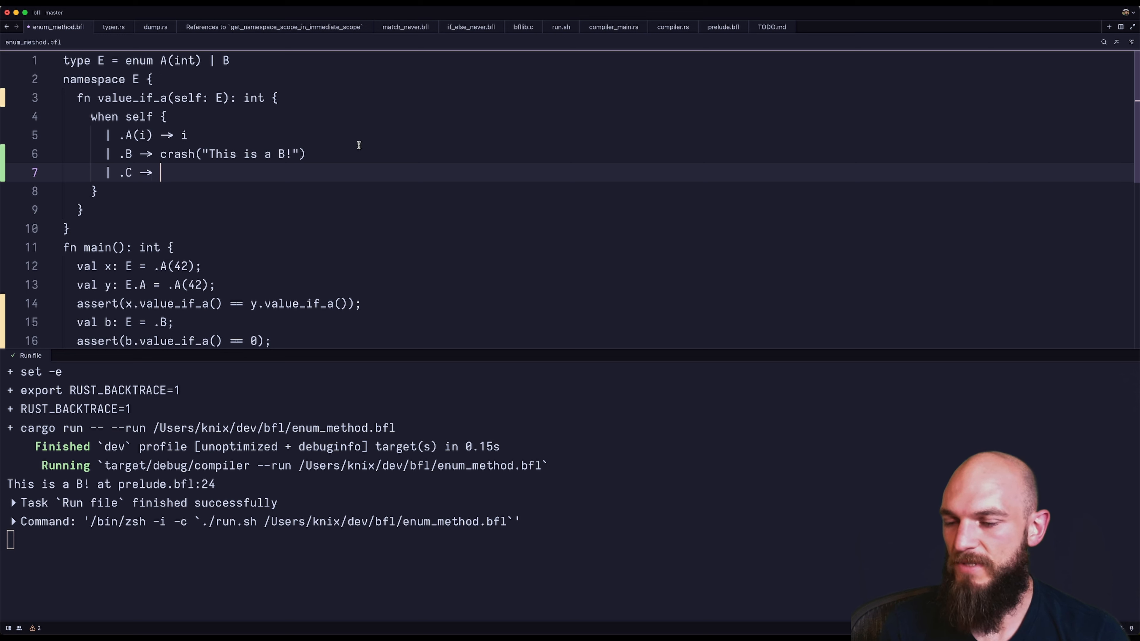
pyautogui.write('crash(')
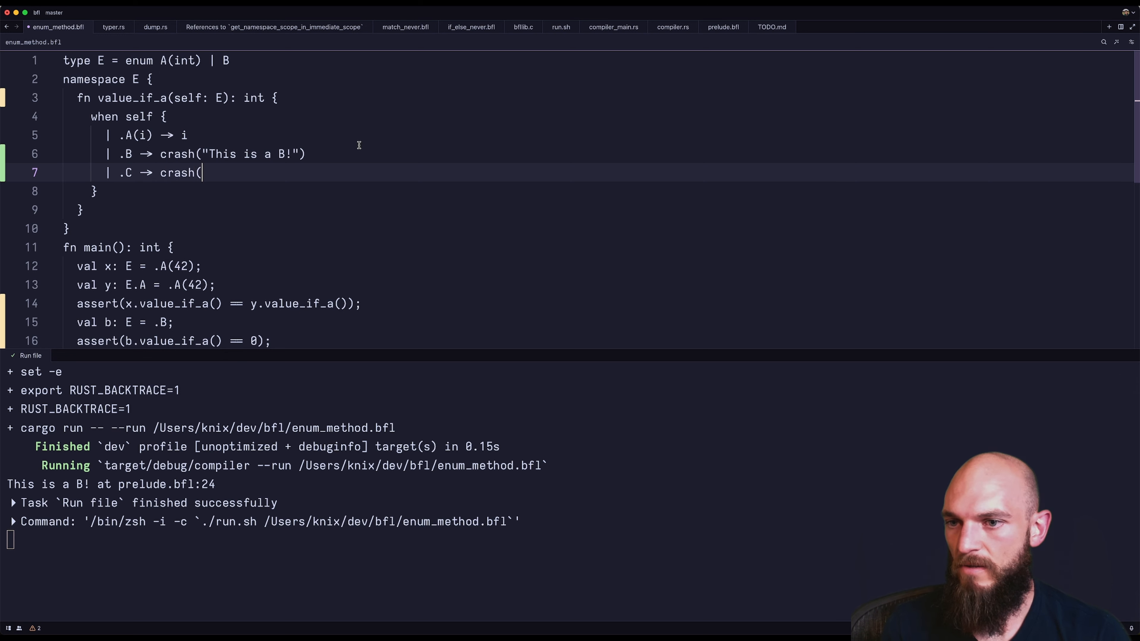
pyautogui.write('"This isa')
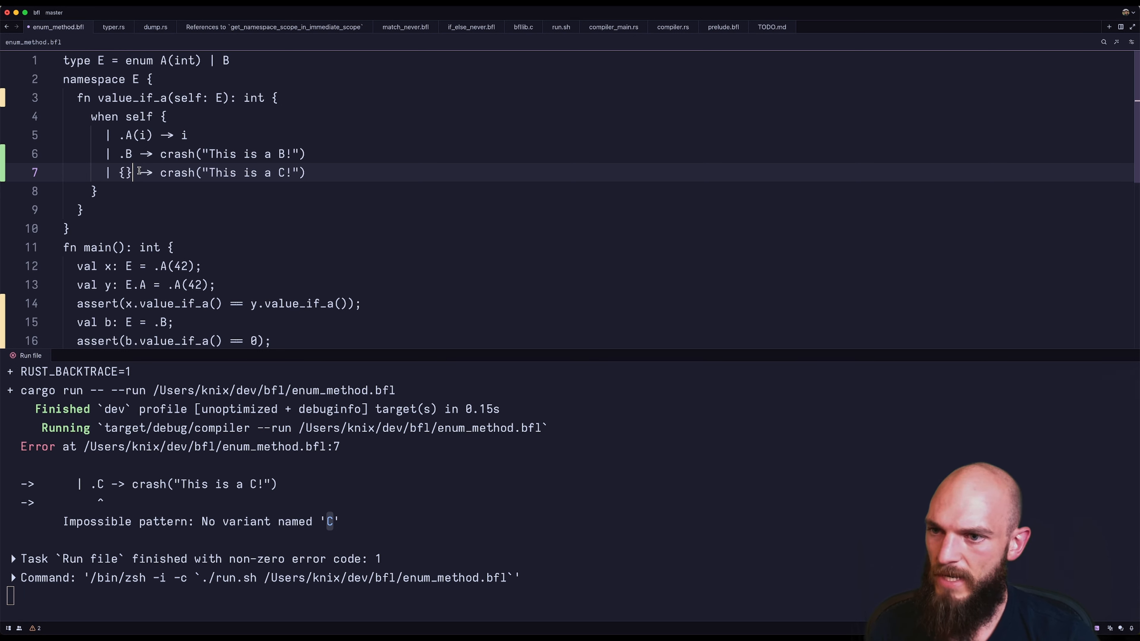
pyautogui.write('x: 42')
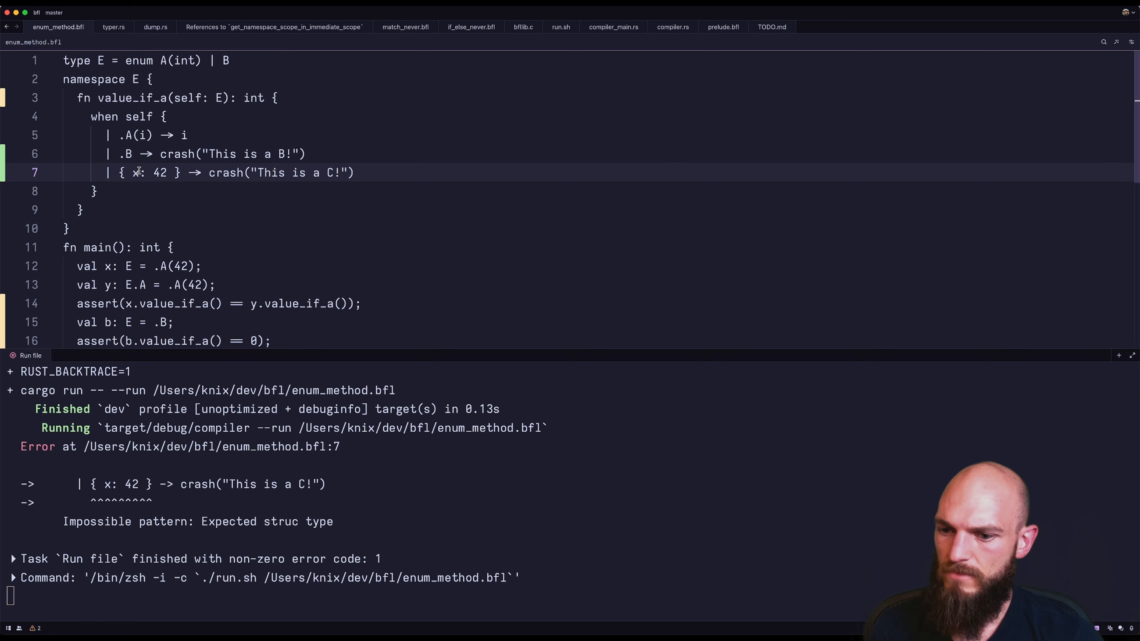
pyautogui.click(198, 265)
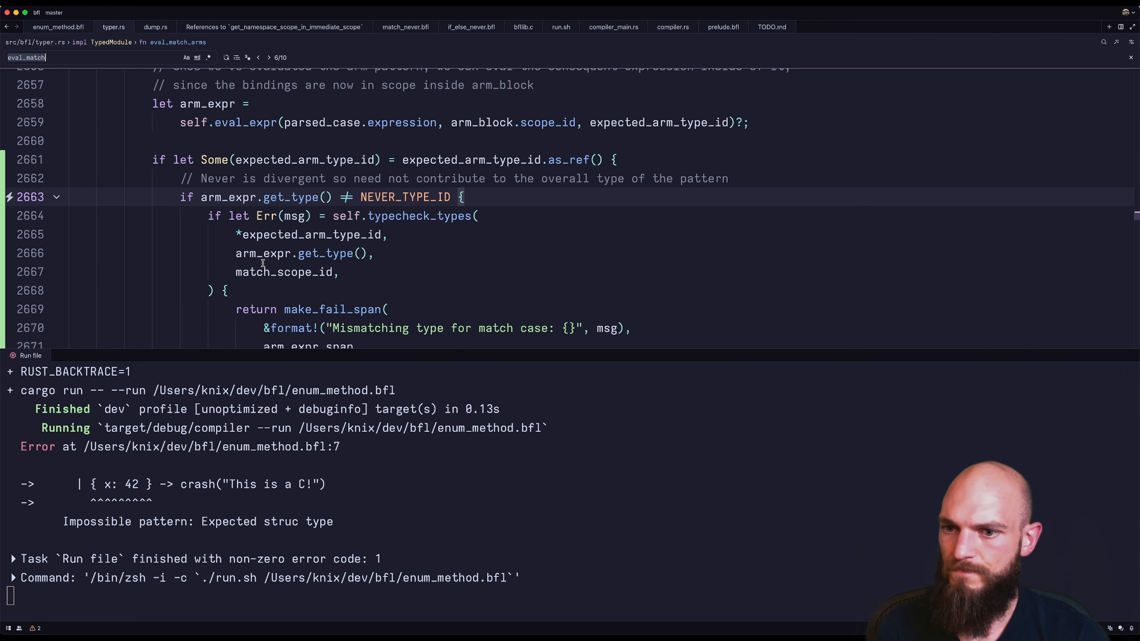
# Step: Locate the 'impossible pattern' struct error in typer.rs and reword it 'Match target is not a struct'
pyautogui.write('impossible pattern')
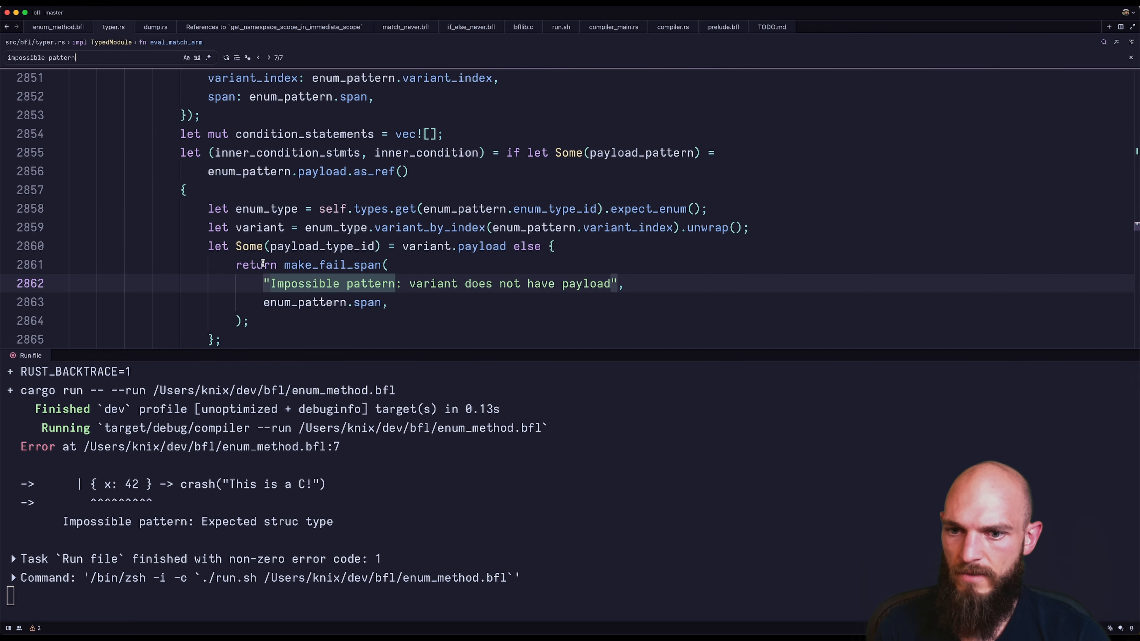
pyautogui.click(258, 58)
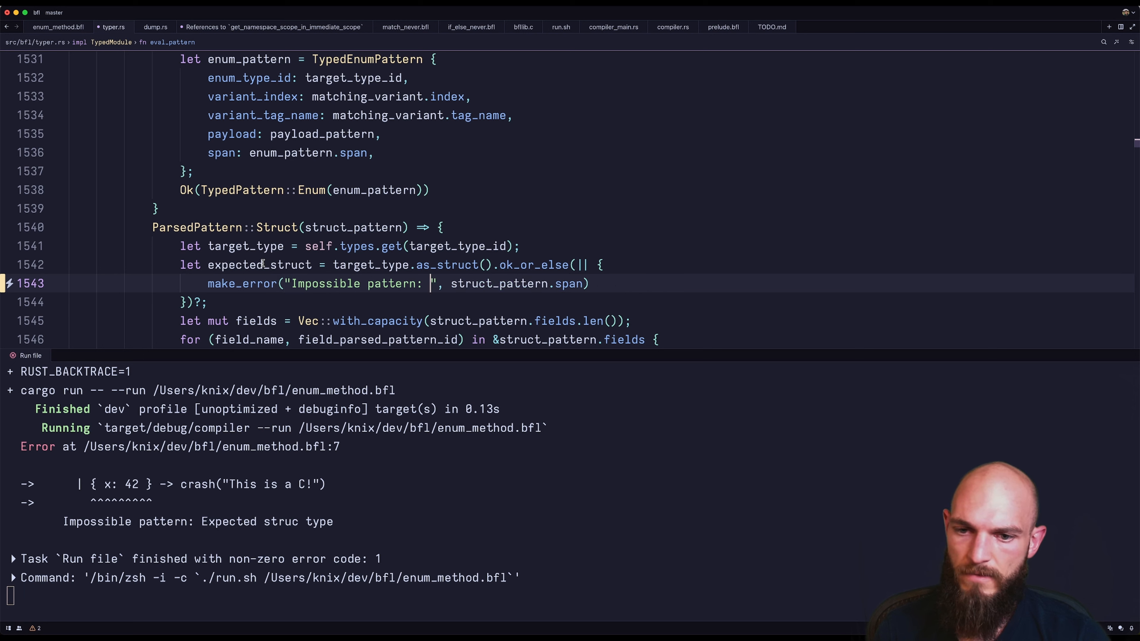
pyautogui.write('Match target is not a struct')
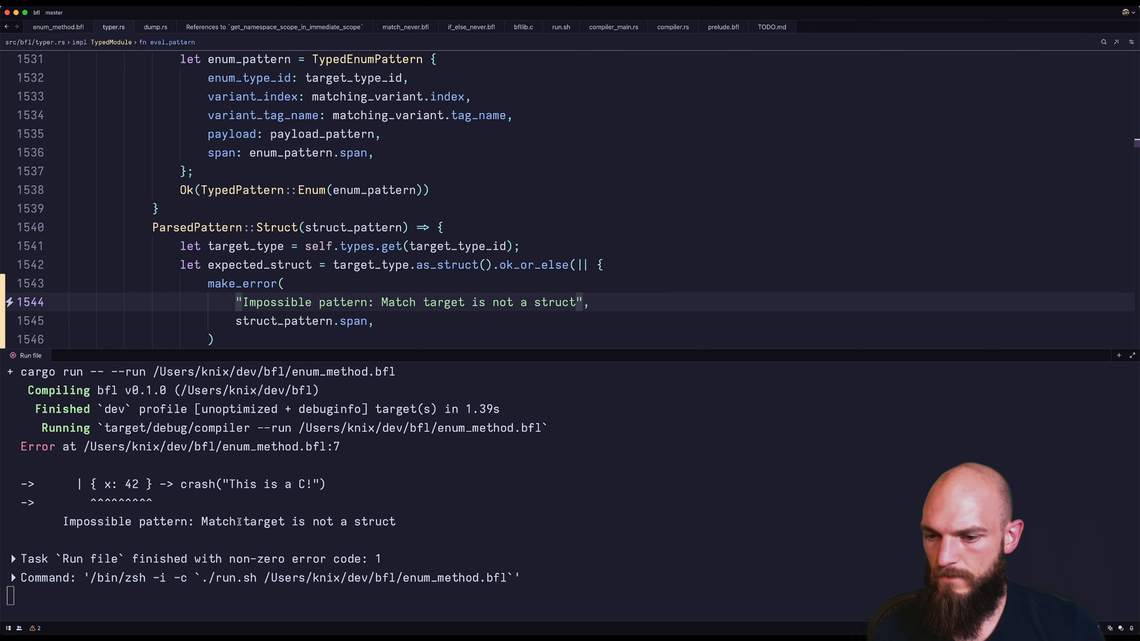
pyautogui.moveTo(454, 296)
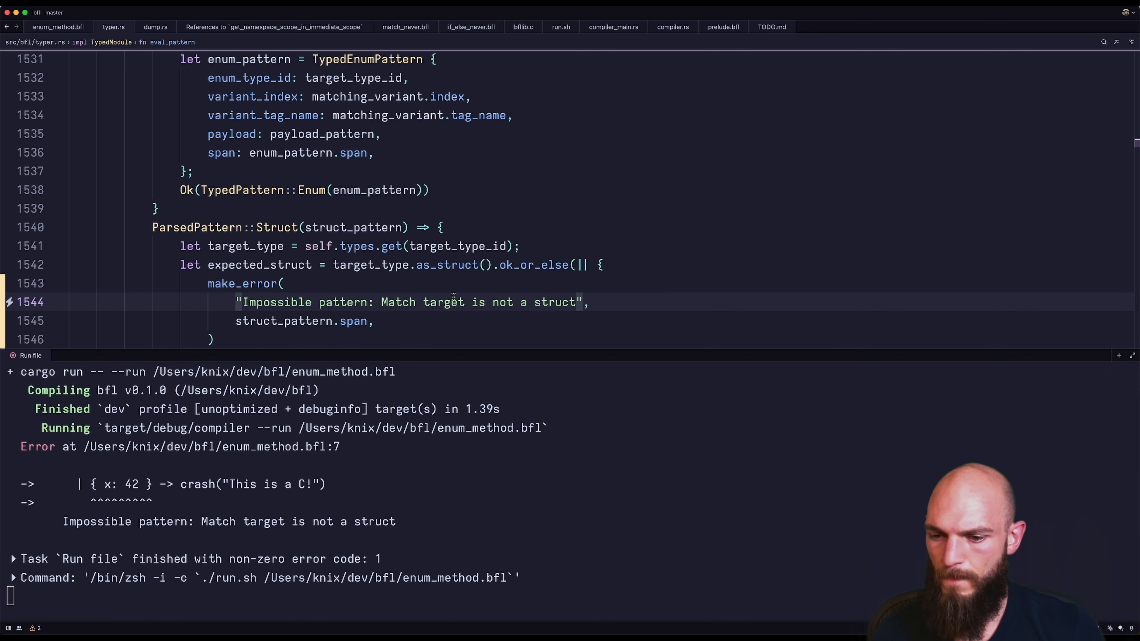
pyautogui.moveTo(487, 321)
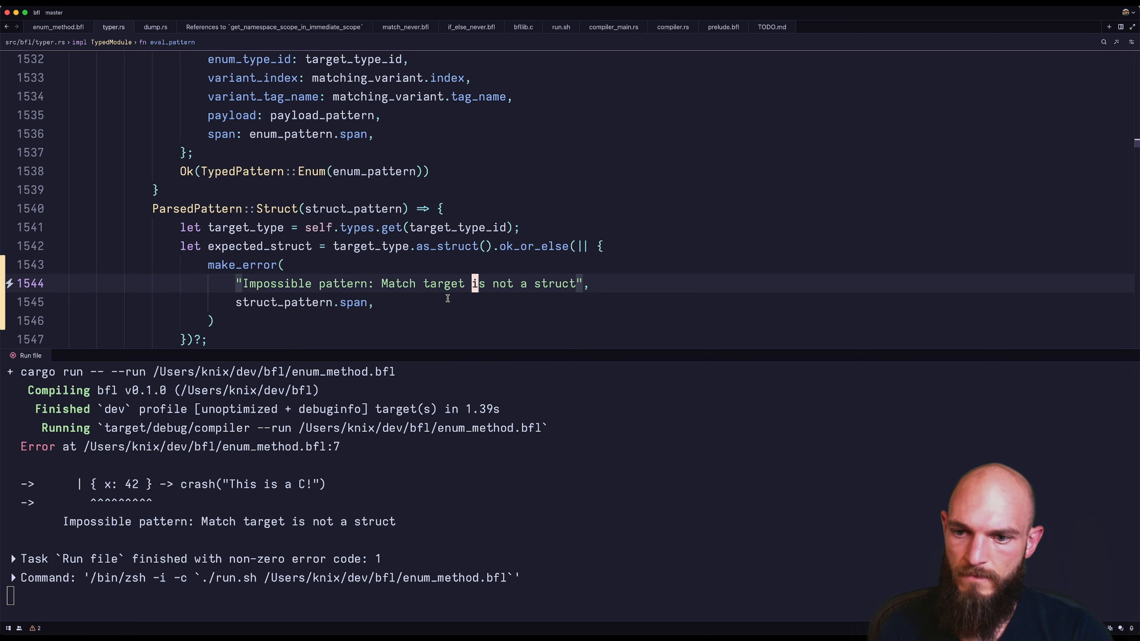
# Step: Format the match target's type into the error with '{}' and self.display_type
pyautogui.write("'{}'")
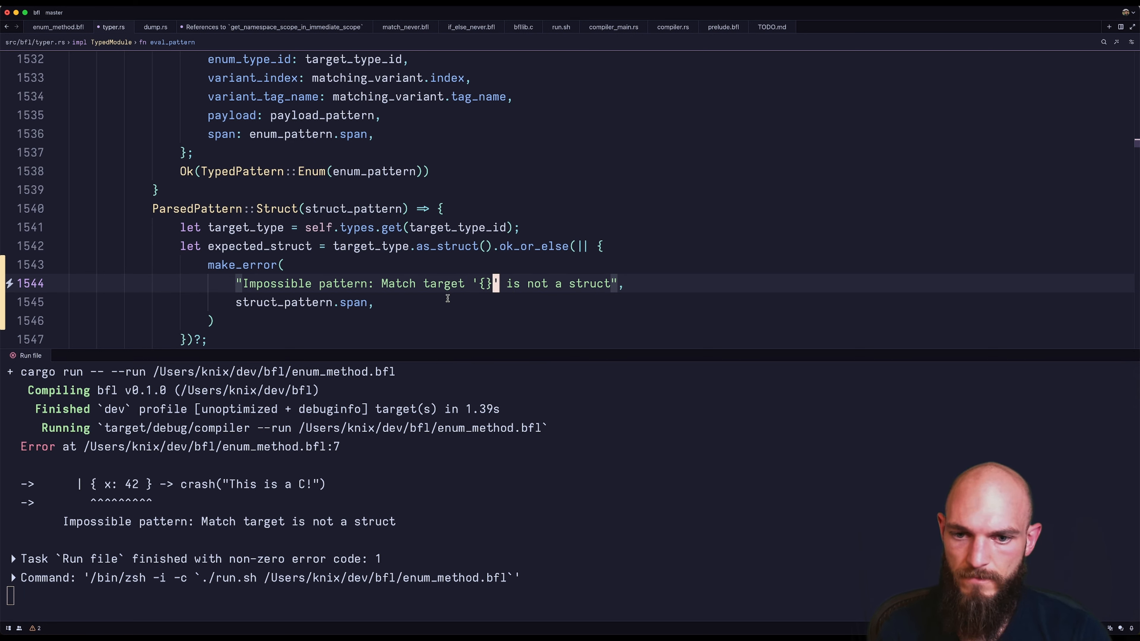
pyautogui.press('Enter')
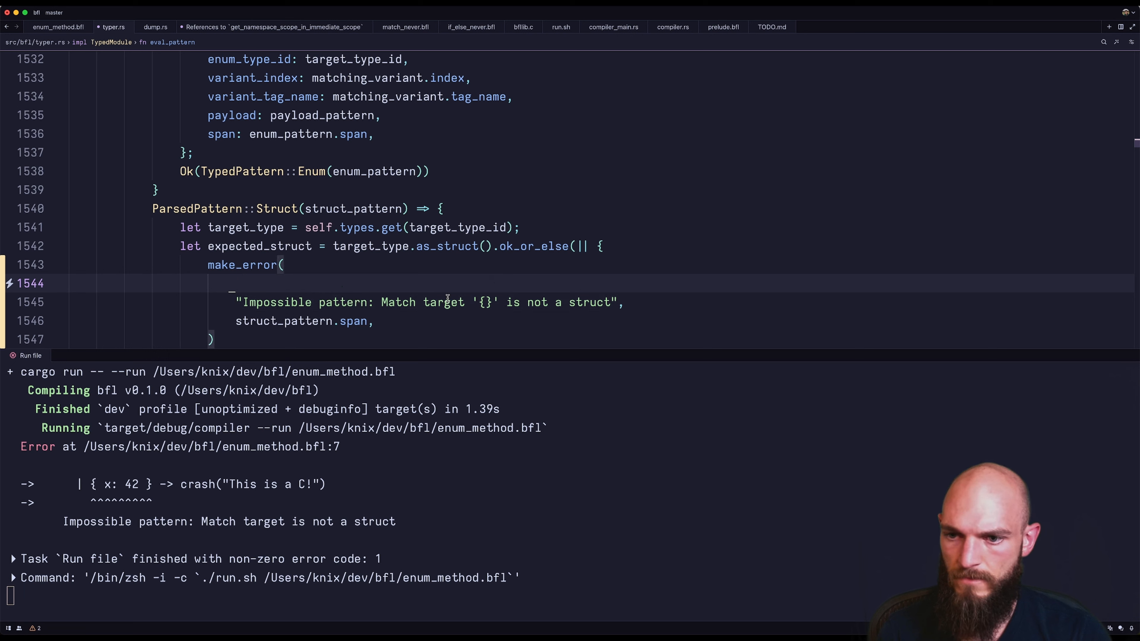
pyautogui.write('self.dis')
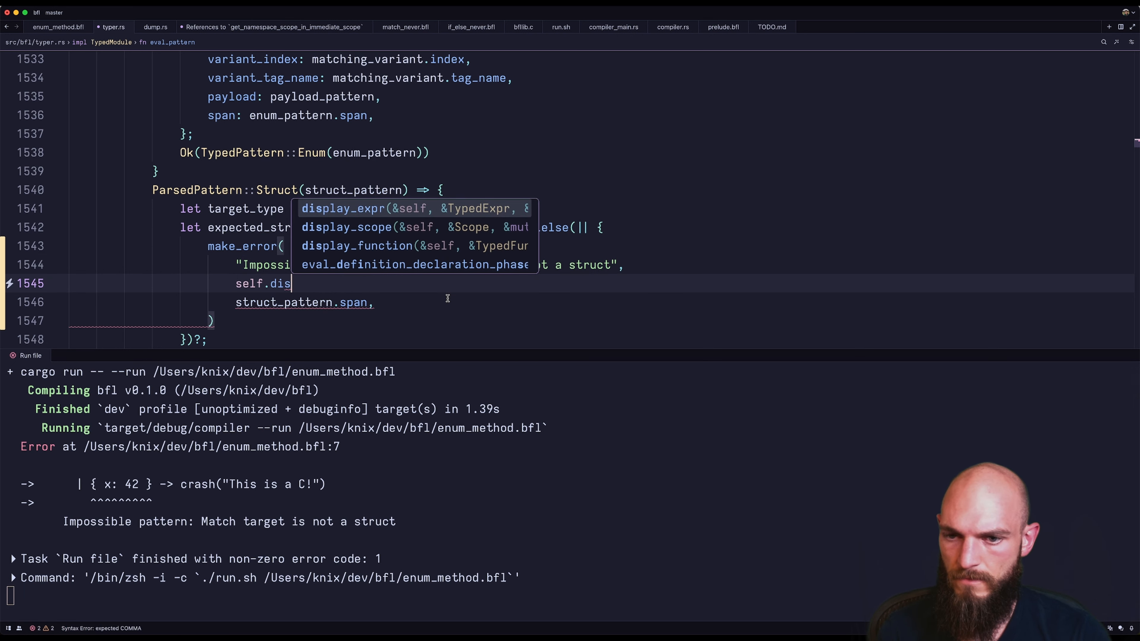
pyautogui.write('ype_')
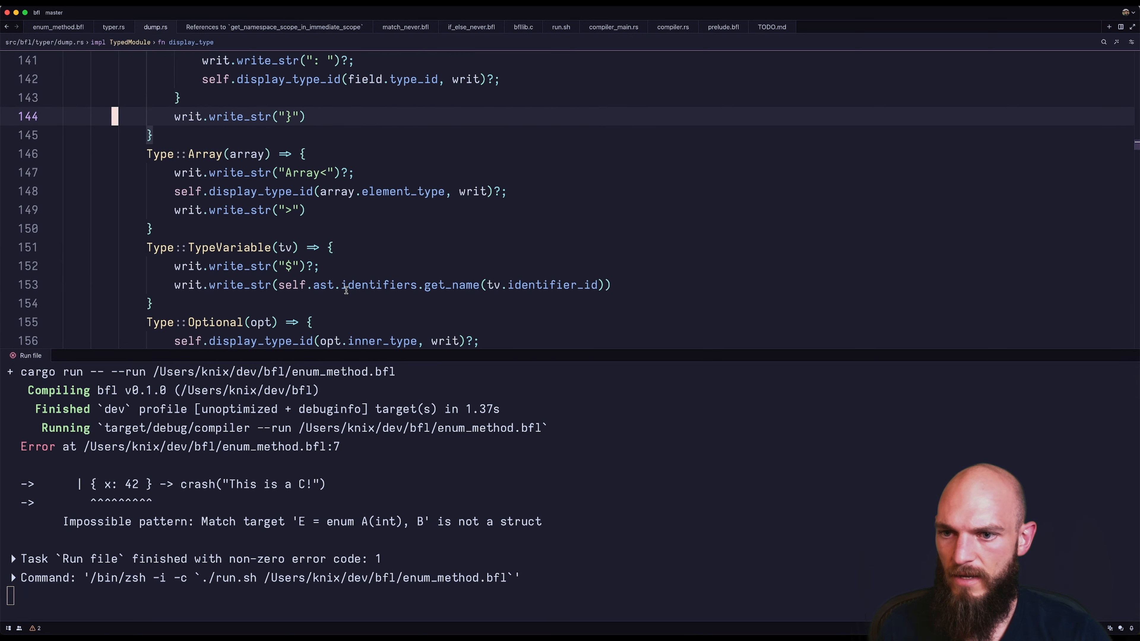
# Step: Separate enum variants with ' | ' in dump.rs display_type and return to enum_method.bfl
pyautogui.scroll(-3)
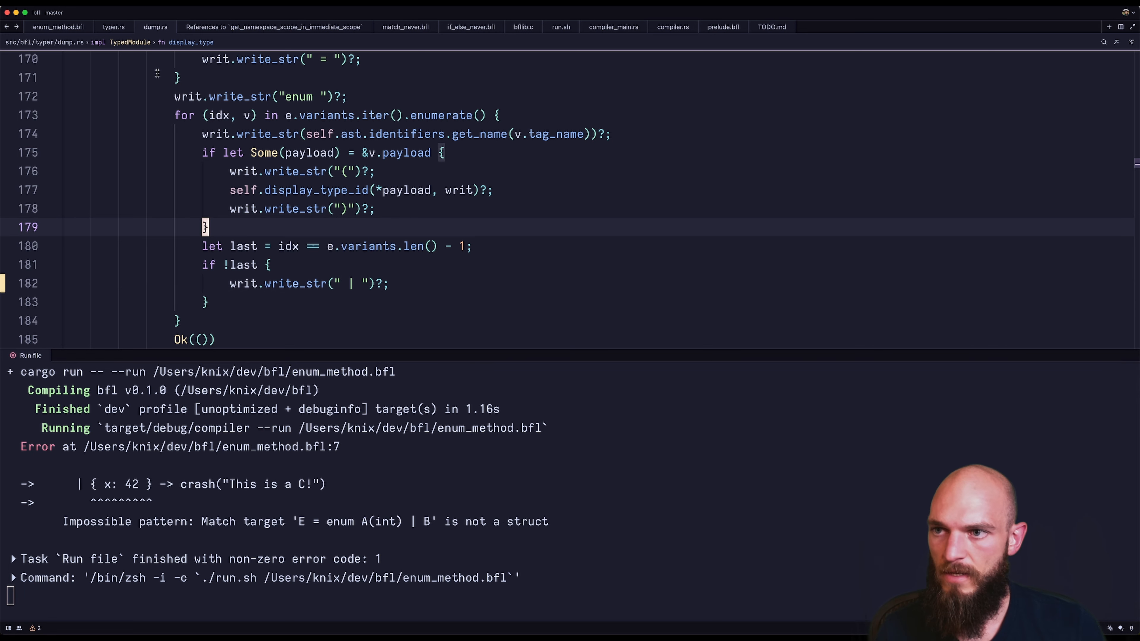
pyautogui.click(58, 27)
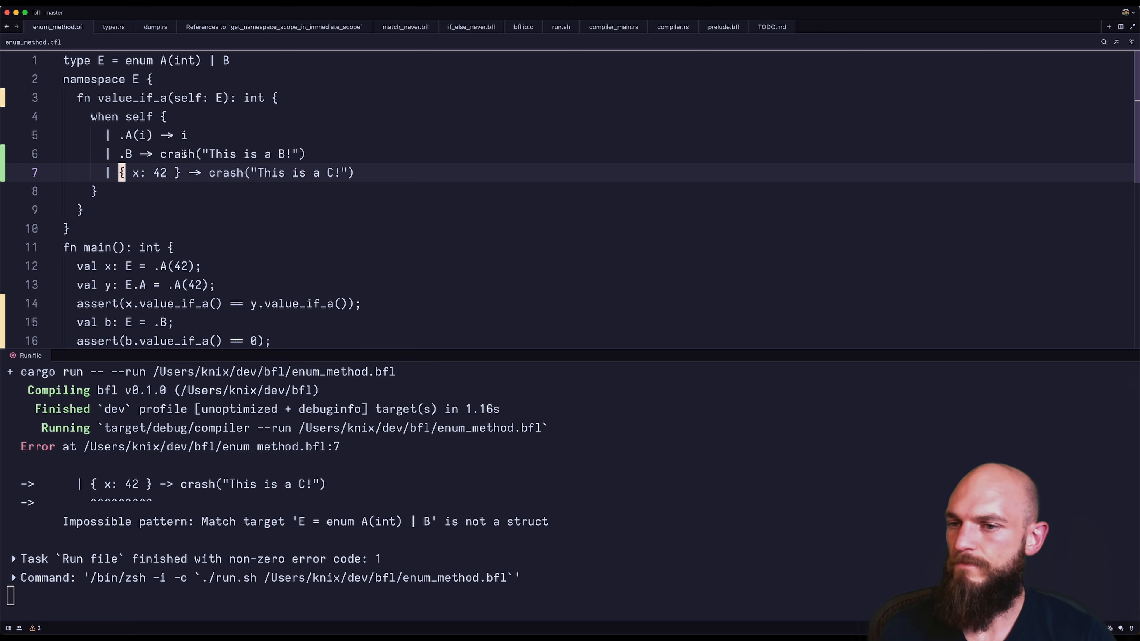
# Step: Delete the invalid '{ x: 42 }' arm so the rerun prints 'This is a B!'
pyautogui.press('Backspace')
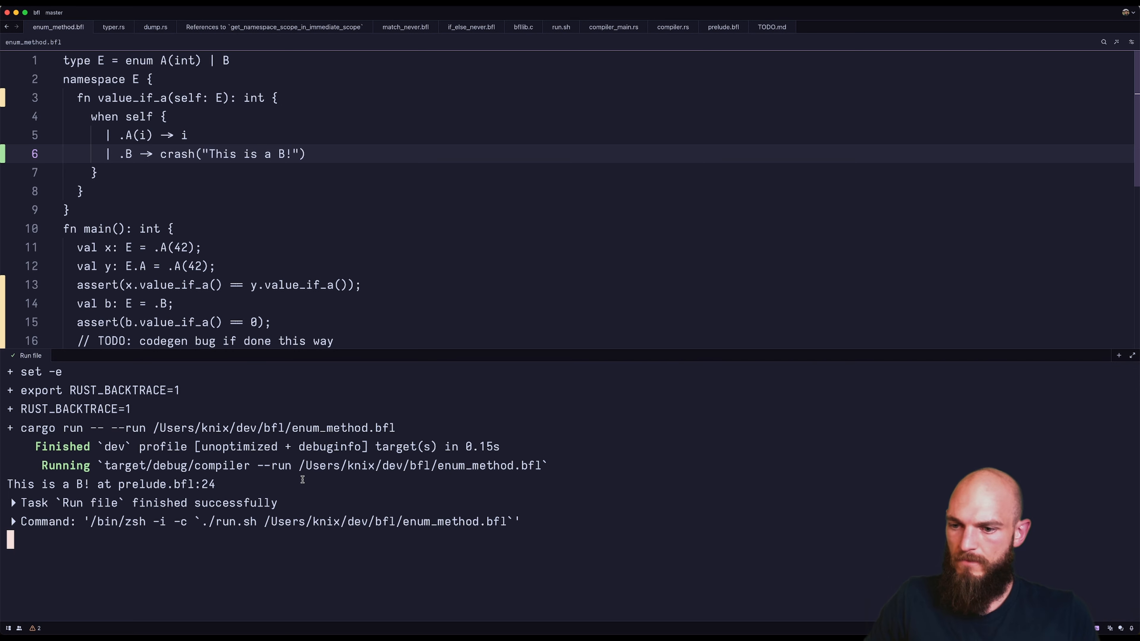
pyautogui.moveTo(241, 191)
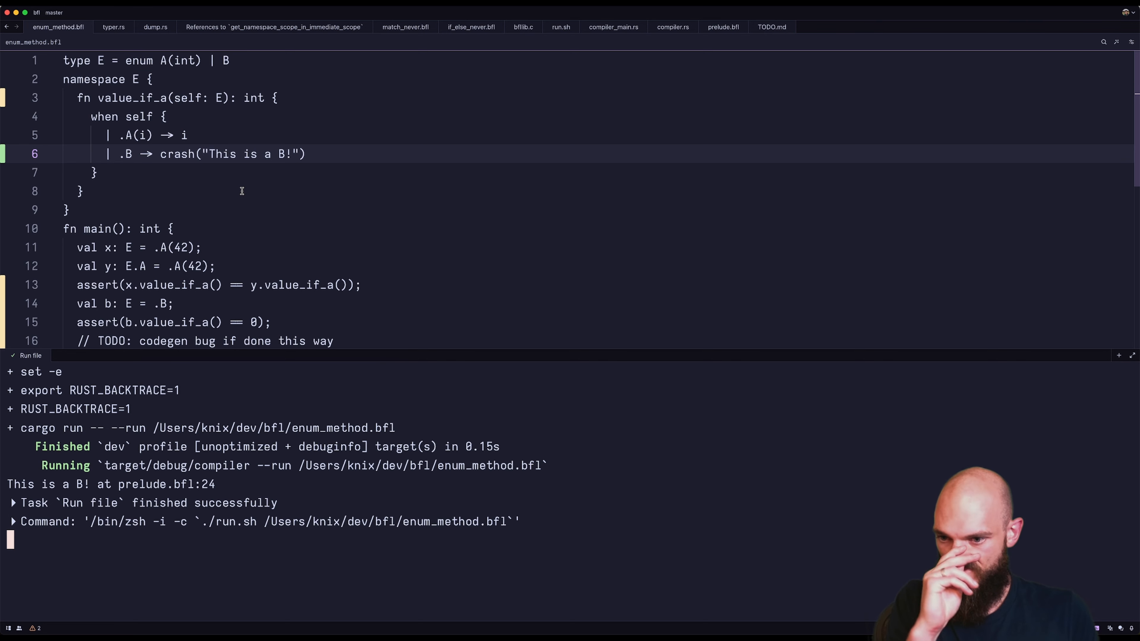
pyautogui.scroll(-3)
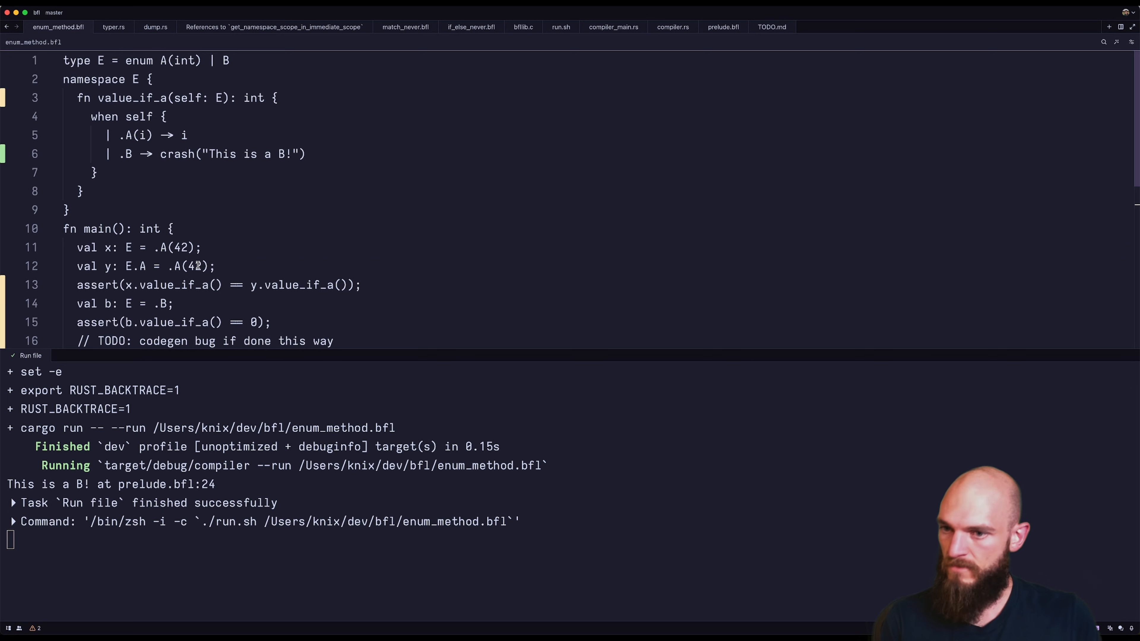
pyautogui.moveTo(221, 160)
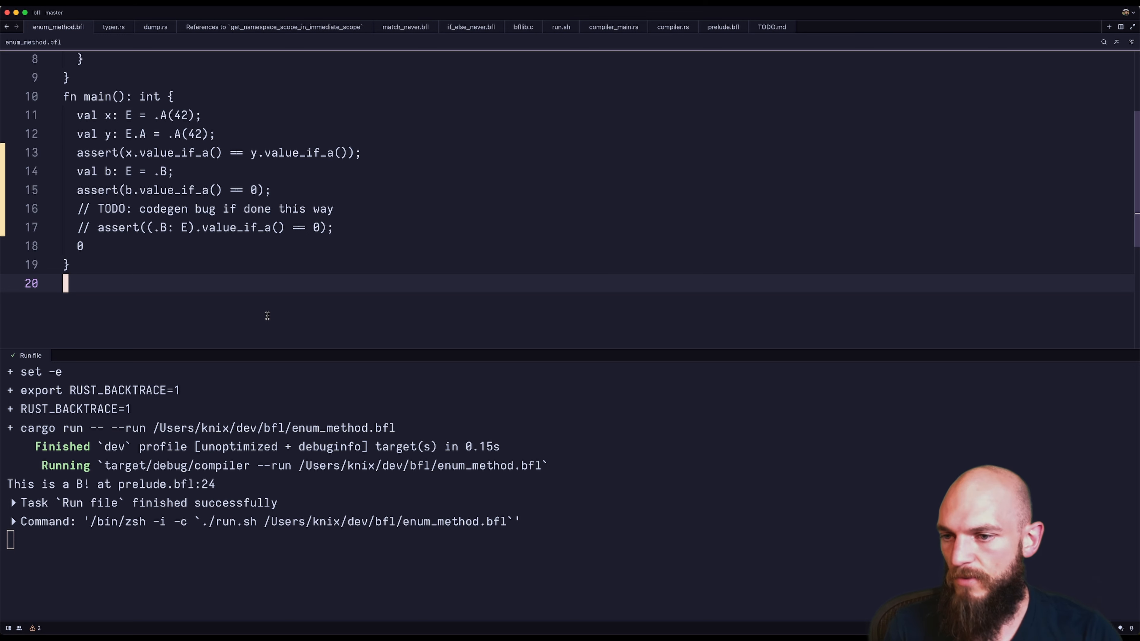
# Step: End enum_method.bfl with the comment '//abortmsg: This is a B!', correcting a mistyped errmsg tag
pyautogui.write('//errmsg')
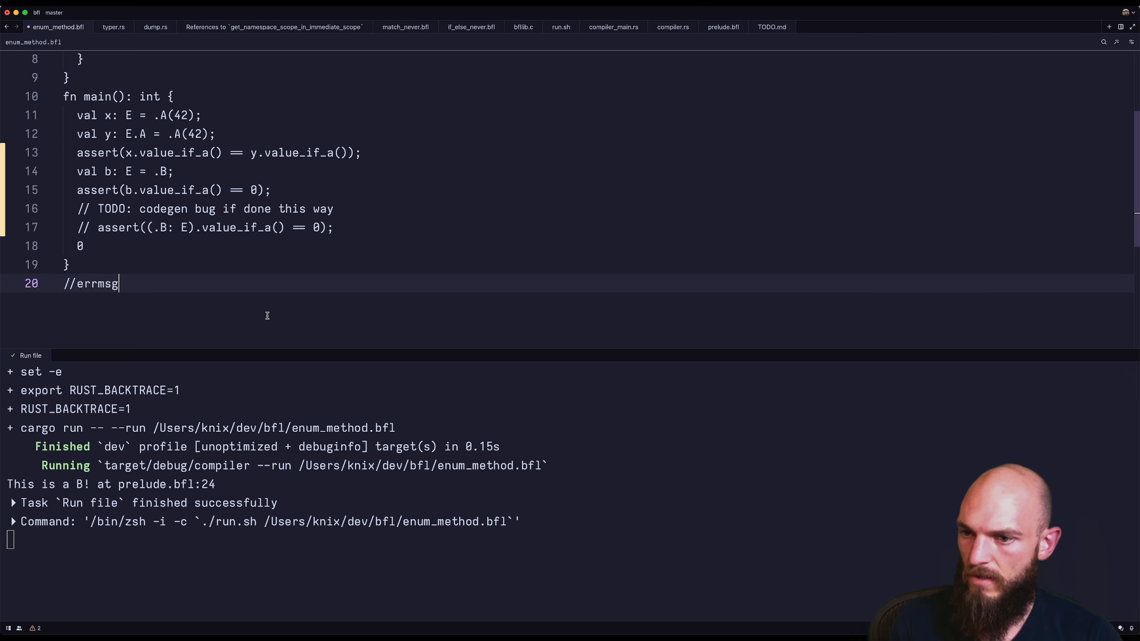
pyautogui.press('Backspace')
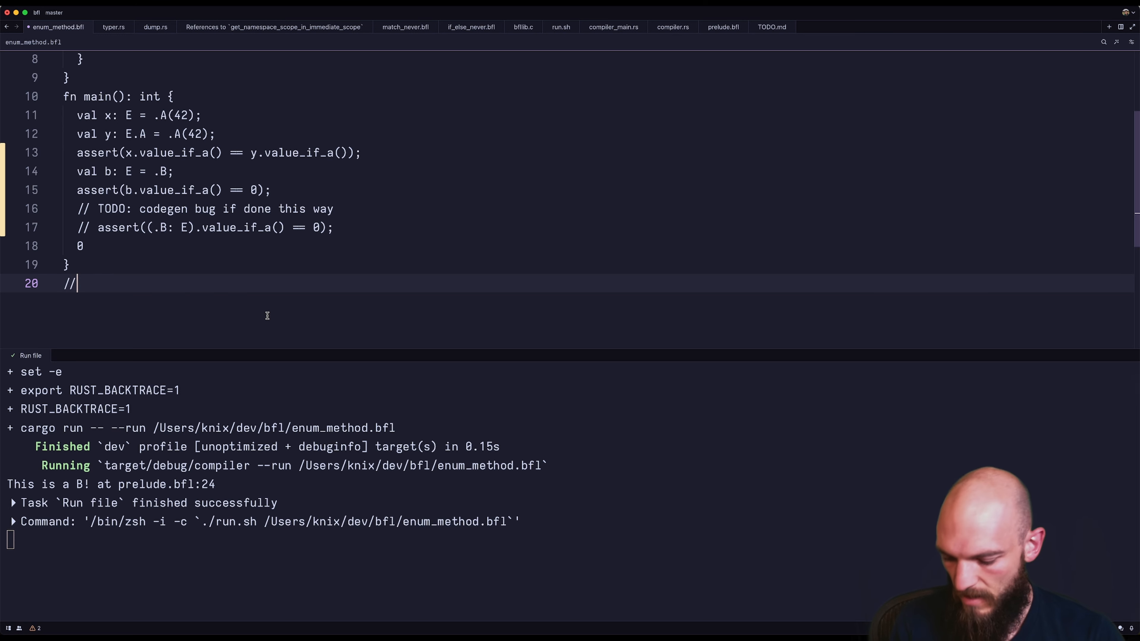
pyautogui.write('abortmsg:')
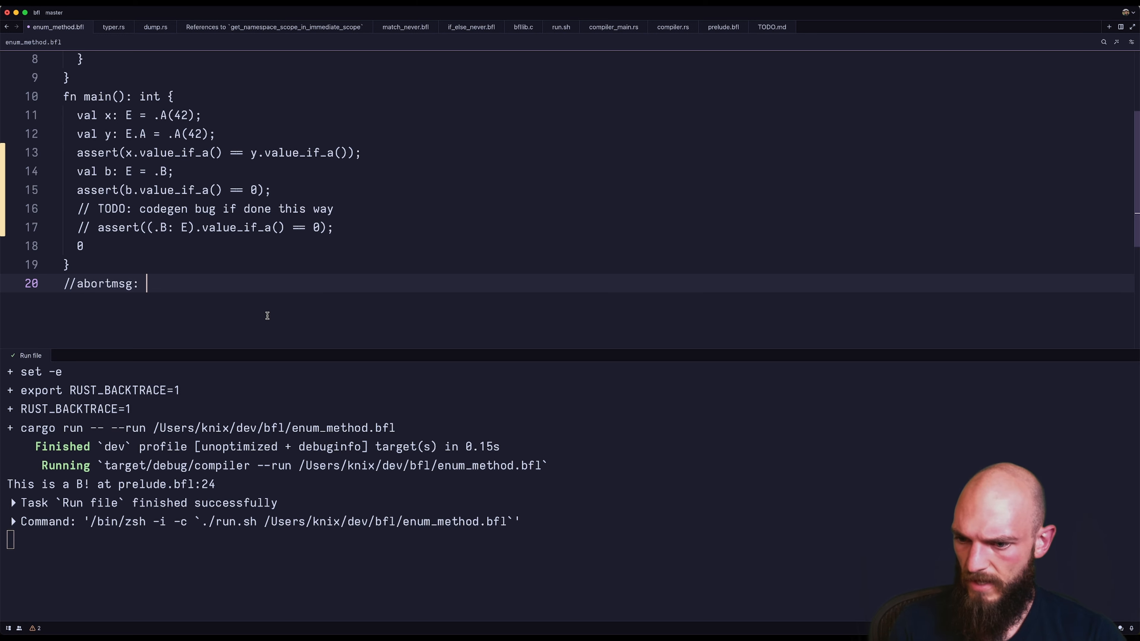
pyautogui.write('This is a B!')
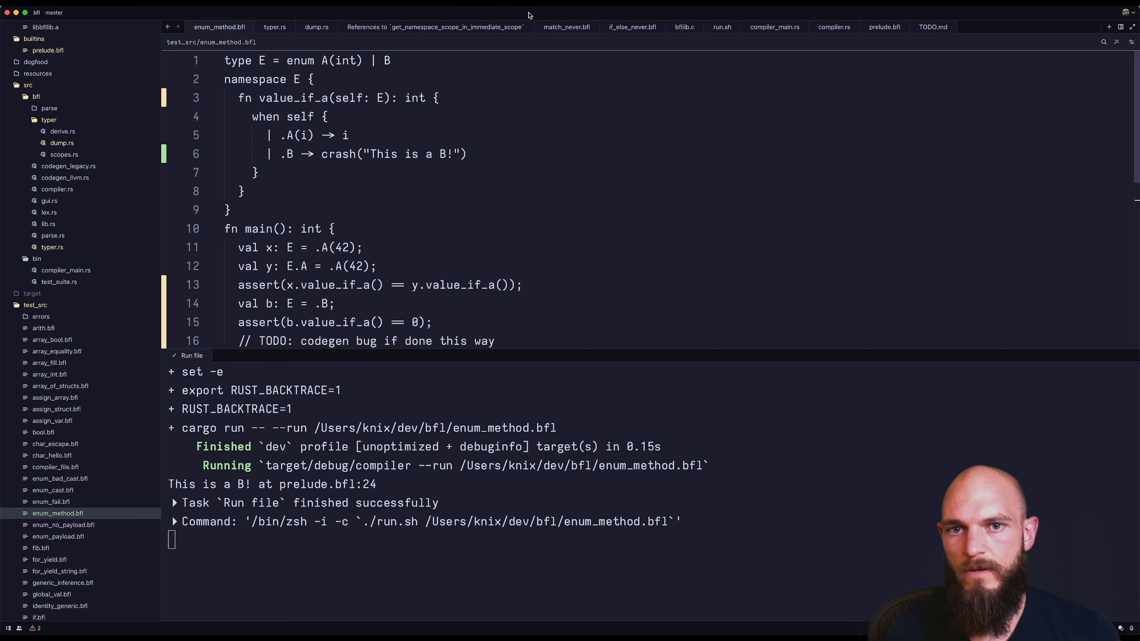
# Step: Compare with match_never.bfl, then rename the test to enum_method_match_never.bfl
pyautogui.click(565, 27)
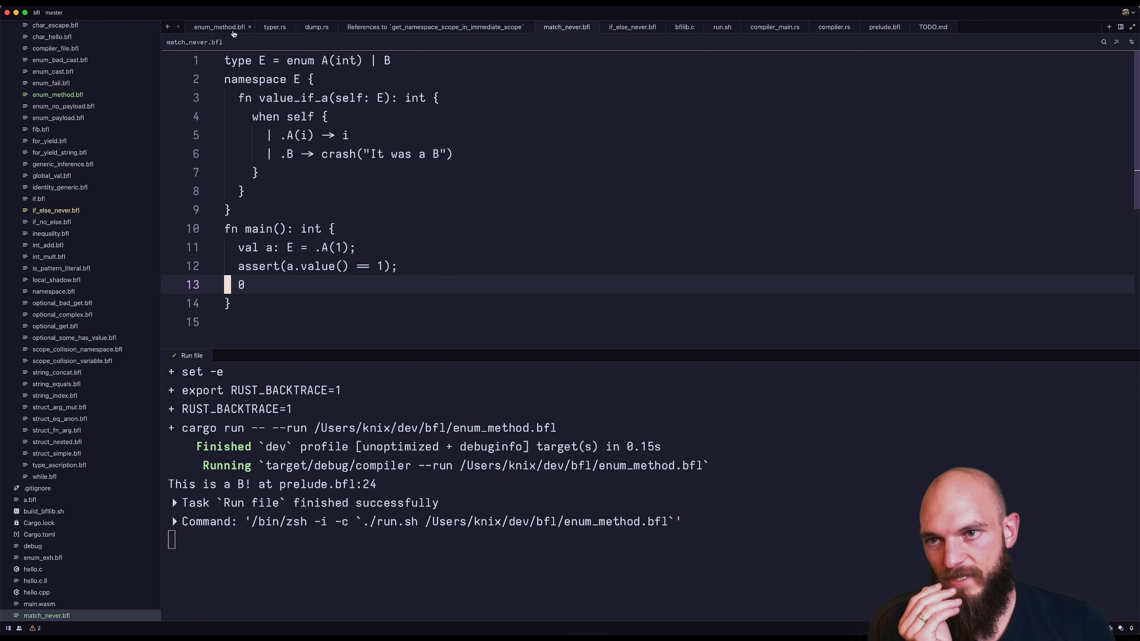
pyautogui.click(220, 27)
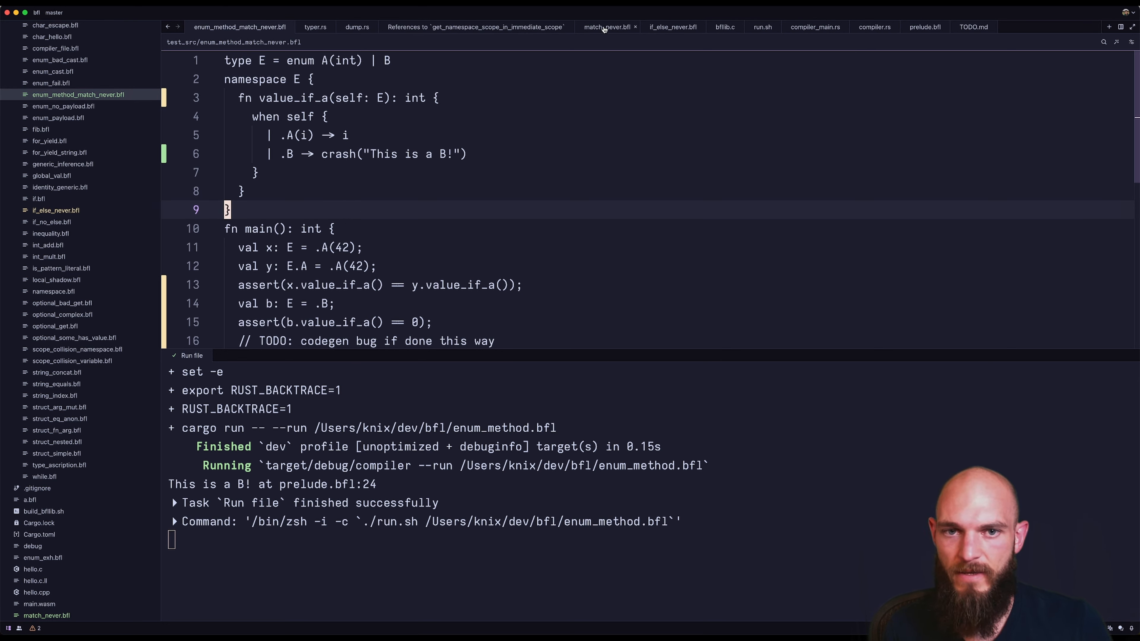
pyautogui.click(605, 26)
pyautogui.write('c')
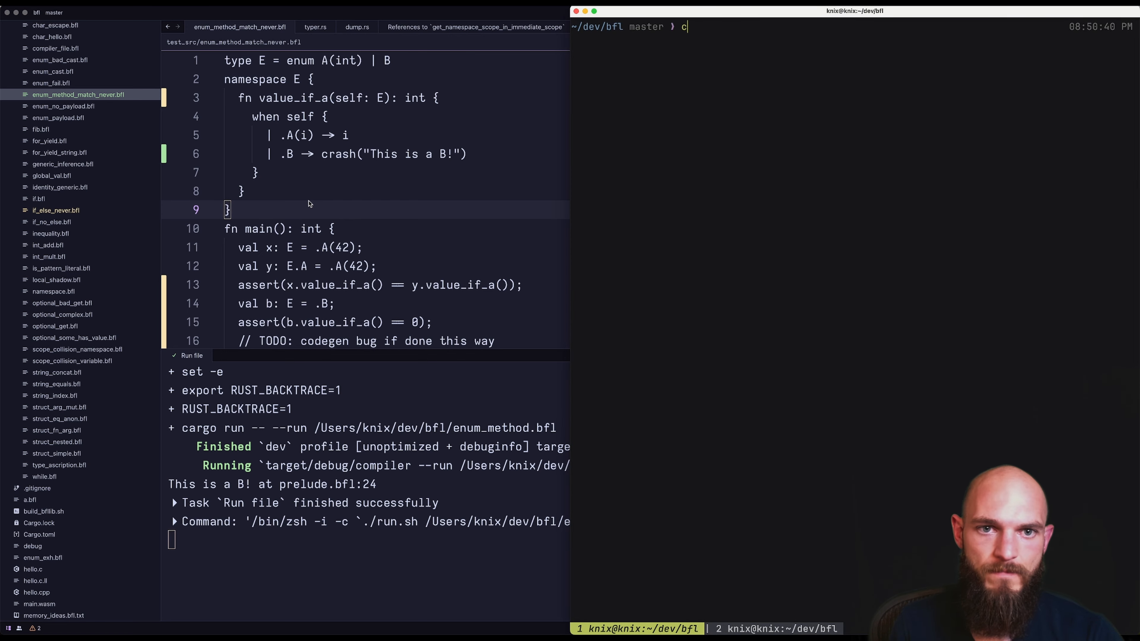
# Step: Run ./test.sh in the terminal and review the suite results
pyautogui.press('Backspace')
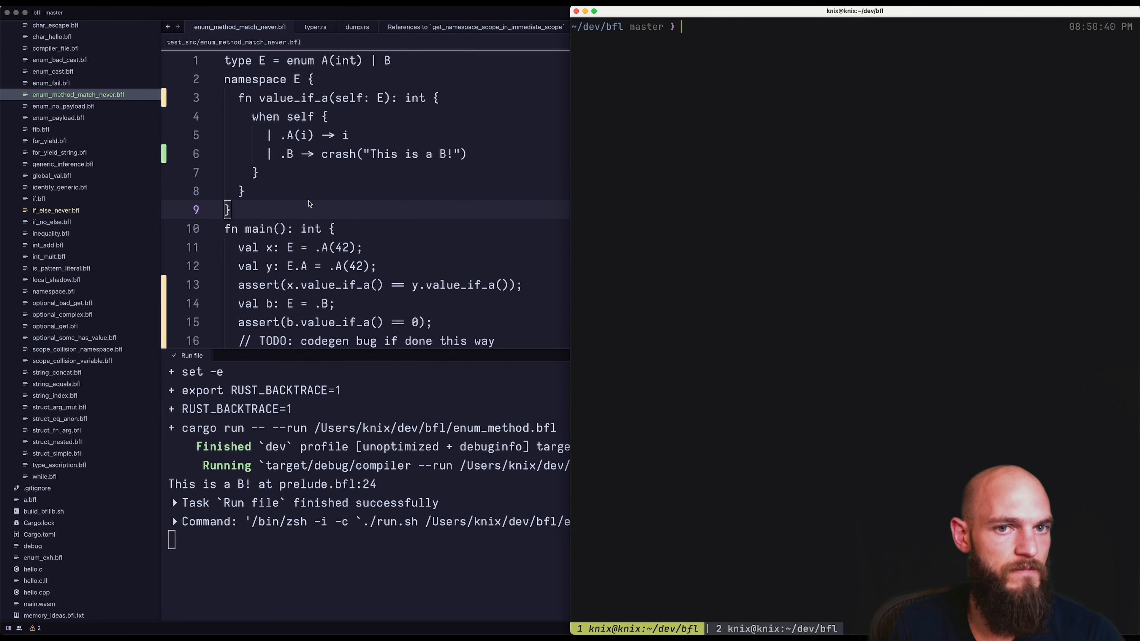
pyautogui.write('./test.sh')
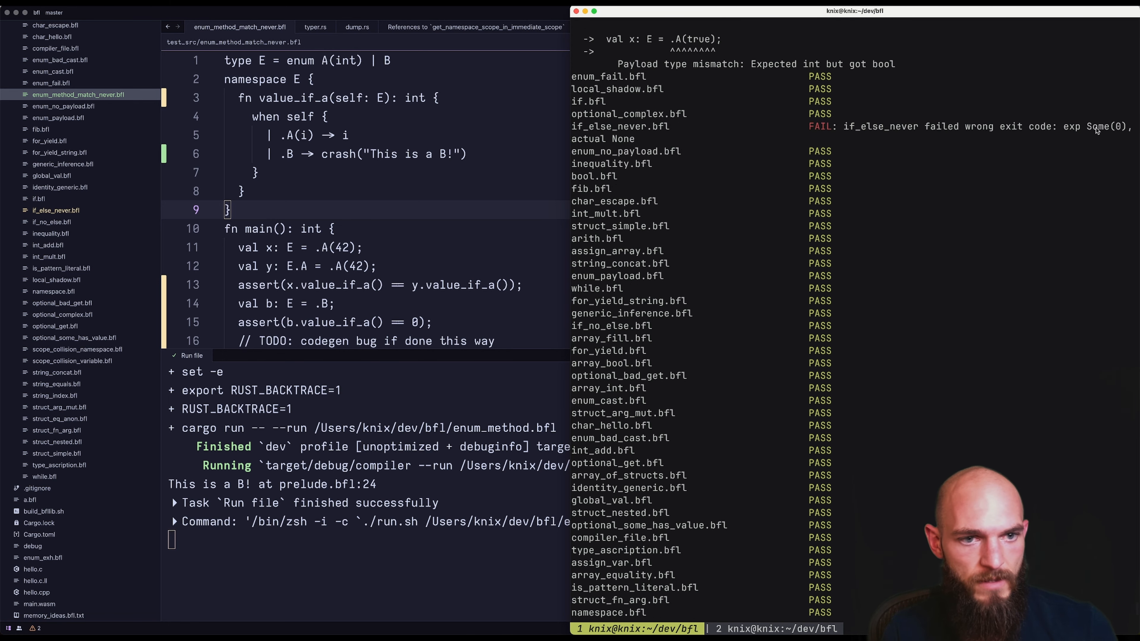
pyautogui.moveTo(708, 138)
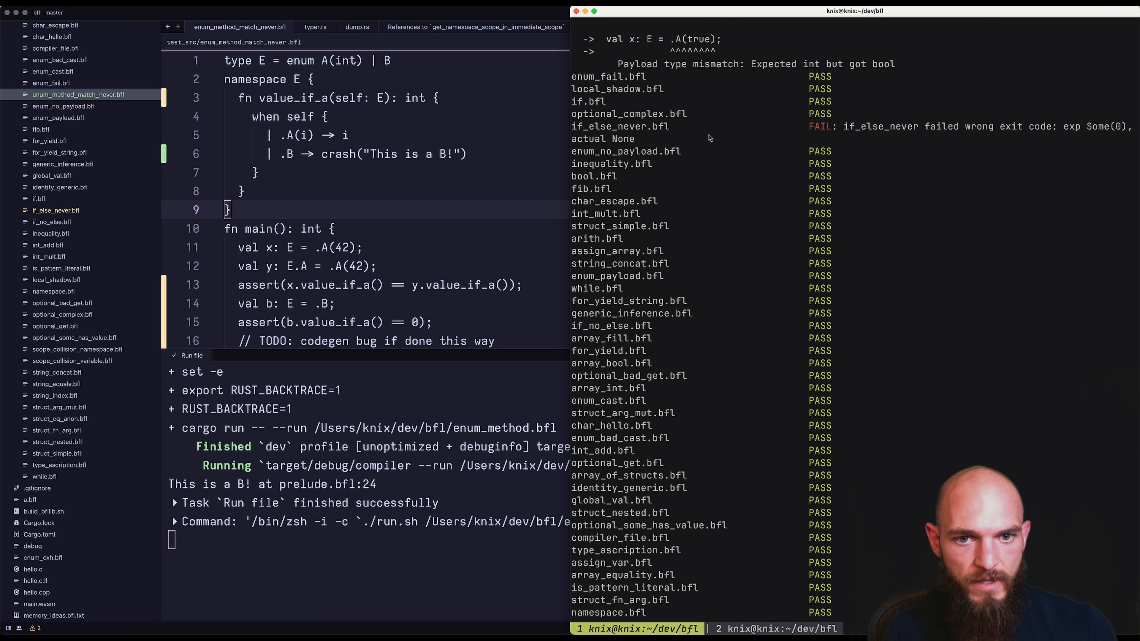
pyautogui.scroll(-3)
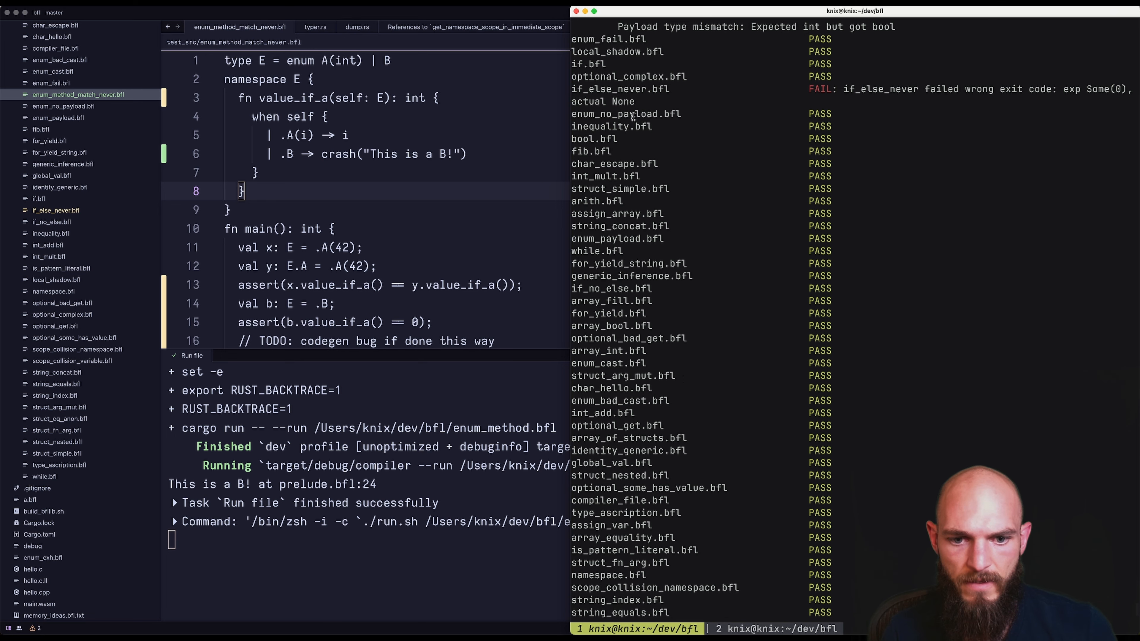
pyautogui.scroll(-3)
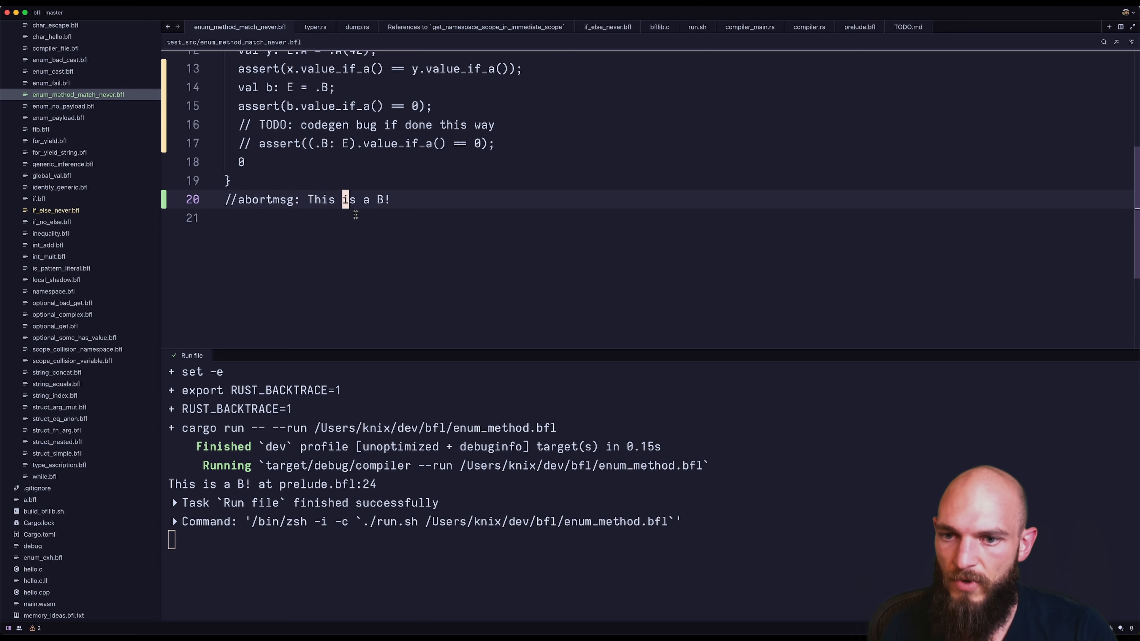
# Step: Change the abortmsg to 'asdfasdf' and confirm the test now reports FAIL
pyautogui.write('asdfasdf')
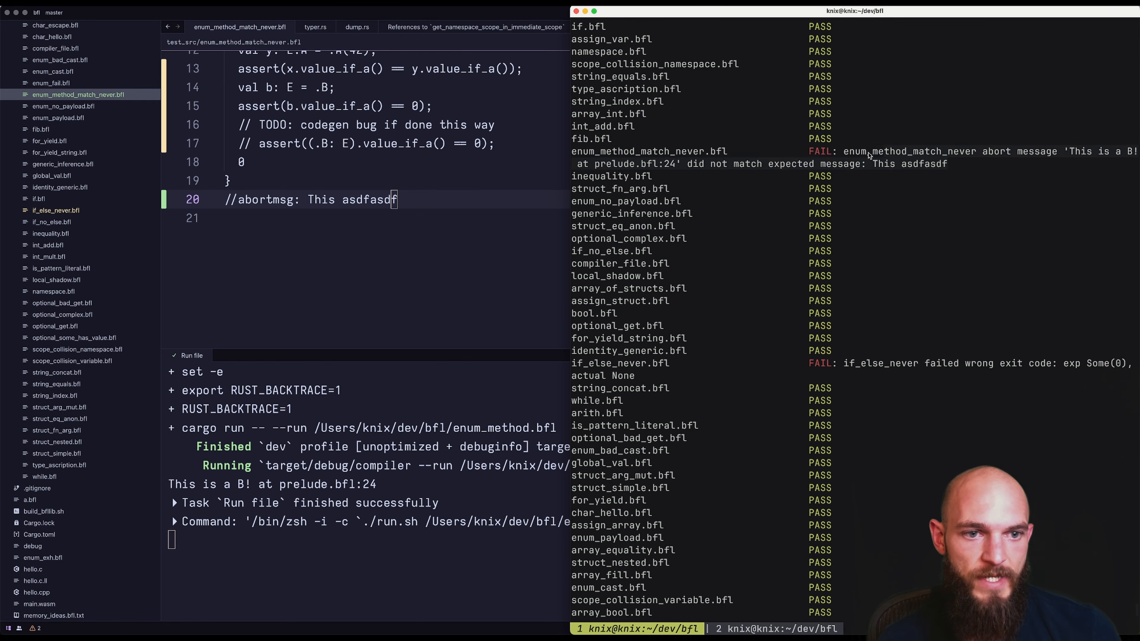
pyautogui.scroll(-3)
pyautogui.write('test_')
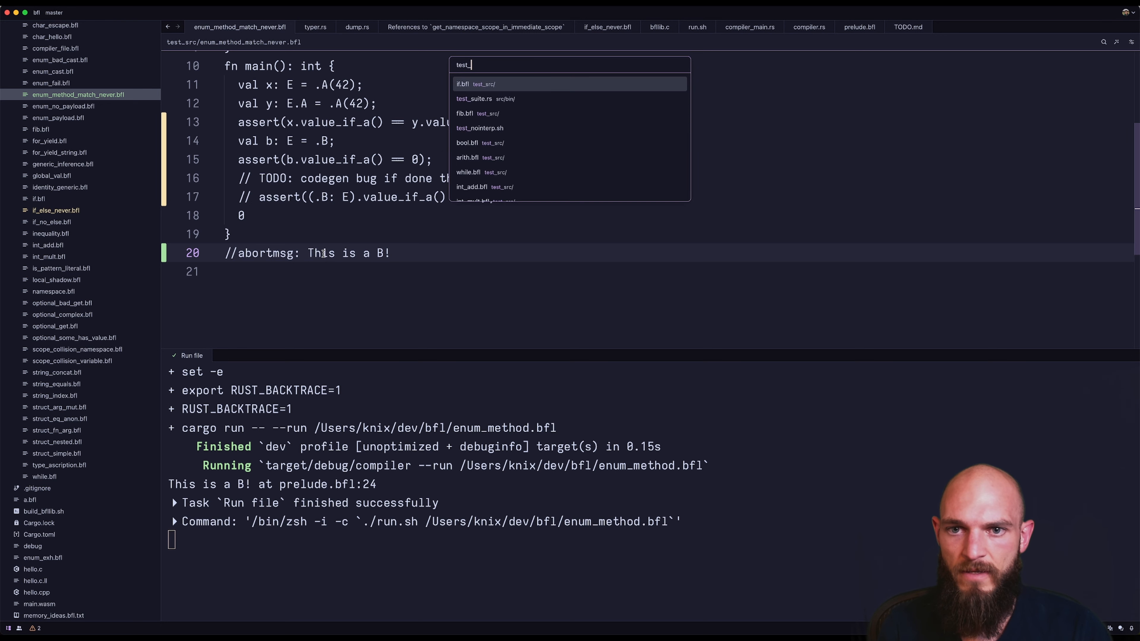
pyautogui.click(474, 98)
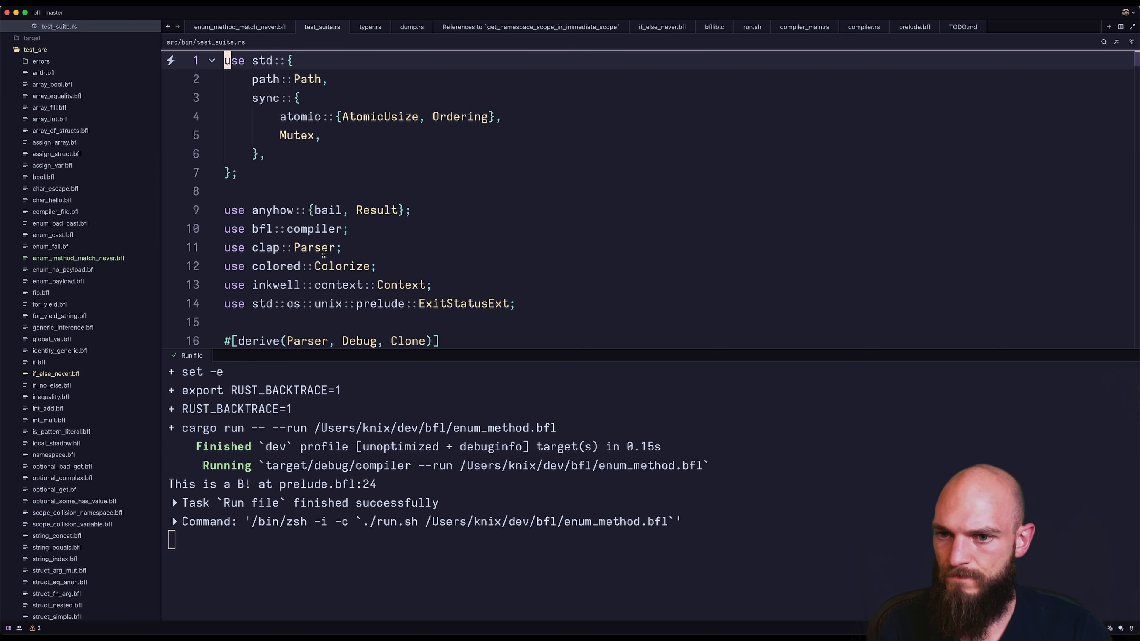
pyautogui.scroll(-3)
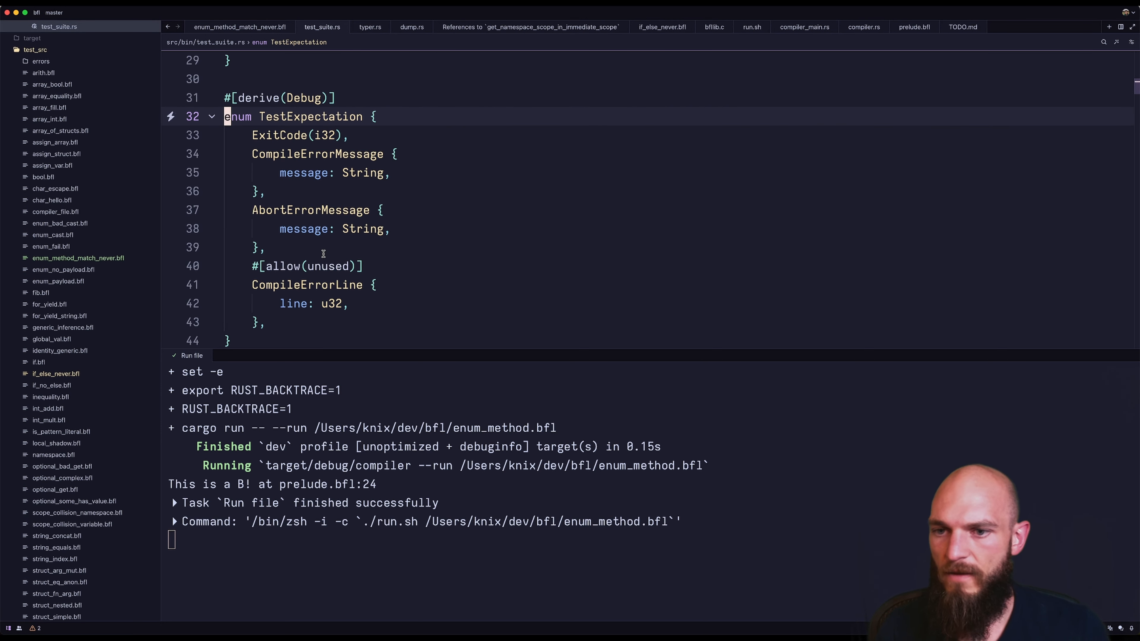
pyautogui.click(272, 155)
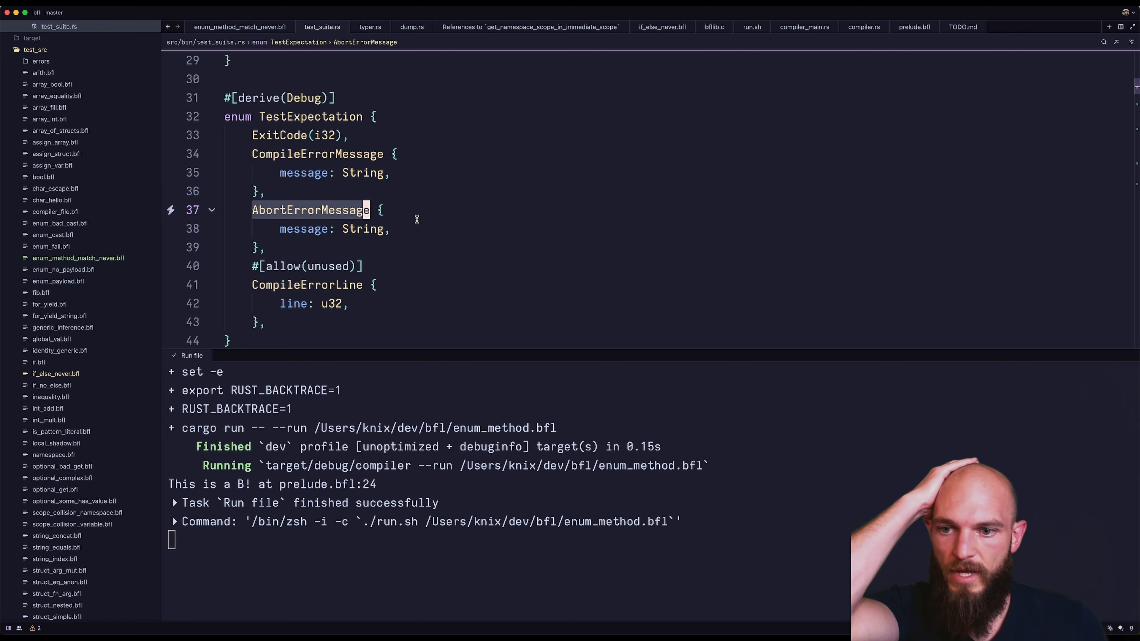
pyautogui.scroll(-3)
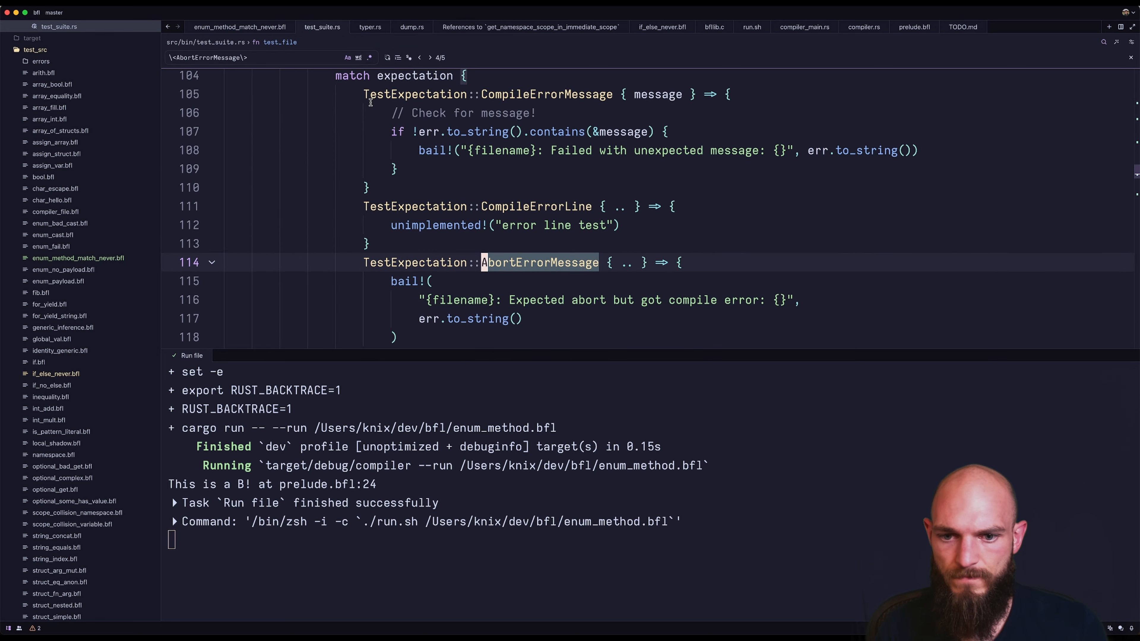
pyautogui.scroll(-3)
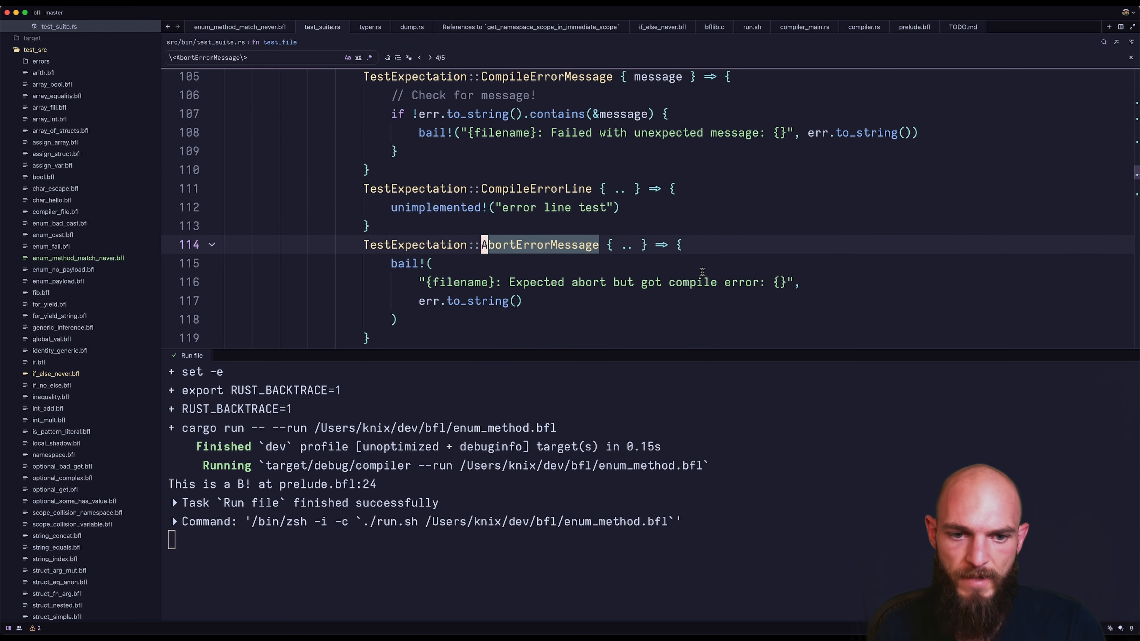
pyautogui.click(430, 58)
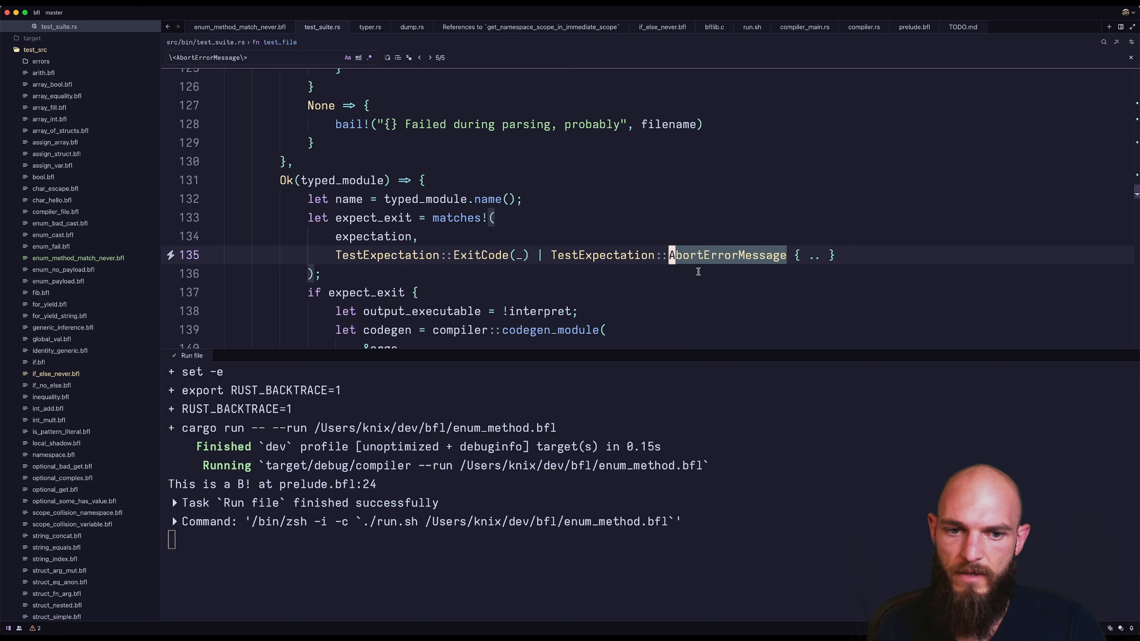
pyautogui.click(420, 57)
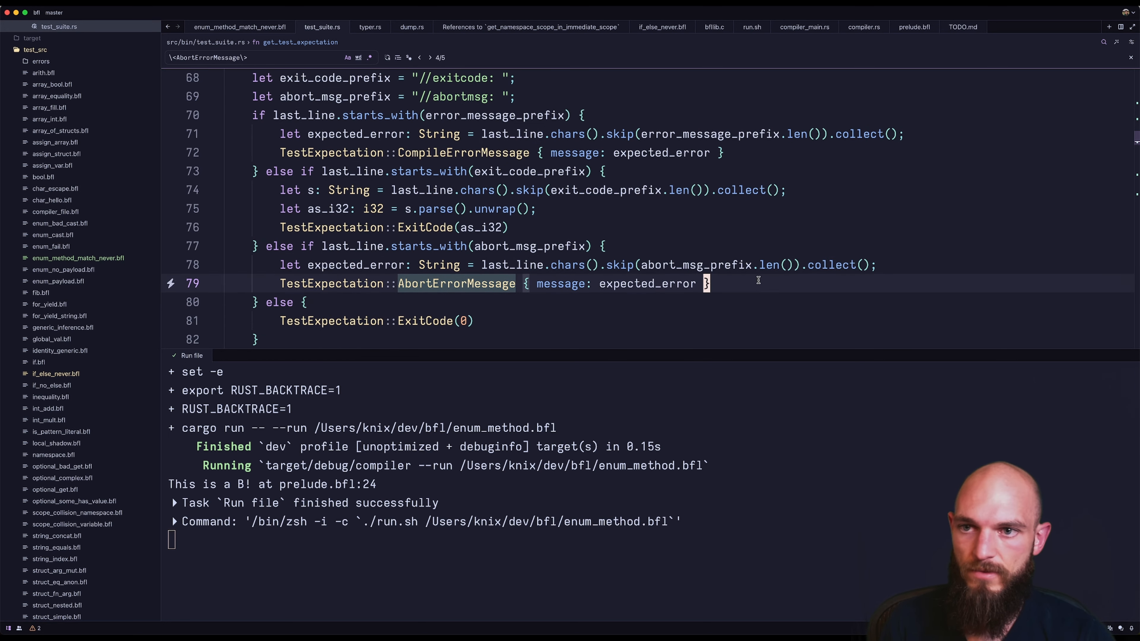
pyautogui.click(240, 27)
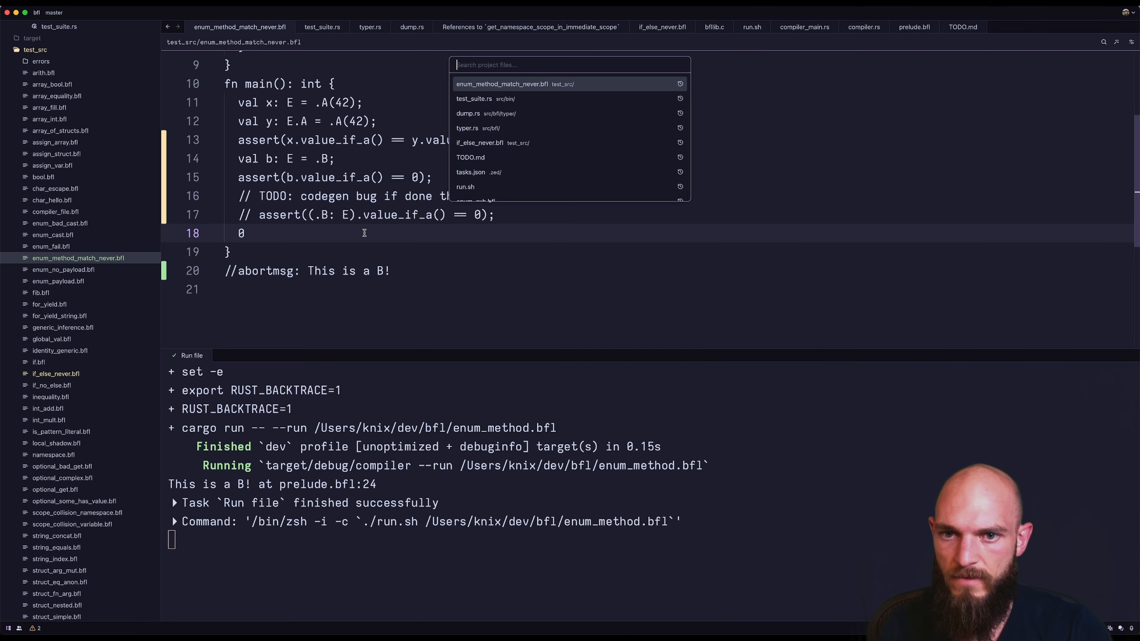
# Step: In if_else_never.bfl, change assert(doIt(false) == 0) to assert(doIt(true) == 0)
pyautogui.click(484, 143)
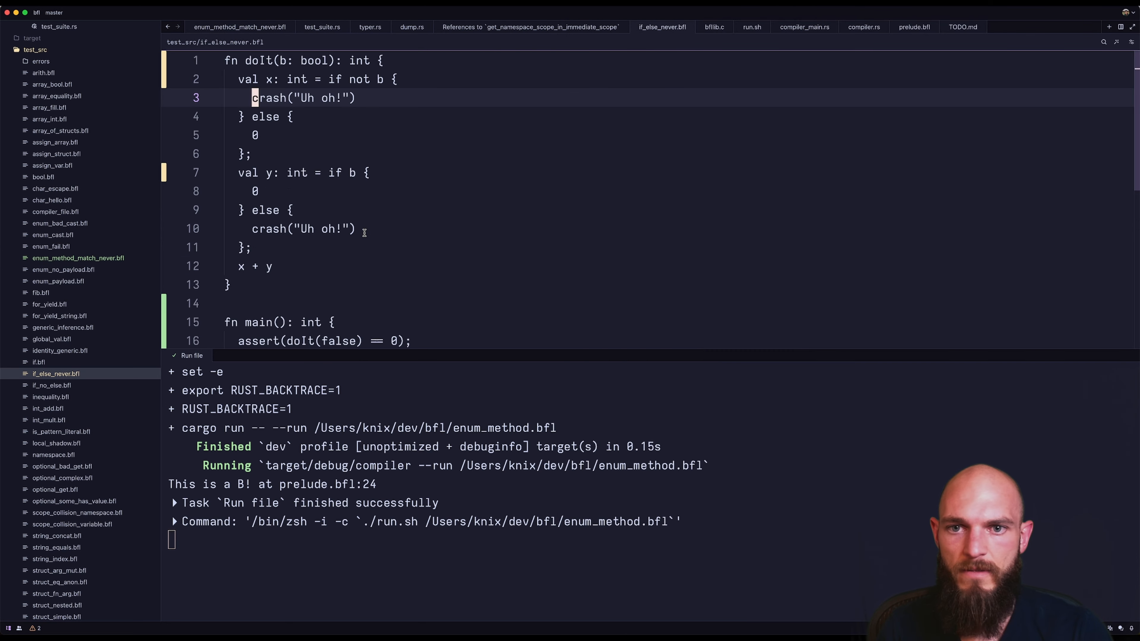
pyautogui.scroll(-3)
pyautogui.write('tru')
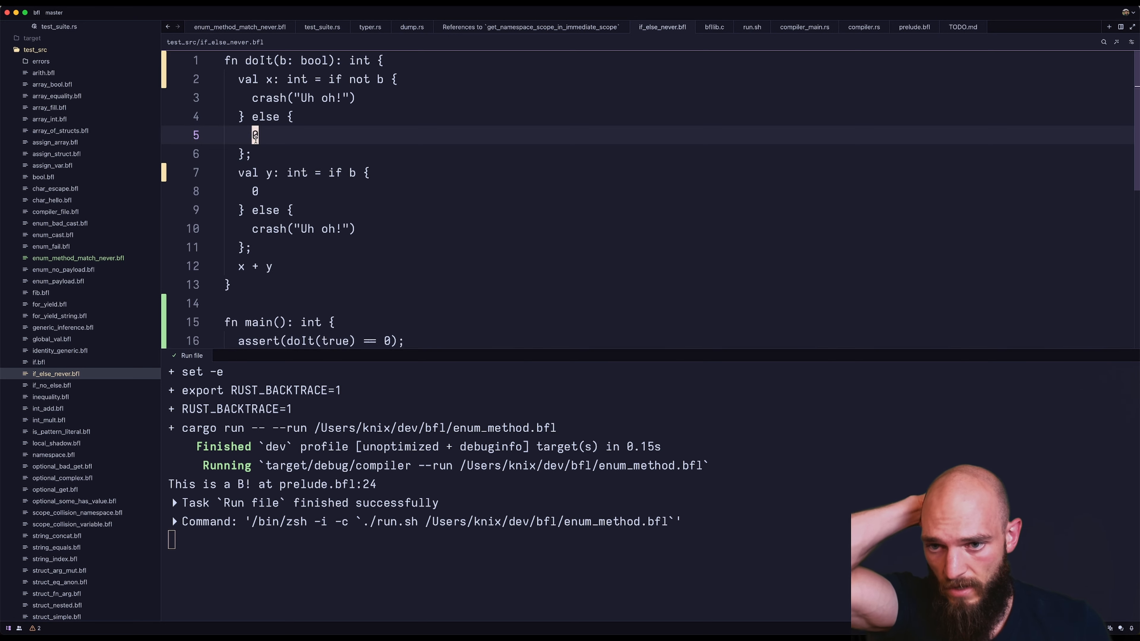
pyautogui.click(253, 191)
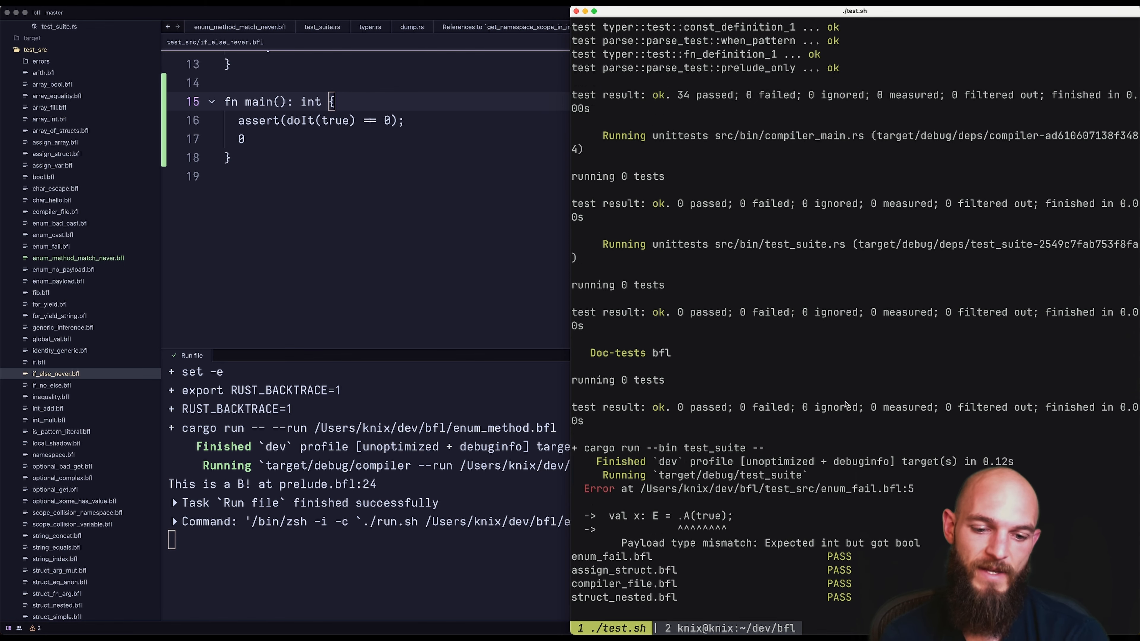
# Step: Rerun ./test.sh and confirm 'Ran 50 tests, 50 succeeded'
pyautogui.scroll(-3)
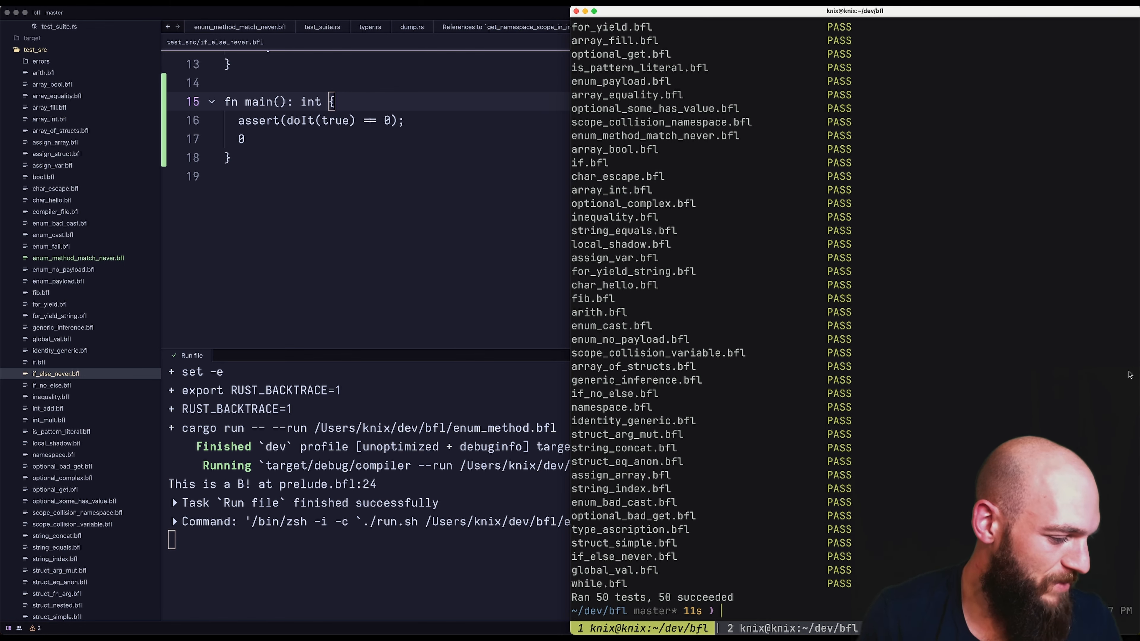
pyautogui.moveTo(953, 421)
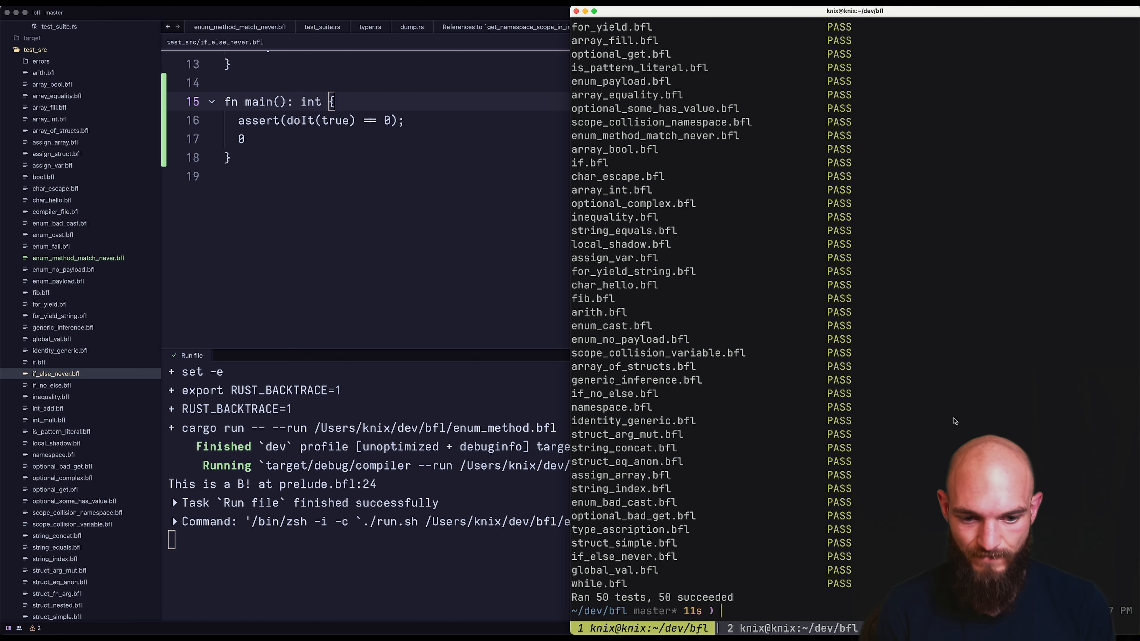
pyautogui.write('./test.sh')
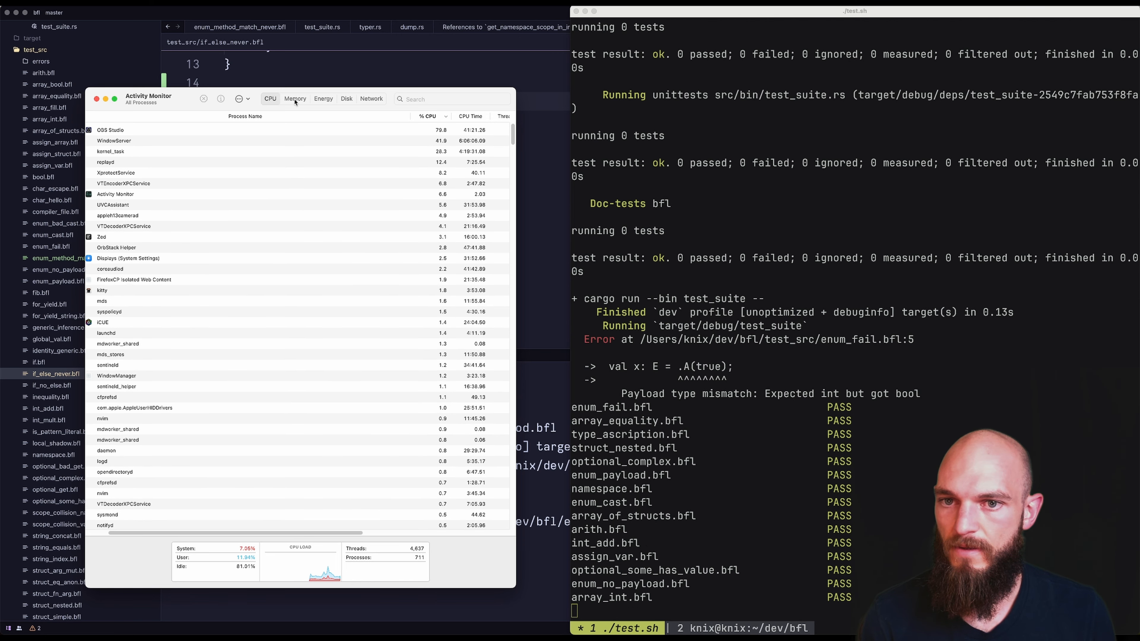
# Step: Watch Memory and CPU load in Activity Monitor during the rerun, then return to Zed
pyautogui.click(295, 98)
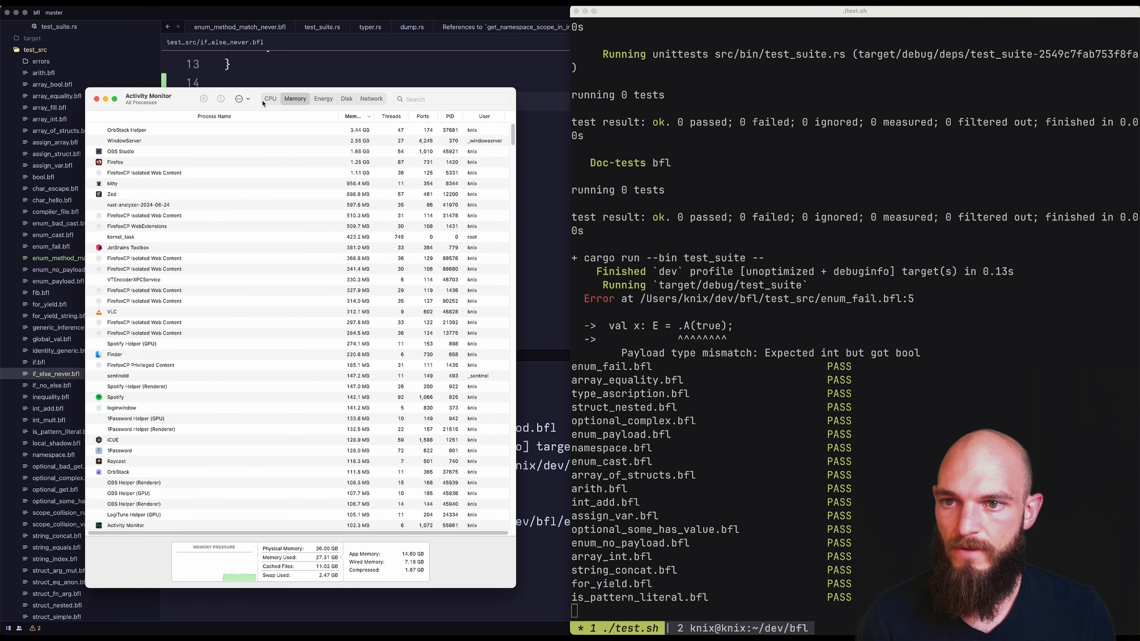
pyautogui.click(270, 98)
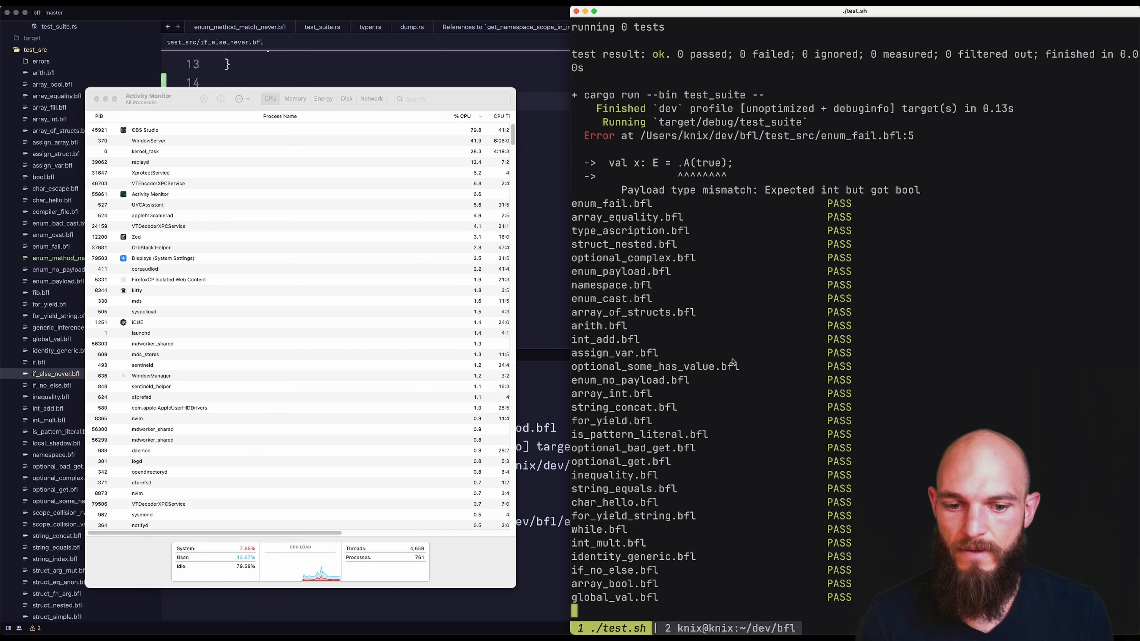
pyautogui.scroll(-3)
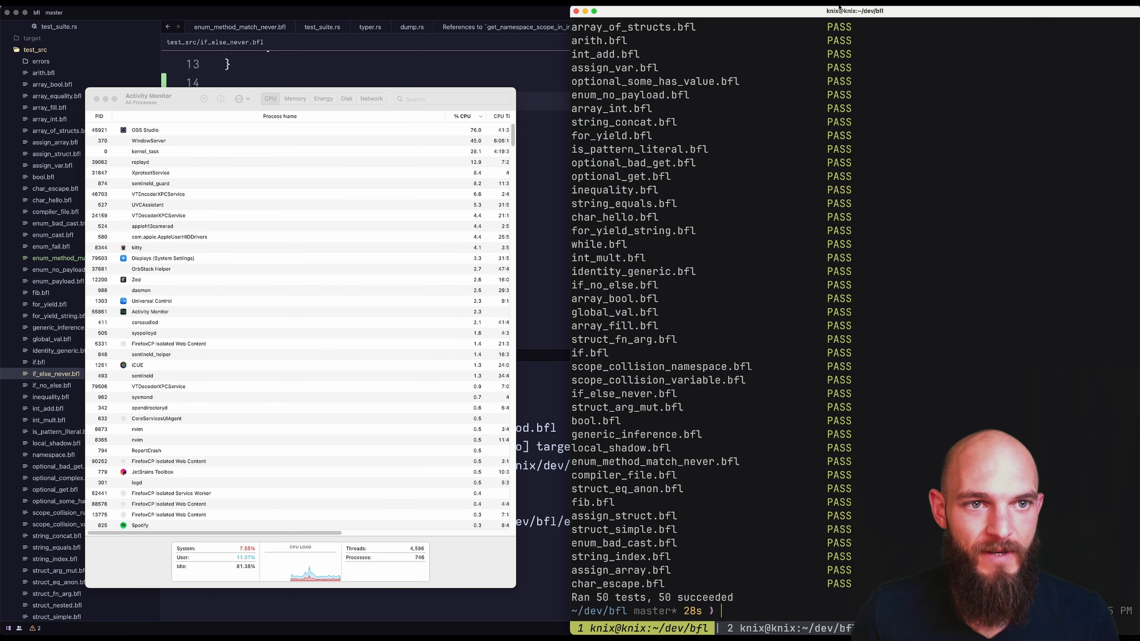
pyautogui.click(857, 3)
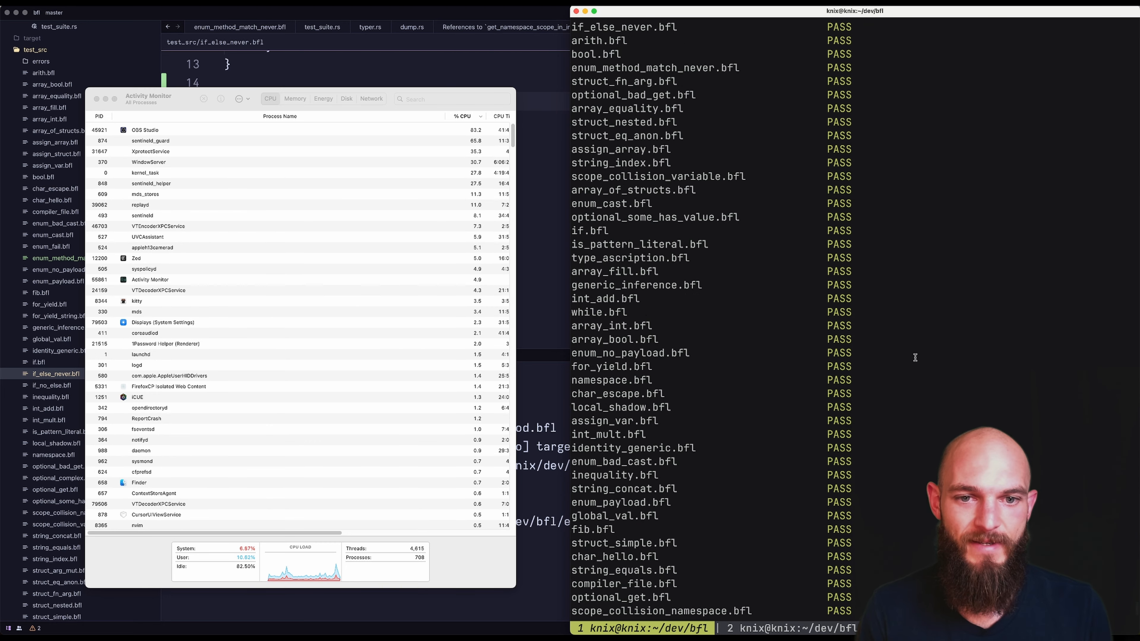
pyautogui.scroll(-3)
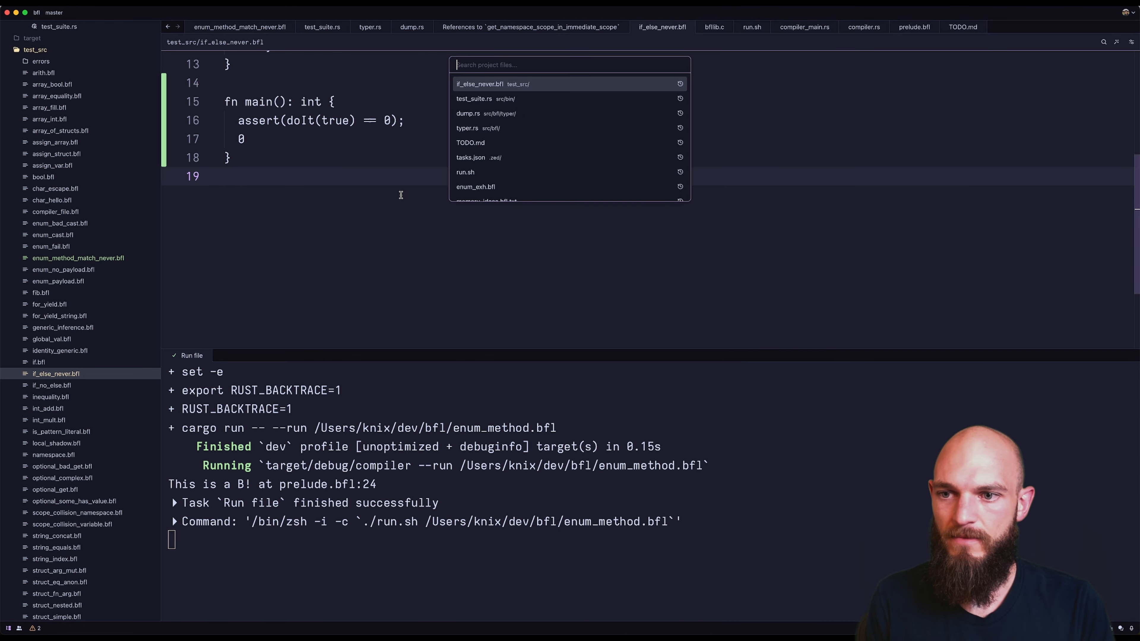
# Step: Show test_suite.rs at TestSuiteClapArgs with the interpret and parallel (default true) flags
pyautogui.click(474, 98)
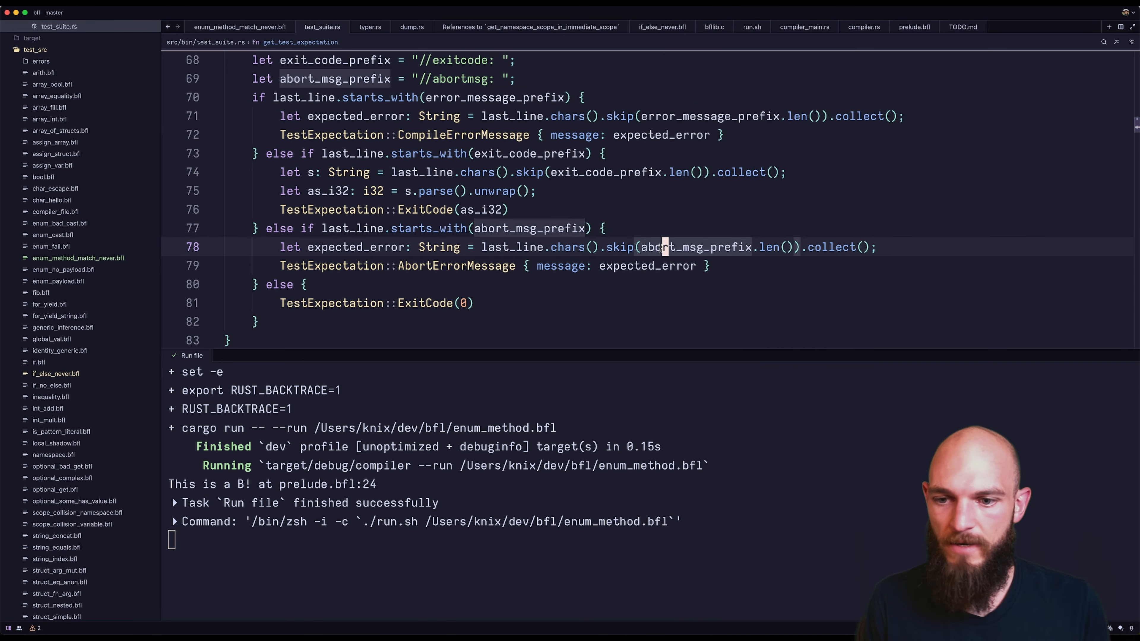
pyautogui.scroll(-3)
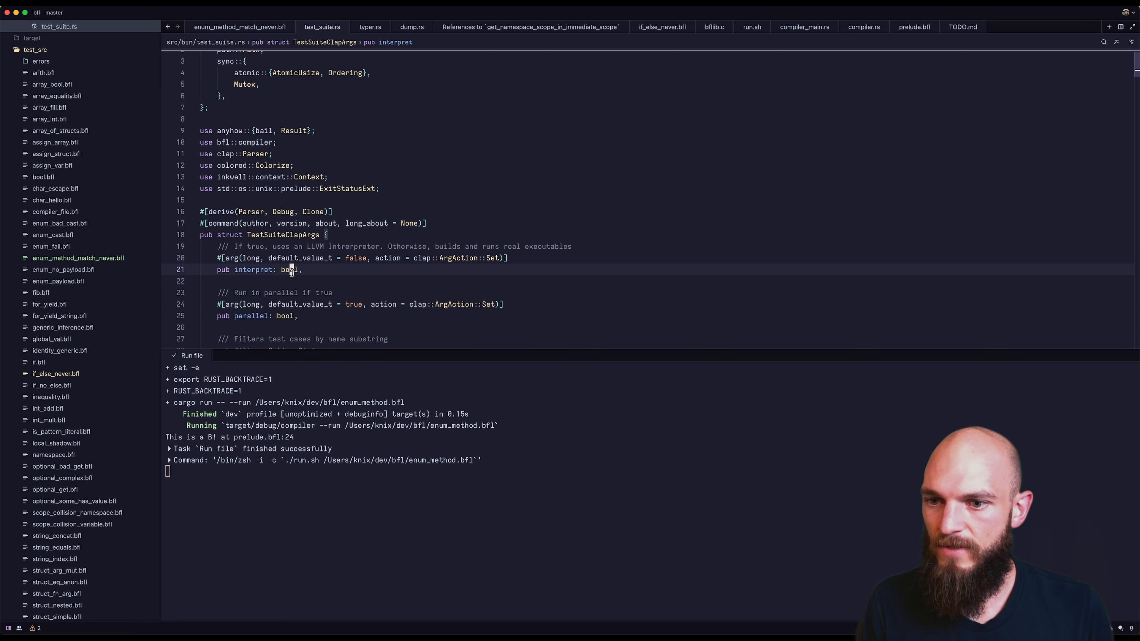
pyautogui.scroll(-3)
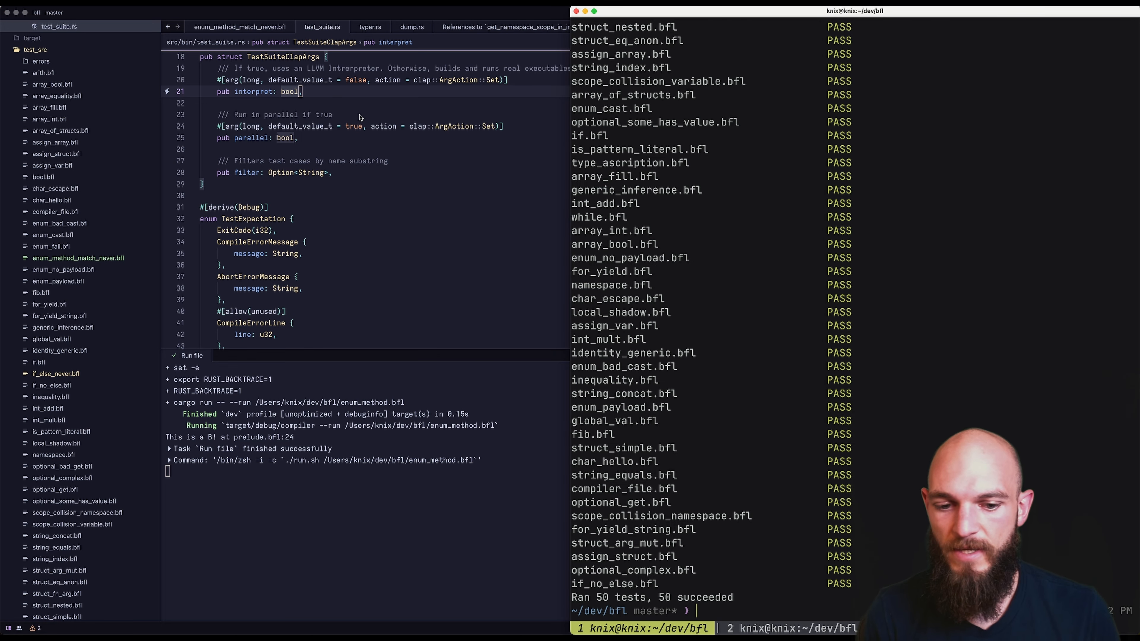
pyautogui.write('./test.sh')
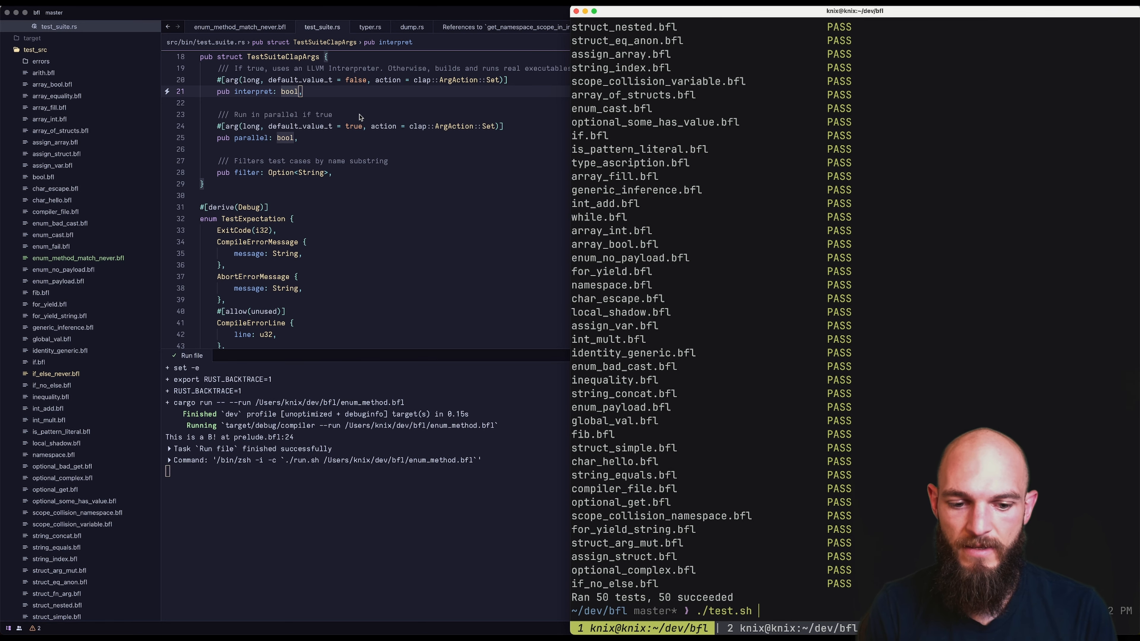
pyautogui.write('--interpret=true')
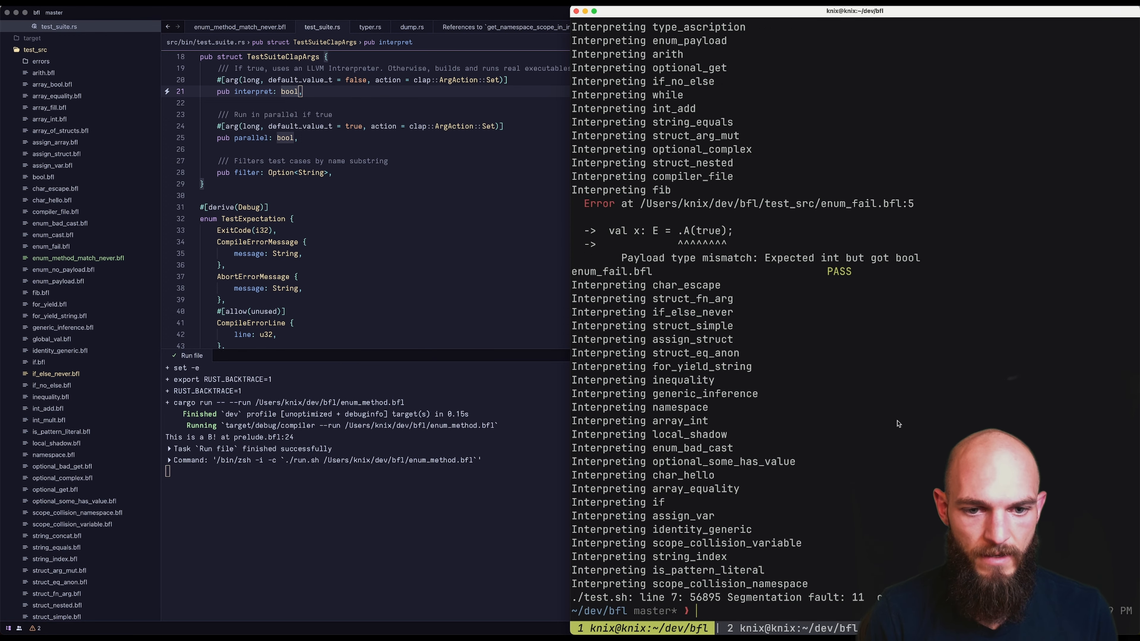
pyautogui.moveTo(760, 604)
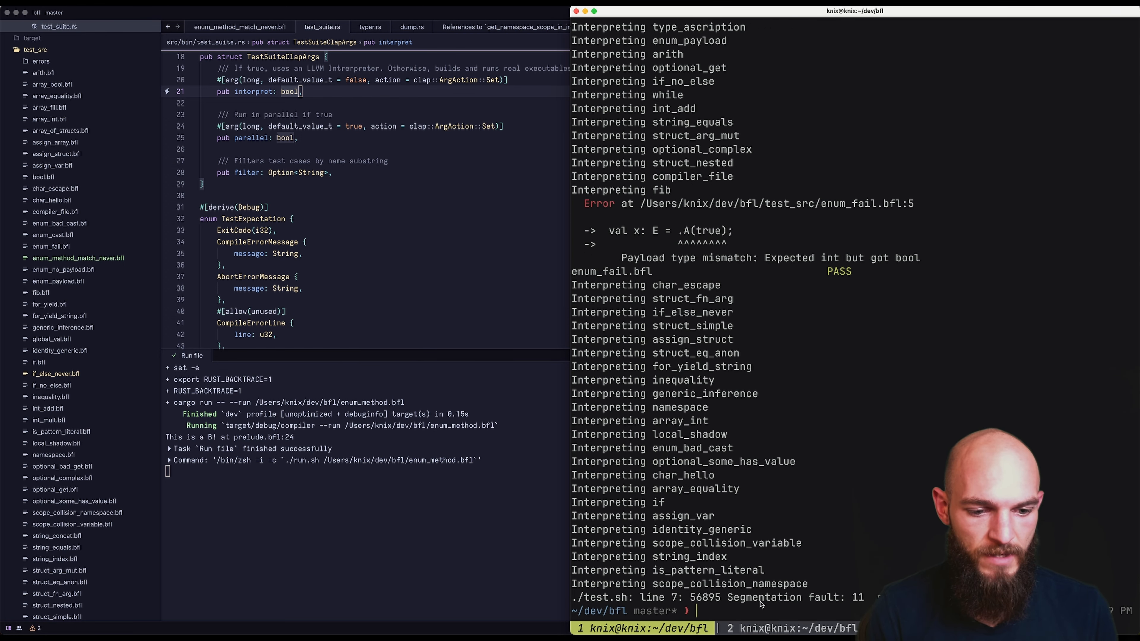
pyautogui.write('./test.sh --interpret=true')
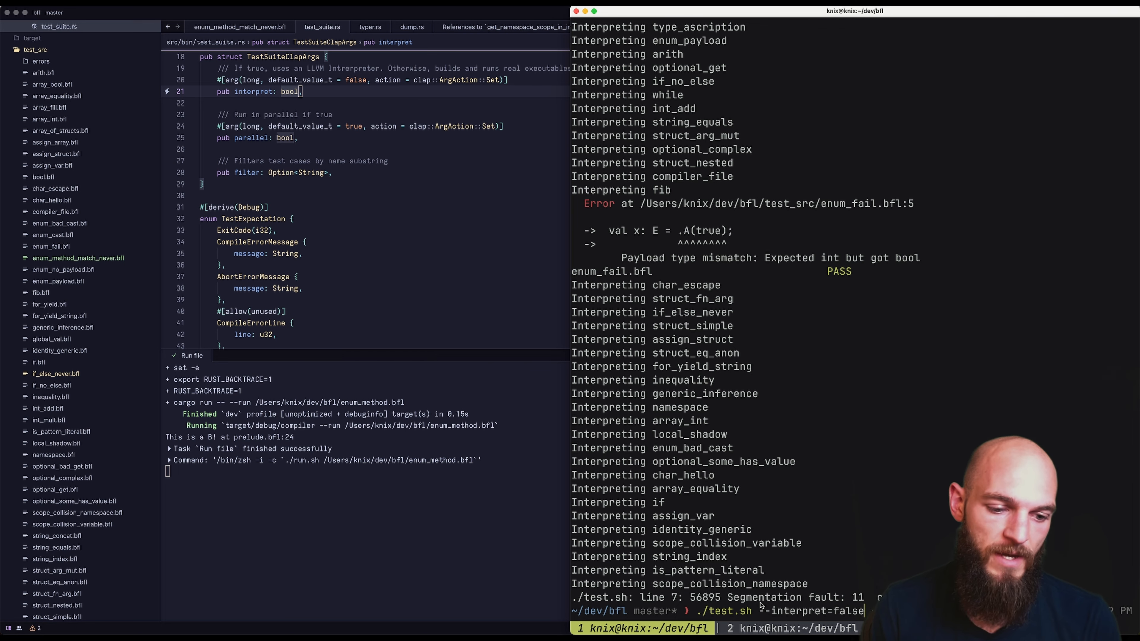
pyautogui.write(' --parallel=true')
pyautogui.press('Return')
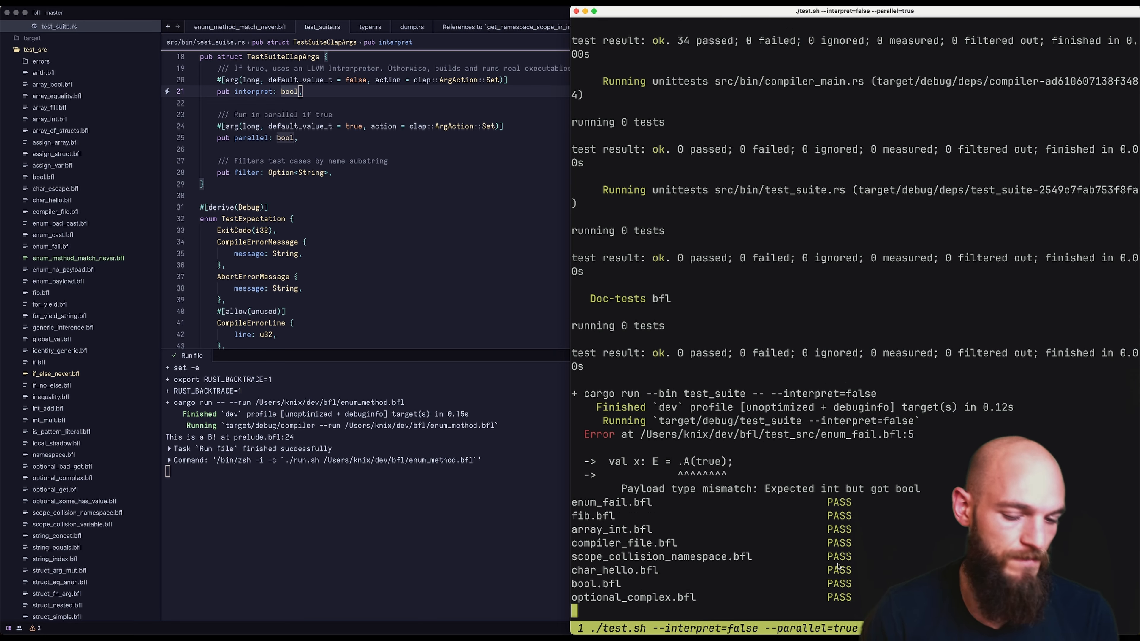
pyautogui.scroll(-3)
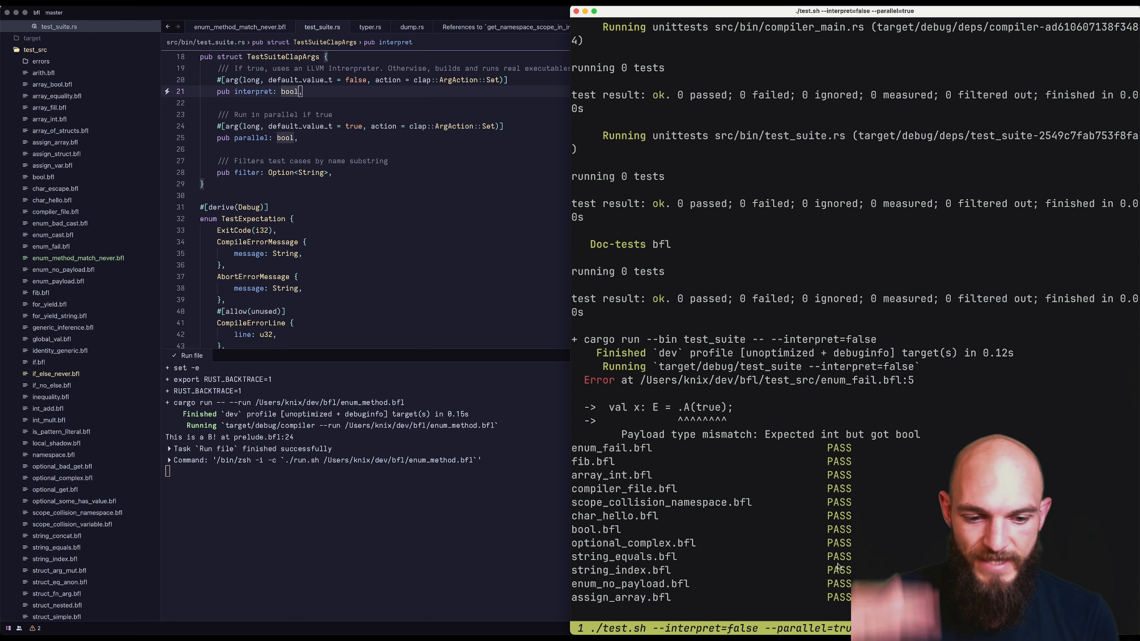
pyautogui.scroll(-3)
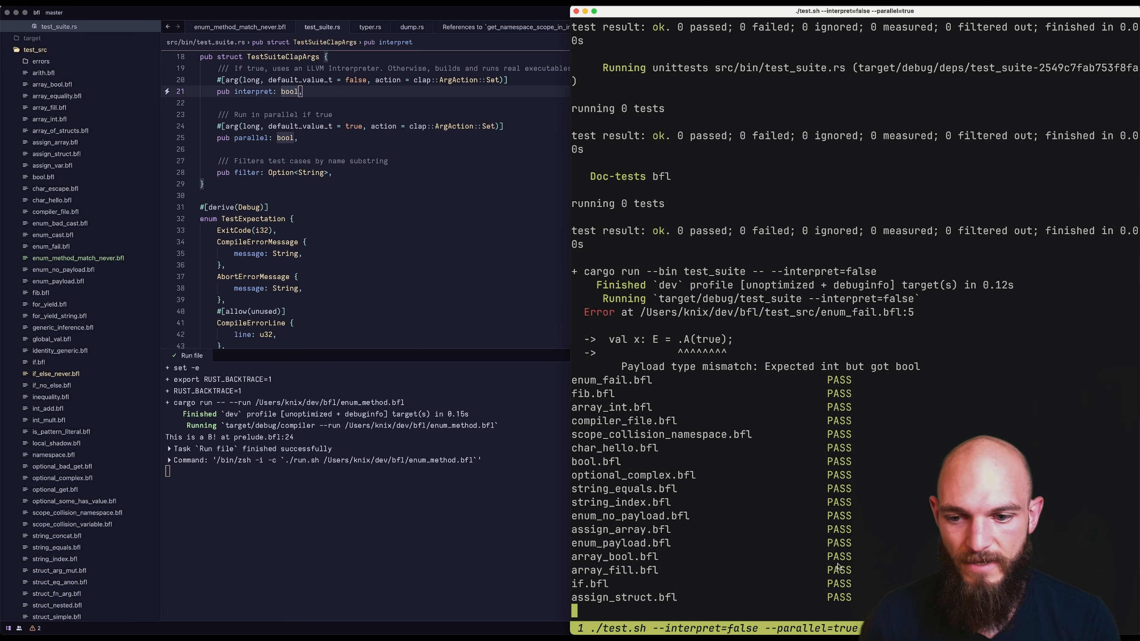
pyautogui.scroll(-3)
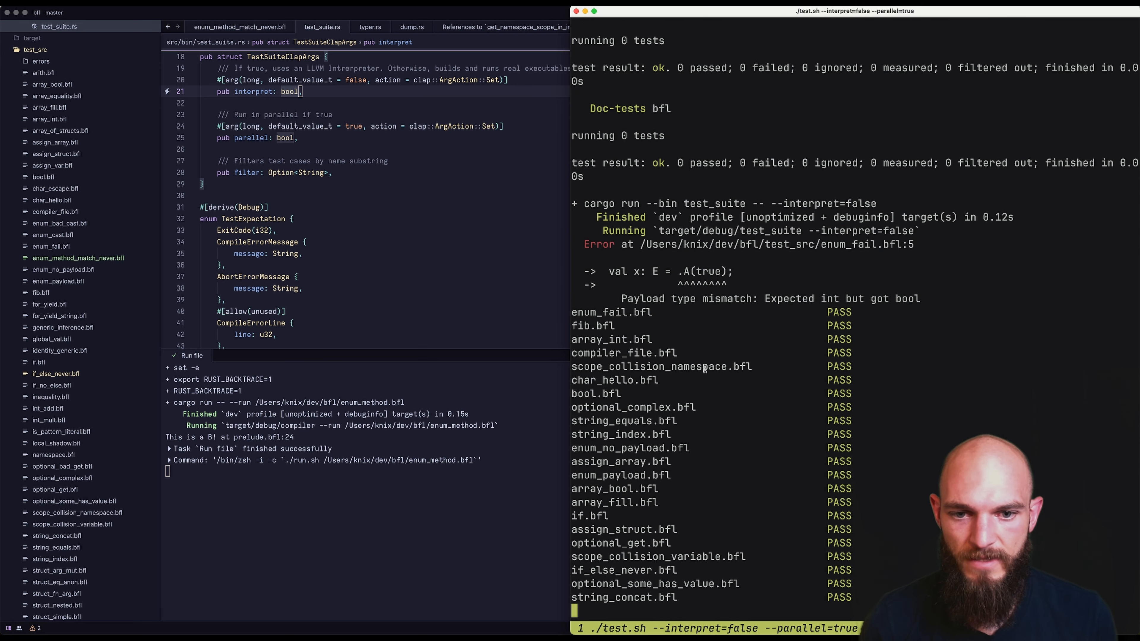
pyautogui.scroll(-3)
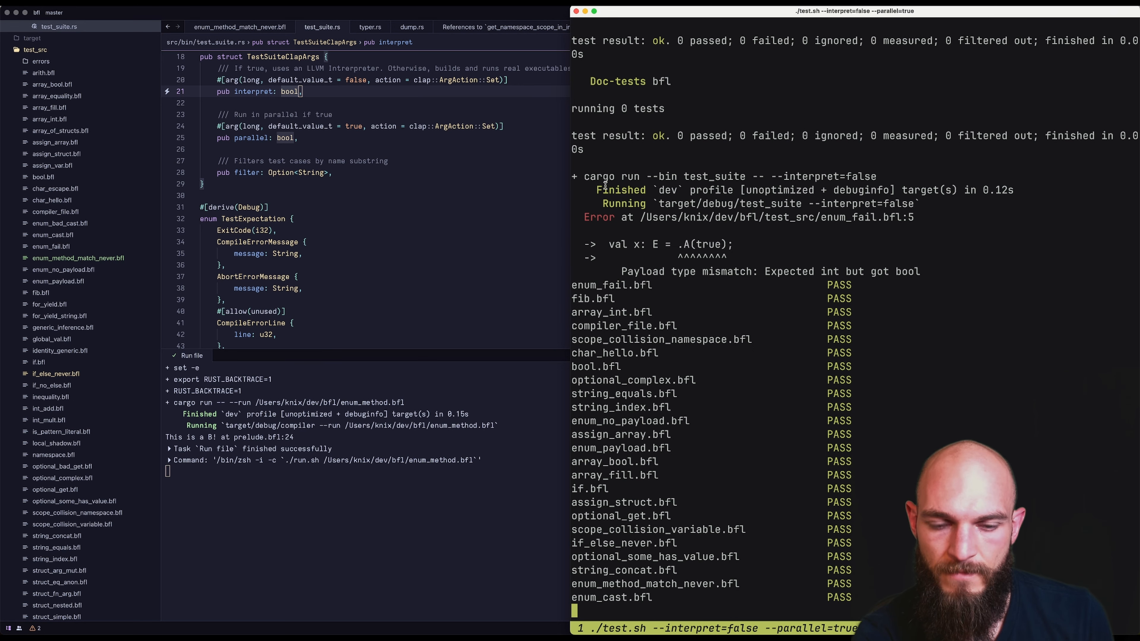
pyautogui.scroll(-3)
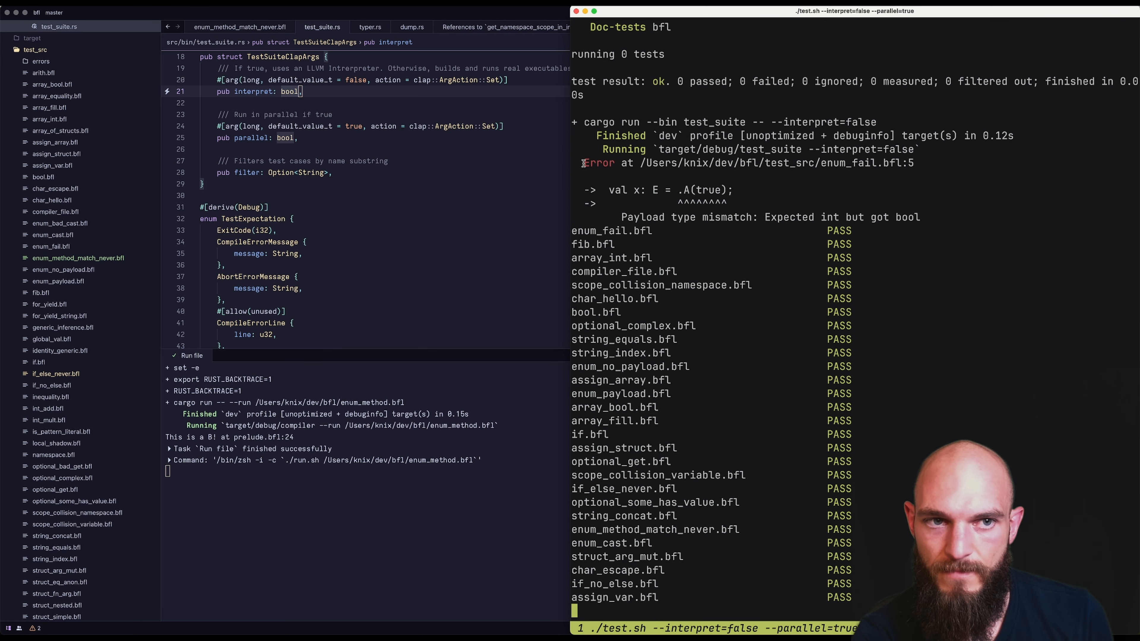
pyautogui.scroll(-3)
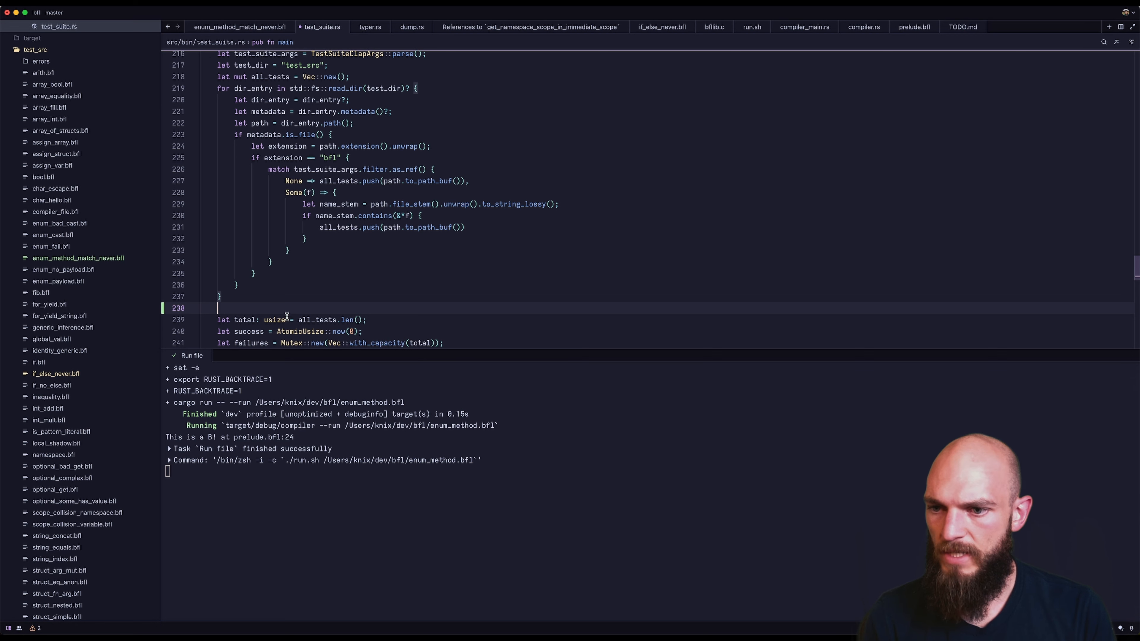
# Step: Add all_tests.sort() after the read_dir loop in main, then rerun ./test.sh
pyautogui.write('all_tests.sort();')
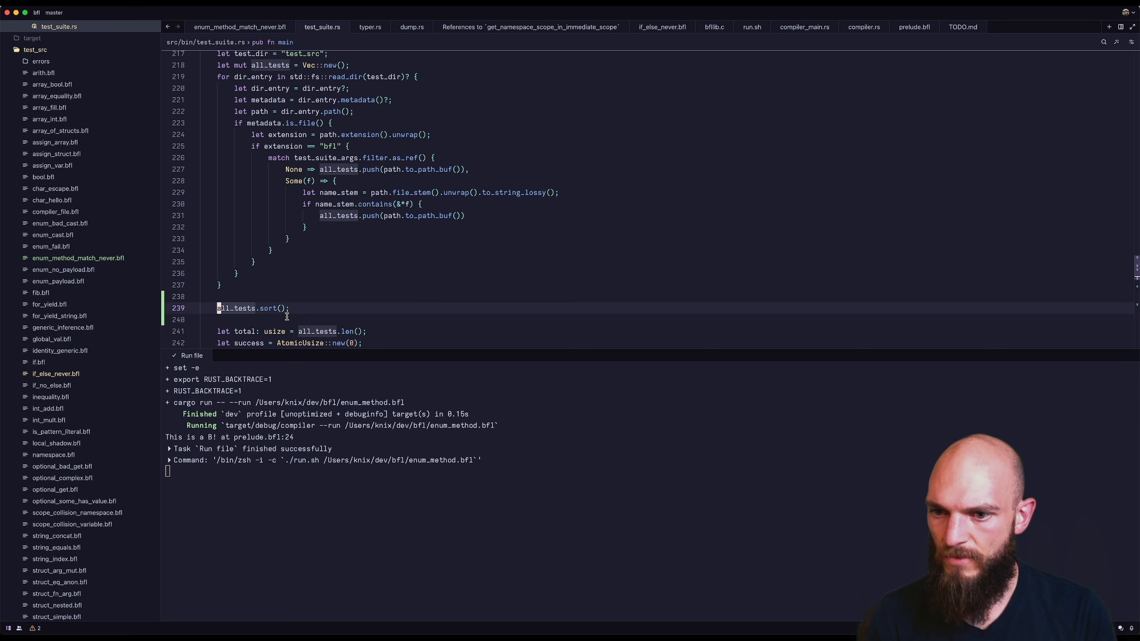
pyautogui.moveTo(251, 306)
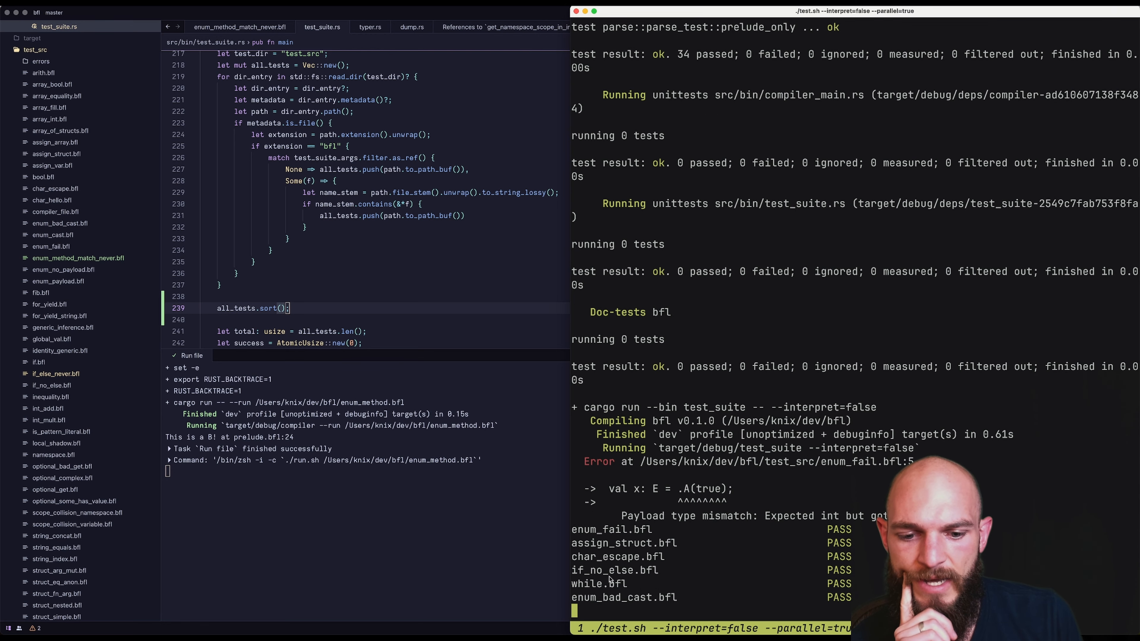
pyautogui.scroll(-3)
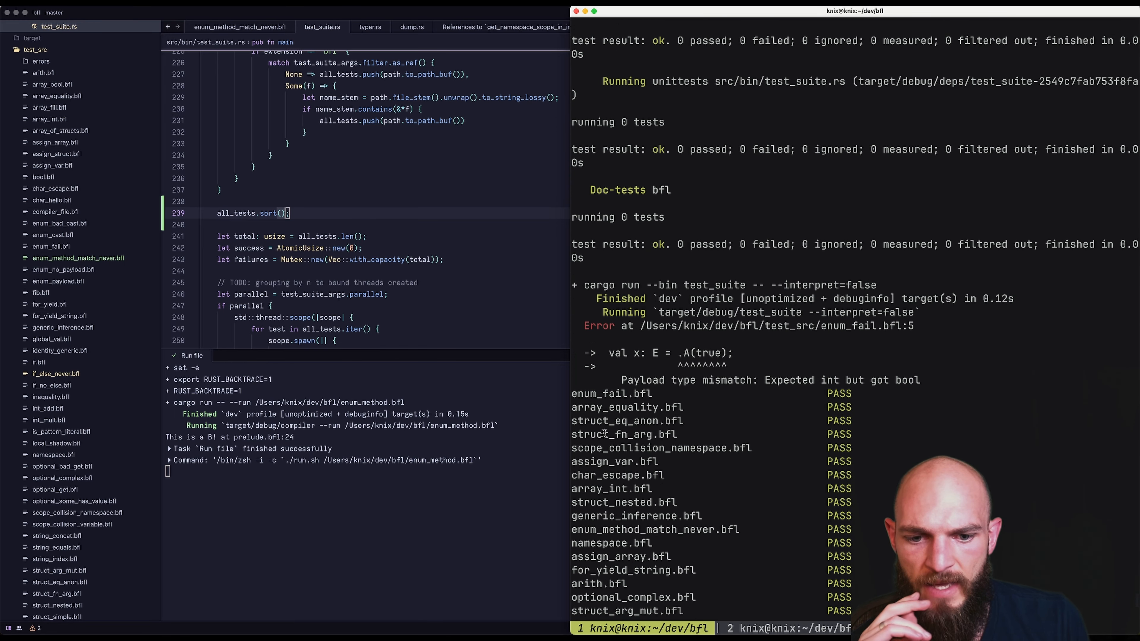
pyautogui.scroll(-3)
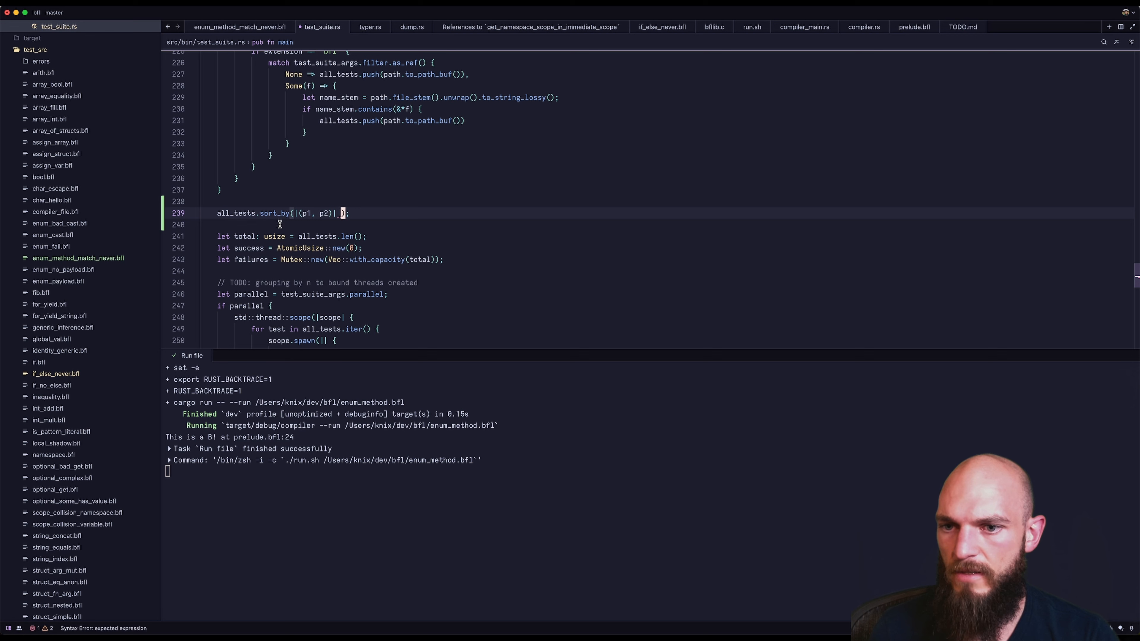
# Step: Change the sort to sort_by(|p1, p2| p1.file_name().cmp(&p2.file_name()))
pyautogui.write('p1')
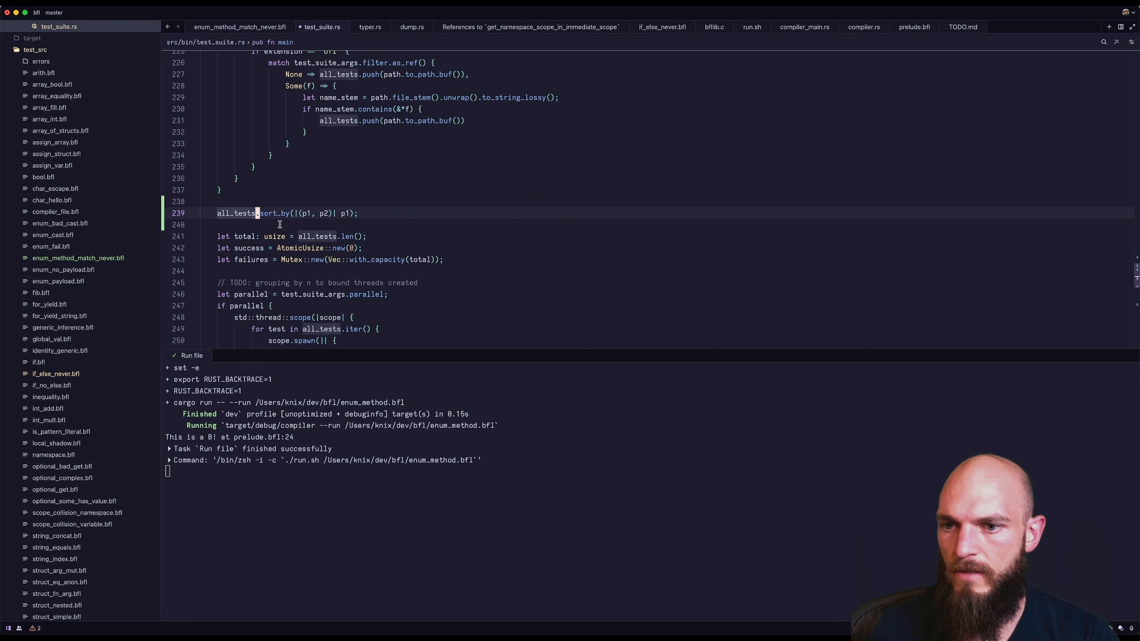
pyautogui.moveTo(275, 213)
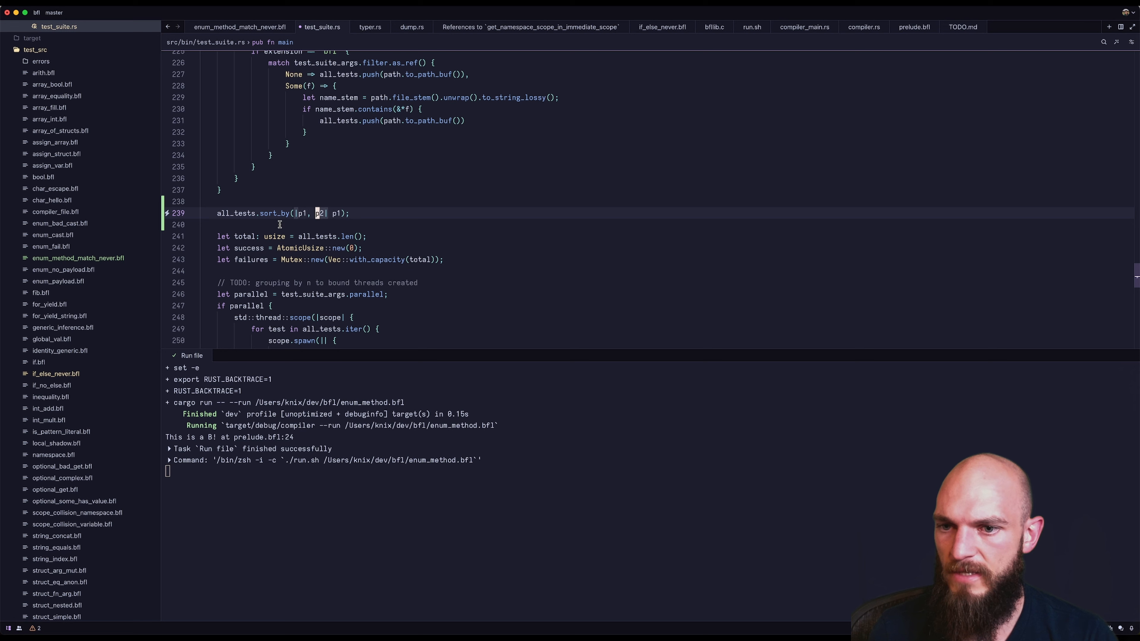
pyautogui.write('.')
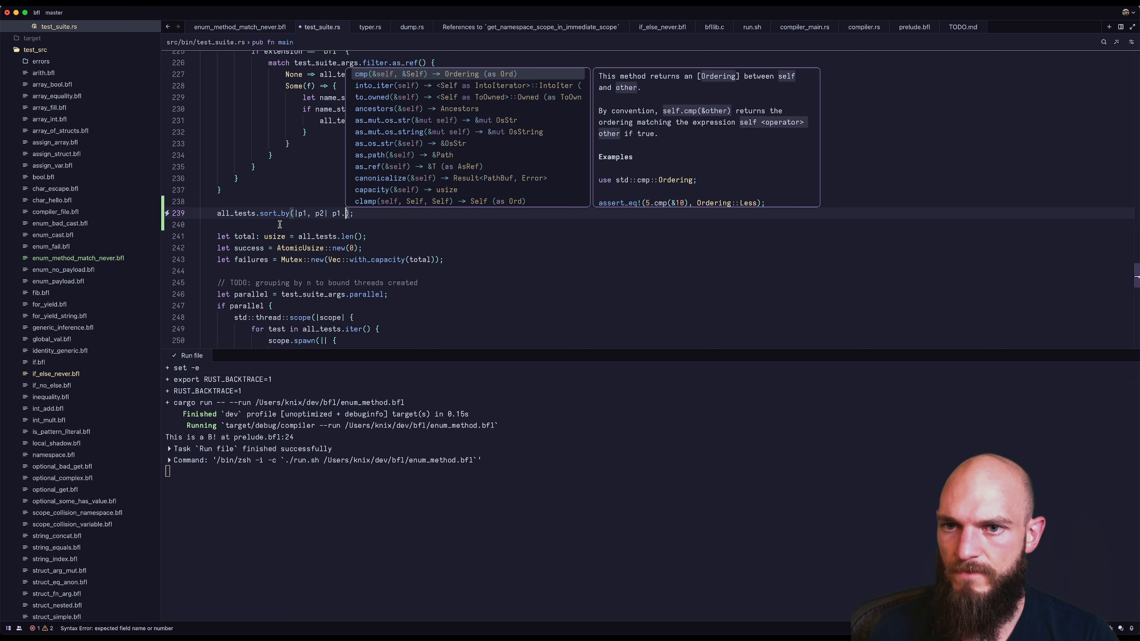
pyautogui.write('file_name().')
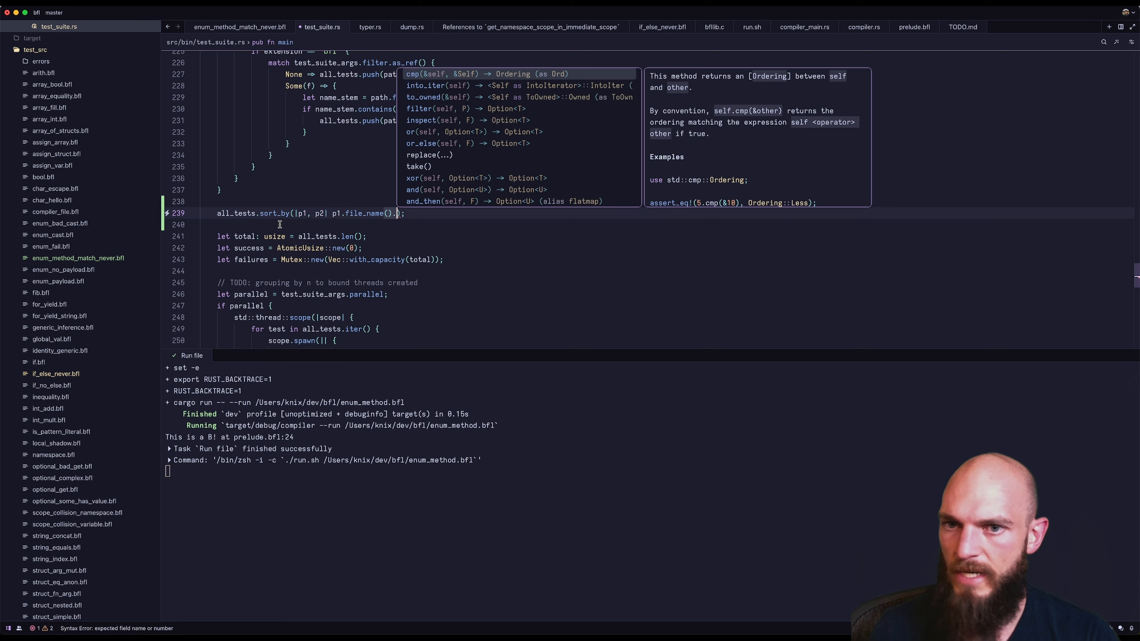
pyautogui.write('cmp(other)')
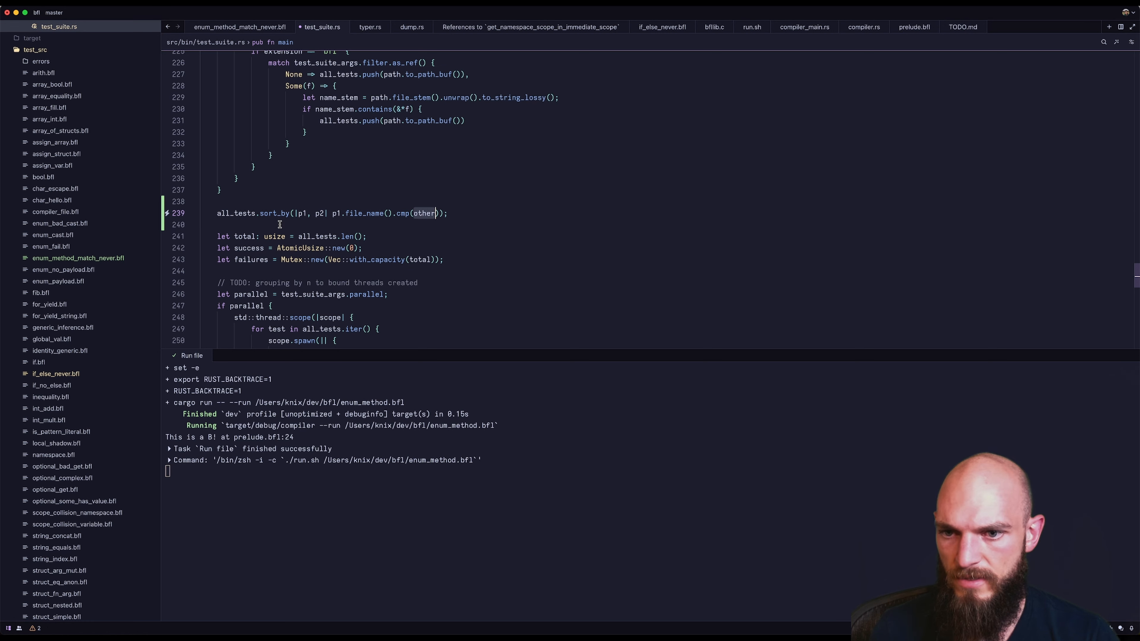
pyautogui.write('p2.file_name()')
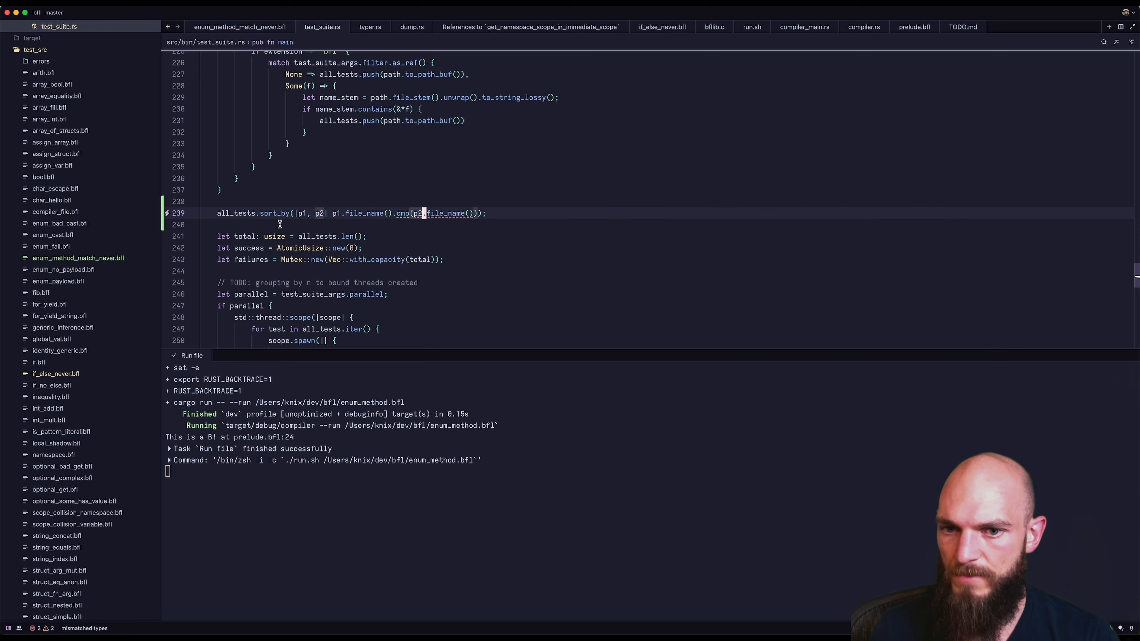
pyautogui.moveTo(418, 213)
pyautogui.write('&')
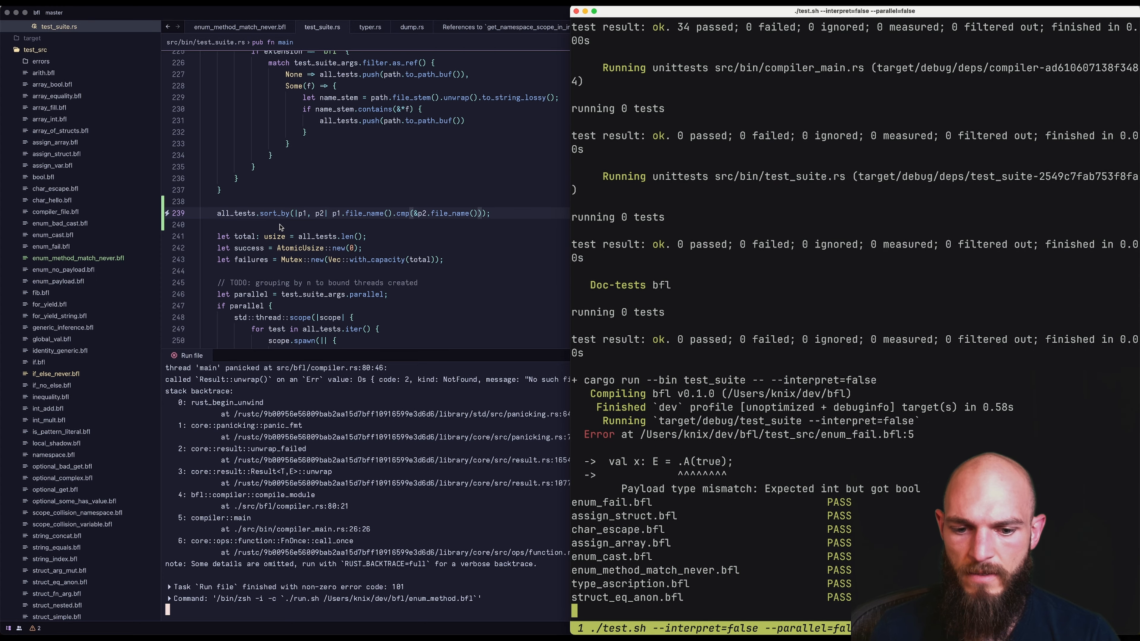
pyautogui.scroll(-3)
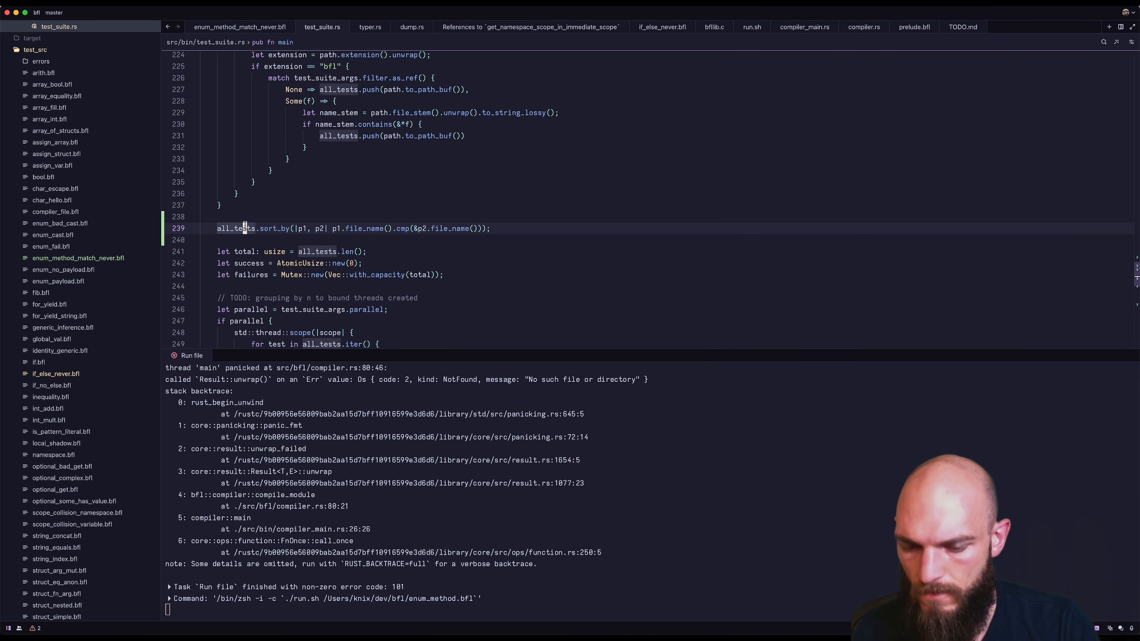
pyautogui.moveTo(245, 225)
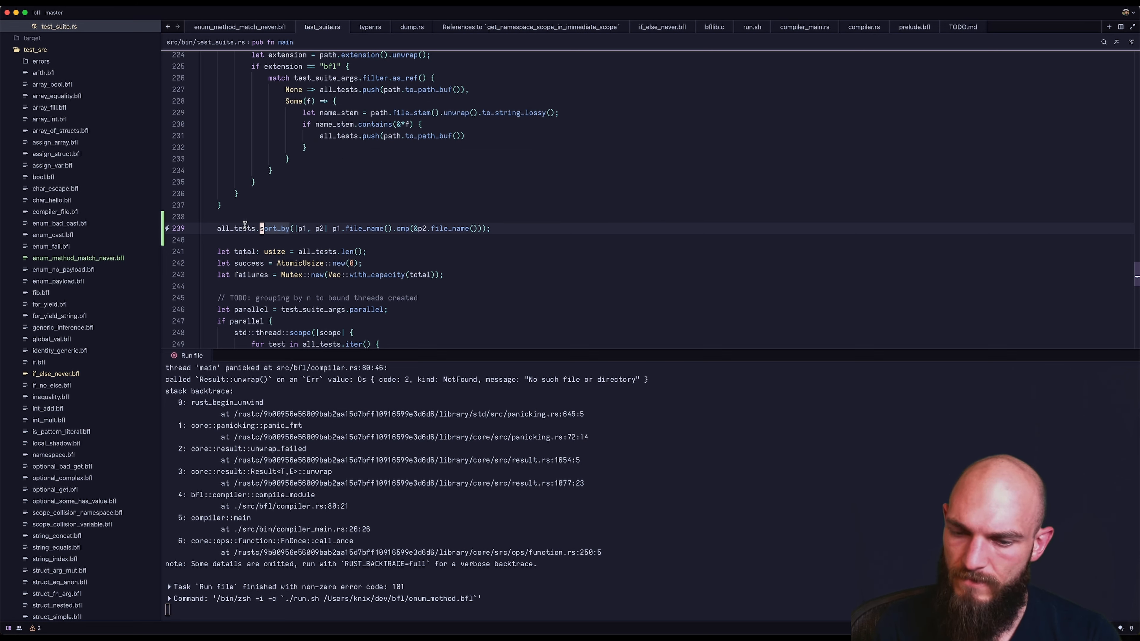
pyautogui.moveTo(352, 228)
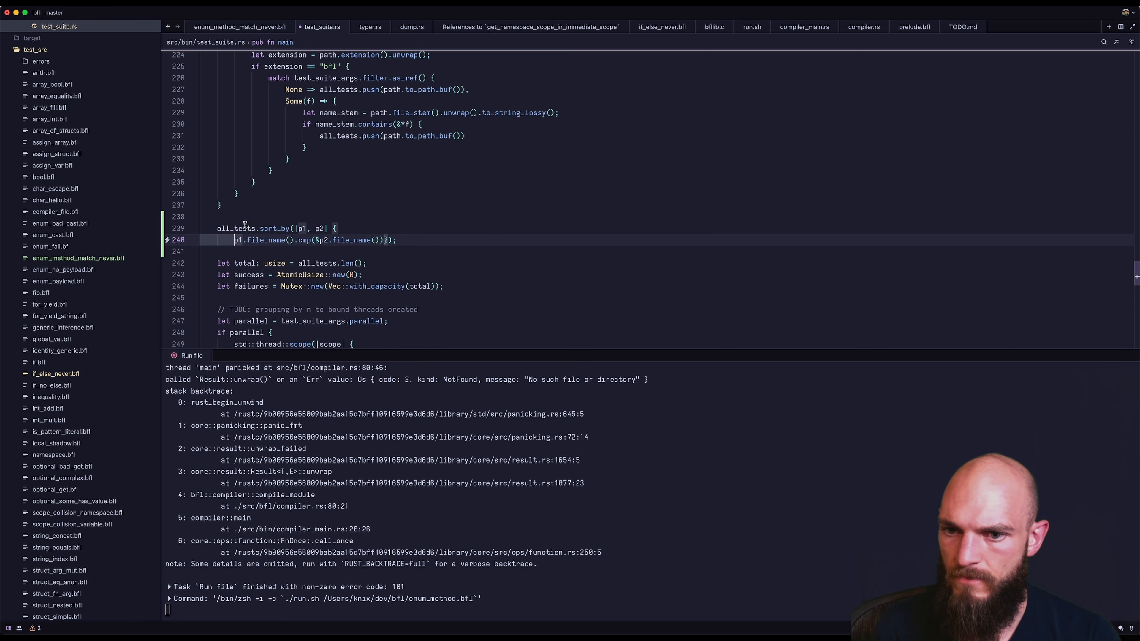
# Step: Add dbg!(p1.file_name(), p2.file_name()) inside the sort_by closure before the cmp
pyautogui.write('dbg!')
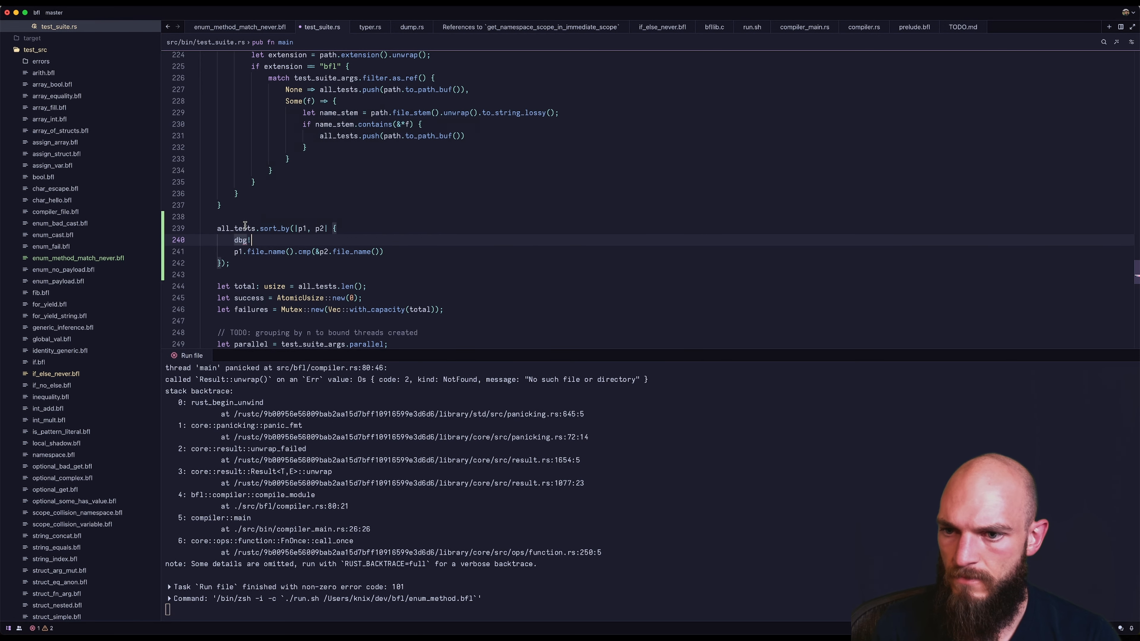
pyautogui.write('(p1, p2')
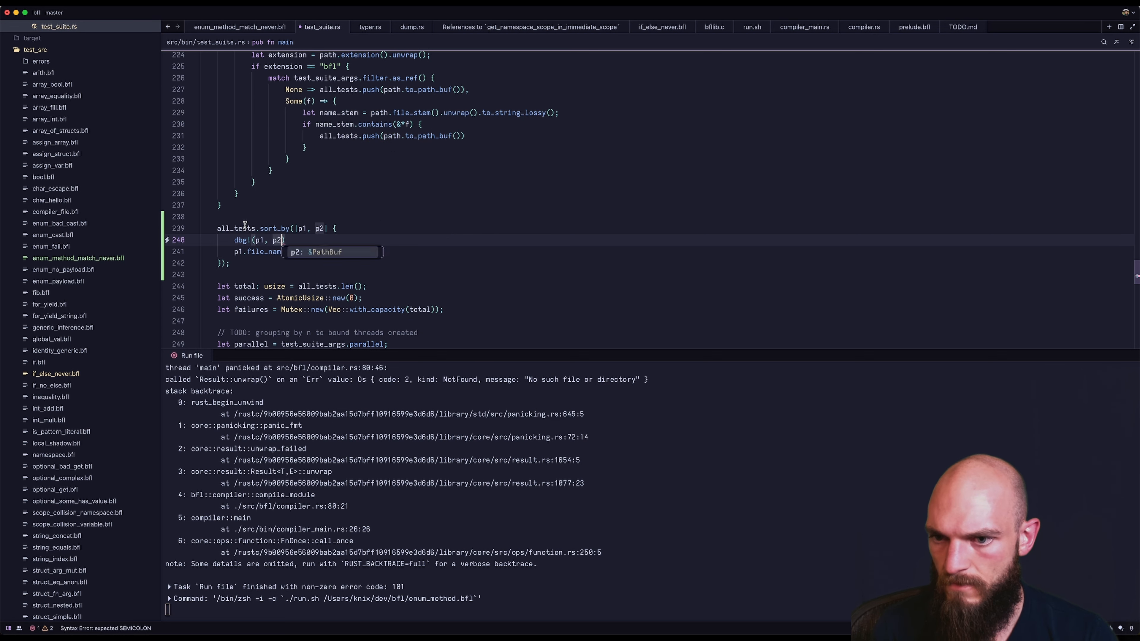
pyautogui.write('.file_name(')
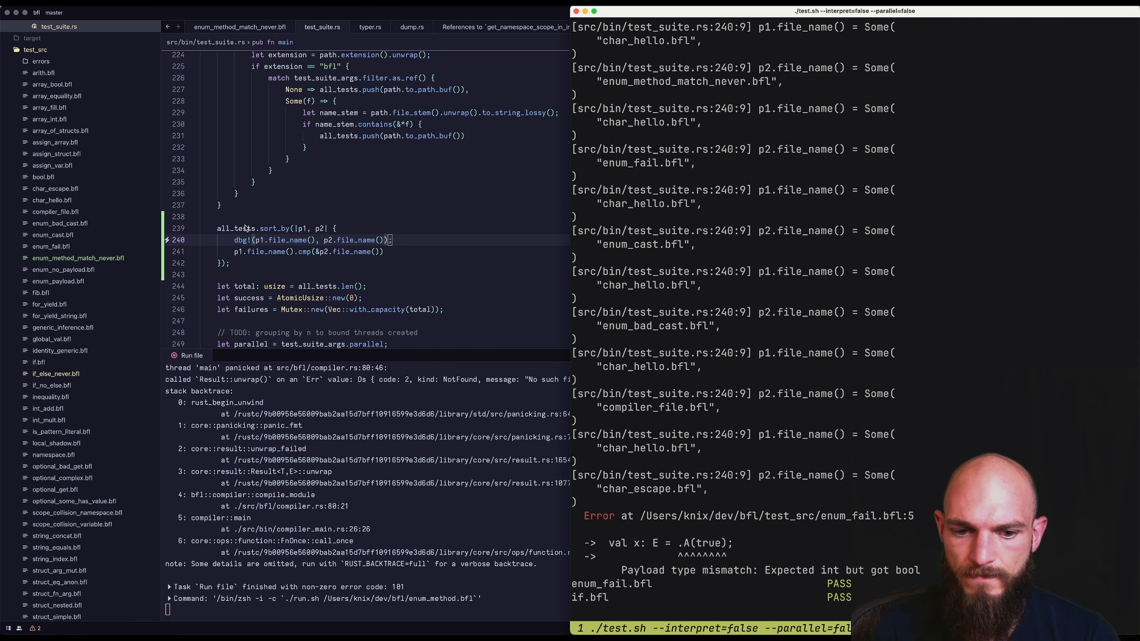
pyautogui.scroll(-3)
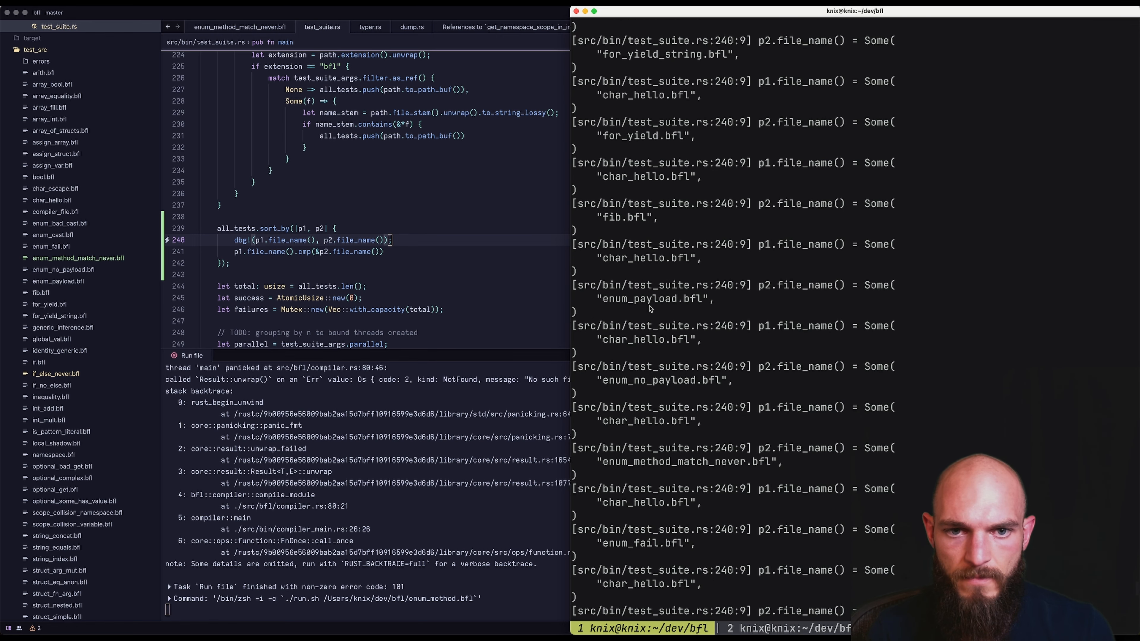
pyautogui.scroll(-3)
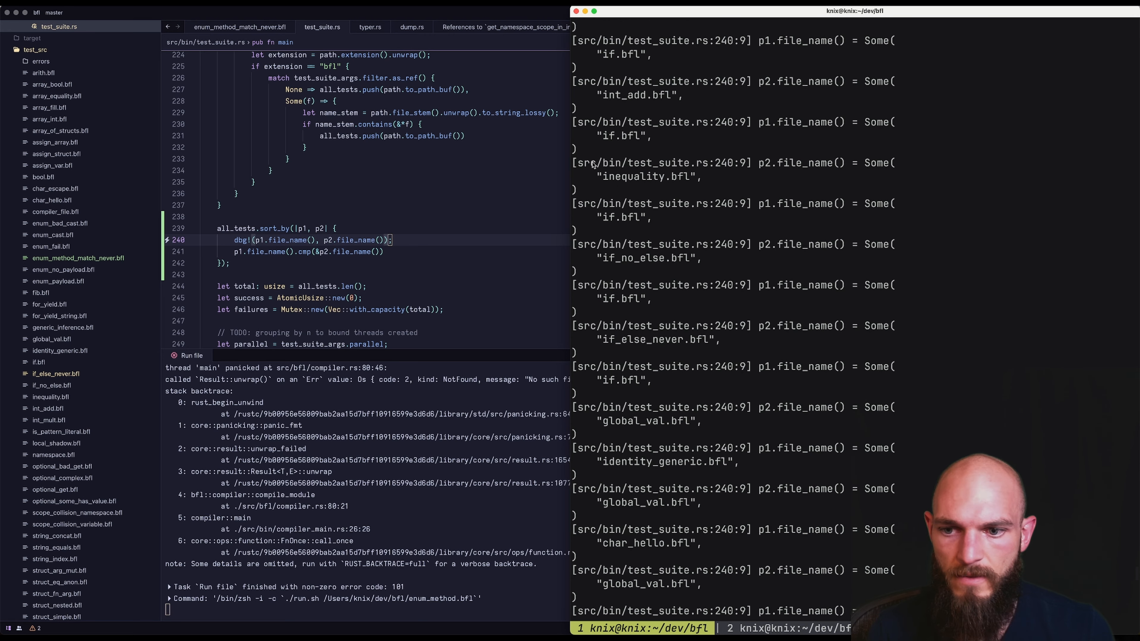
pyautogui.scroll(-3)
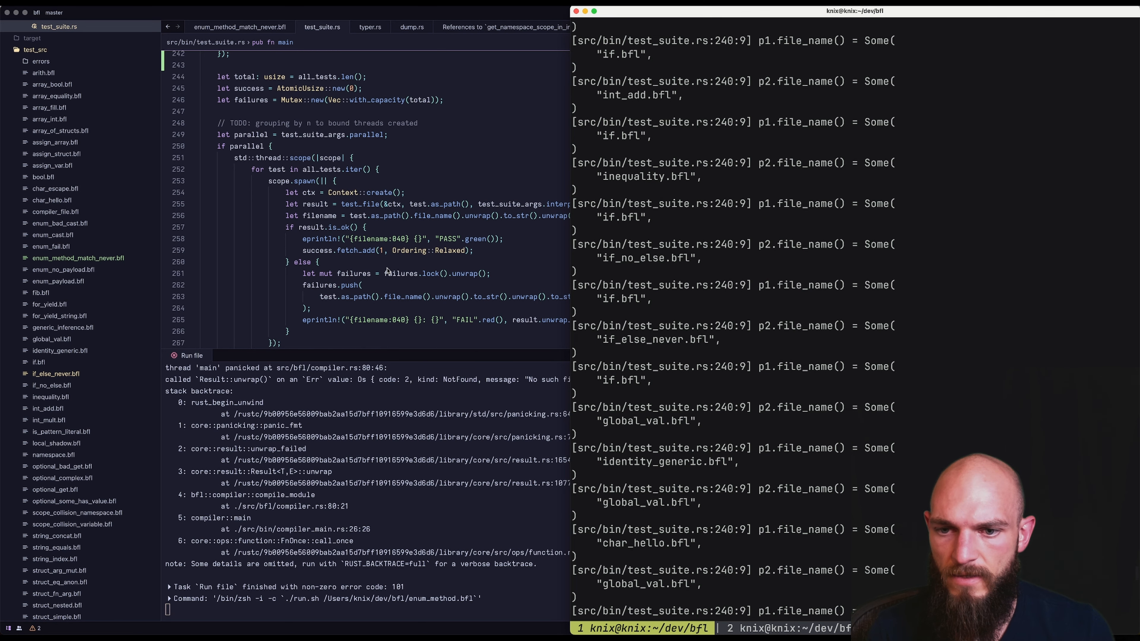
pyautogui.moveTo(296, 153)
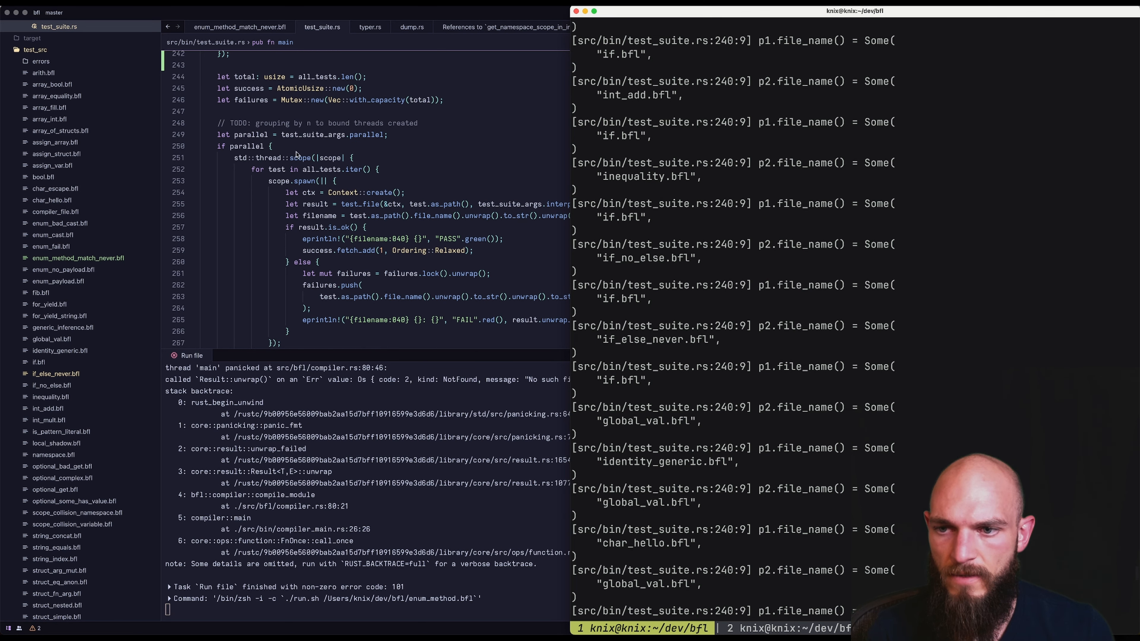
pyautogui.scroll(-3)
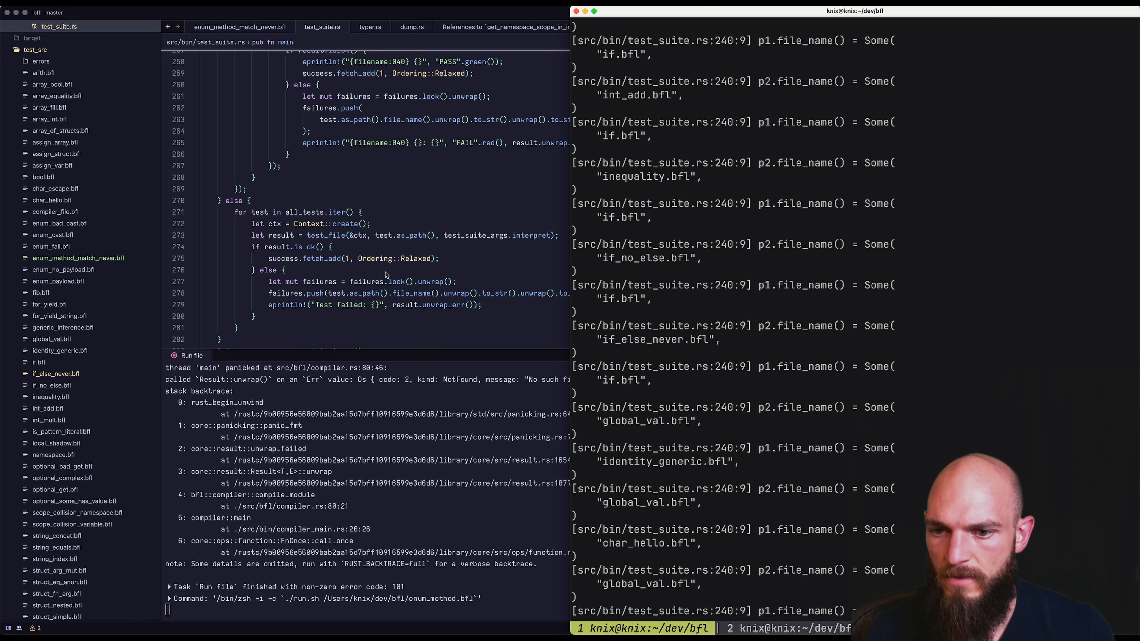
pyautogui.scroll(-3)
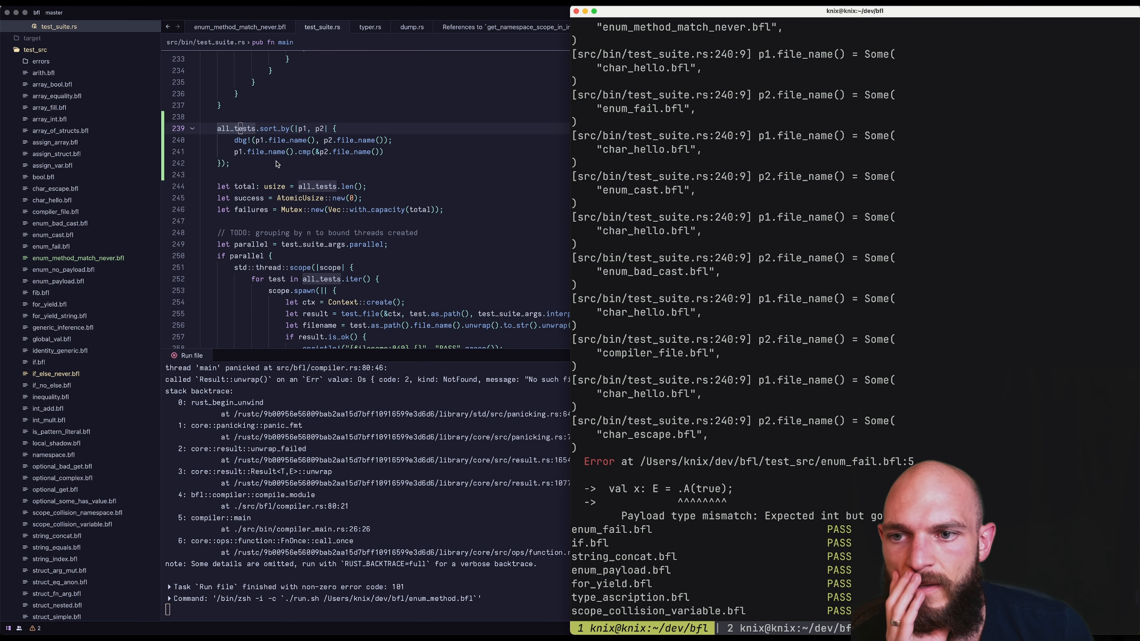
pyautogui.moveTo(294, 154)
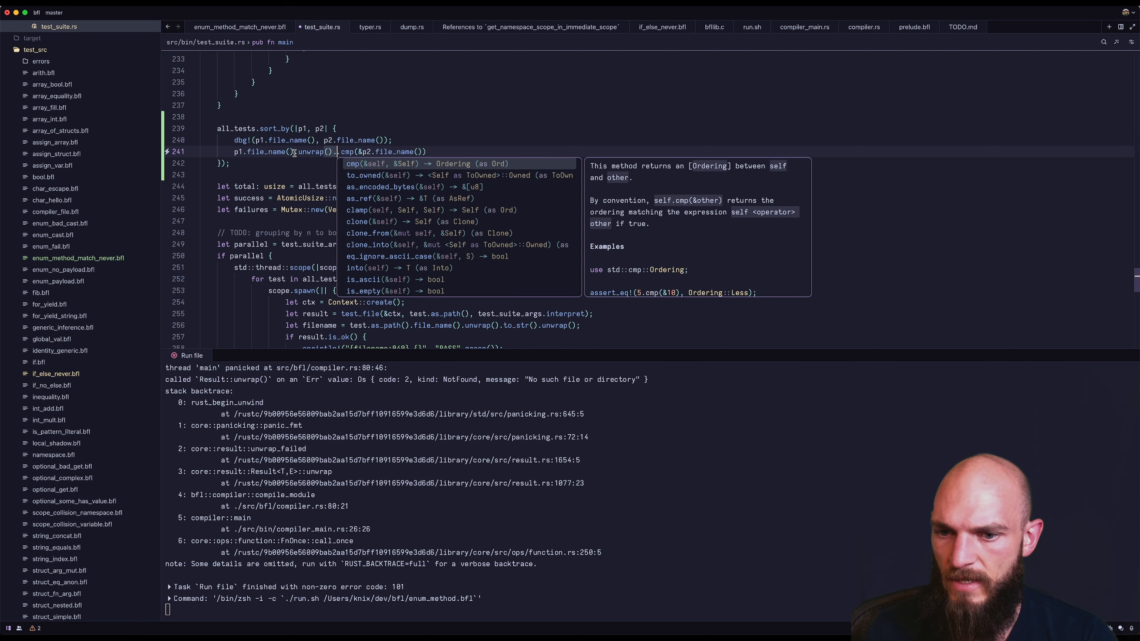
# Step: Chain .unwrap().to_string_lossy() onto the file names in the sort closure and rerun sequentially
pyautogui.write('to_string_lossy(')
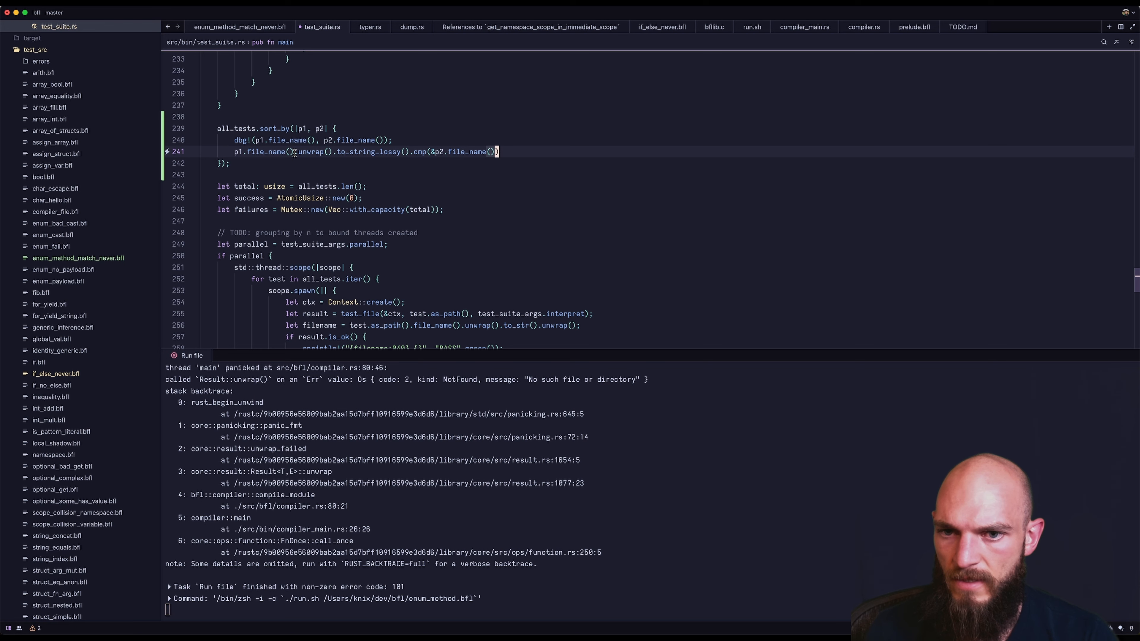
pyautogui.write('.unwrap().to_stri')
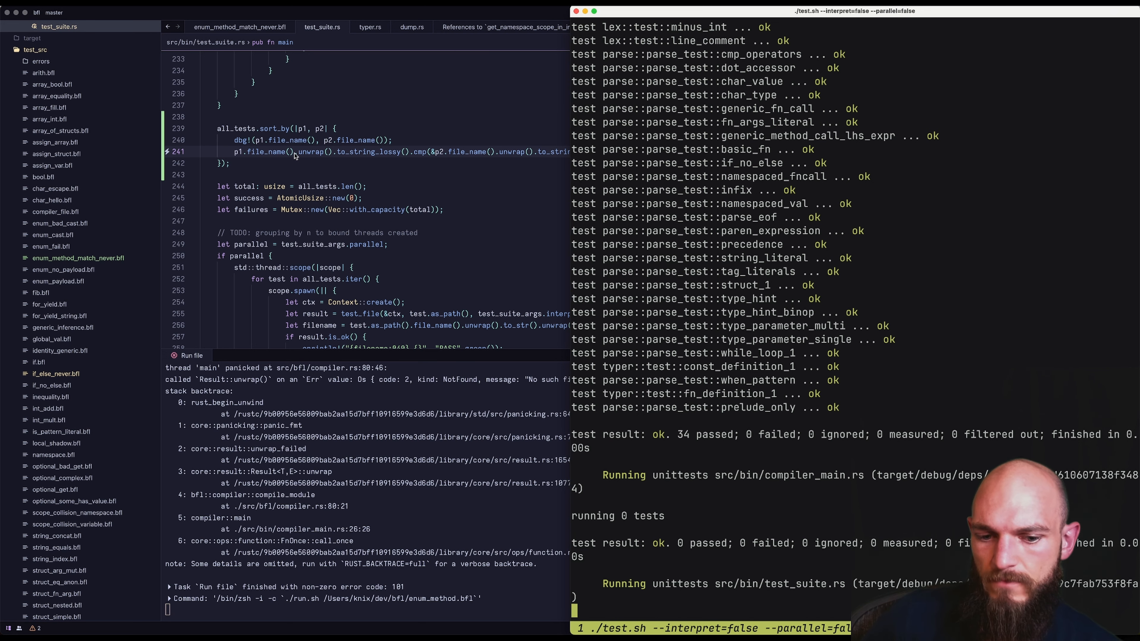
pyautogui.scroll(-3)
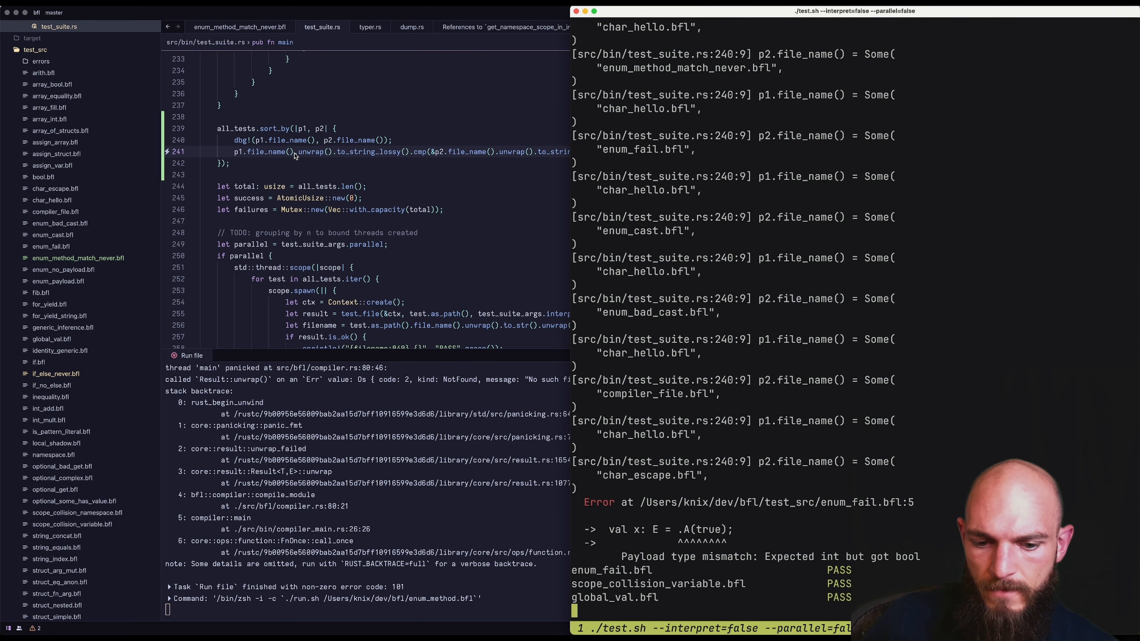
pyautogui.scroll(-3)
pyautogui.write('// Sort by file name!')
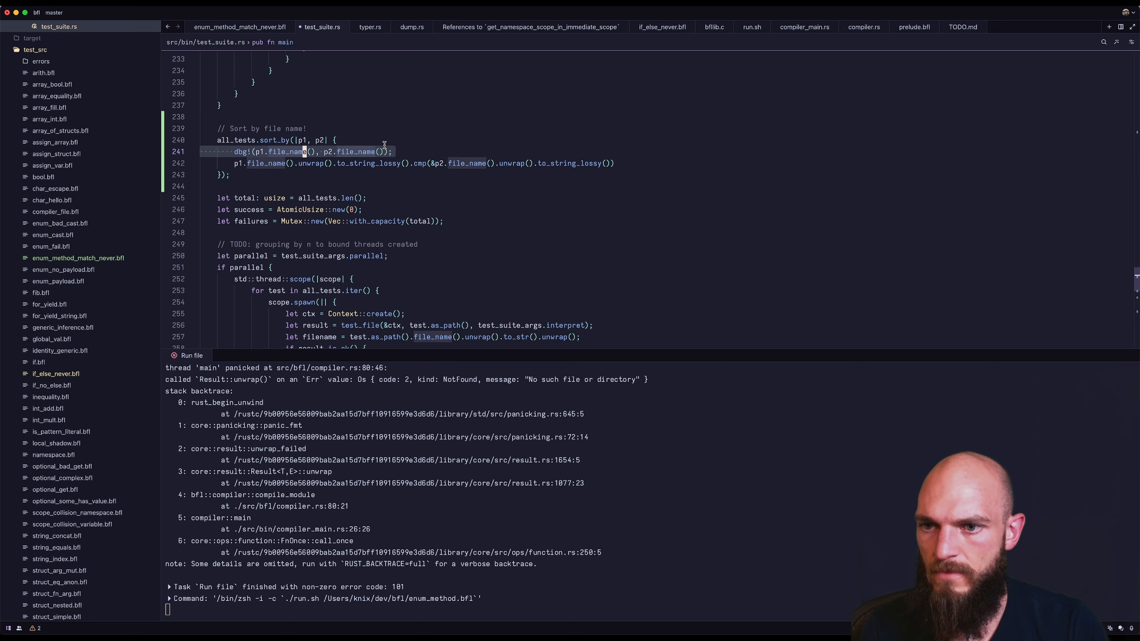
# Step: Replace the dbg! with let p1 = p1.file_name().unwrap().to_str().unwrap() bindings and p1.cmp(p2), then rerun
pyautogui.press('Backspace')
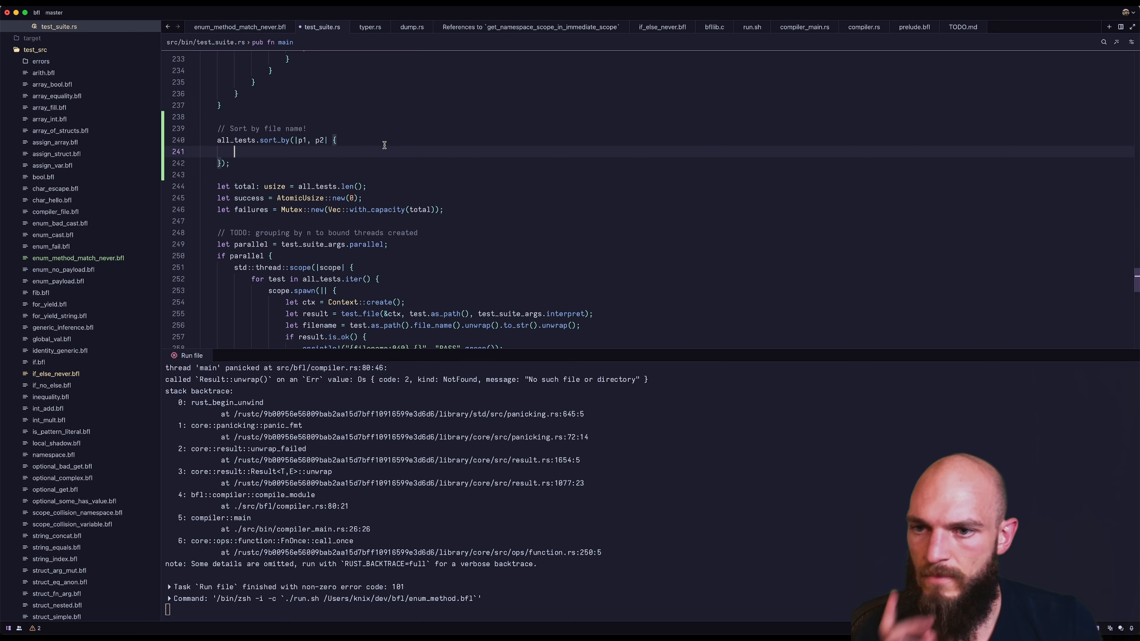
pyautogui.write('let p1 = p1.file_name().unwrap().to_str().unwrap();')
pyautogui.write('p1.cmp(p2)')
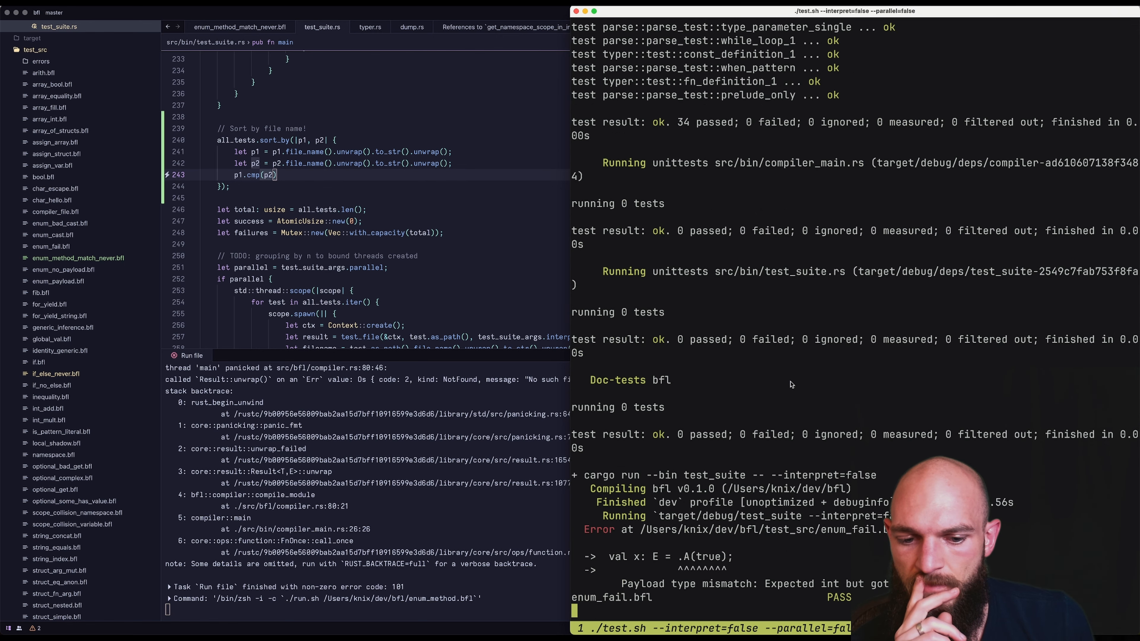
pyautogui.scroll(-3)
pyautogui.write('./test.sh --interpret')
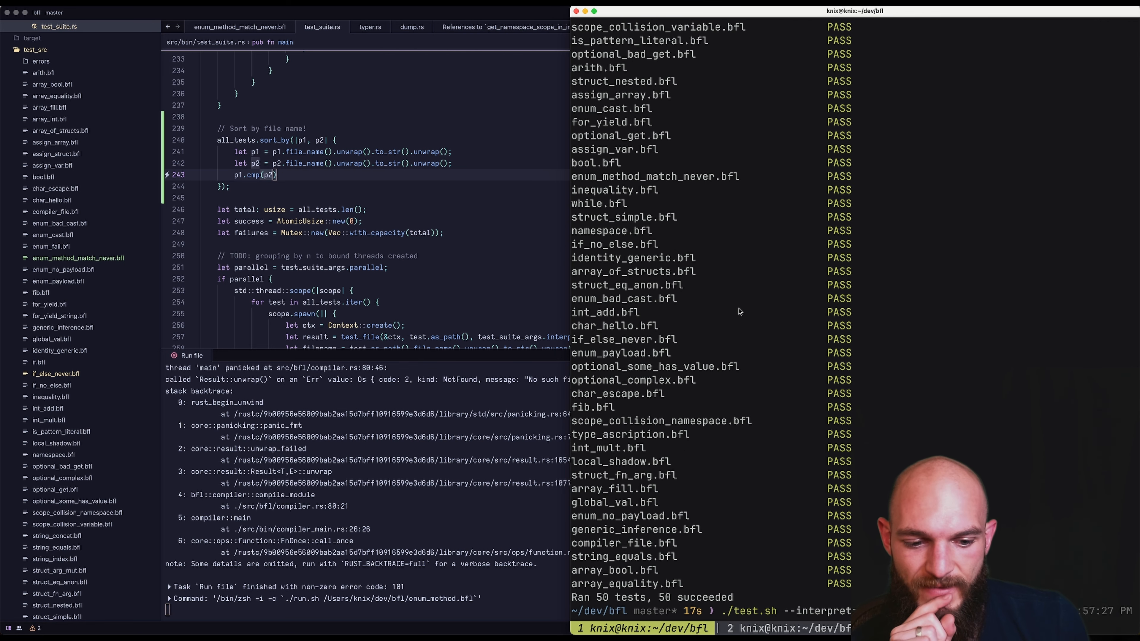
pyautogui.press('Enter')
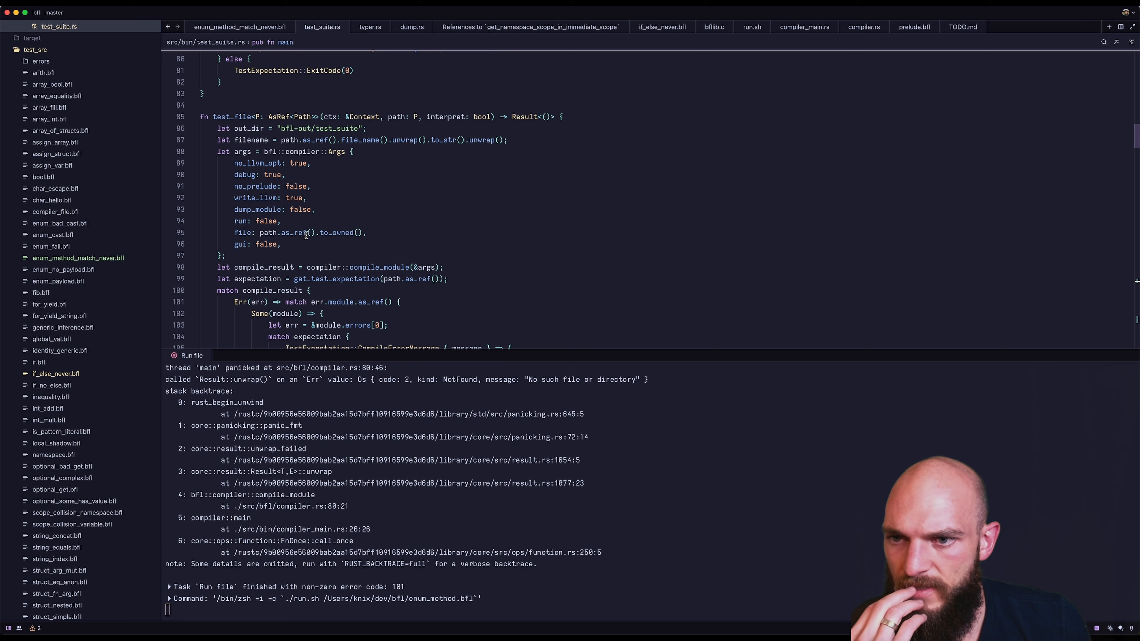
# Step: Add eprintln!("Running tests with args: {:?}", test_suite_args) after argument parsing in main
pyautogui.scroll(-3)
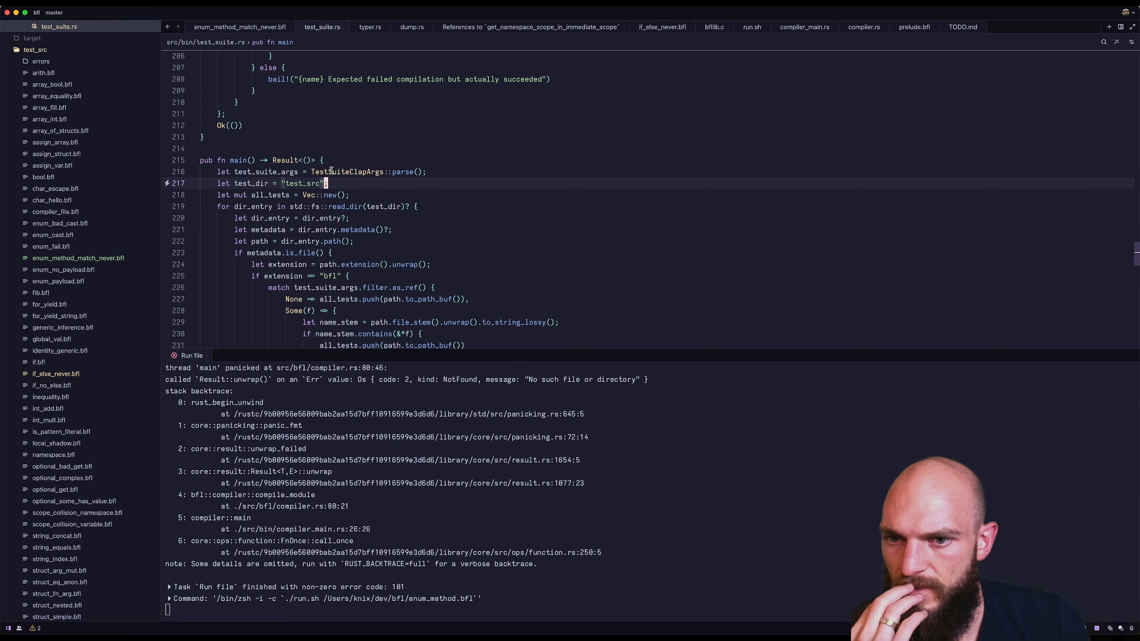
pyautogui.write('eprintln!')
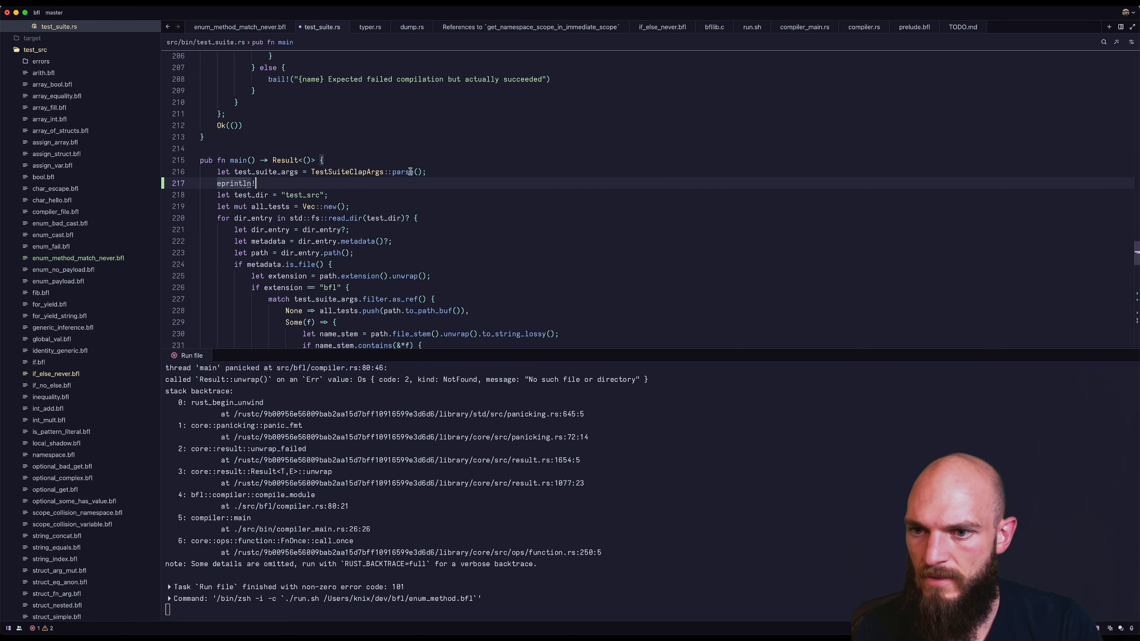
pyautogui.write('("Running tests with args: {:?}", test_suite_args)')
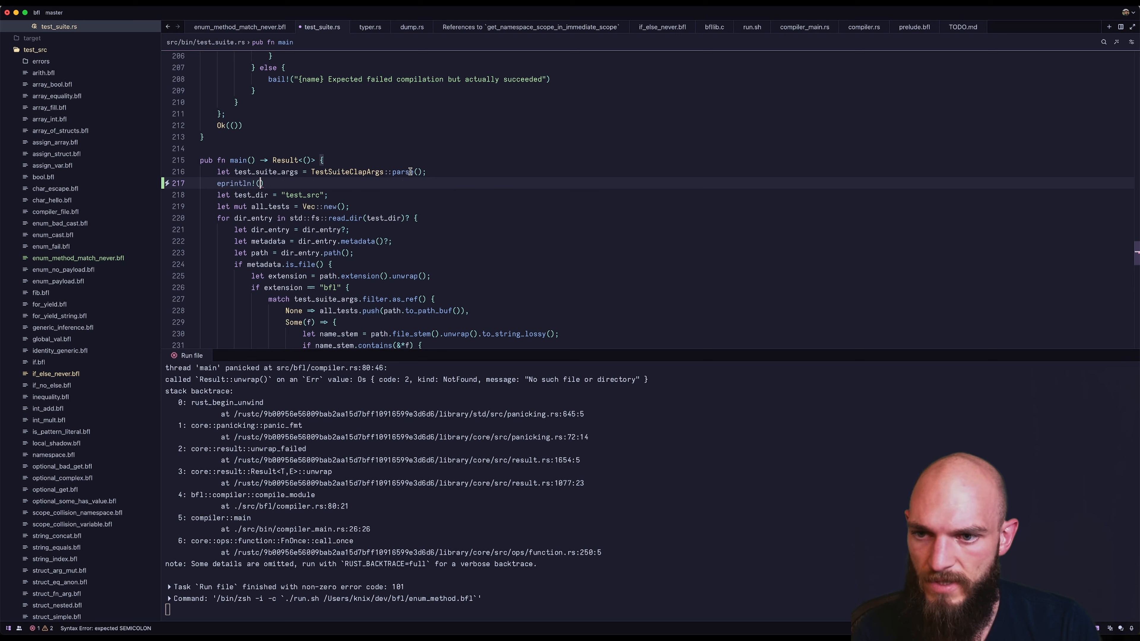
pyautogui.write('"{:?}", test_suite_args')
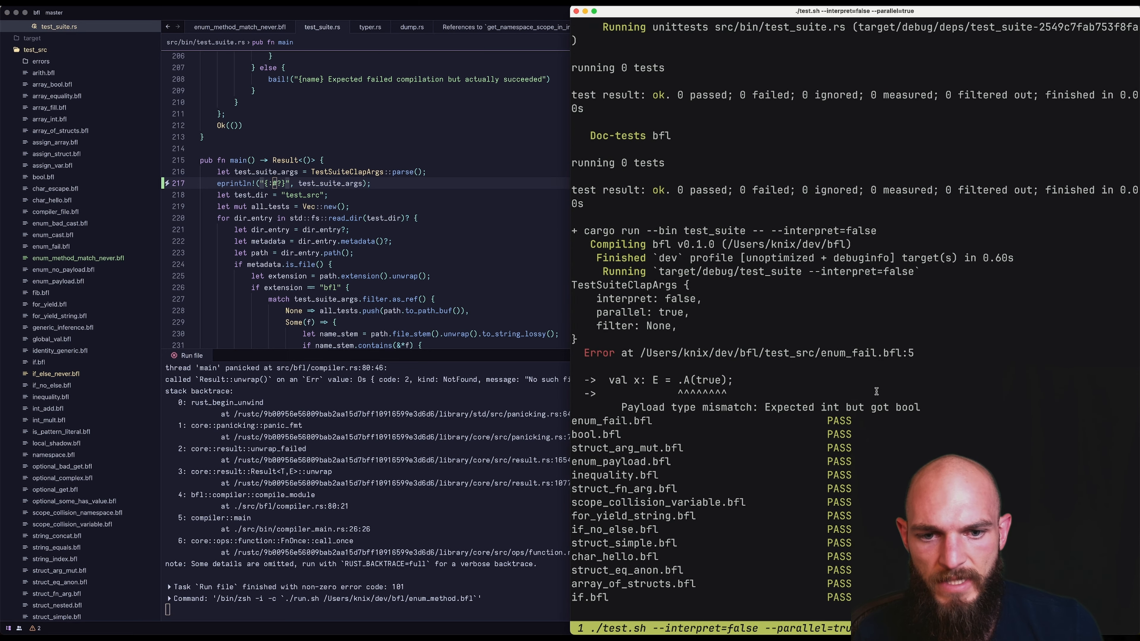
# Step: Rerun ./test.sh with --interpret= to see the dumped arguments
pyautogui.scroll(-3)
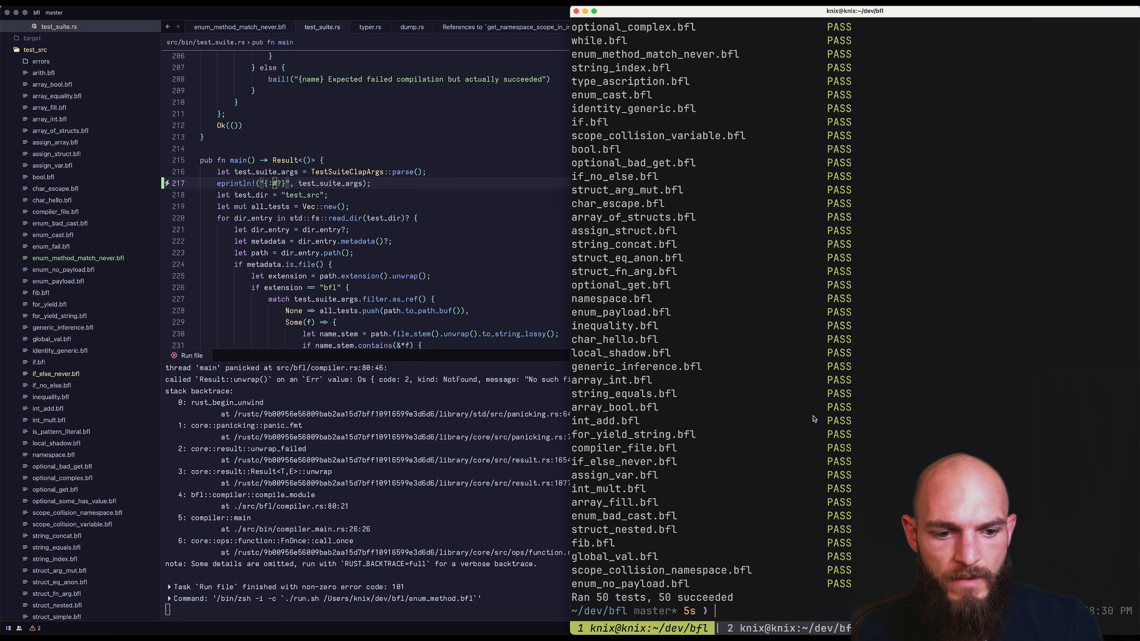
pyautogui.write('./test.sh --interpret=')
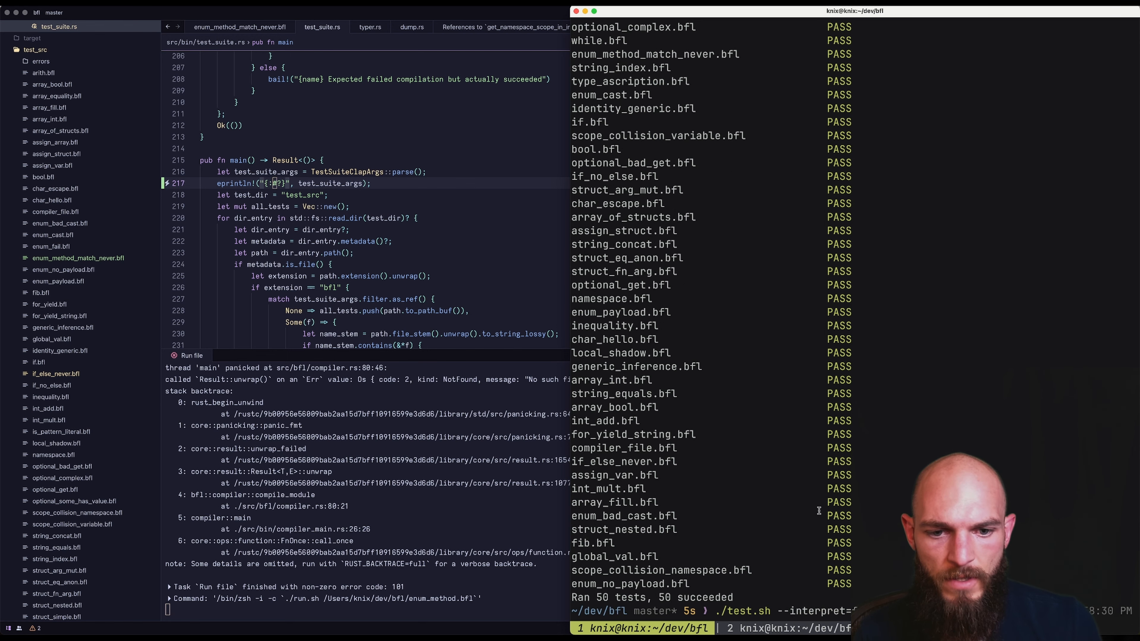
pyautogui.moveTo(821, 499)
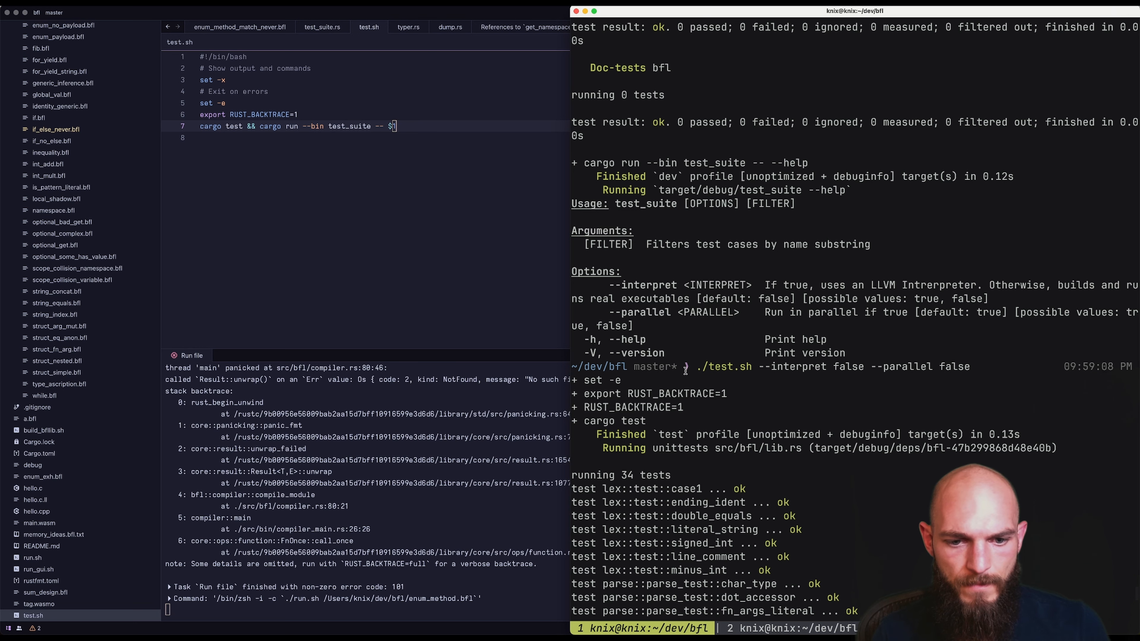
pyautogui.moveTo(699, 457)
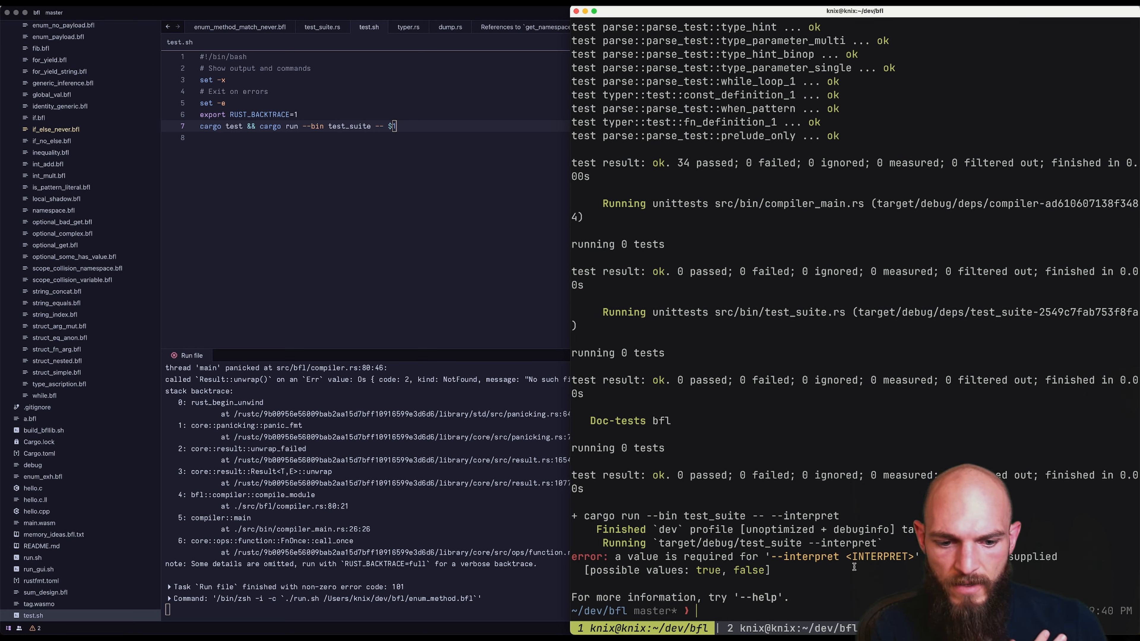
# Step: Run ./test.sh --interpret false to check which argument form the suite accepts
pyautogui.write('./test.sh --interpret false')
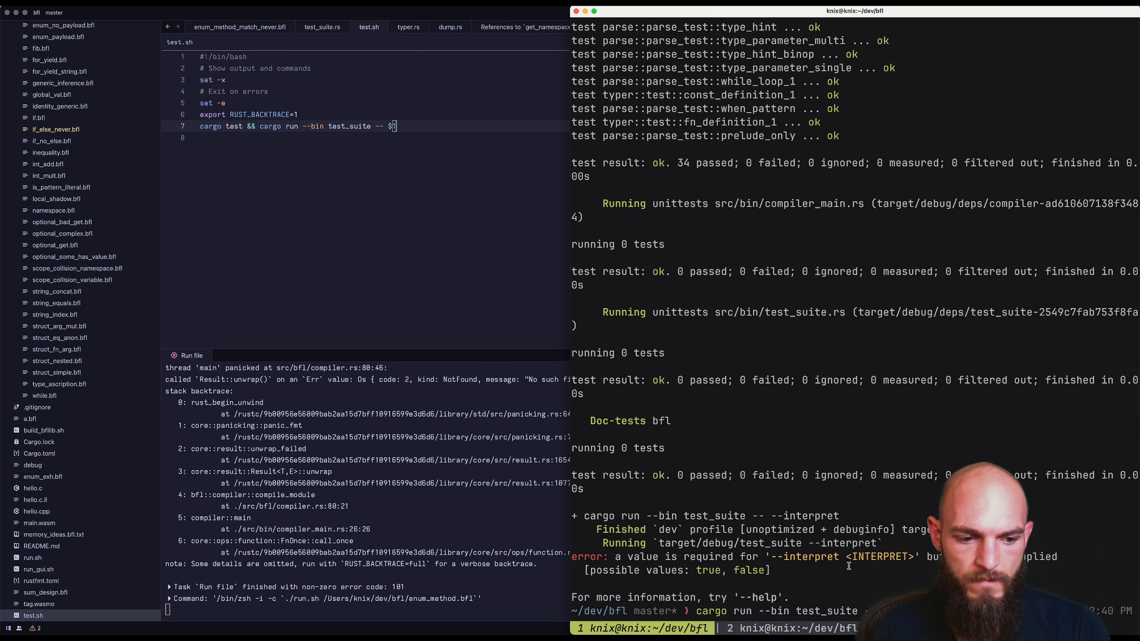
pyautogui.press('Enter')
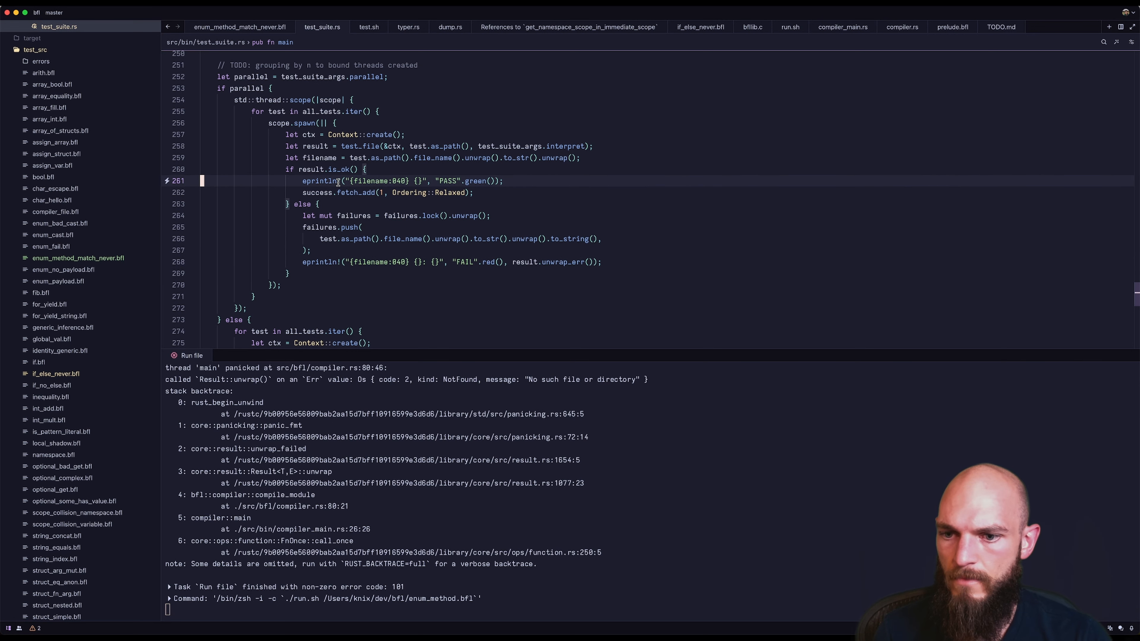
# Step: Scroll to the sequential branch of main, then search for the enum_cast test file
pyautogui.scroll(-3)
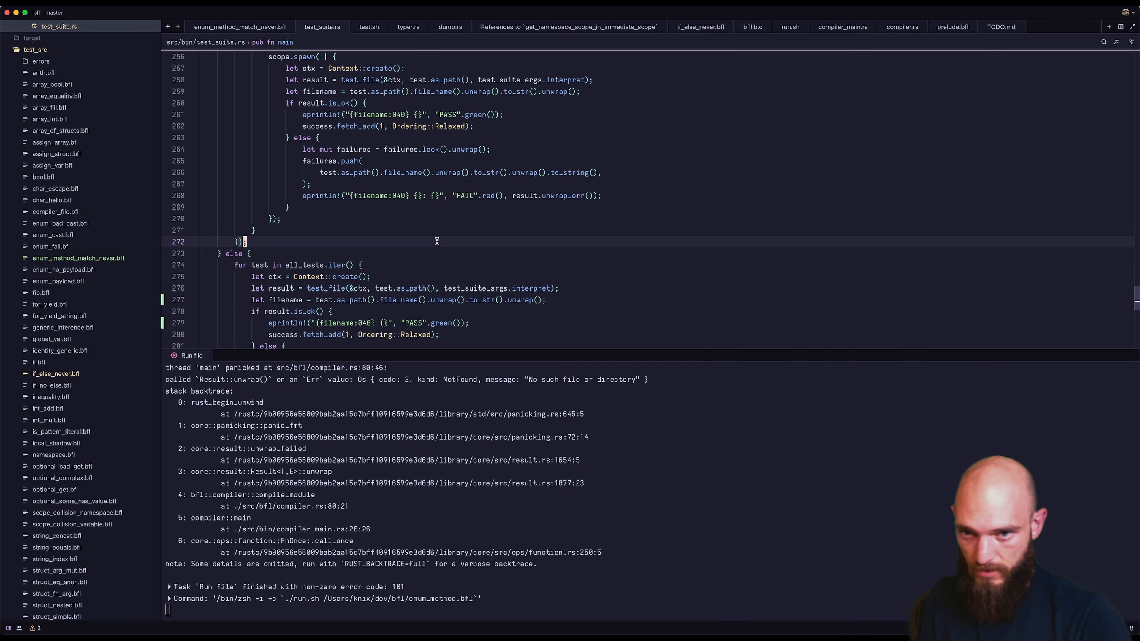
pyautogui.write('enum_cast')
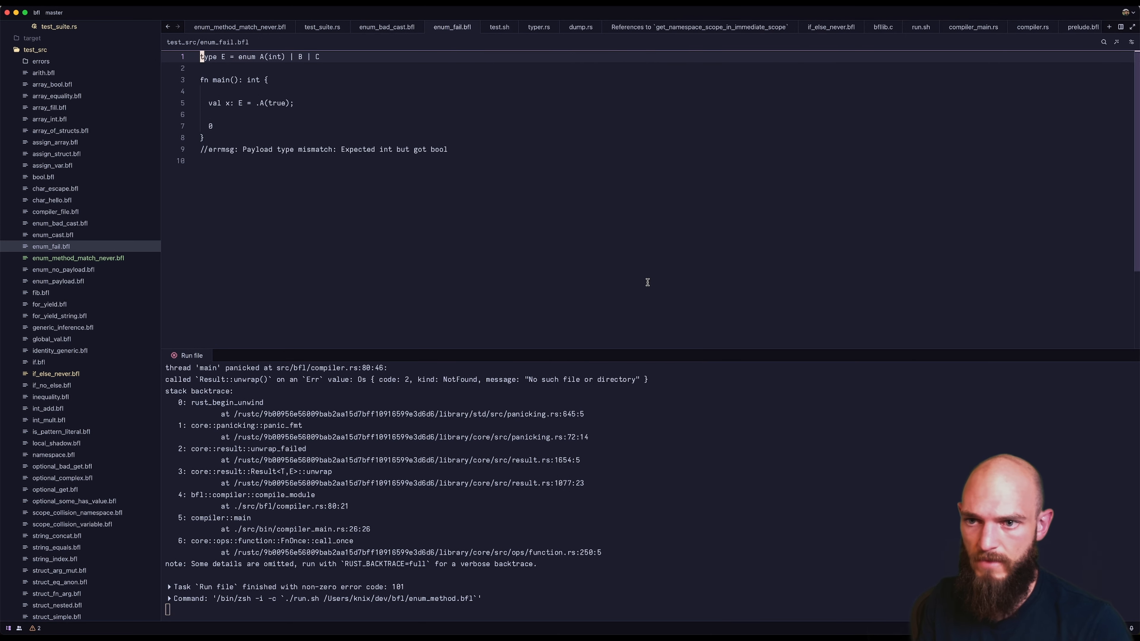
# Step: Go to the //errmsg comment in enum_fail.bfl expecting the payload type mismatch
pyautogui.click(228, 149)
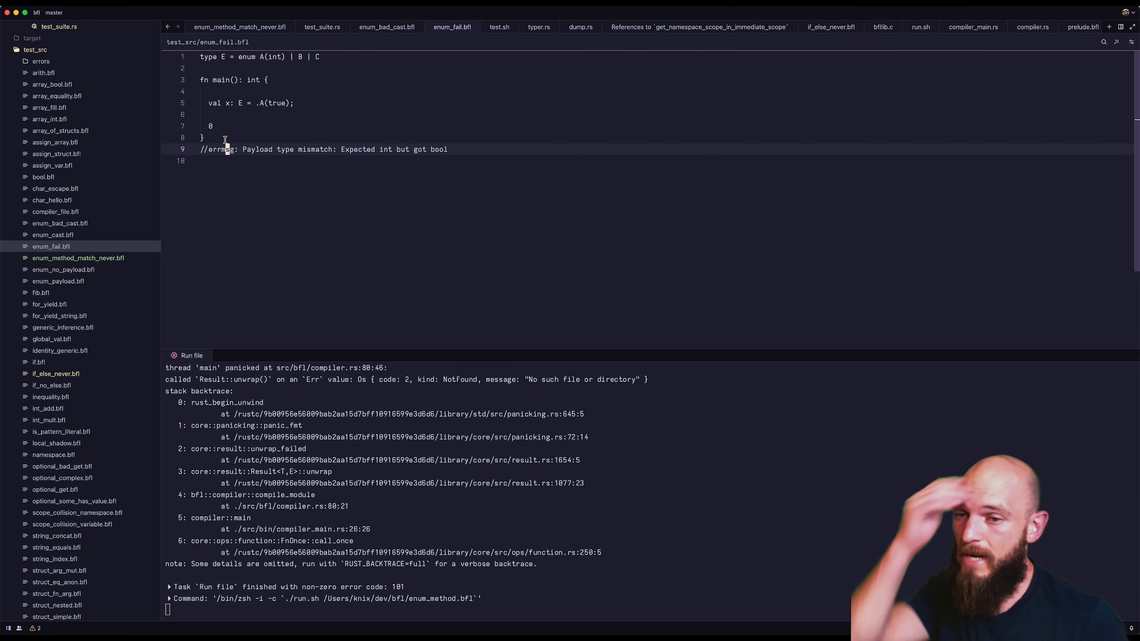